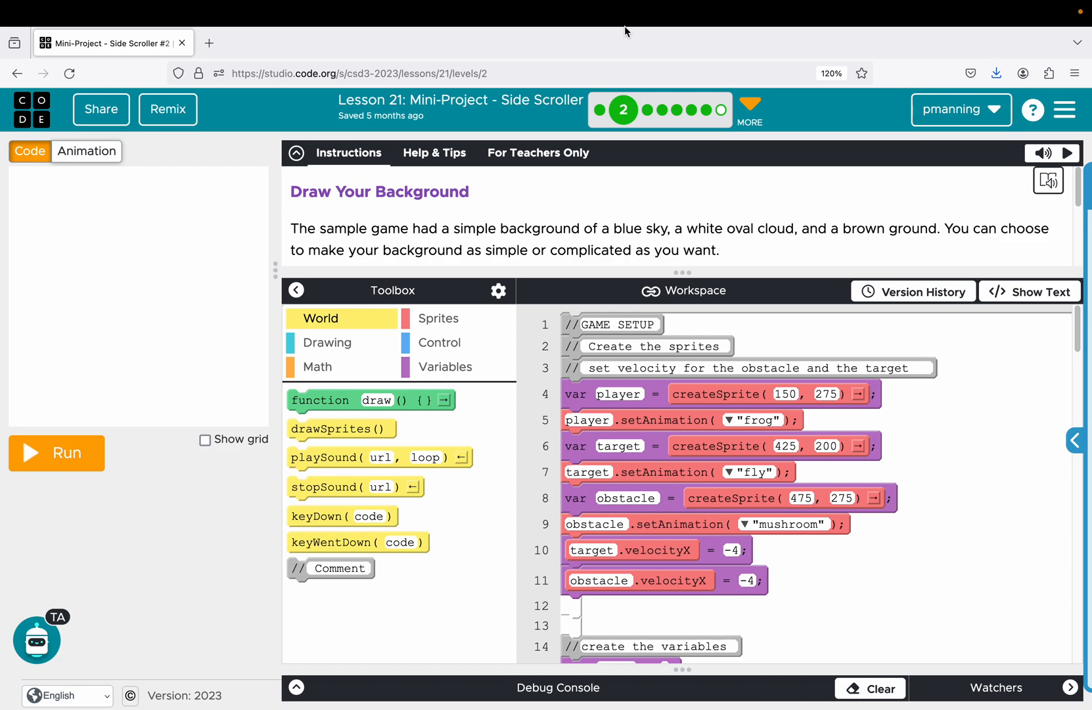
mouse_move(483, 134)
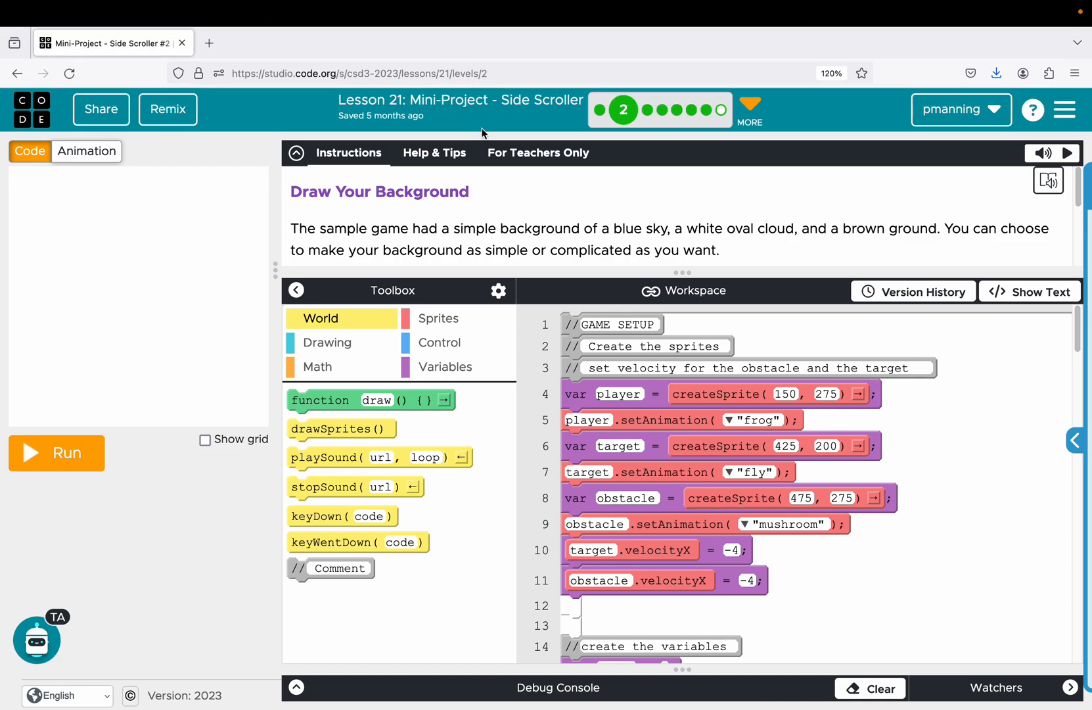
mouse_move(564, 218)
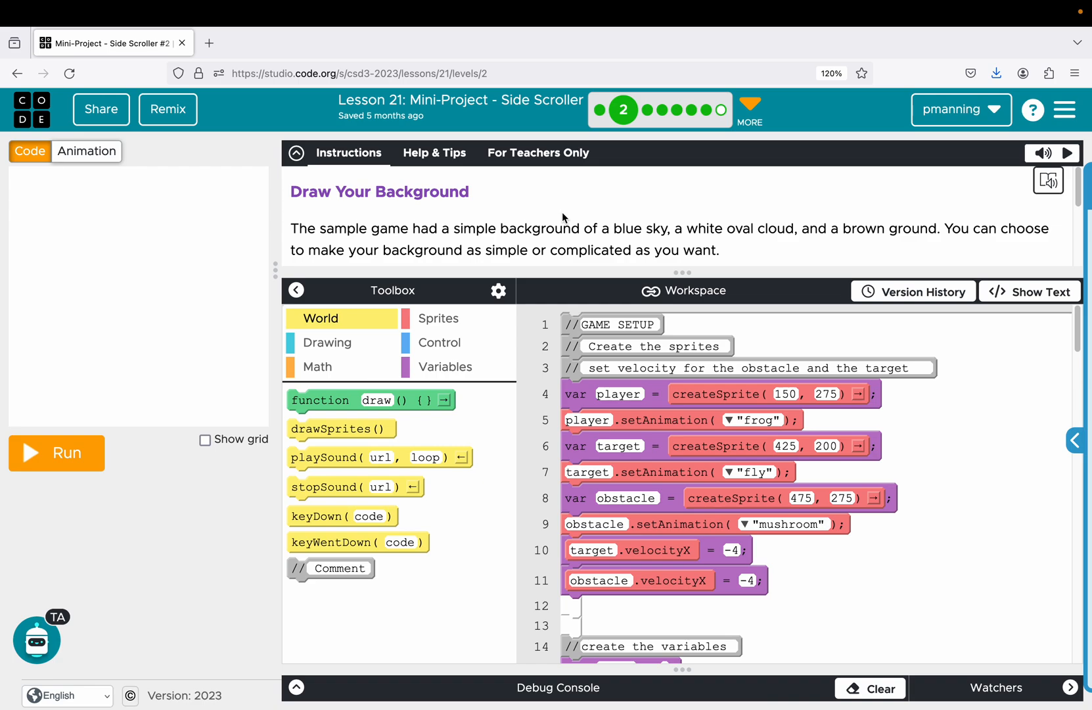
mouse_move(650, 55)
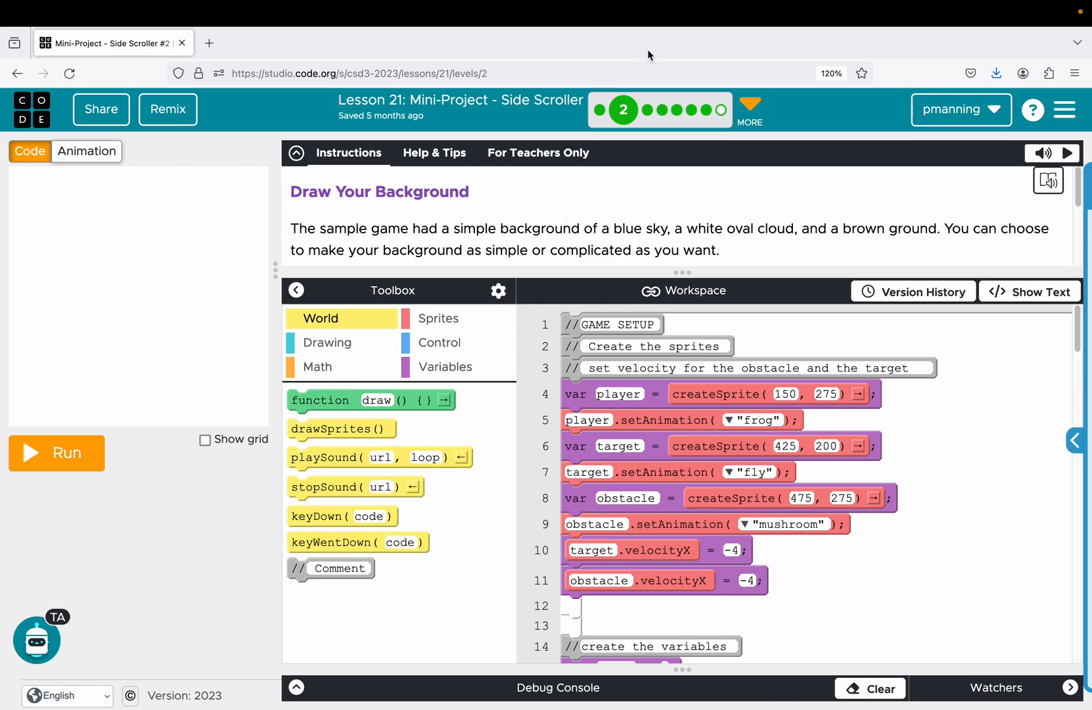
mouse_move(617, 170)
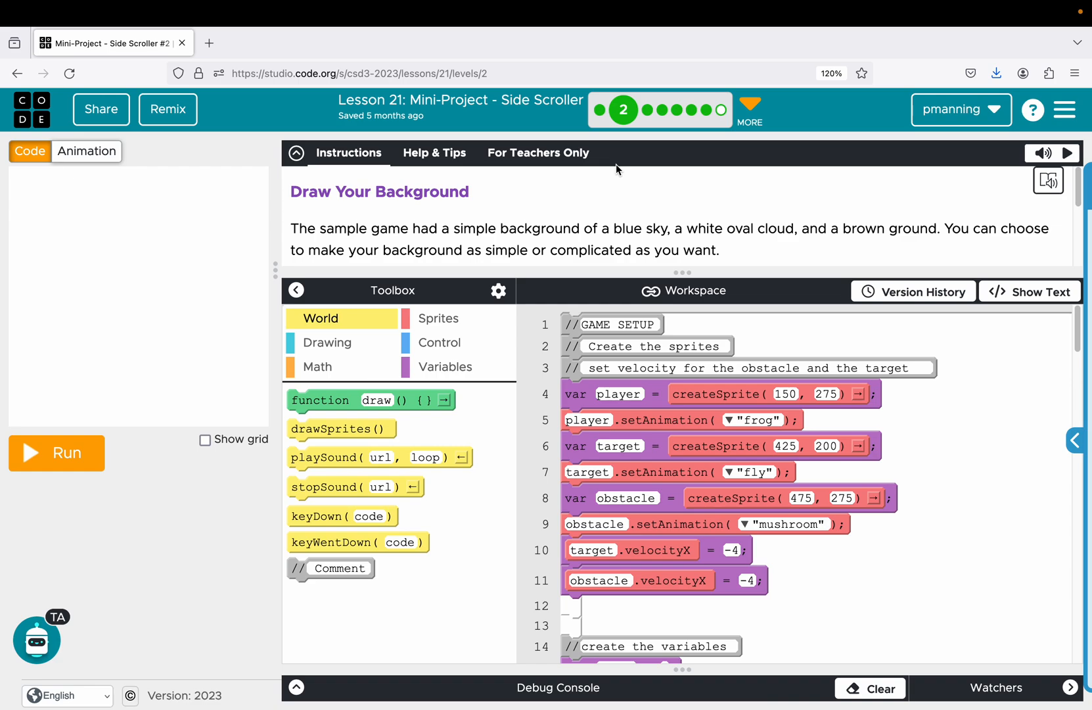
mouse_move(760, 383)
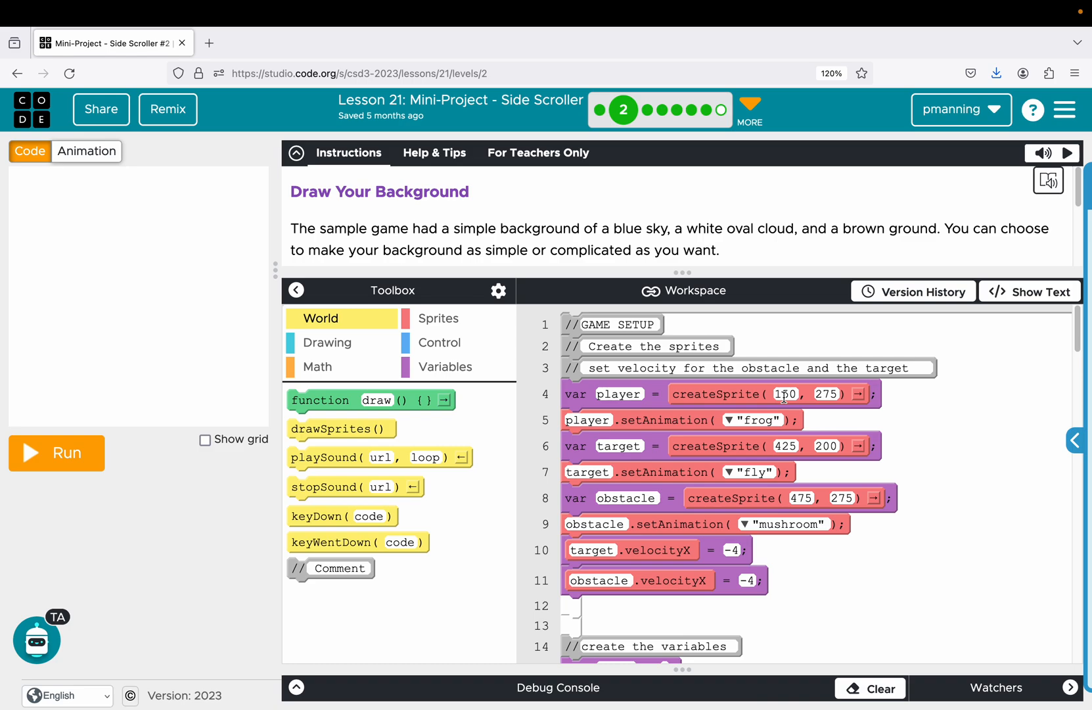
mouse_move(671, 199)
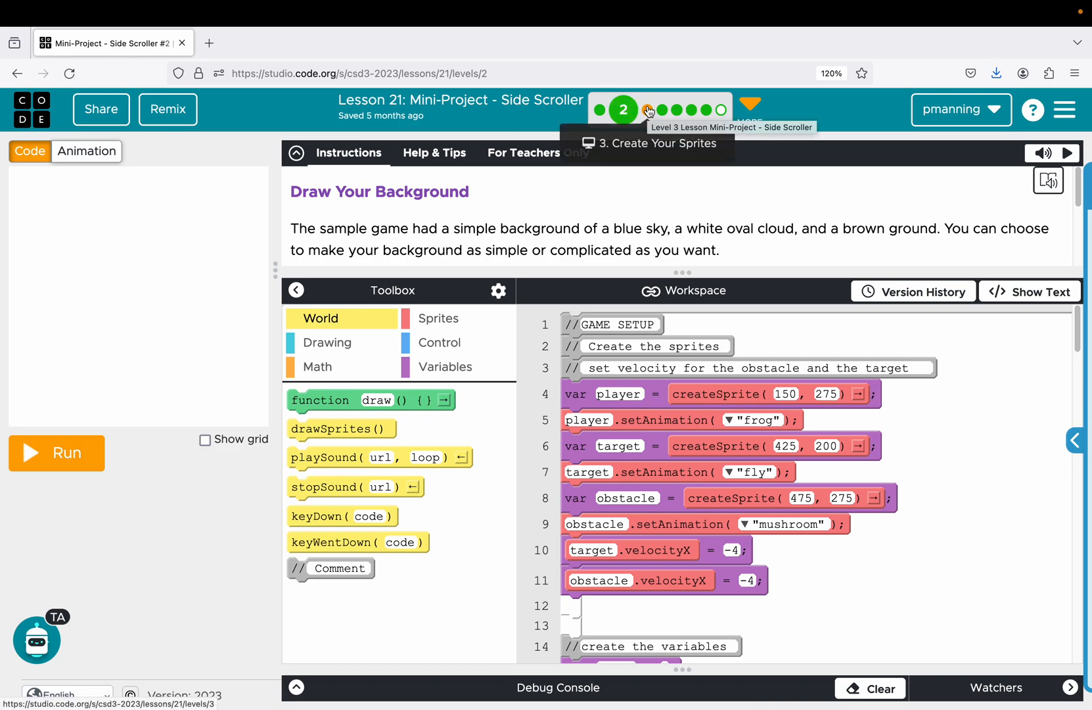
mouse_move(677, 115)
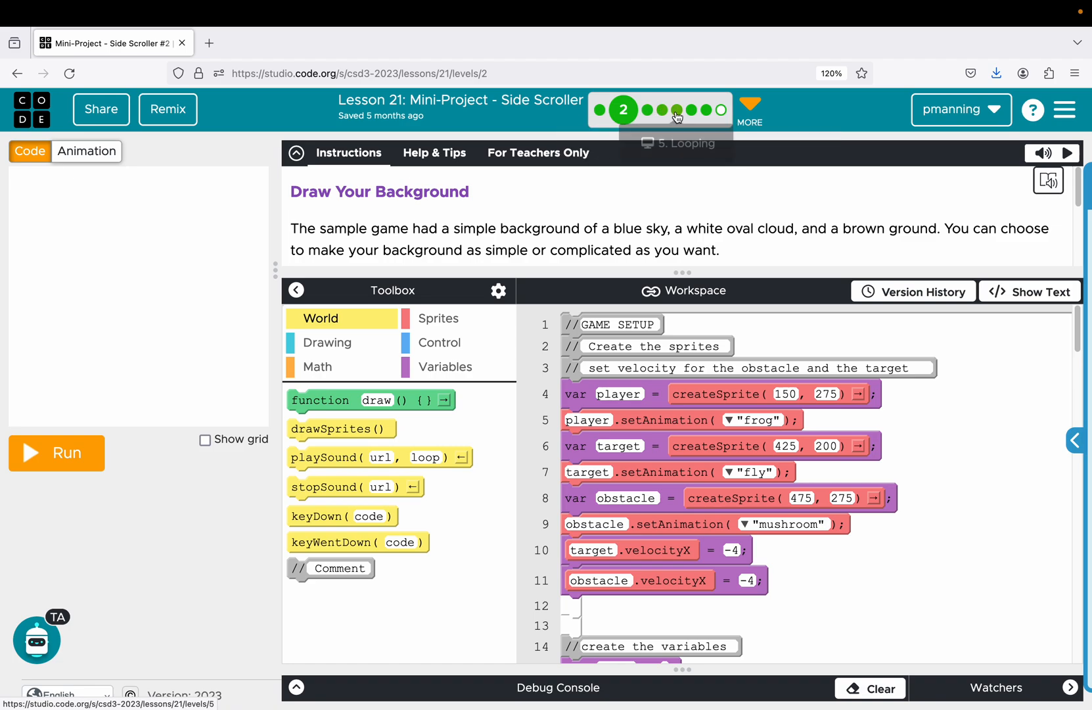
mouse_move(715, 285)
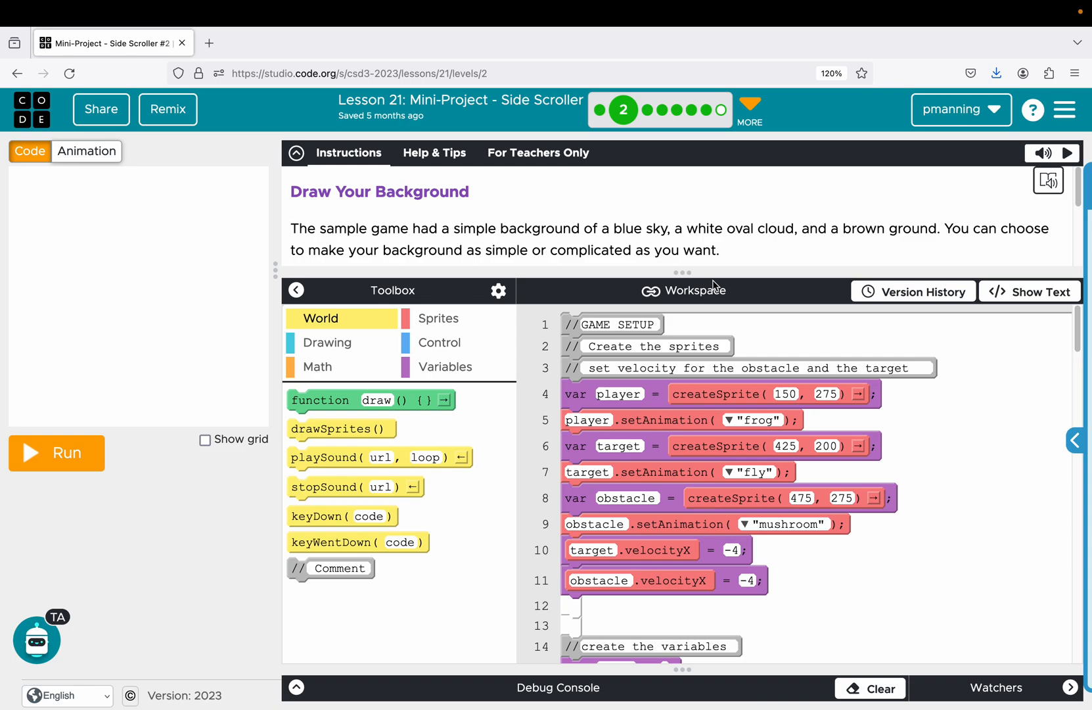
mouse_move(692, 272)
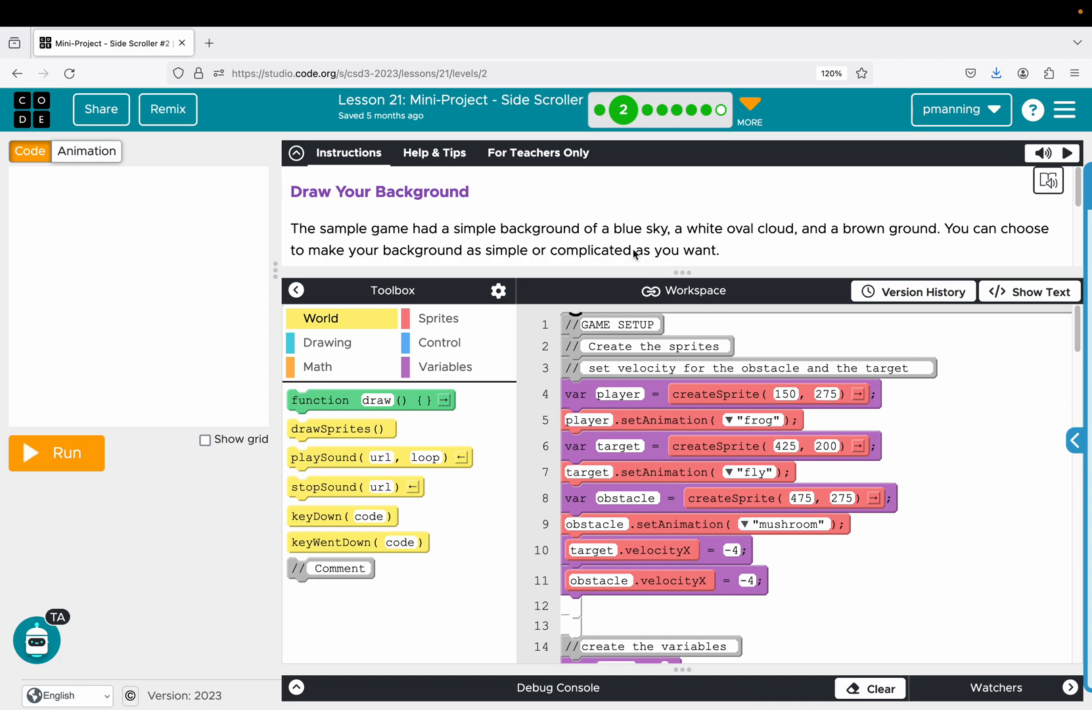
mouse_move(978, 468)
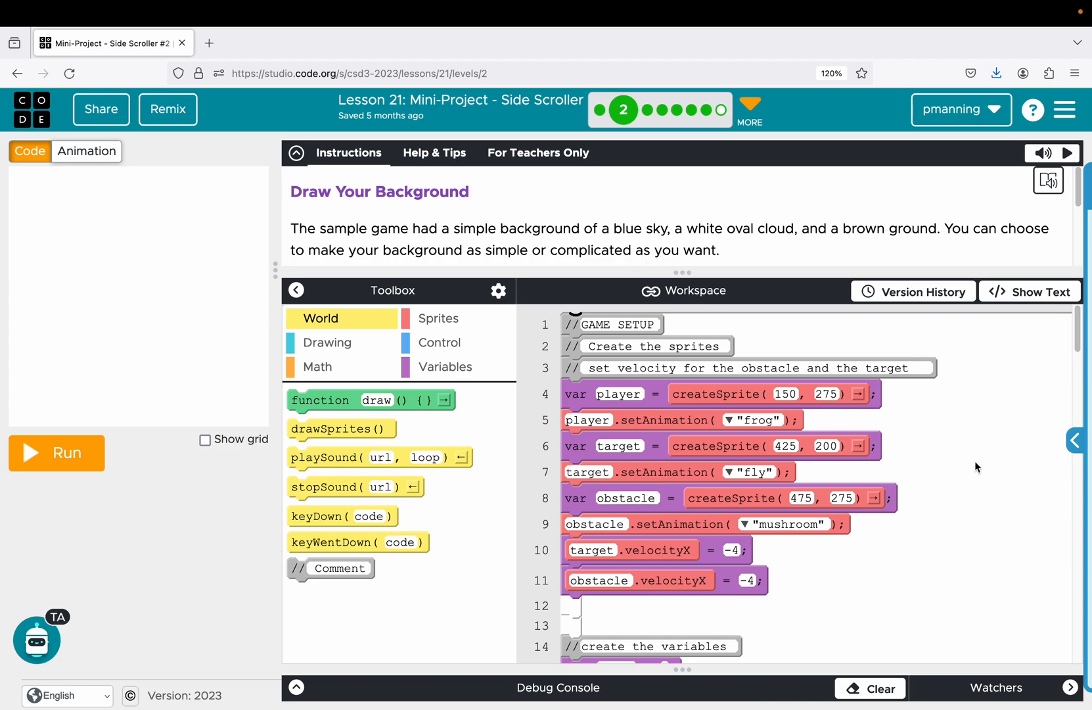
mouse_move(943, 420)
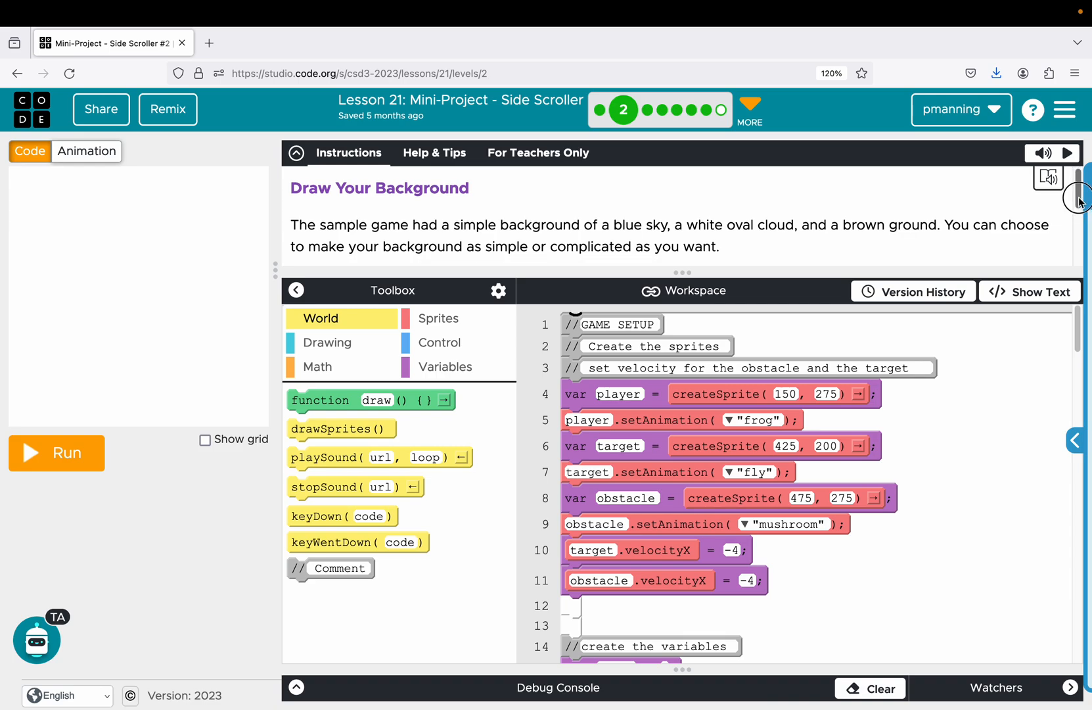
Scroll down the page and overlay the (0,0)–(400,400) coordinate grid on the game stage.
scroll(down, 3)
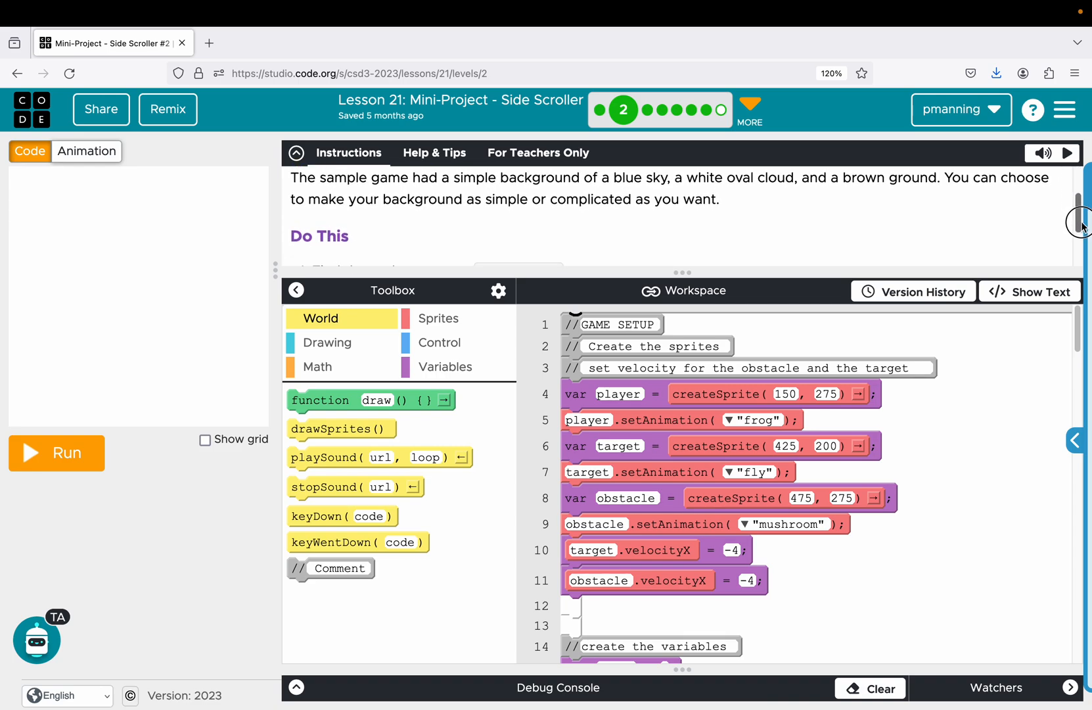
scroll(down, 3)
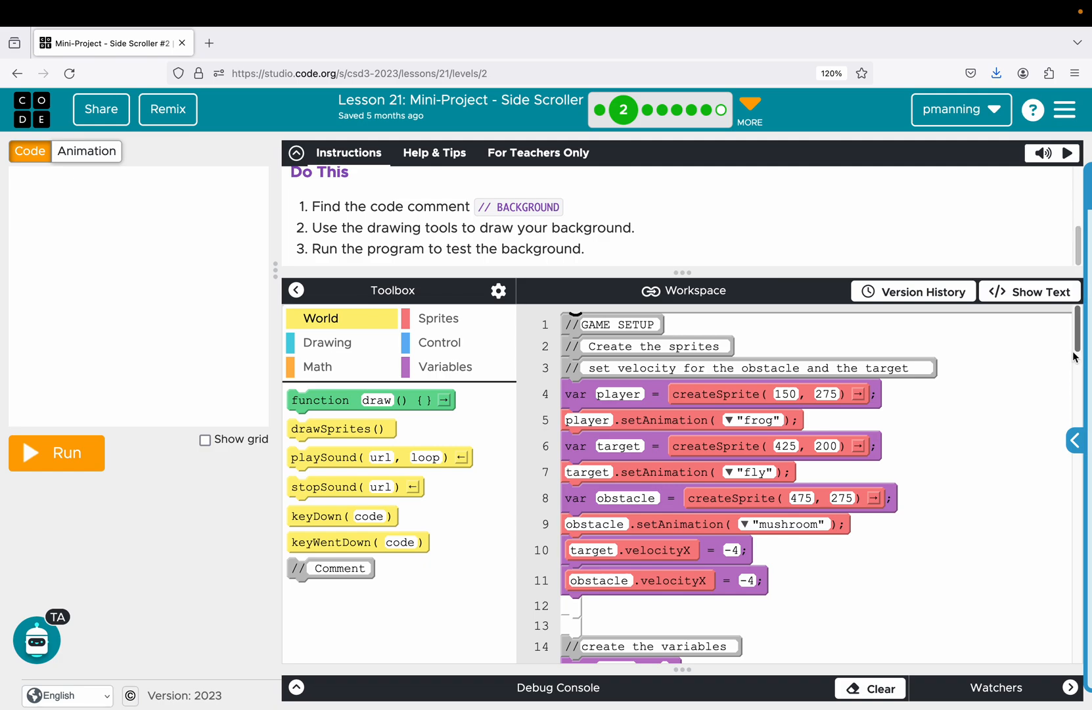
scroll(down, 3)
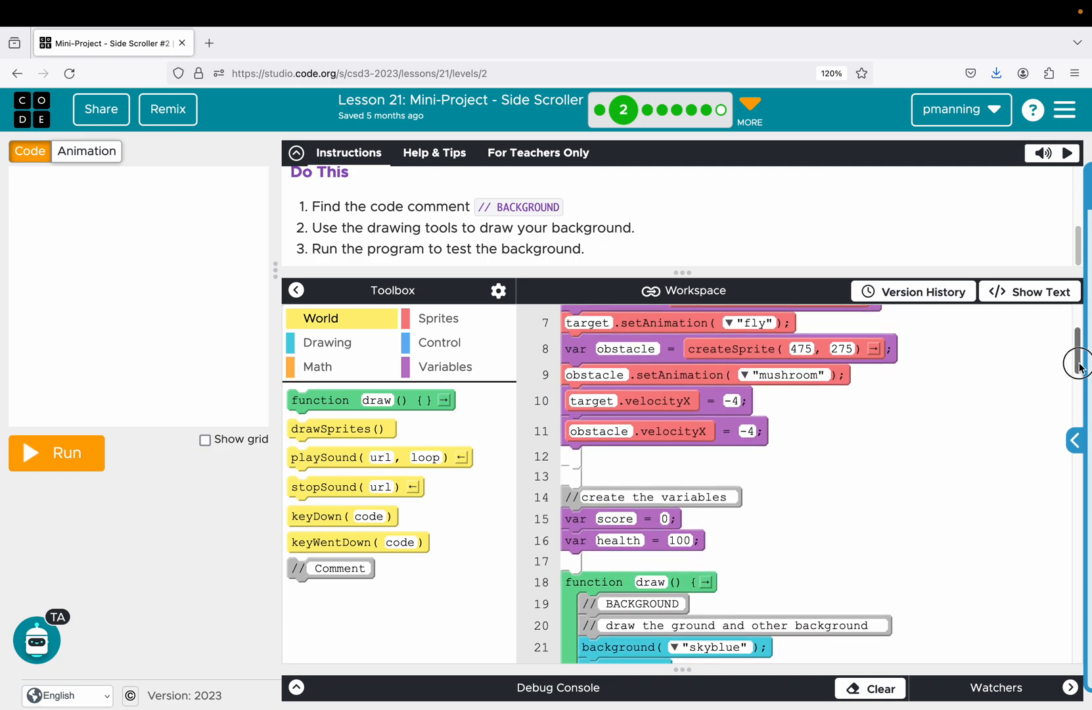
scroll(down, 3)
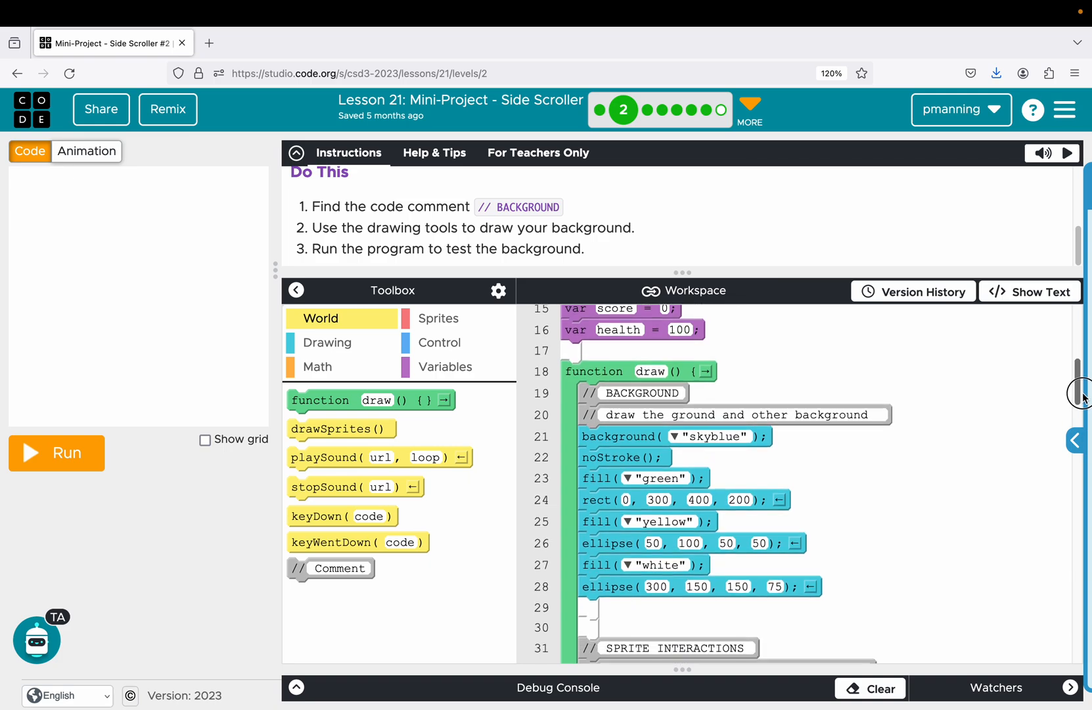
scroll(down, 3)
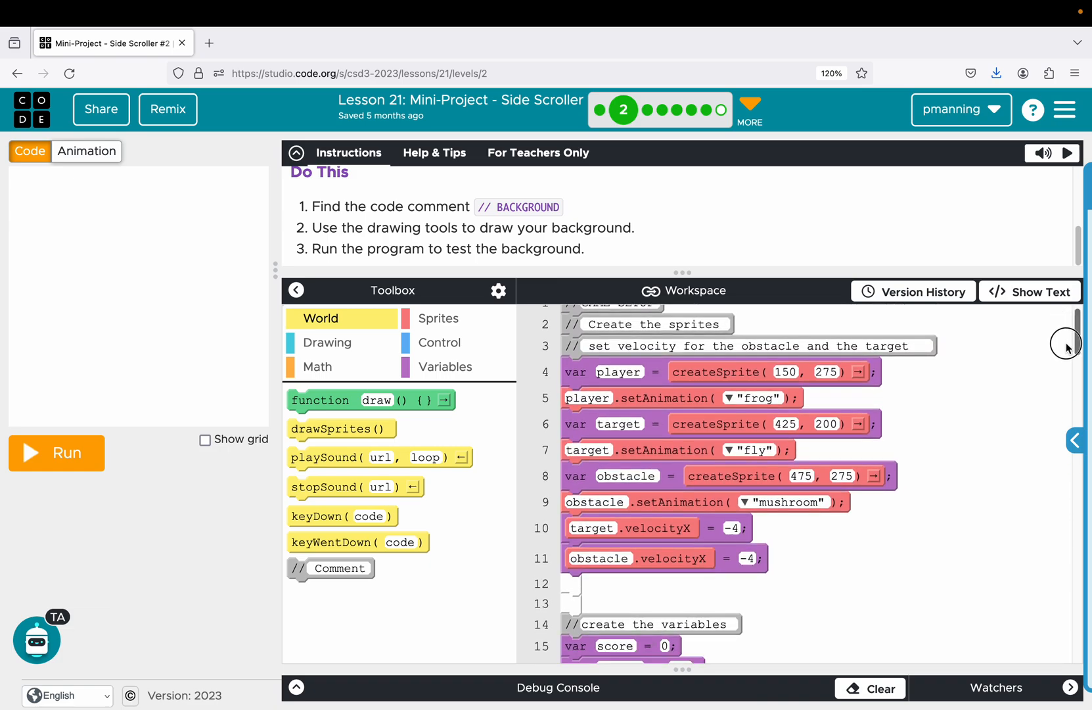
scroll(down, 3)
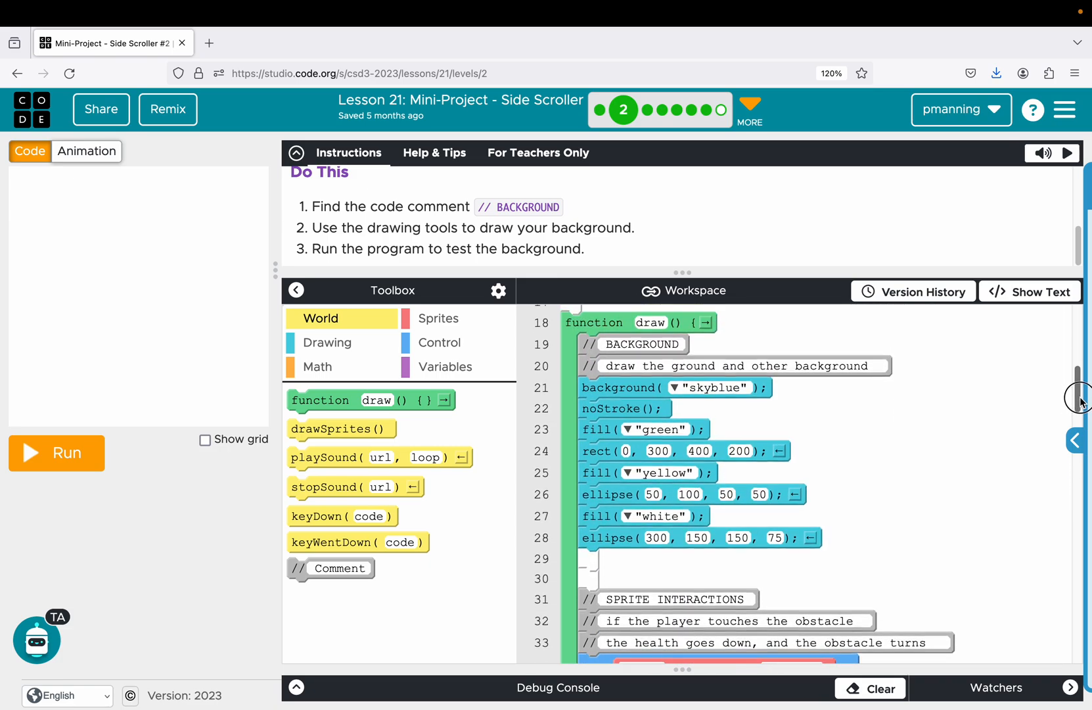
mouse_move(616, 390)
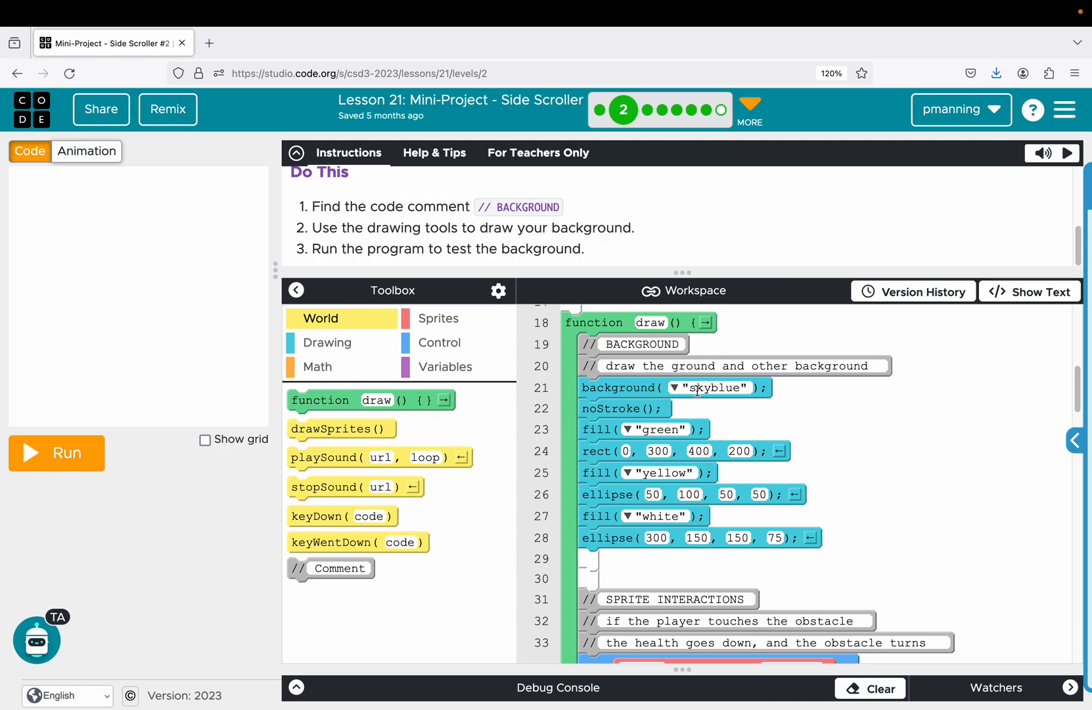
mouse_move(603, 411)
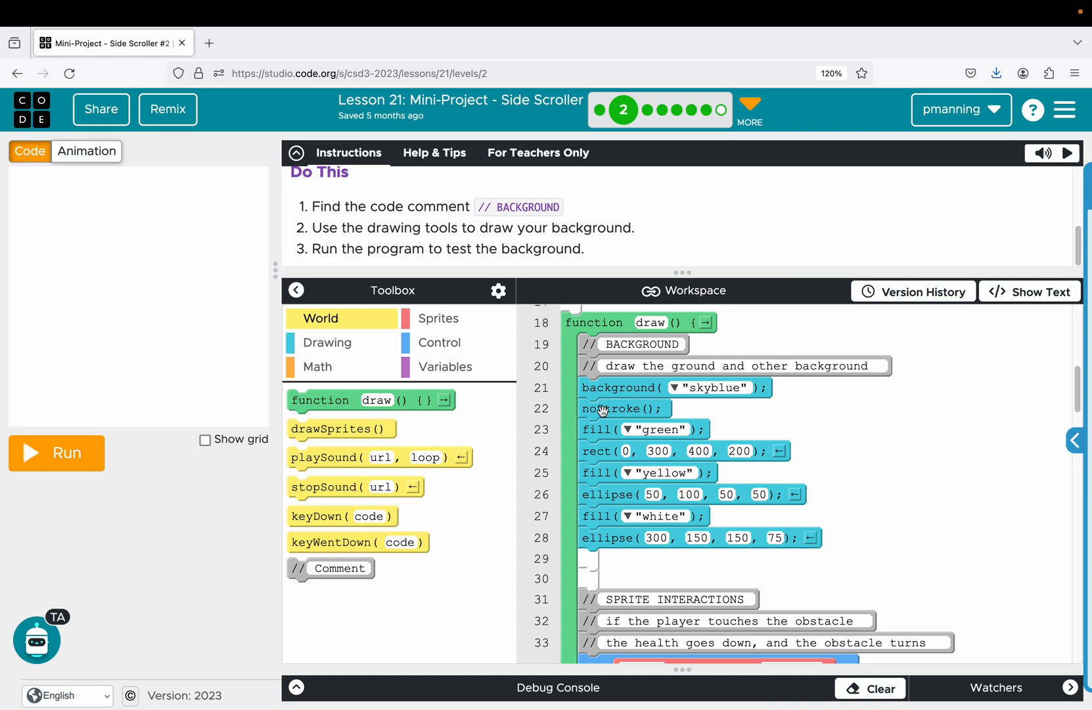
mouse_move(618, 442)
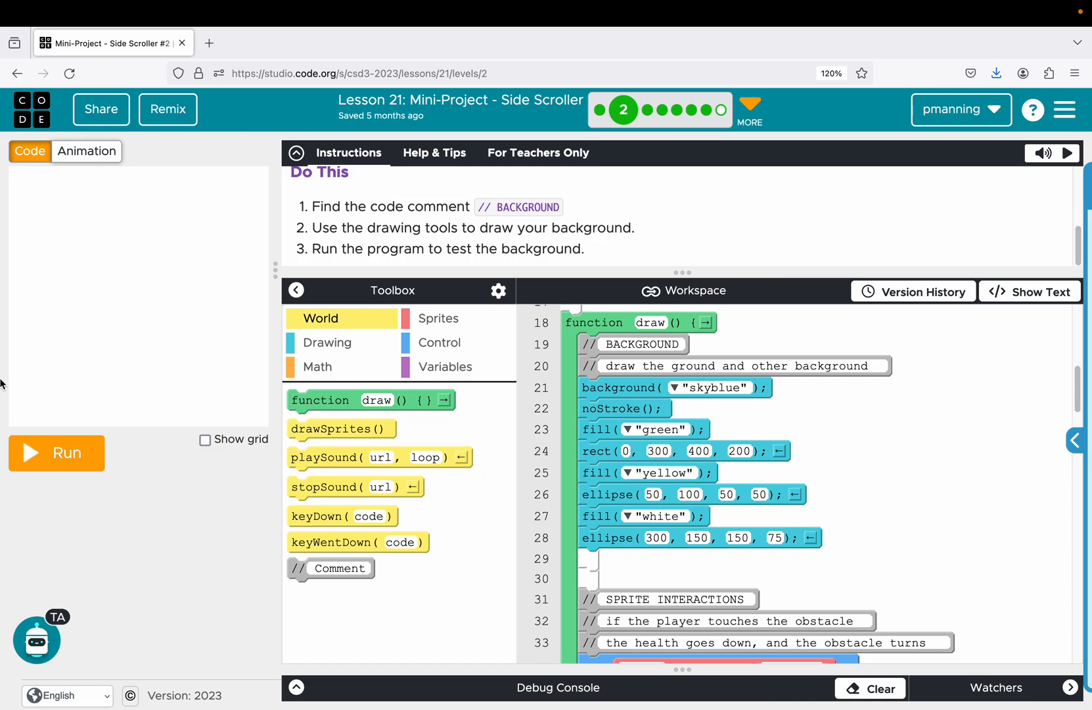
click(205, 440)
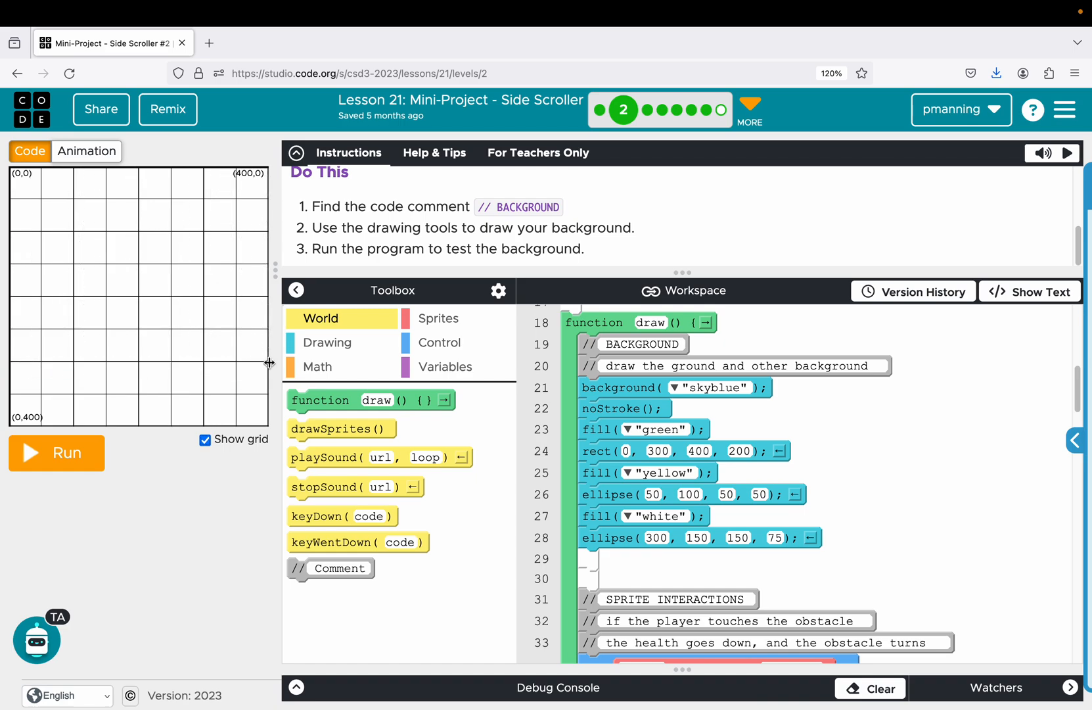
mouse_move(271, 429)
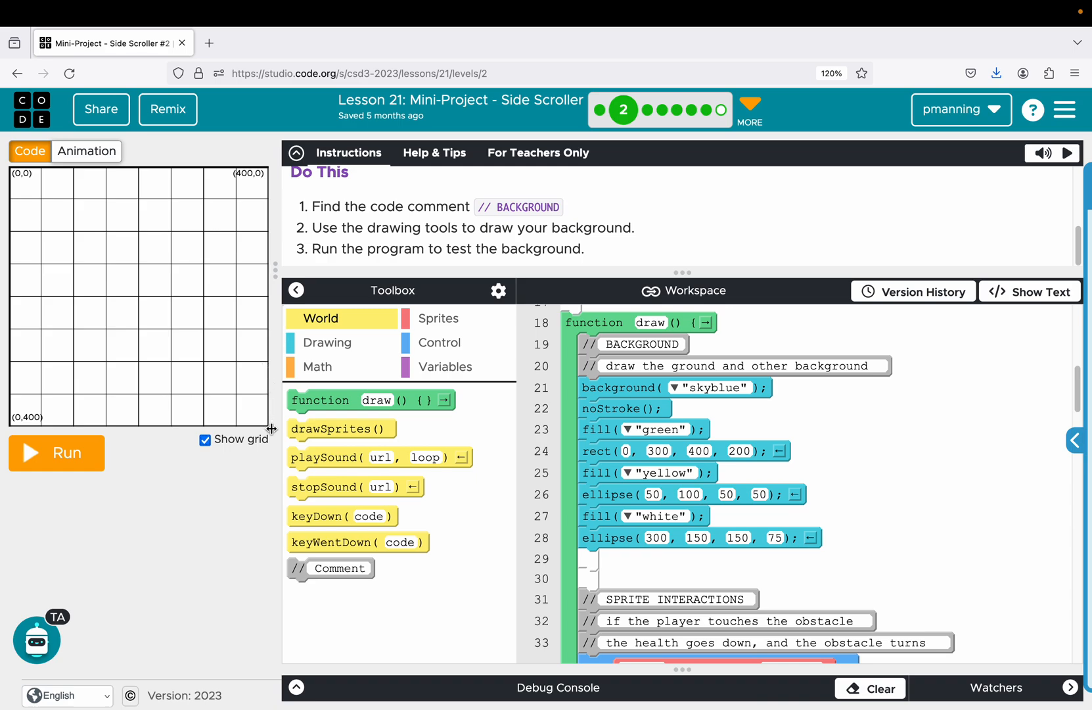
mouse_move(620, 482)
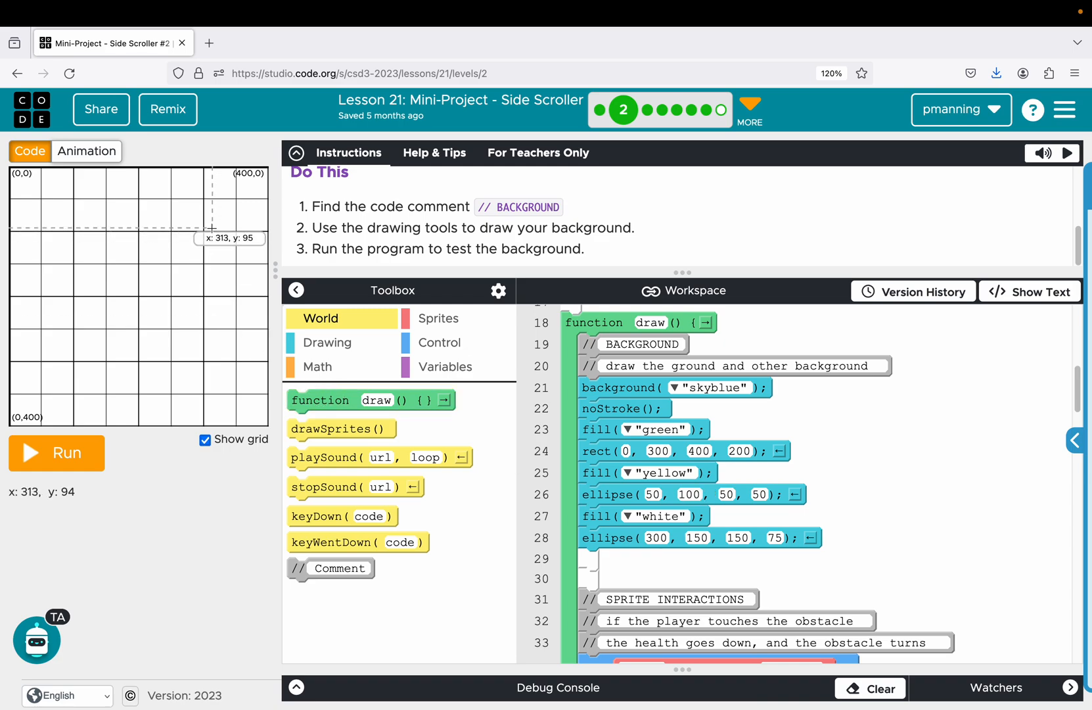
mouse_move(38, 218)
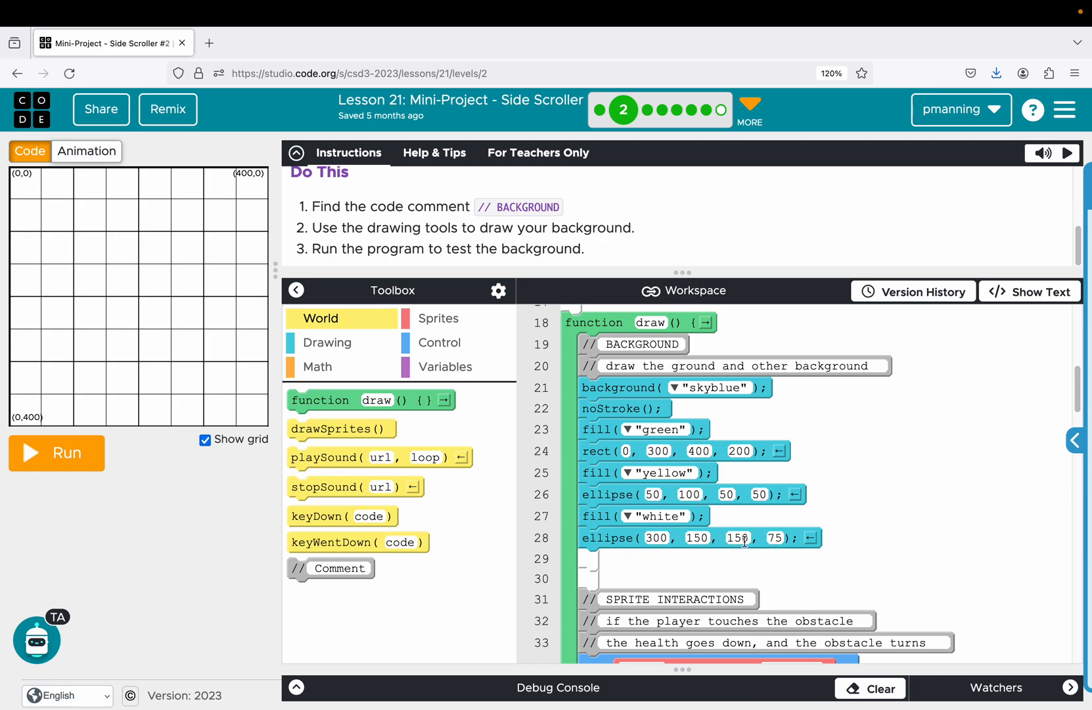
mouse_move(617, 430)
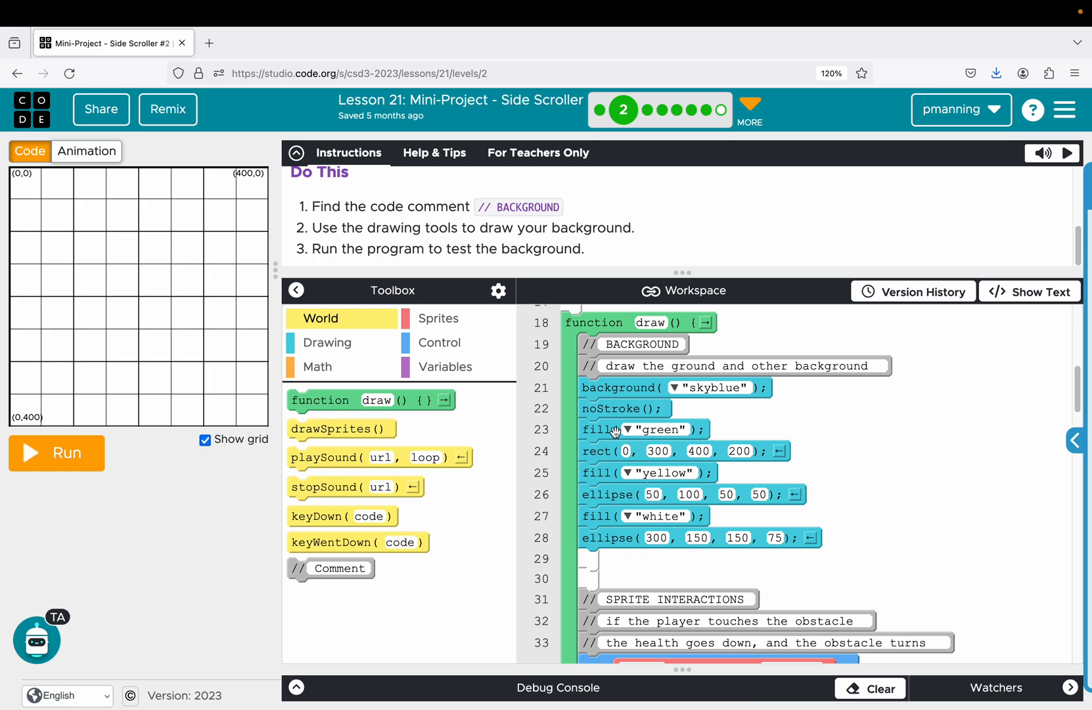
mouse_move(607, 449)
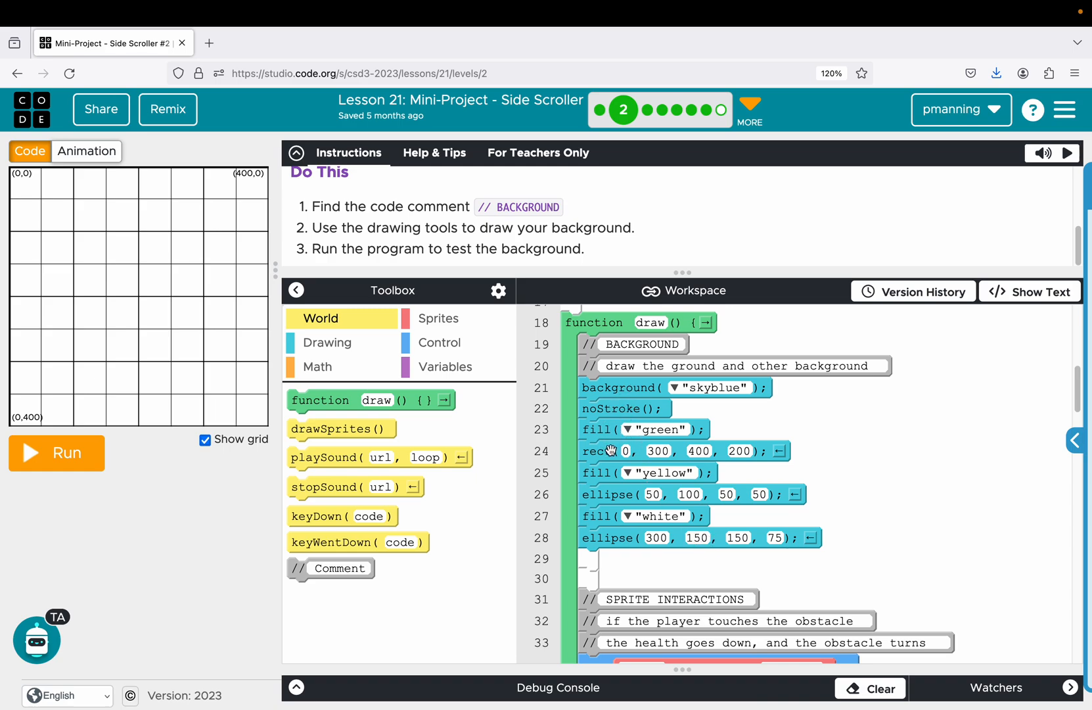
mouse_move(612, 539)
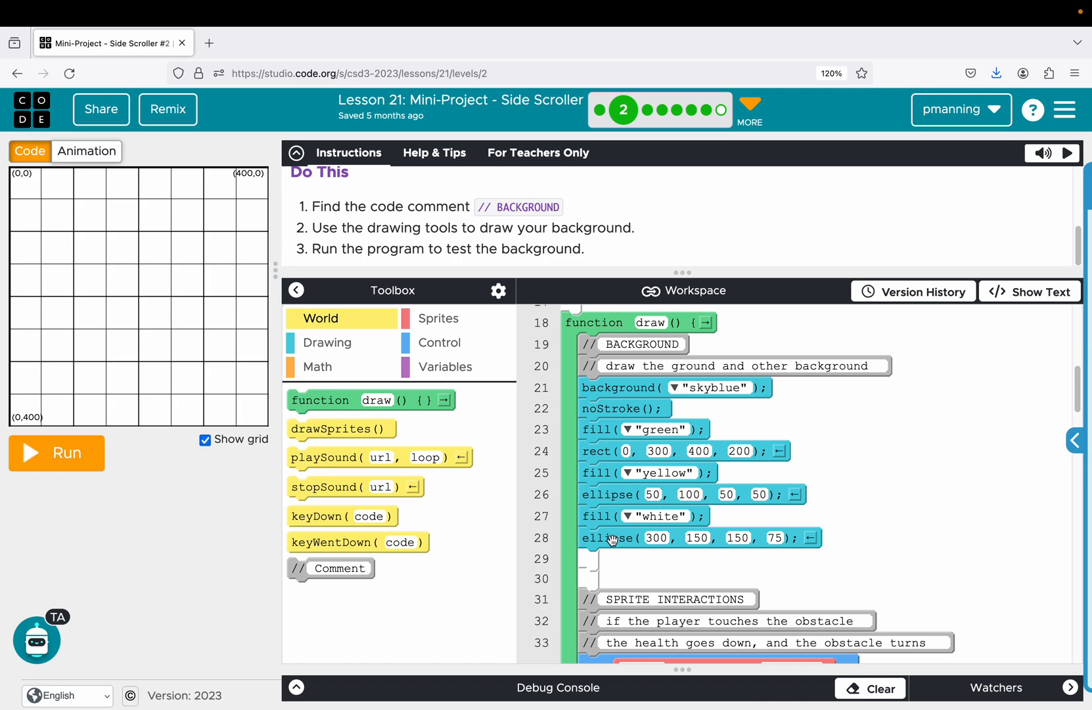
Test-run the sky, sun, cloud and green ground background, then reset the stage.
click(56, 452)
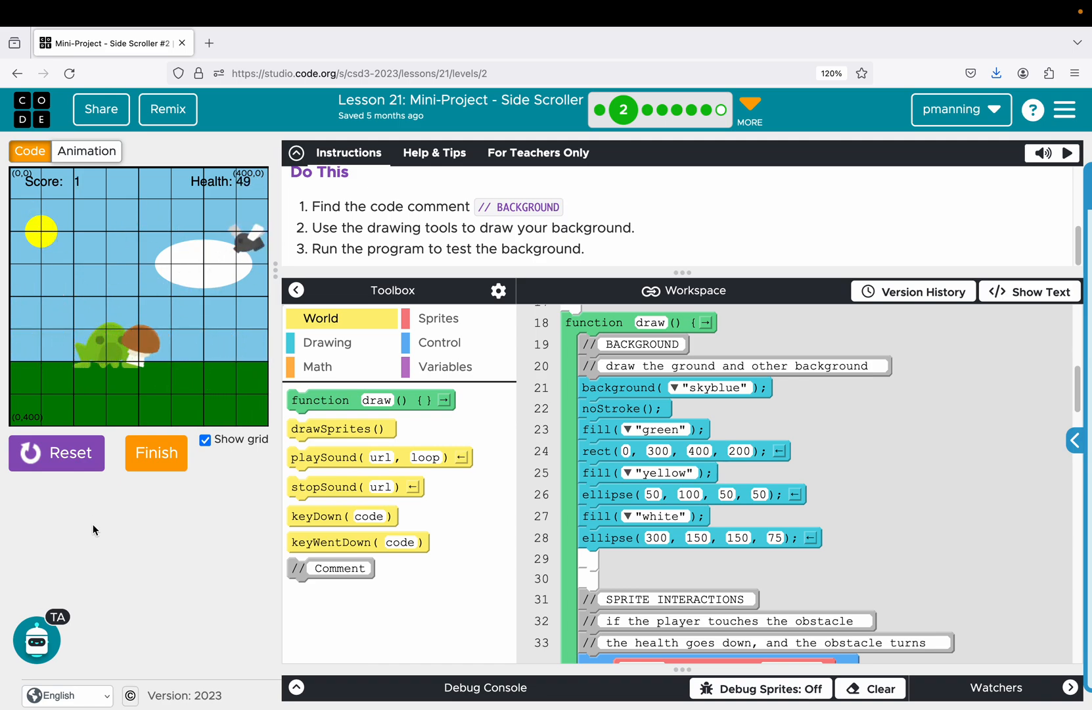
click(56, 453)
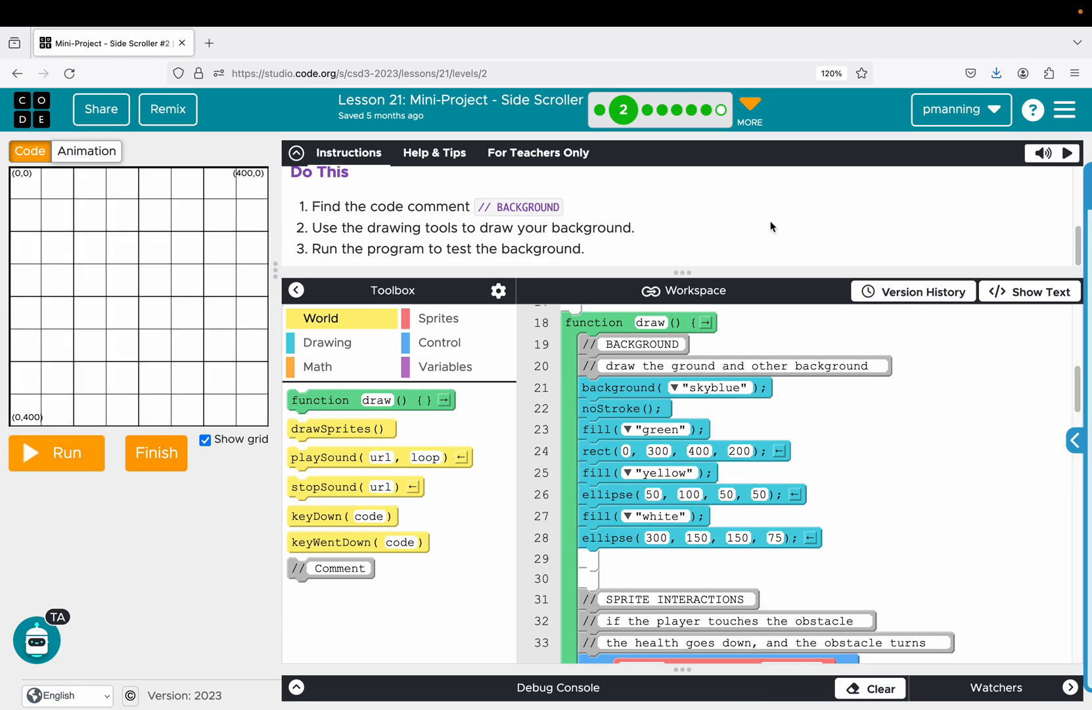
Go to level 3, Create Your Sprites, and read its instructions and sprite setup code.
click(646, 110)
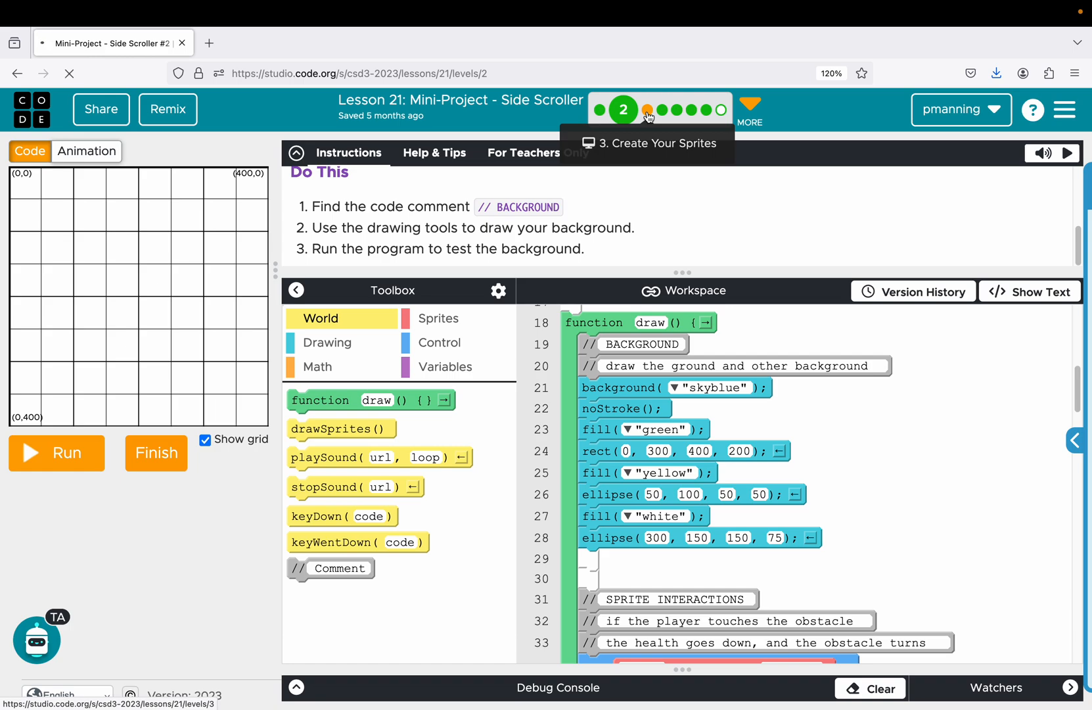
click(648, 109)
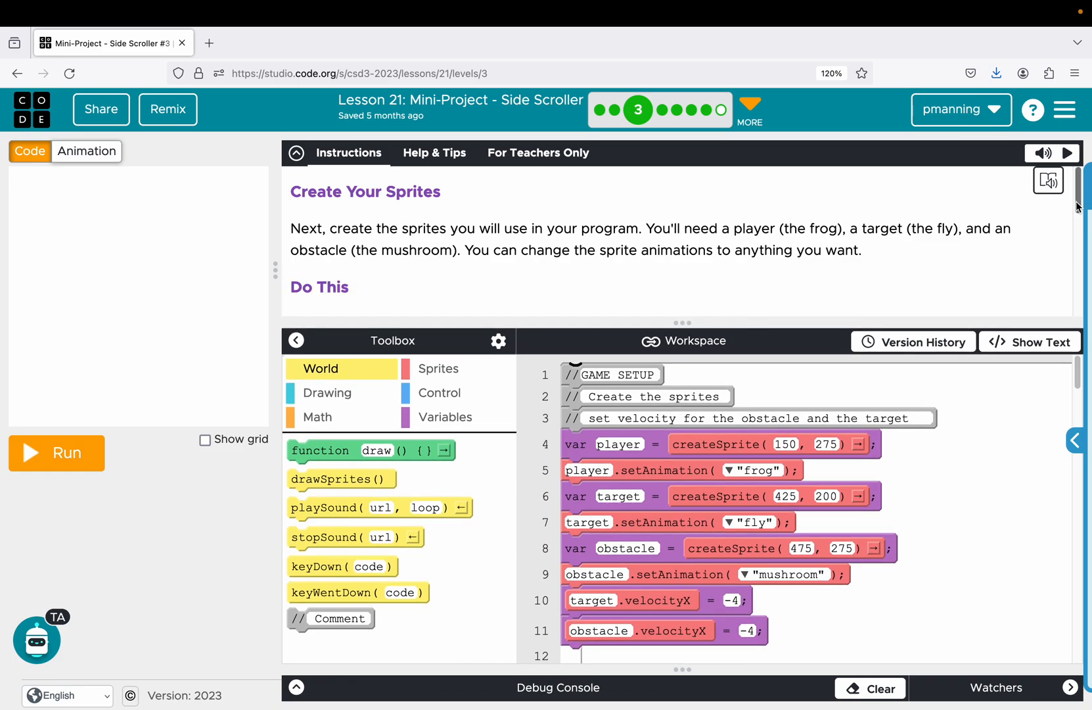
scroll(down, 3)
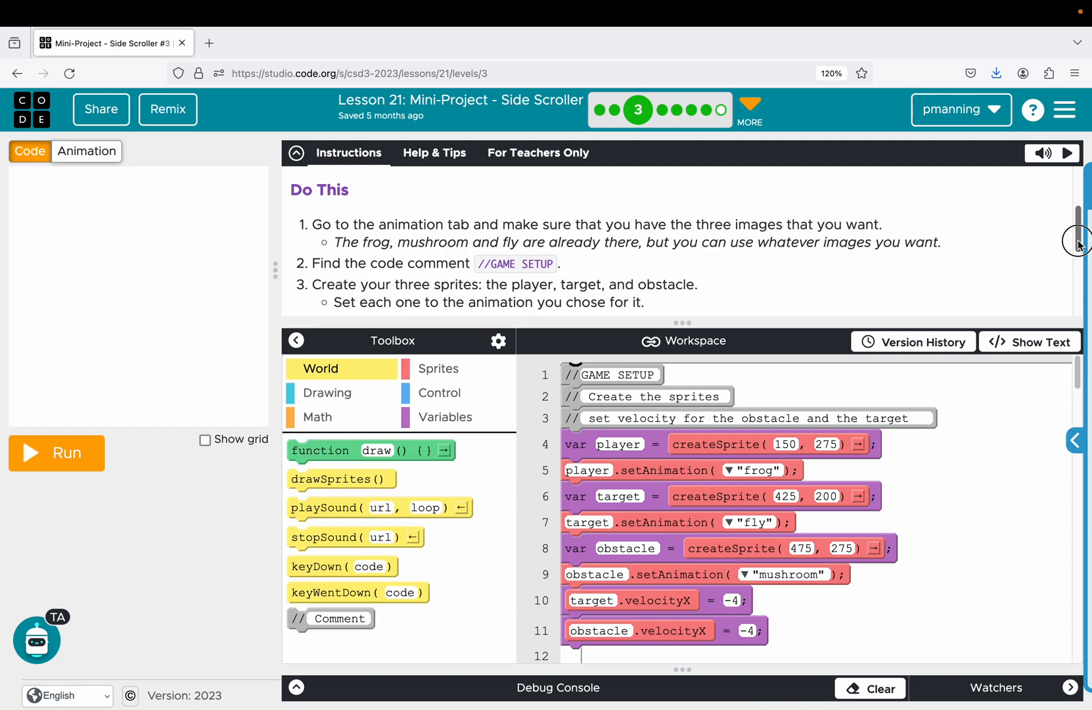
scroll(down, 3)
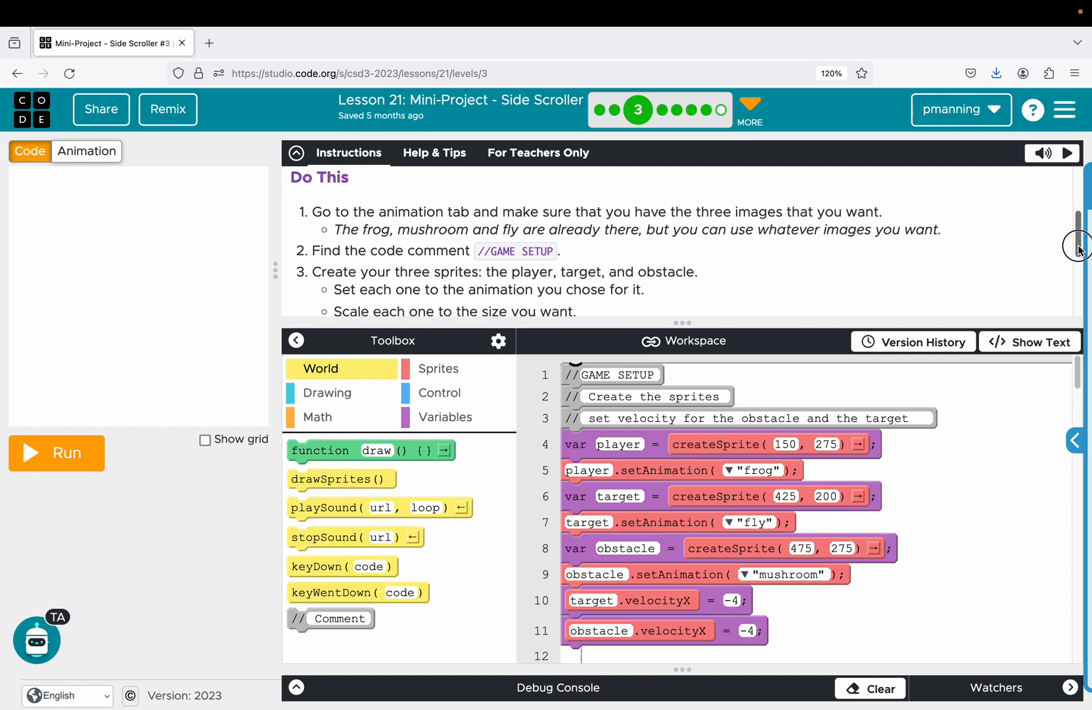
scroll(down, 3)
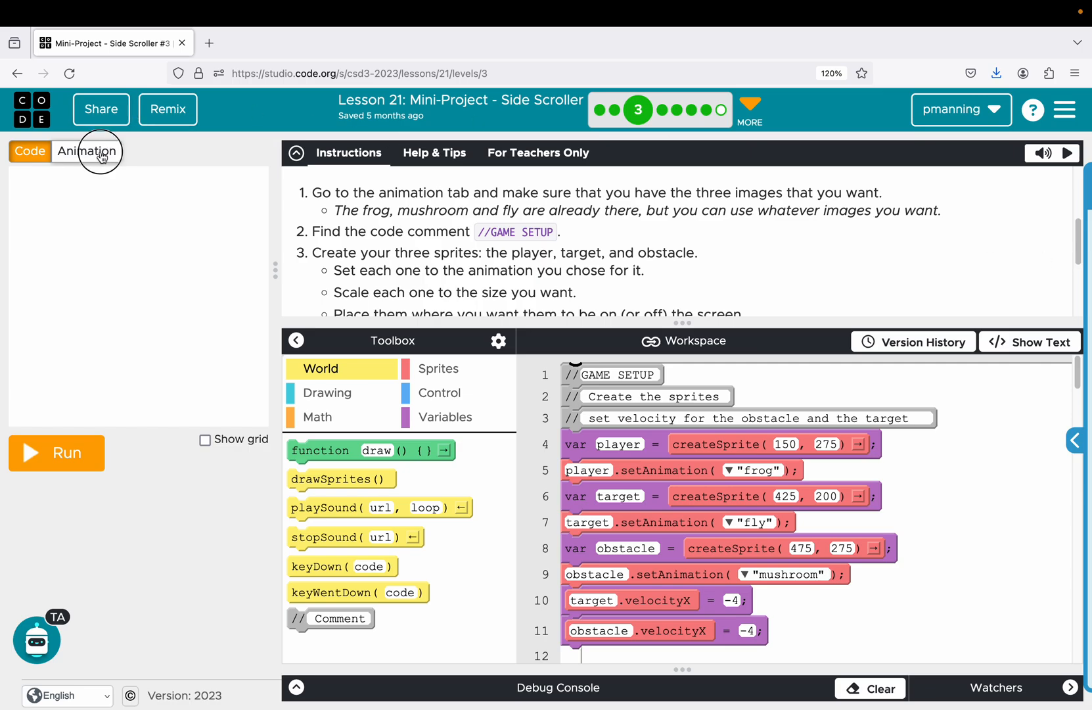
View the project's frog, mushroom and fly sprite animations in the Animation tab.
click(87, 152)
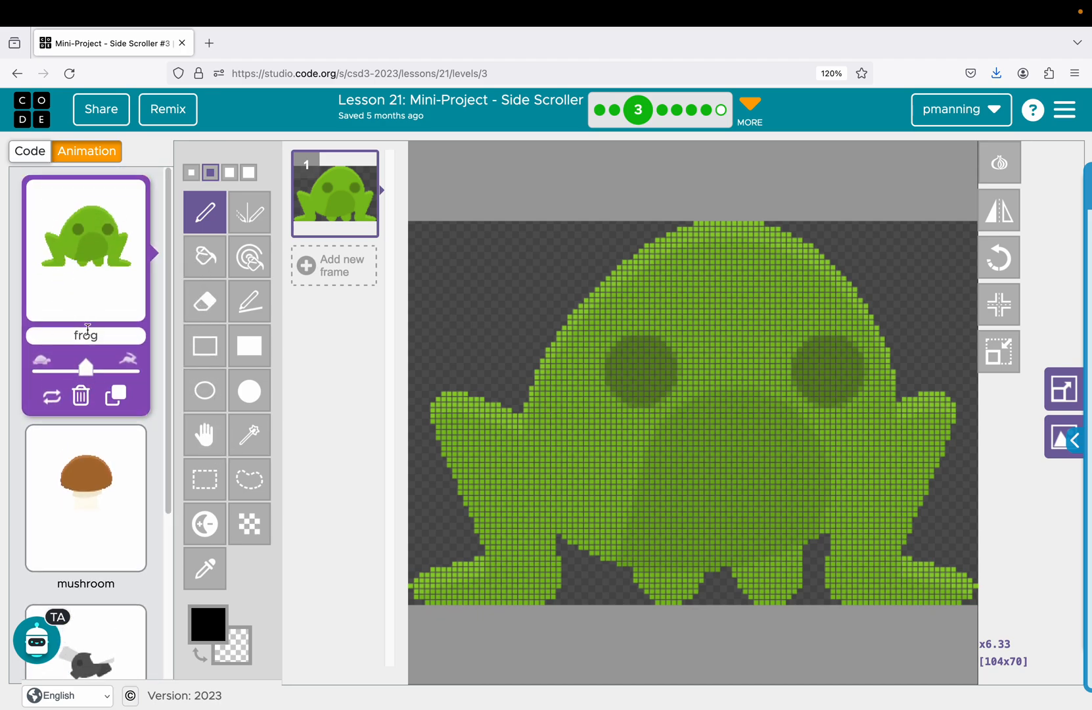
mouse_move(152, 341)
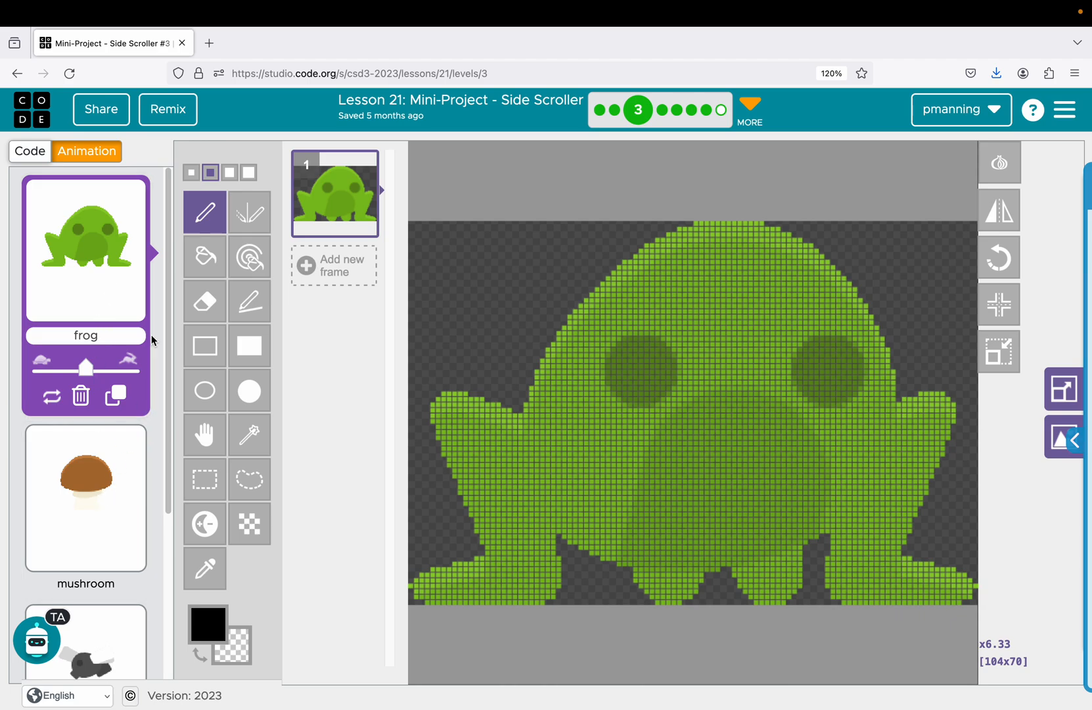
Return to the code and read the instructions down to step 4 and the hint.
click(30, 152)
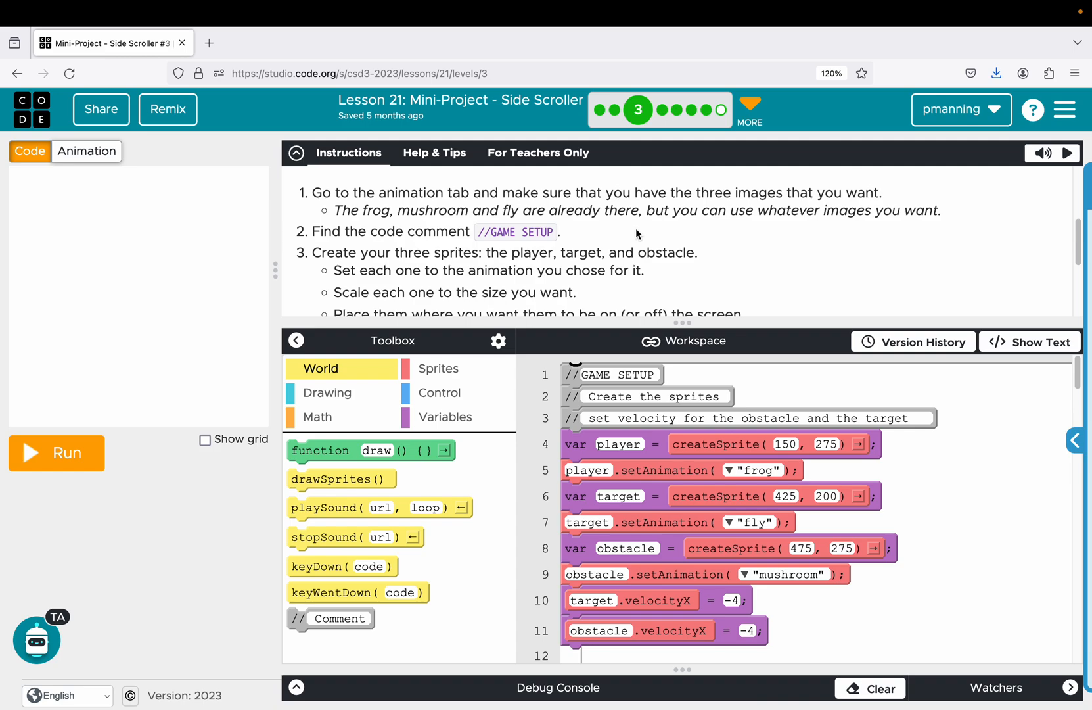
mouse_move(558, 212)
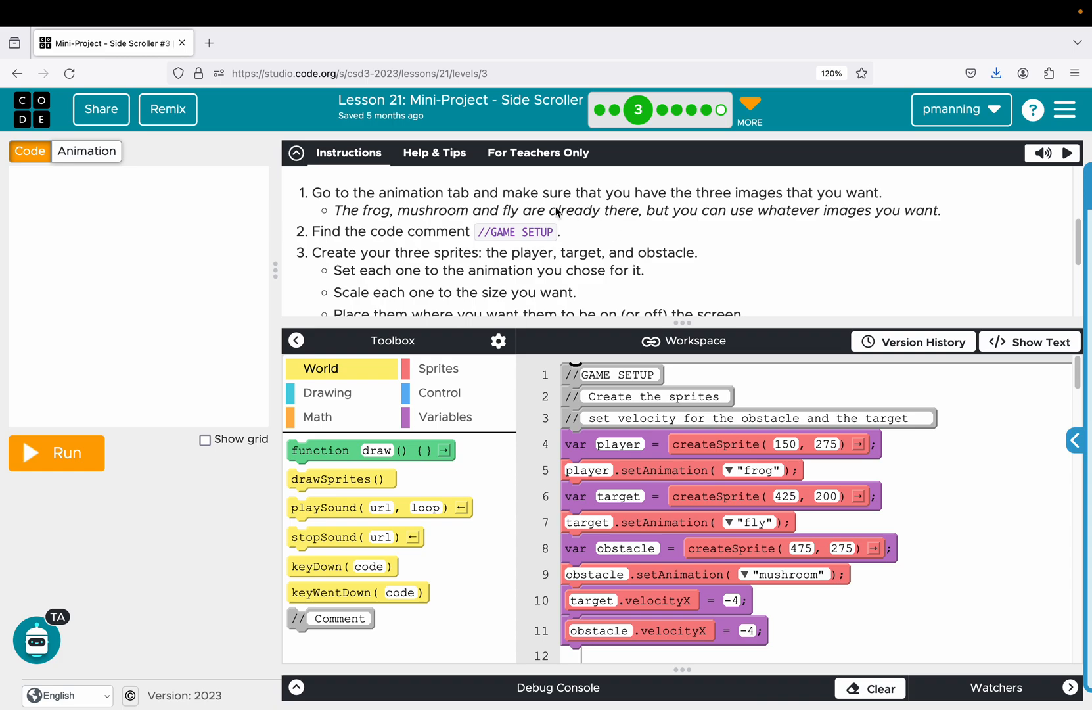
mouse_move(680, 266)
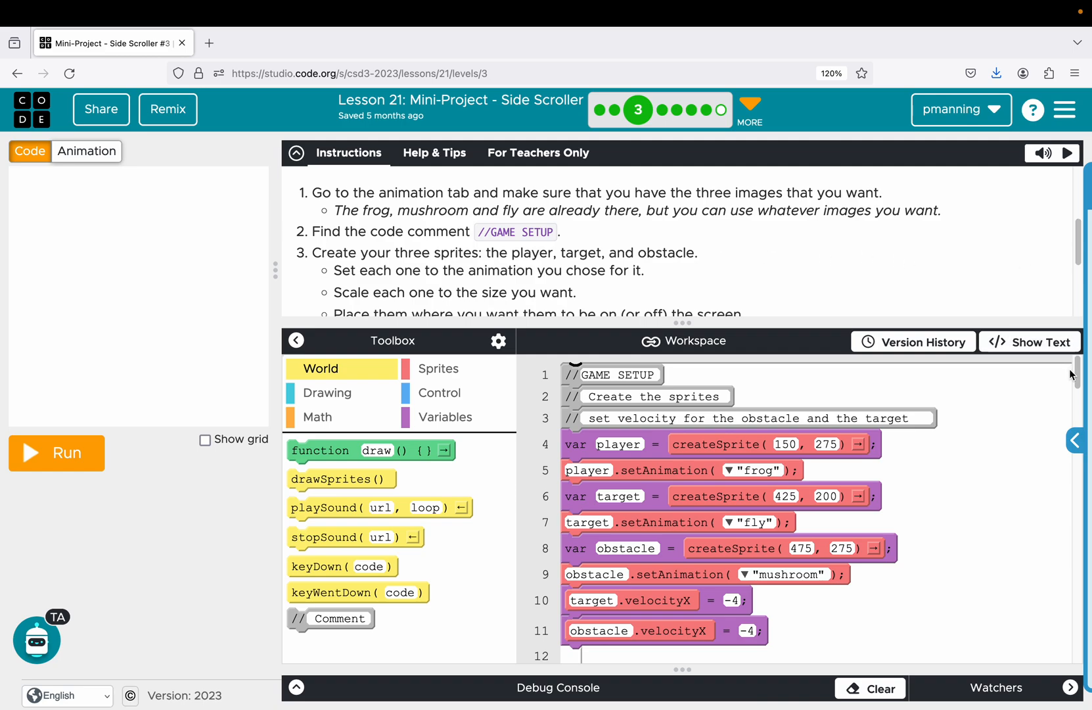
mouse_move(826, 242)
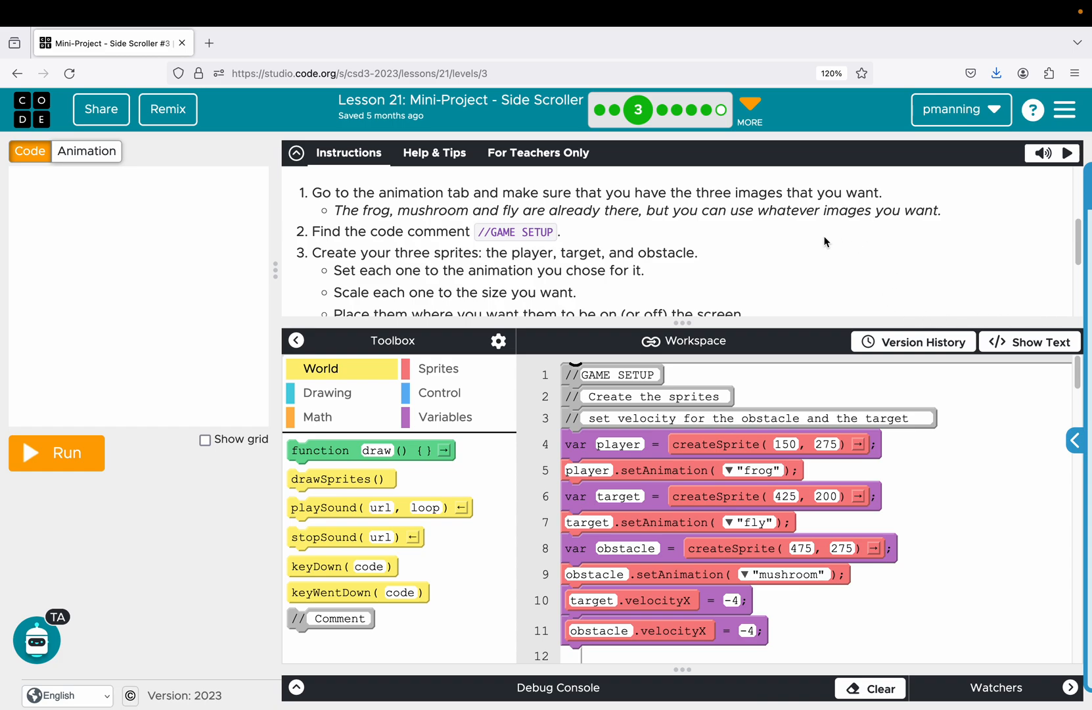
mouse_move(579, 244)
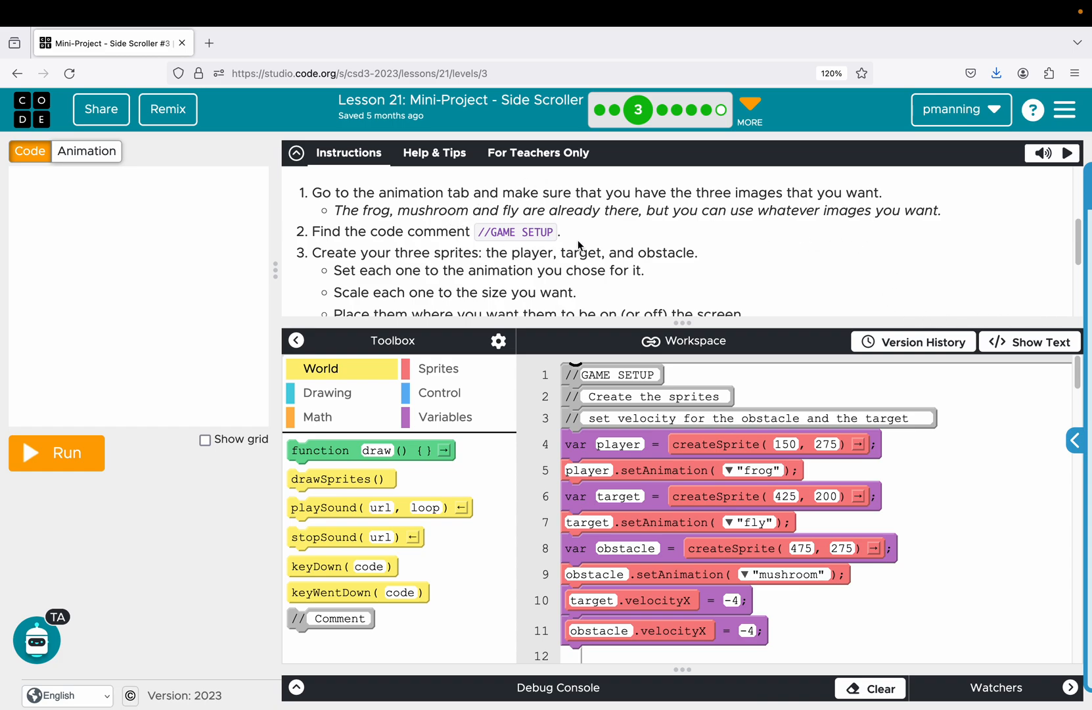
scroll(down, 3)
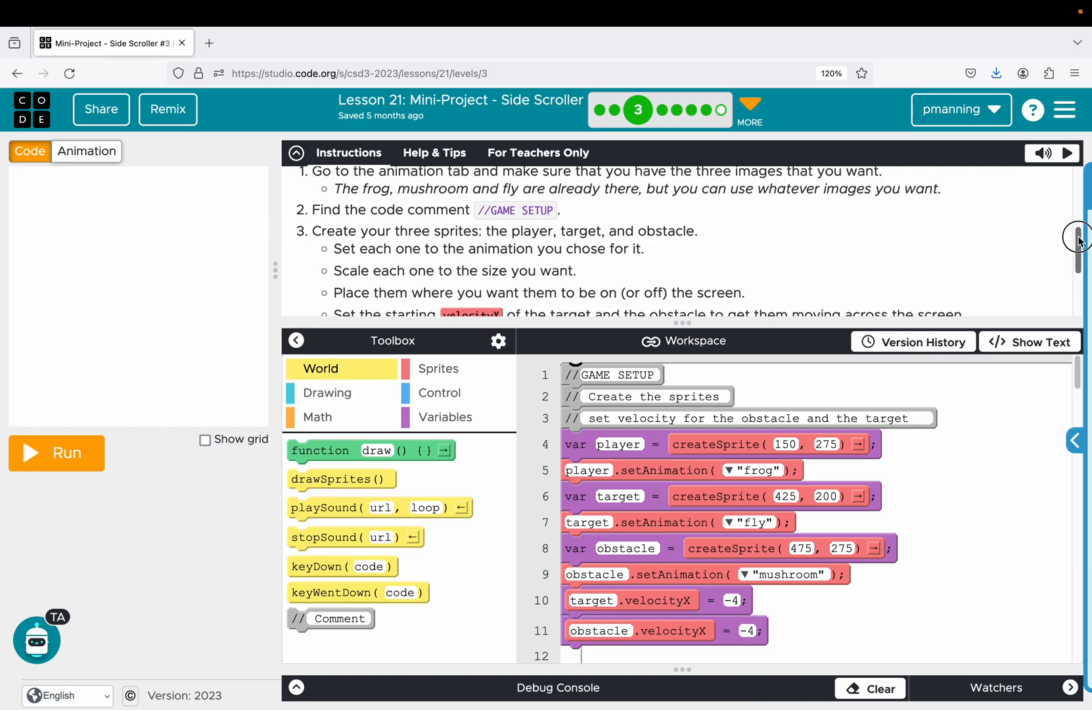
scroll(down, 3)
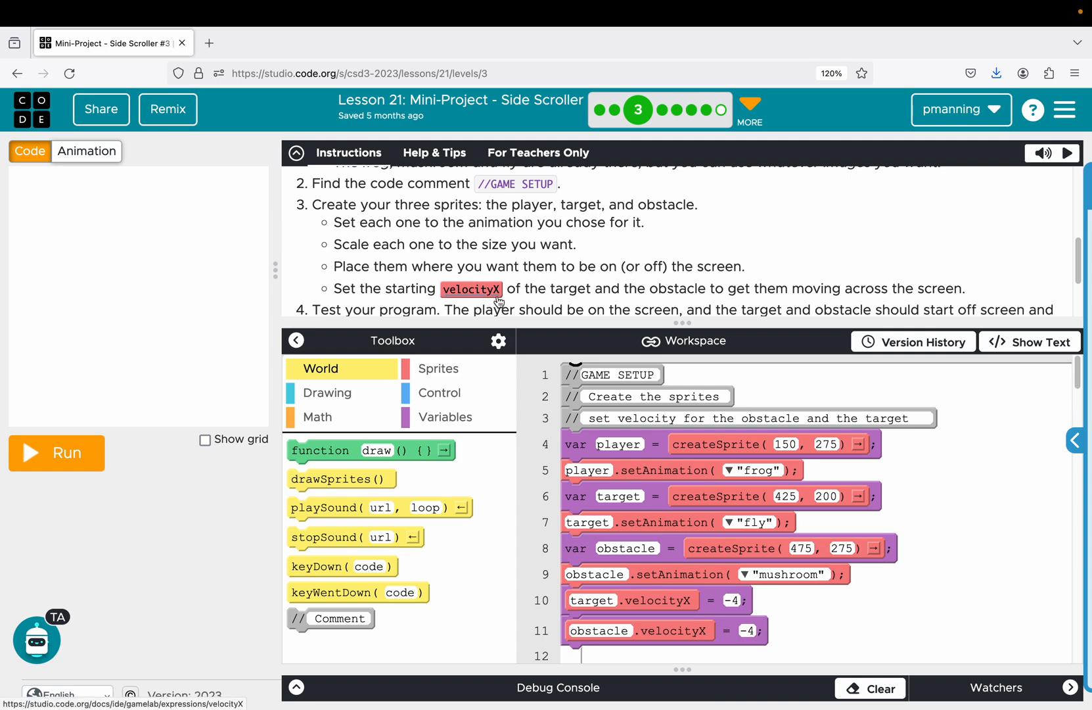
mouse_move(629, 296)
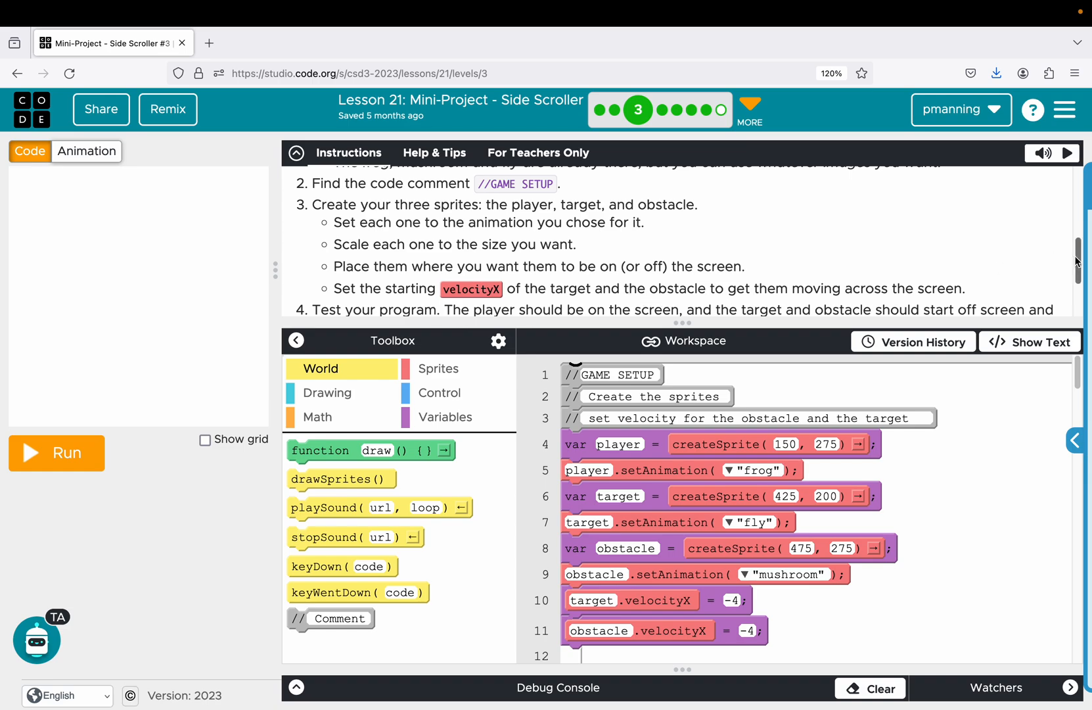
scroll(down, 3)
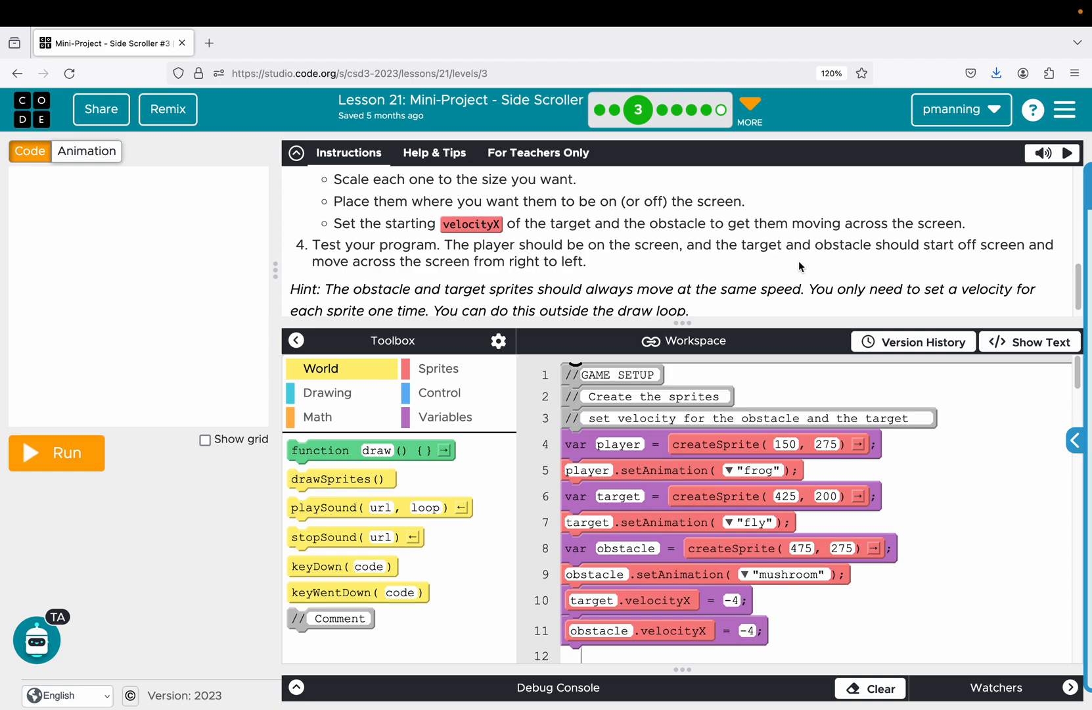
mouse_move(1022, 257)
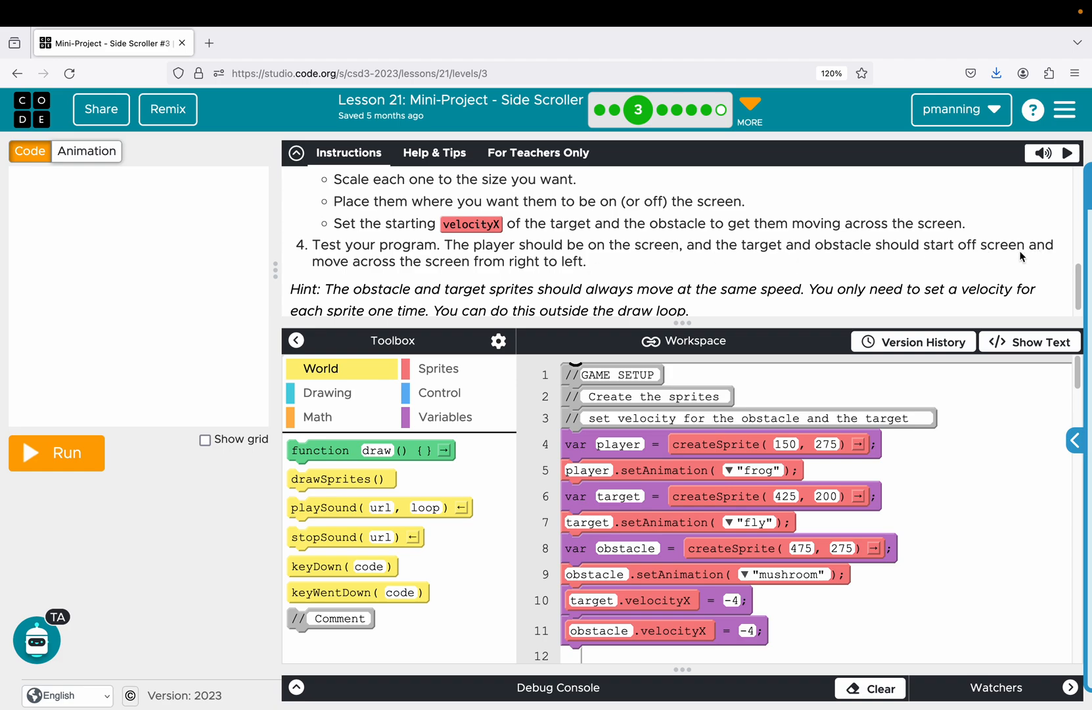
mouse_move(544, 278)
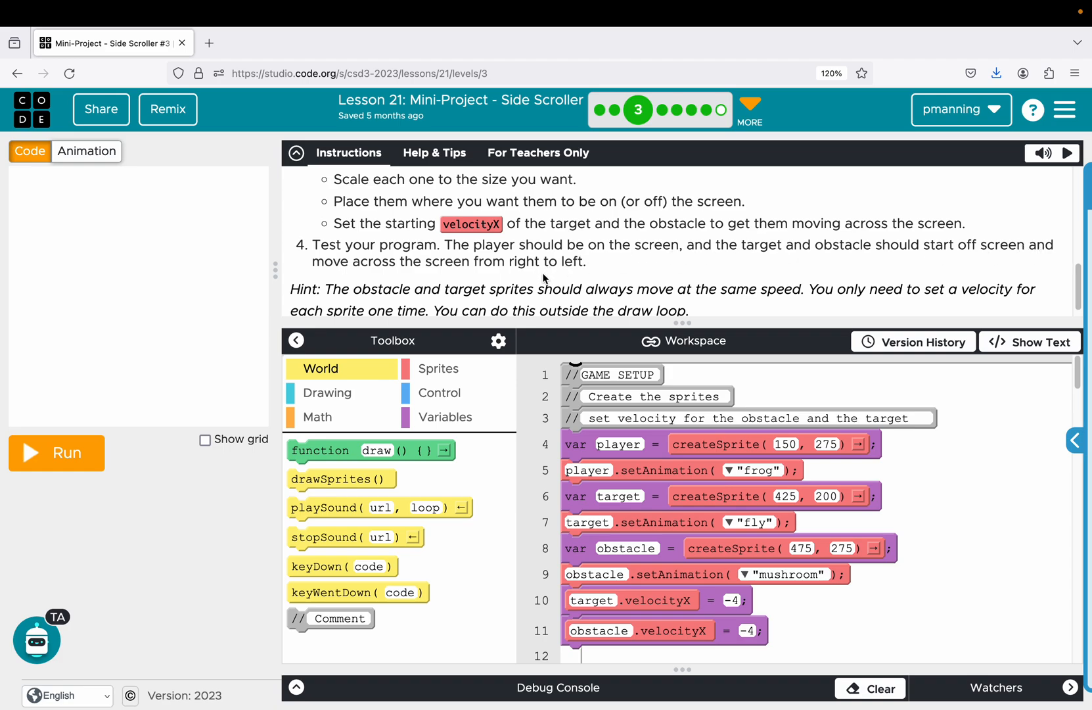
scroll(down, 3)
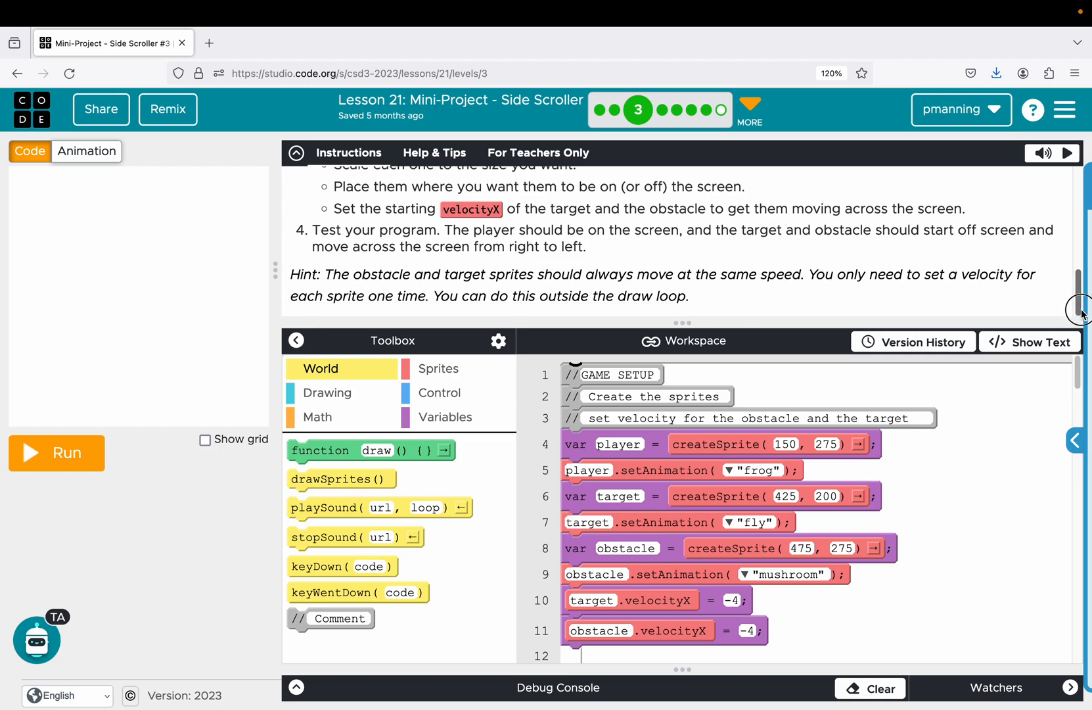
mouse_move(368, 296)
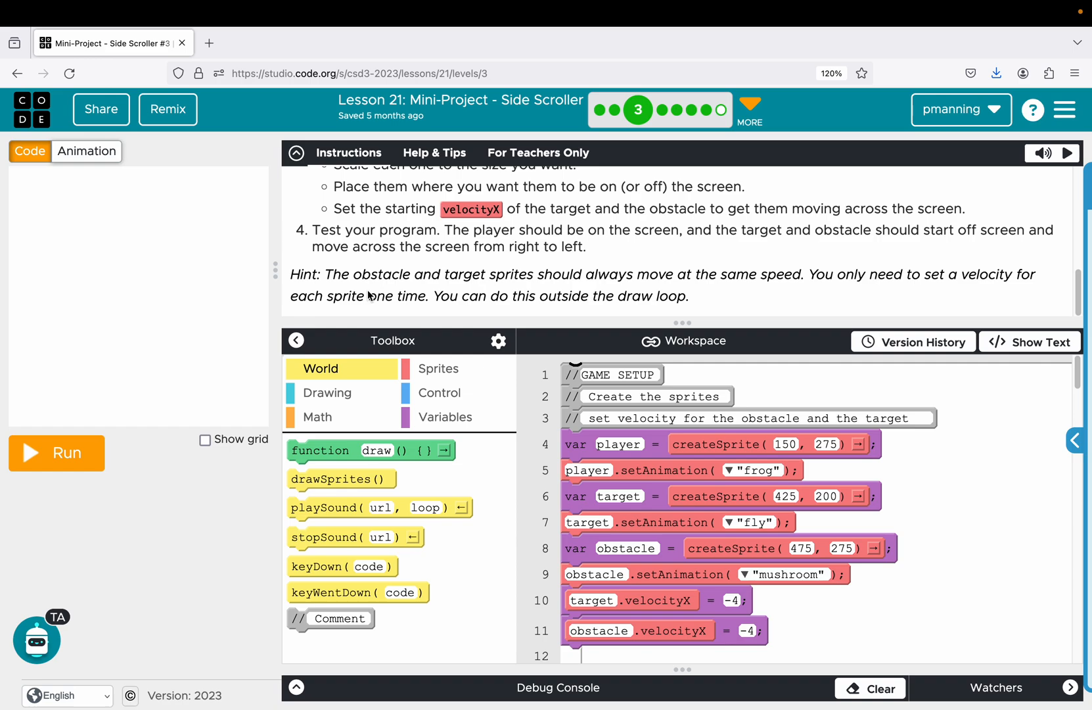
mouse_move(370, 290)
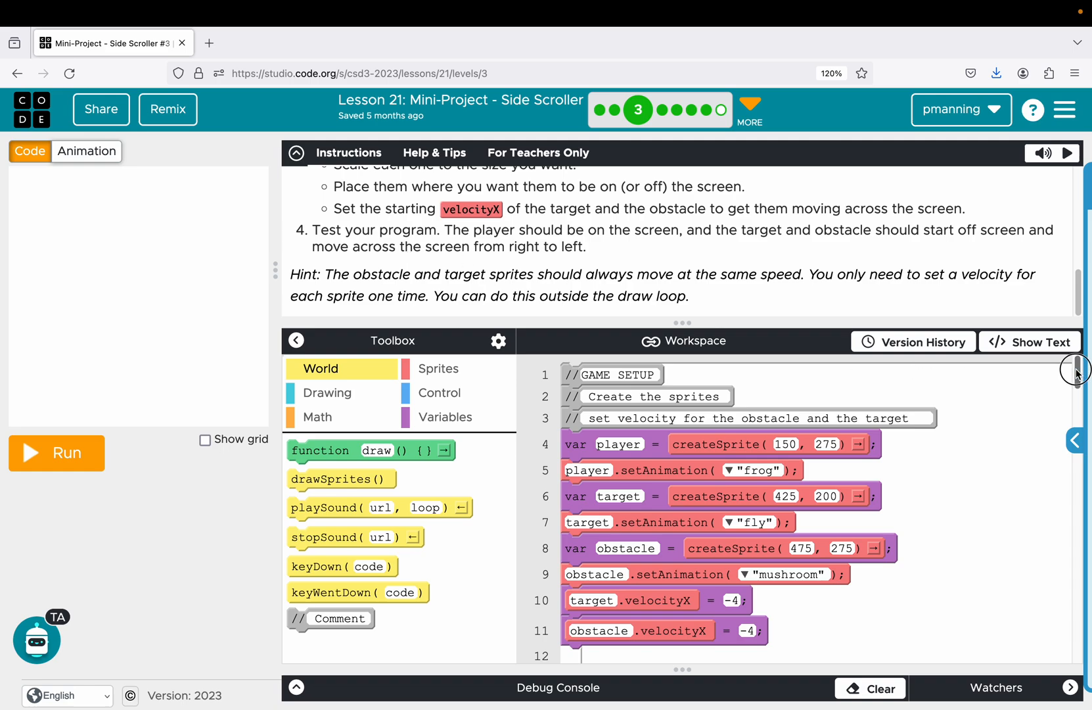
Set target.velocityX on line 10 to -4, matching the obstacle's velocity.
scroll(down, 3)
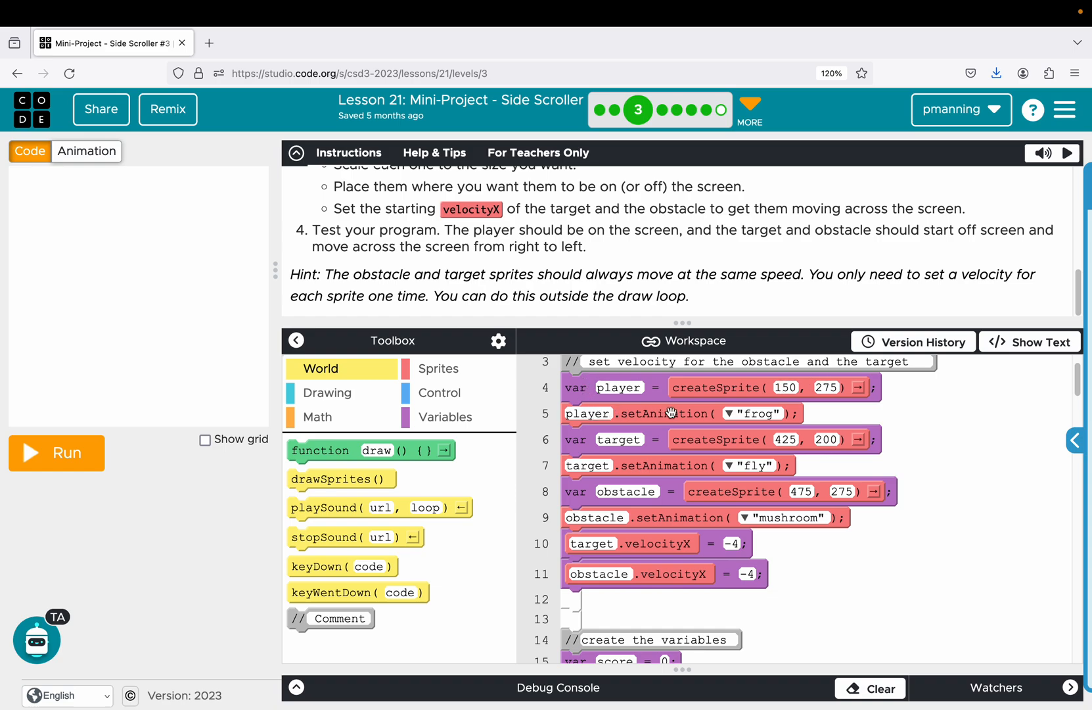
mouse_move(759, 413)
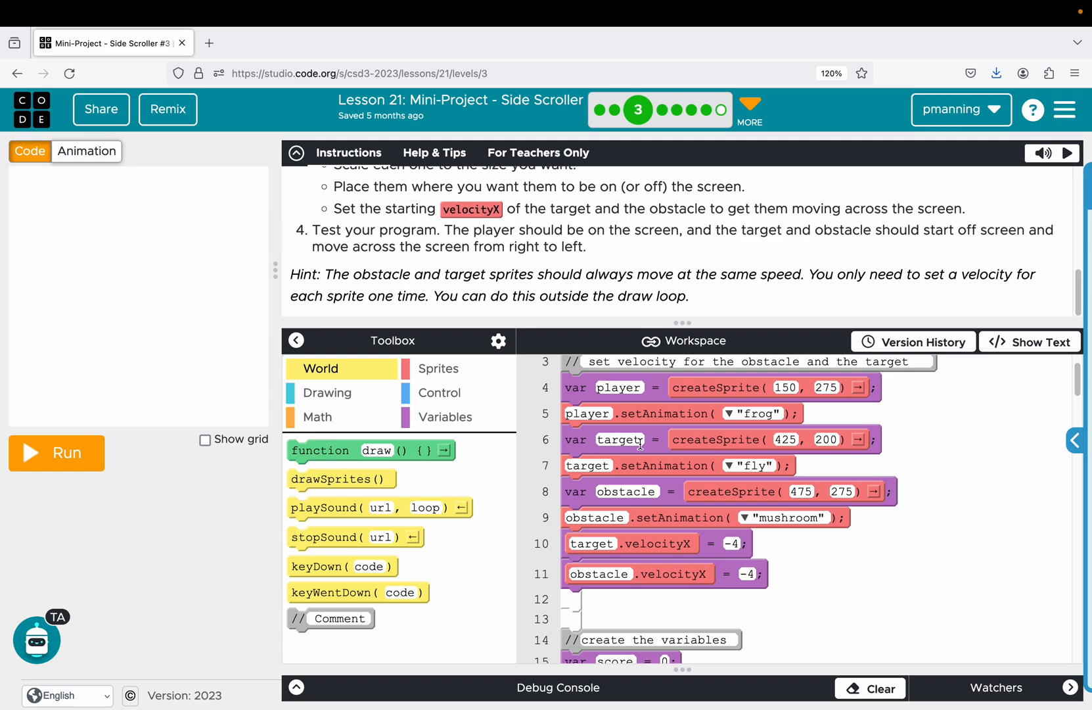
mouse_move(757, 445)
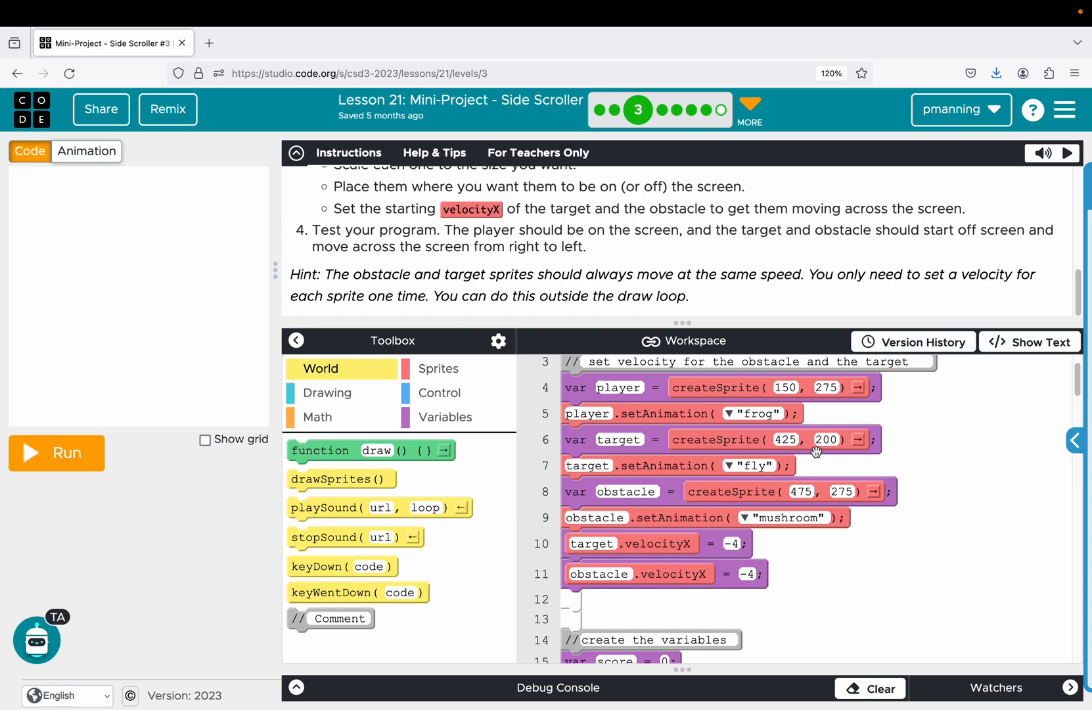
mouse_move(700, 470)
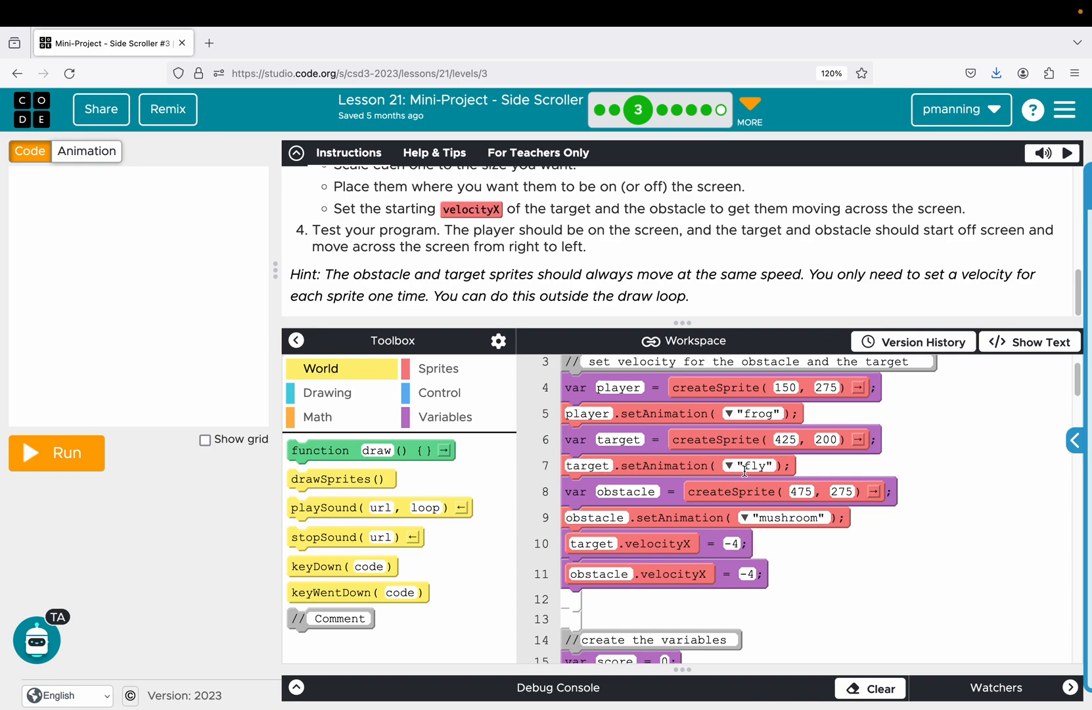
mouse_move(662, 496)
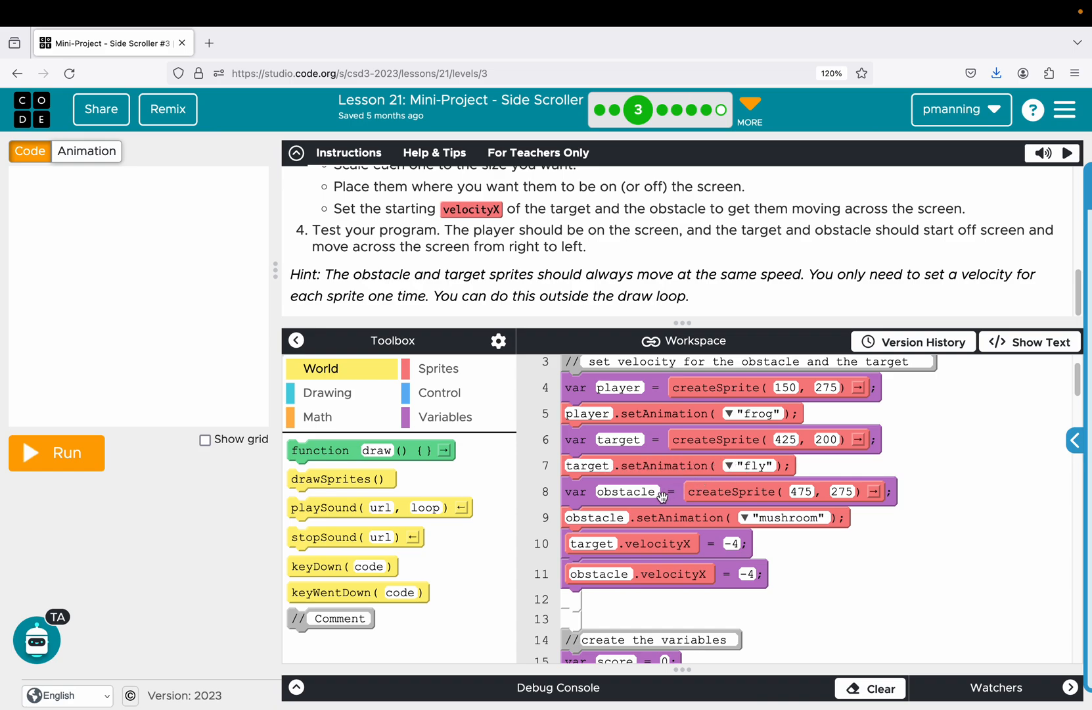
mouse_move(638, 497)
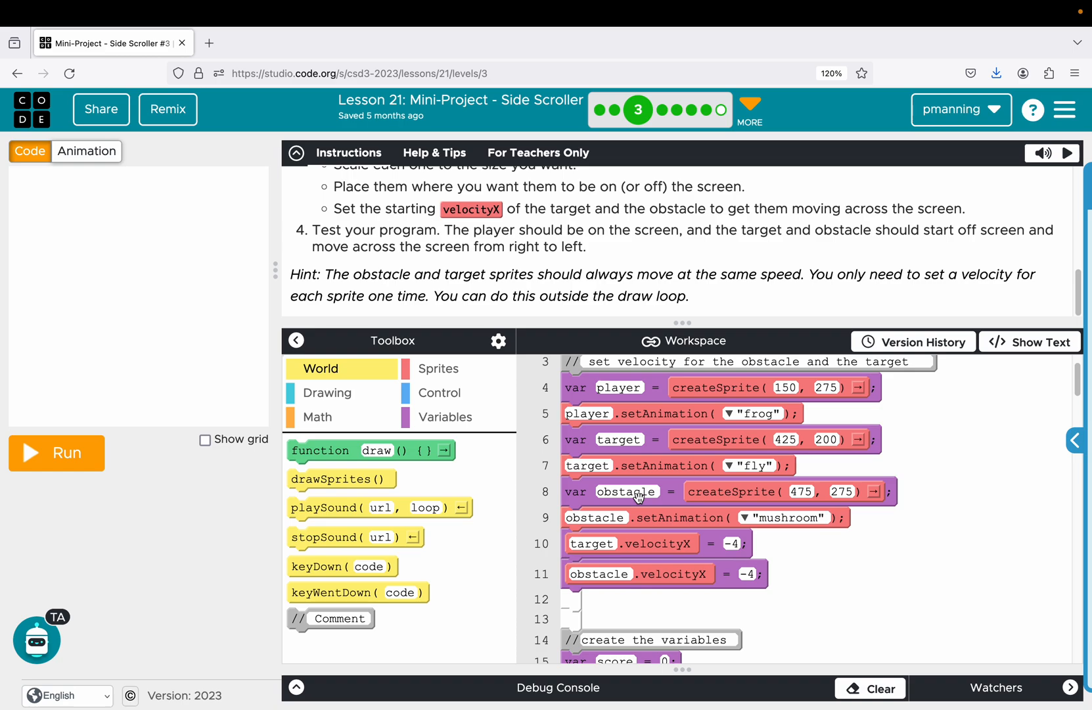
mouse_move(848, 498)
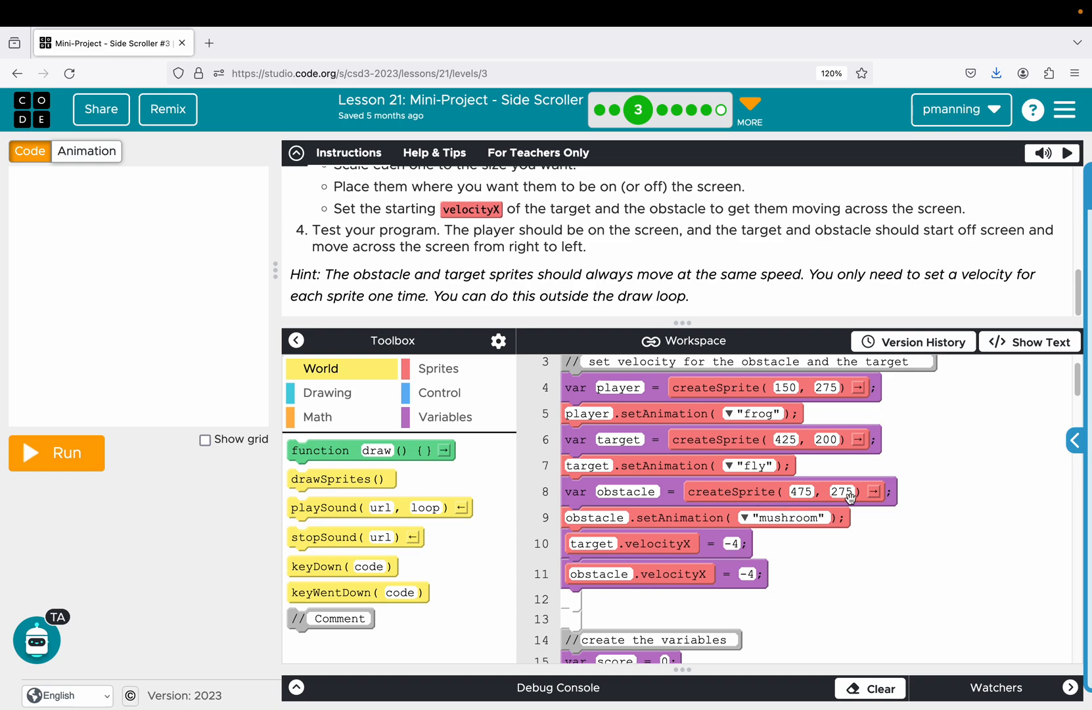
mouse_move(603, 524)
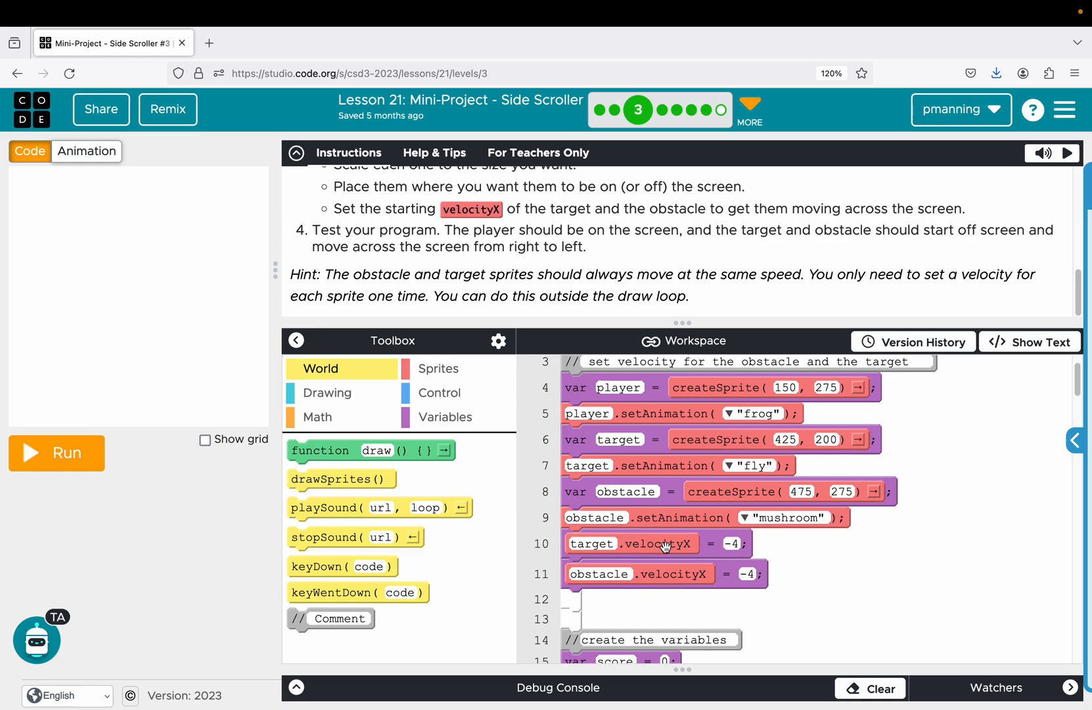
mouse_move(660, 549)
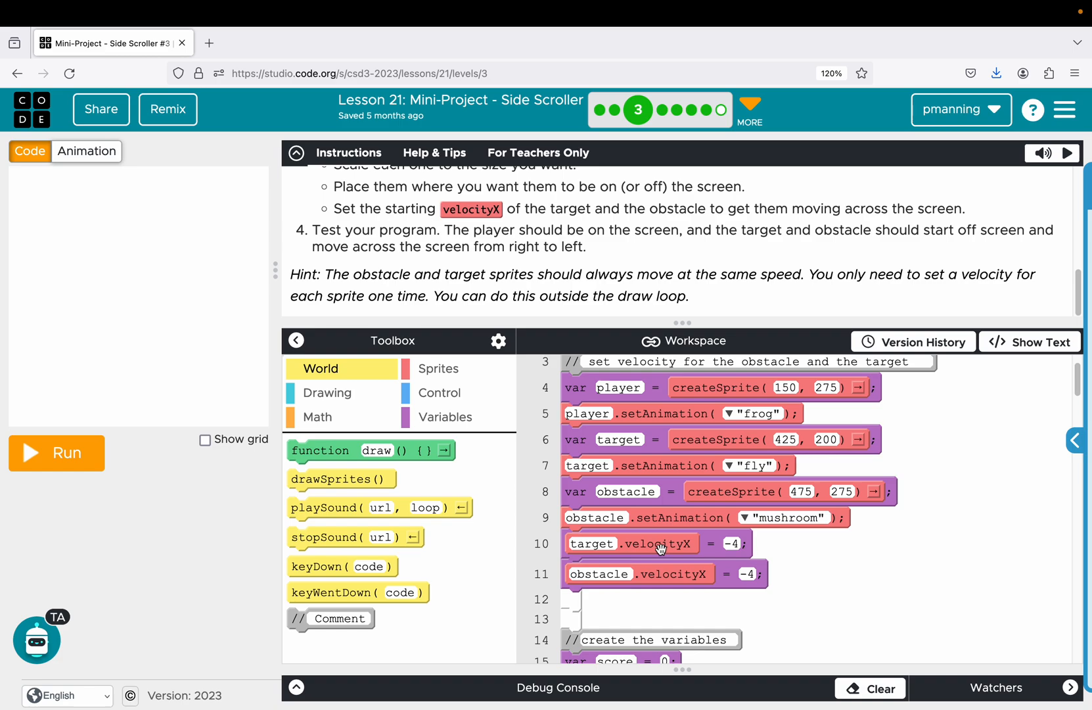
mouse_move(664, 577)
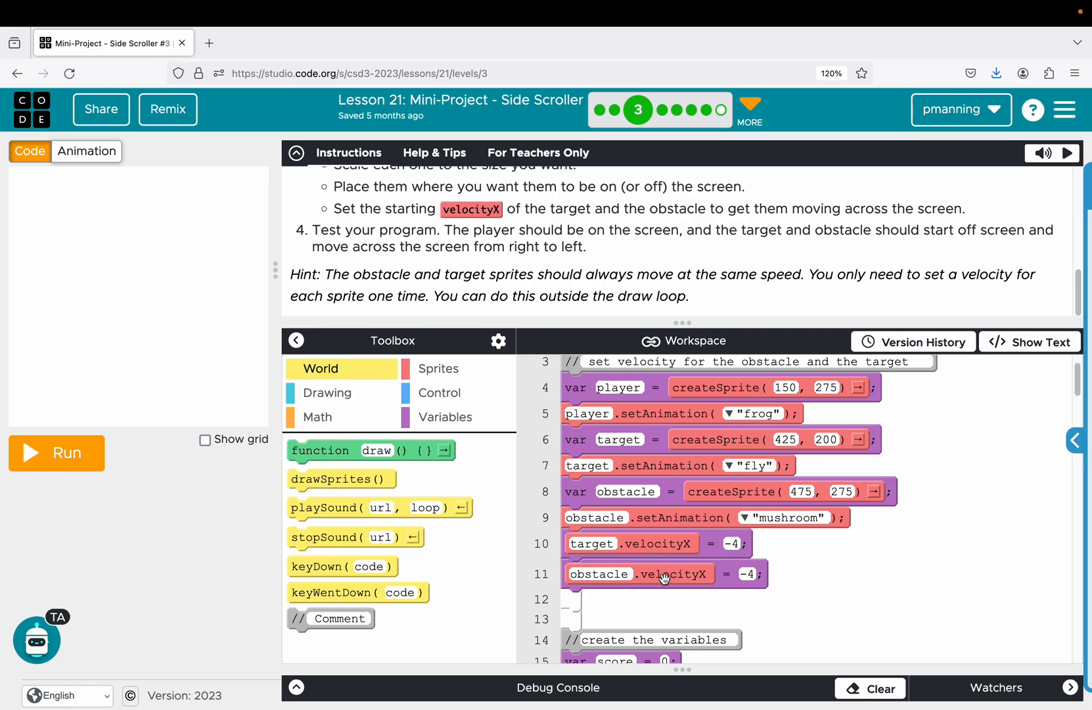
mouse_move(733, 543)
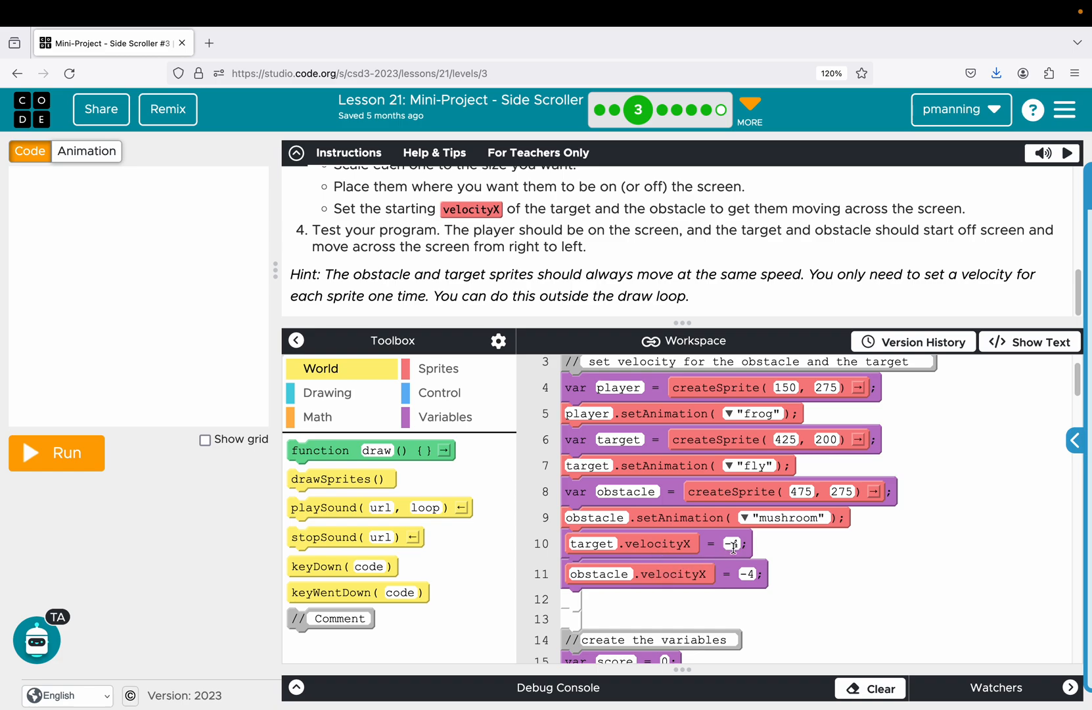
text(-4)
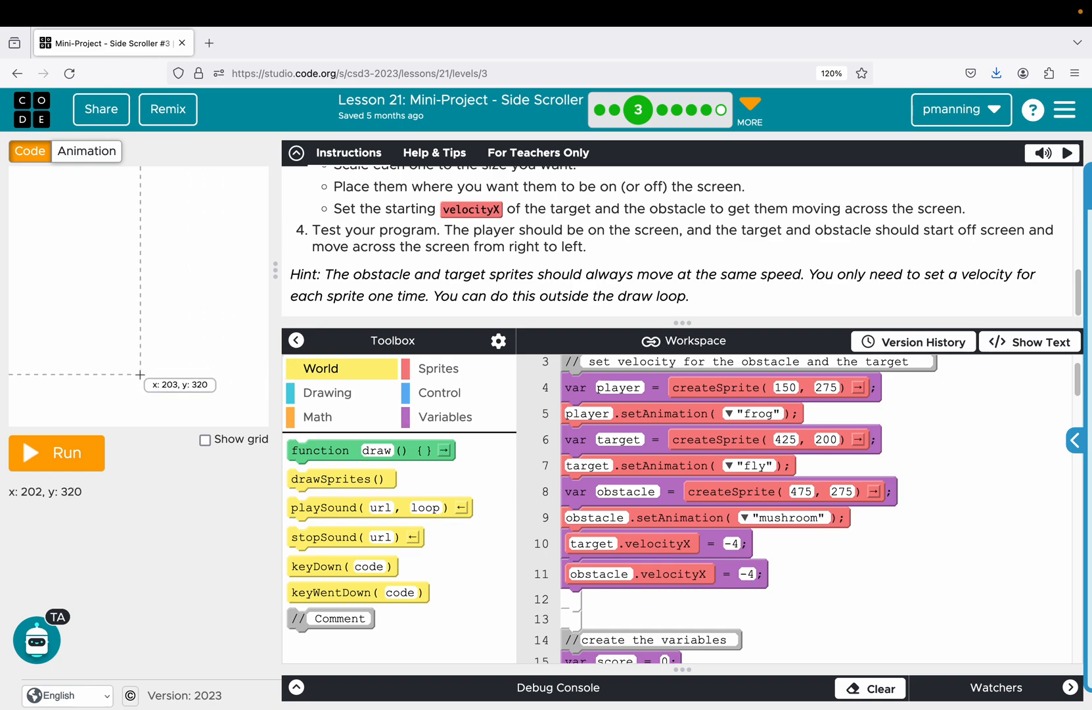
click(56, 453)
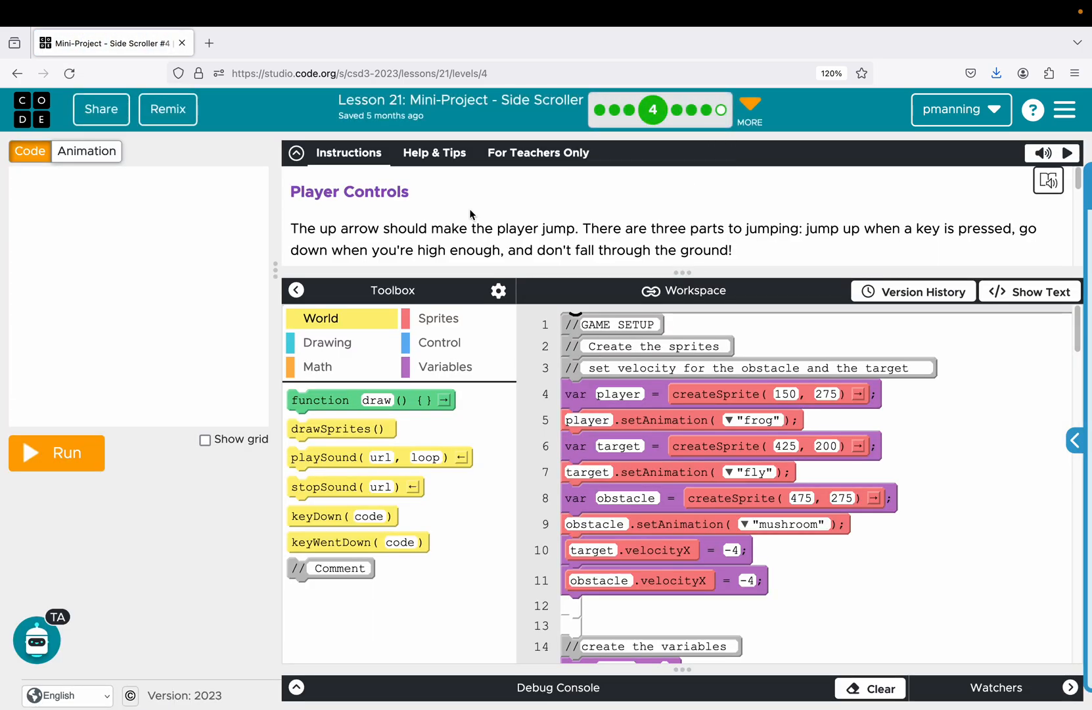
mouse_move(712, 249)
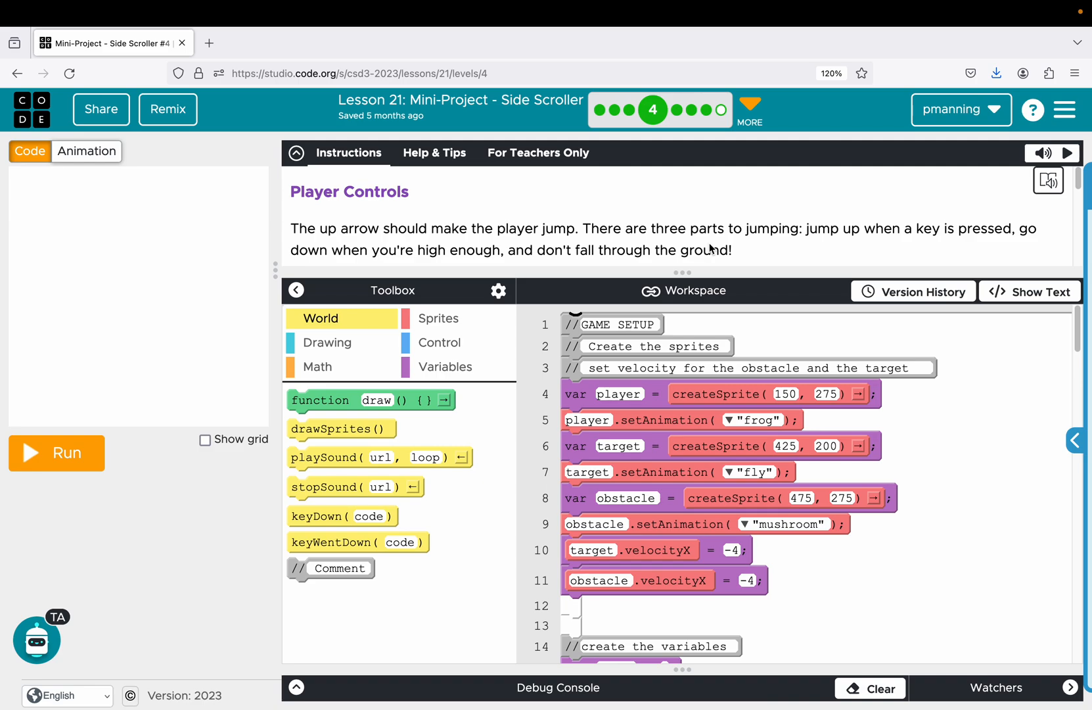
mouse_move(956, 207)
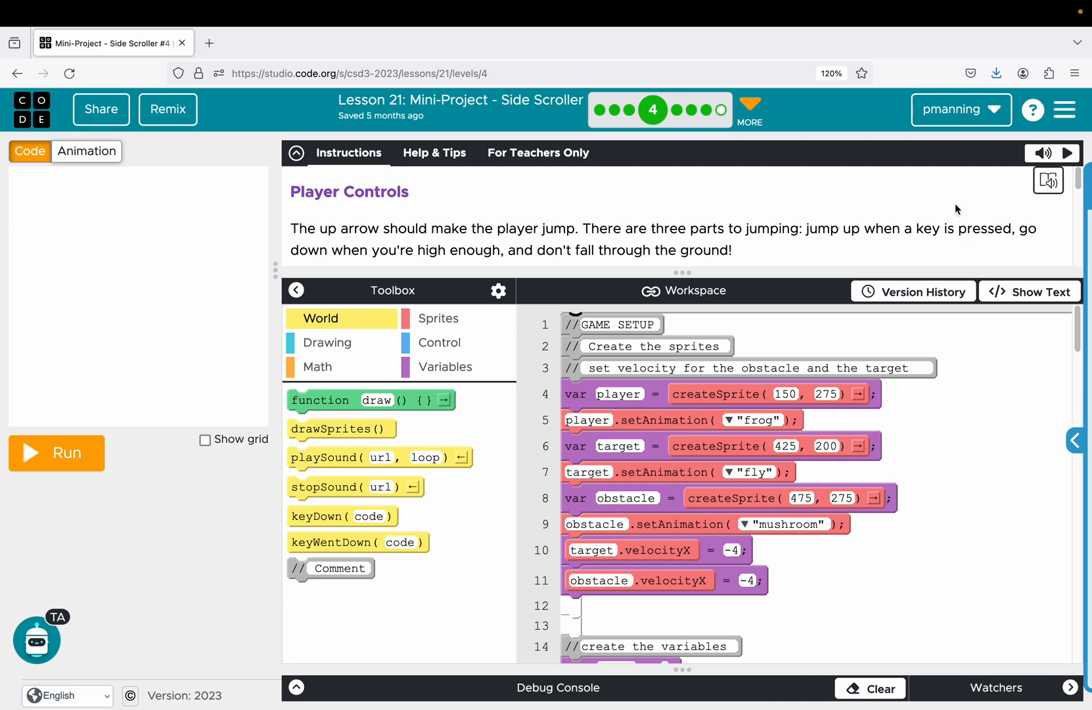
mouse_move(576, 244)
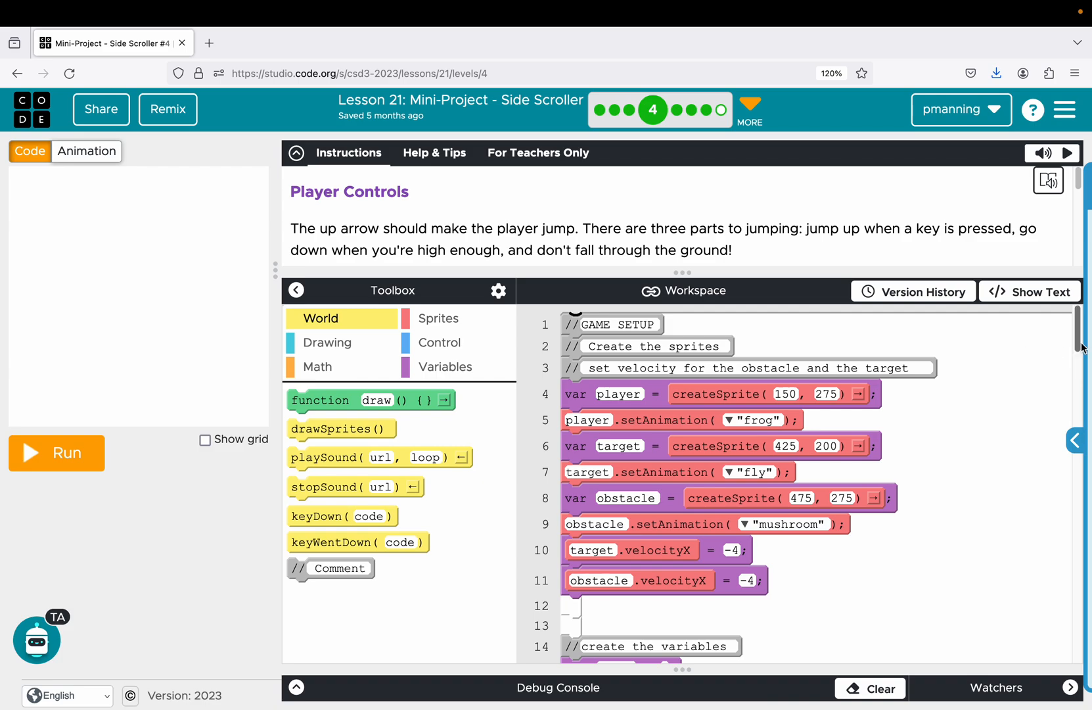
scroll(down, 3)
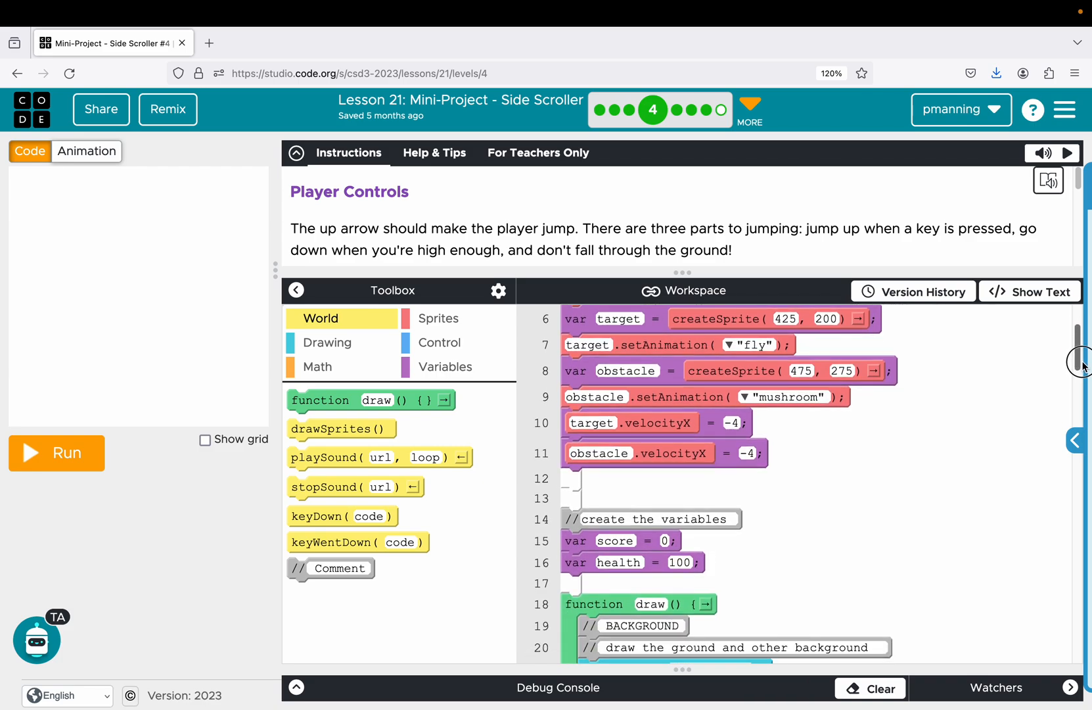
scroll(down, 3)
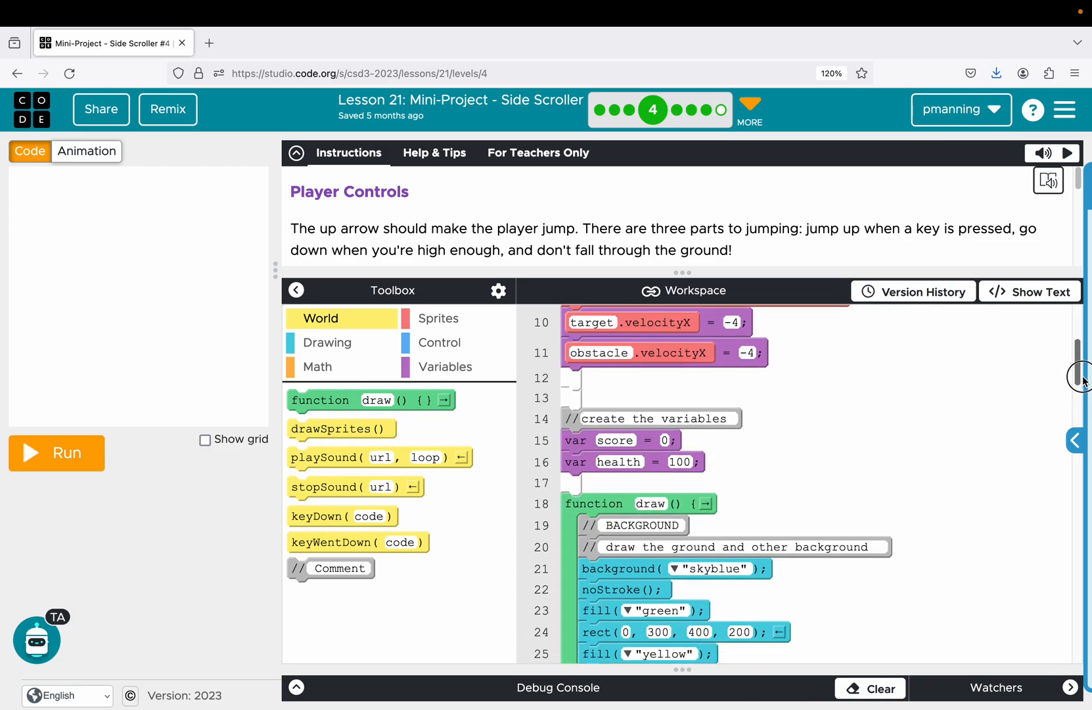
scroll(down, 3)
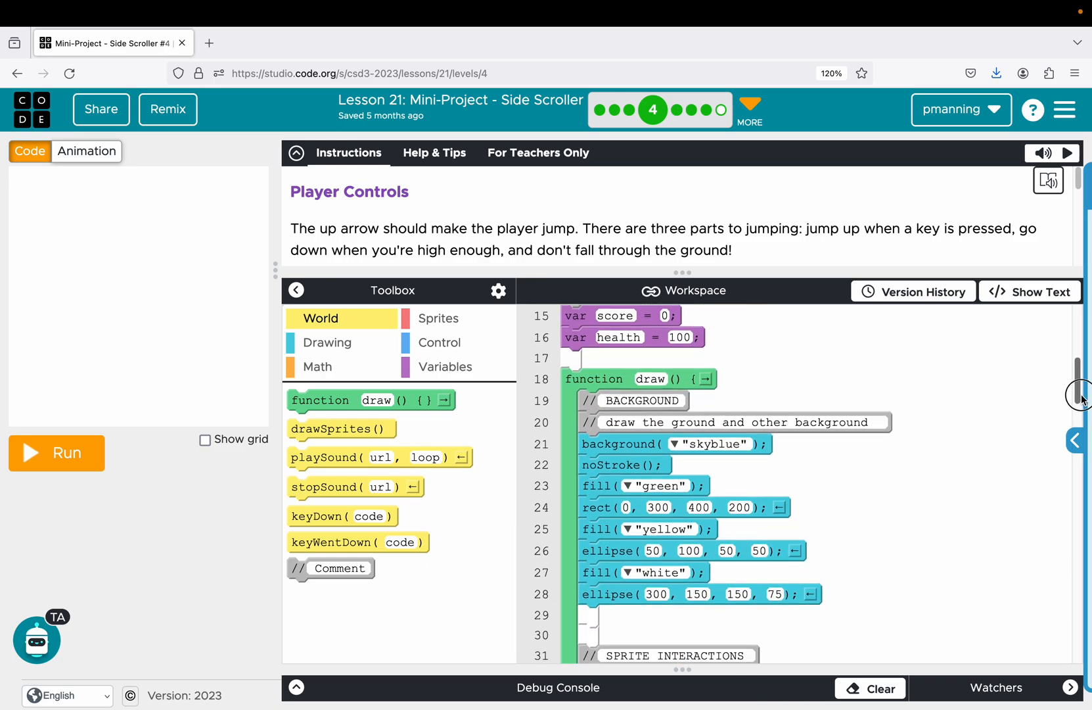
scroll(down, 3)
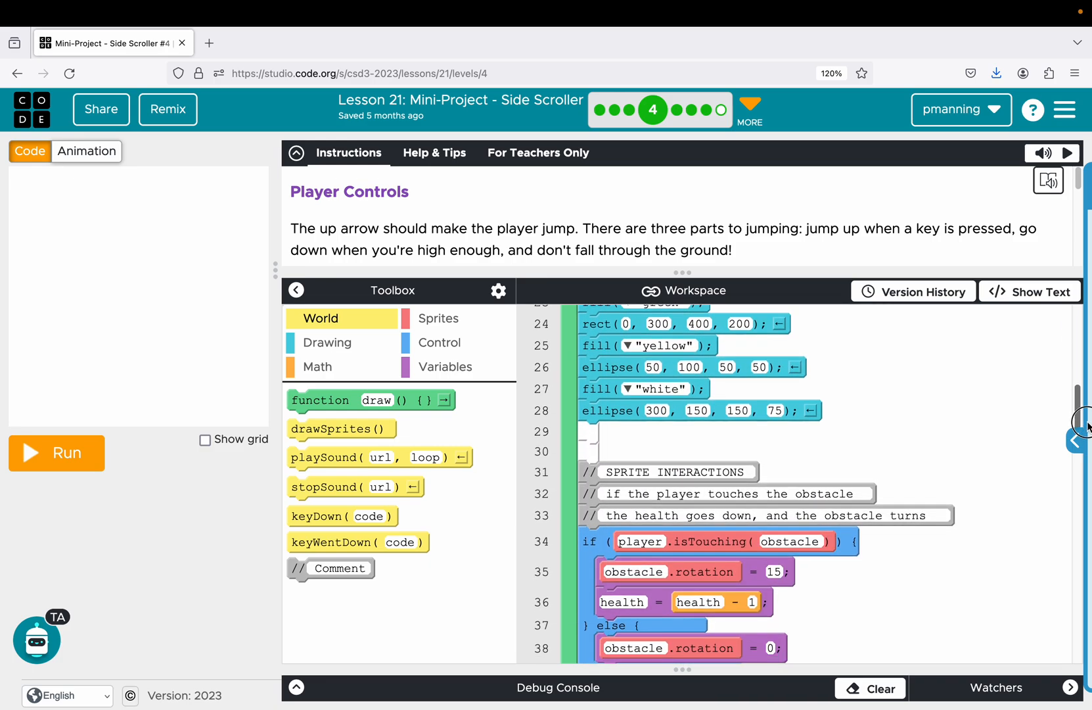
scroll(down, 3)
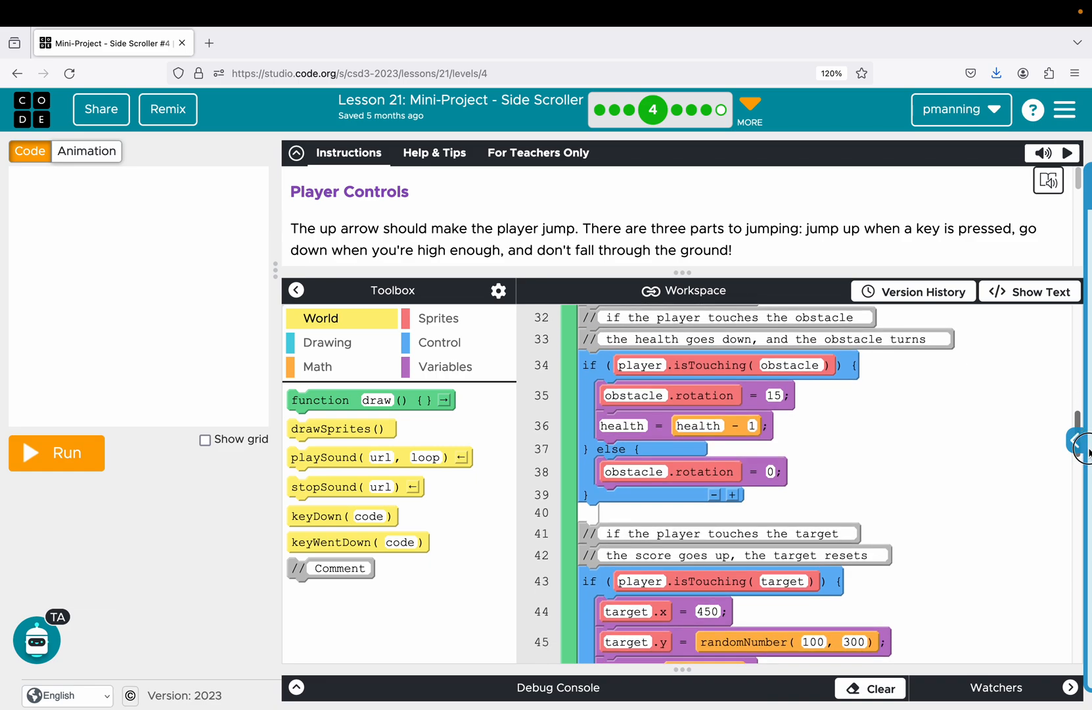
scroll(down, 3)
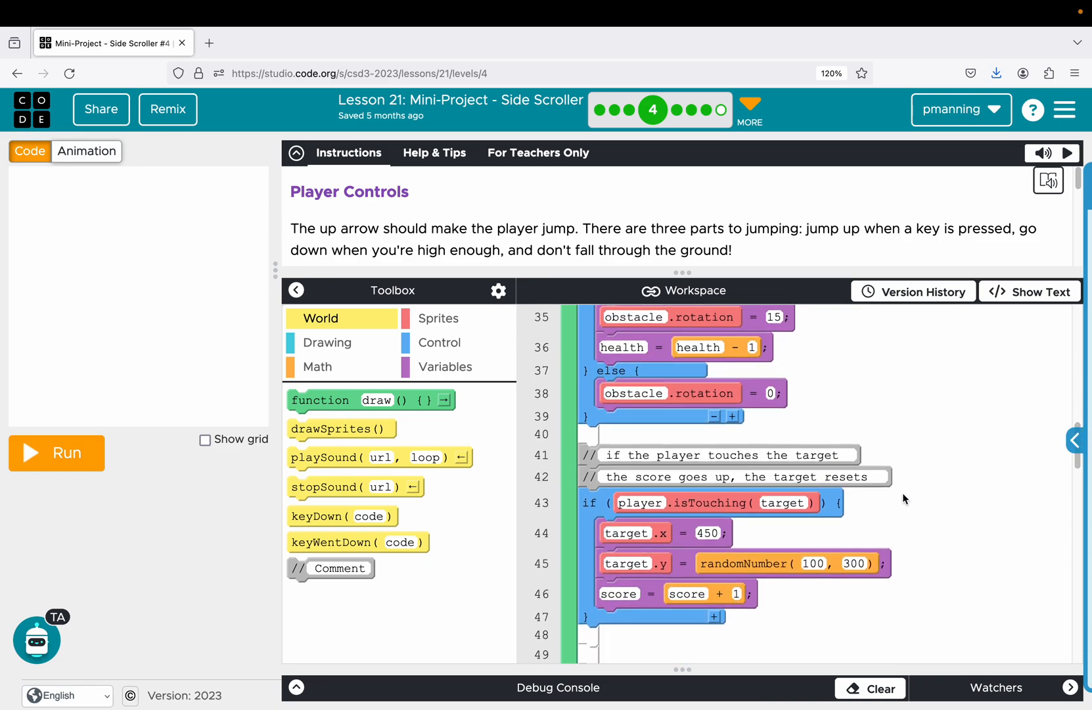
mouse_move(984, 400)
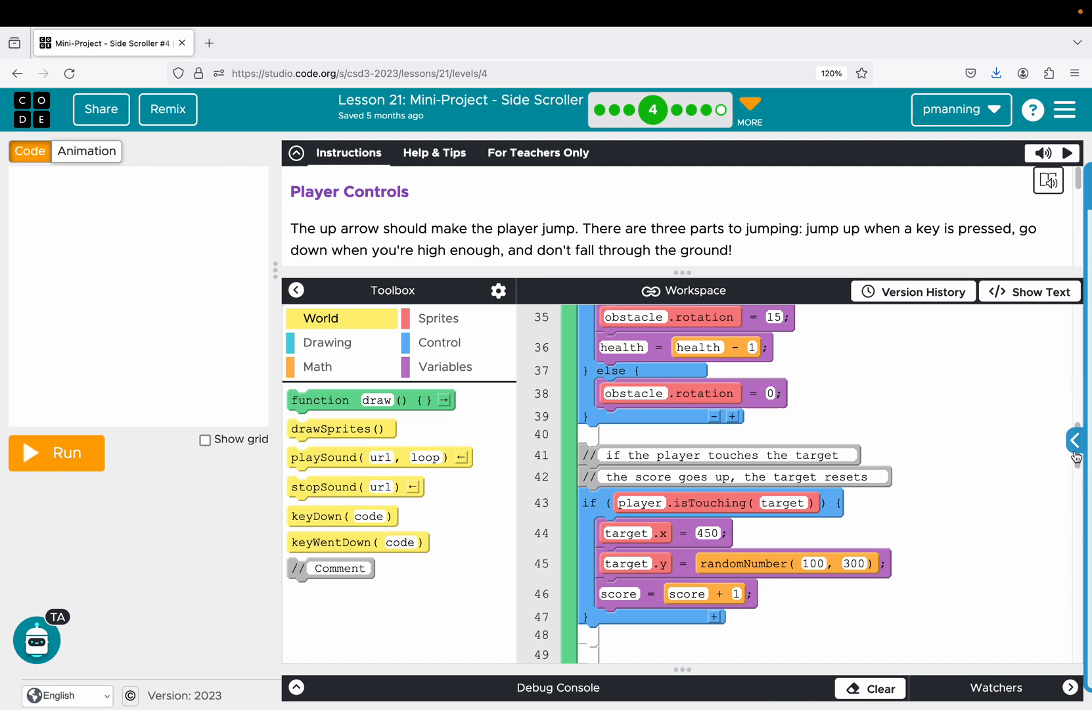
scroll(down, 3)
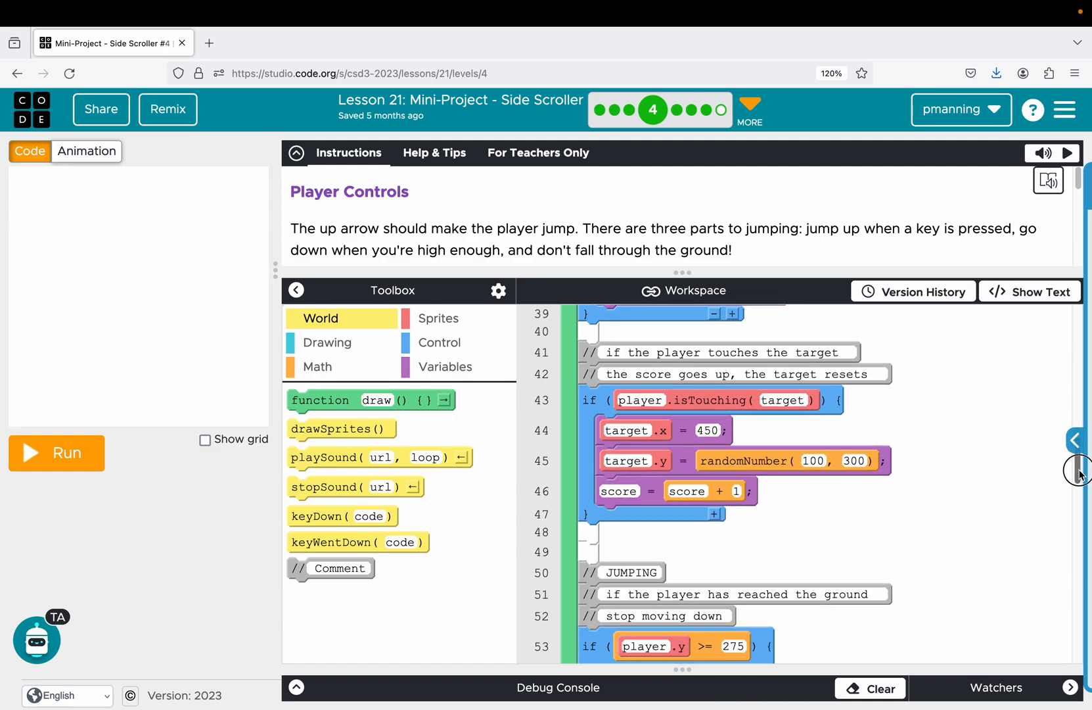
scroll(down, 3)
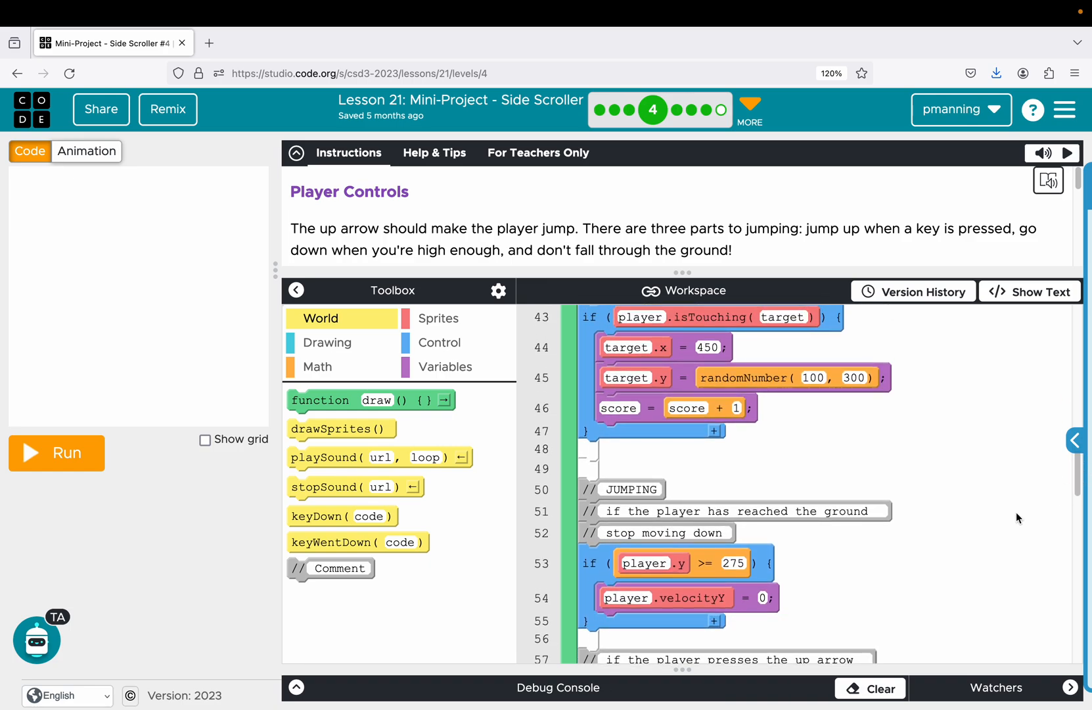
mouse_move(627, 501)
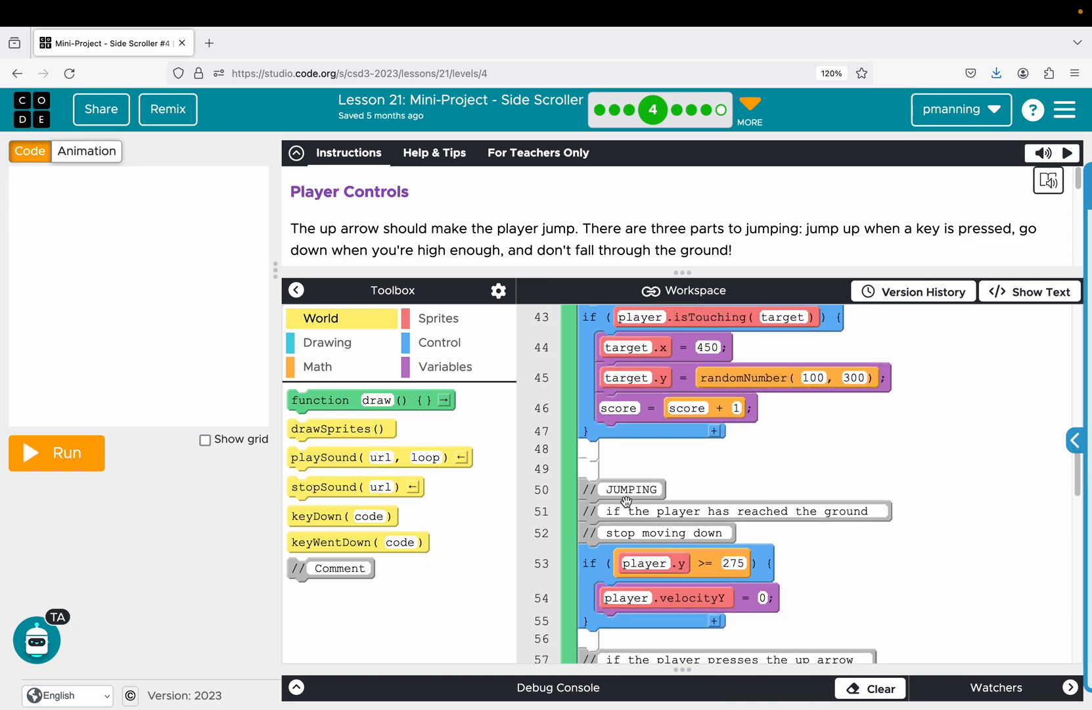
mouse_move(730, 480)
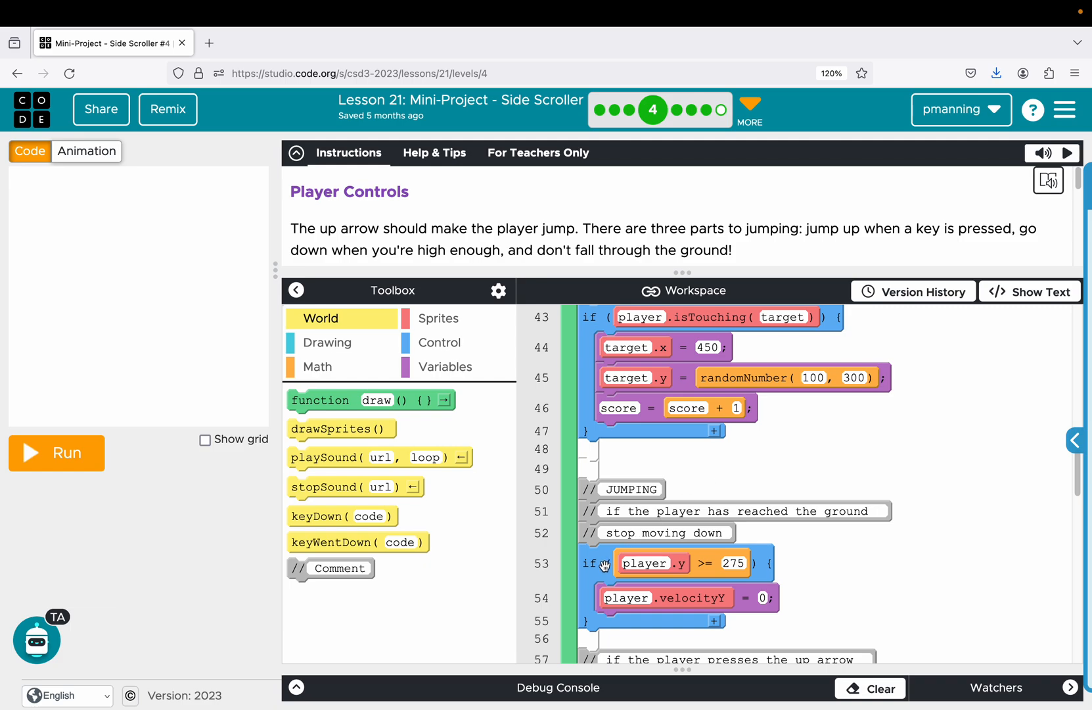
mouse_move(634, 583)
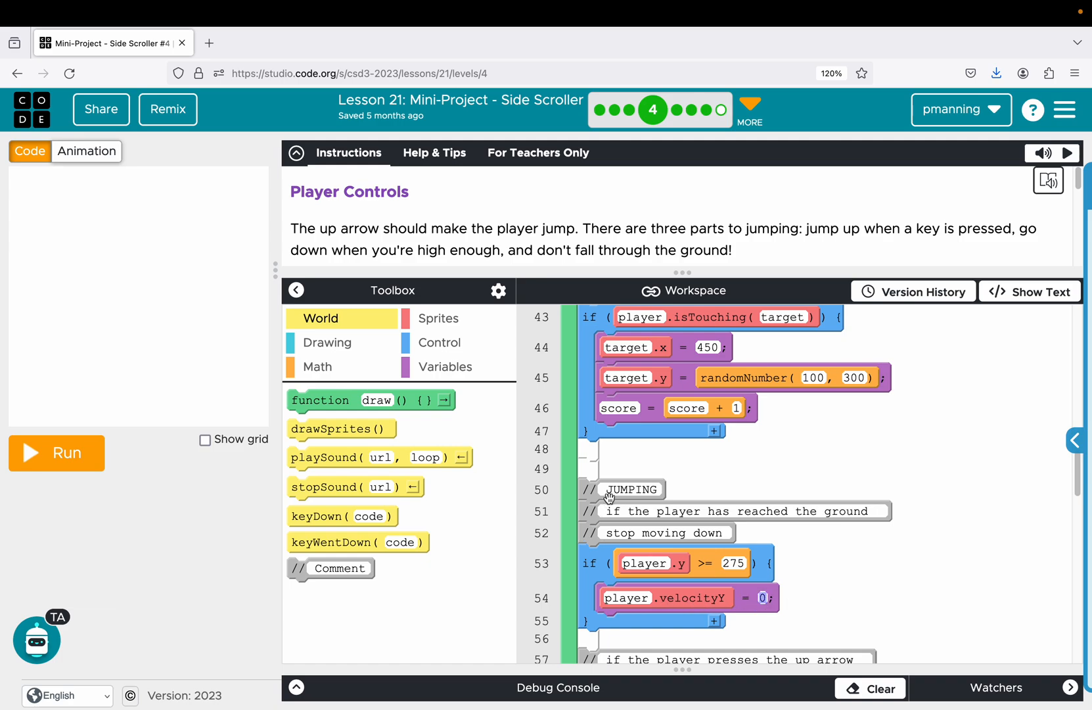
mouse_move(709, 542)
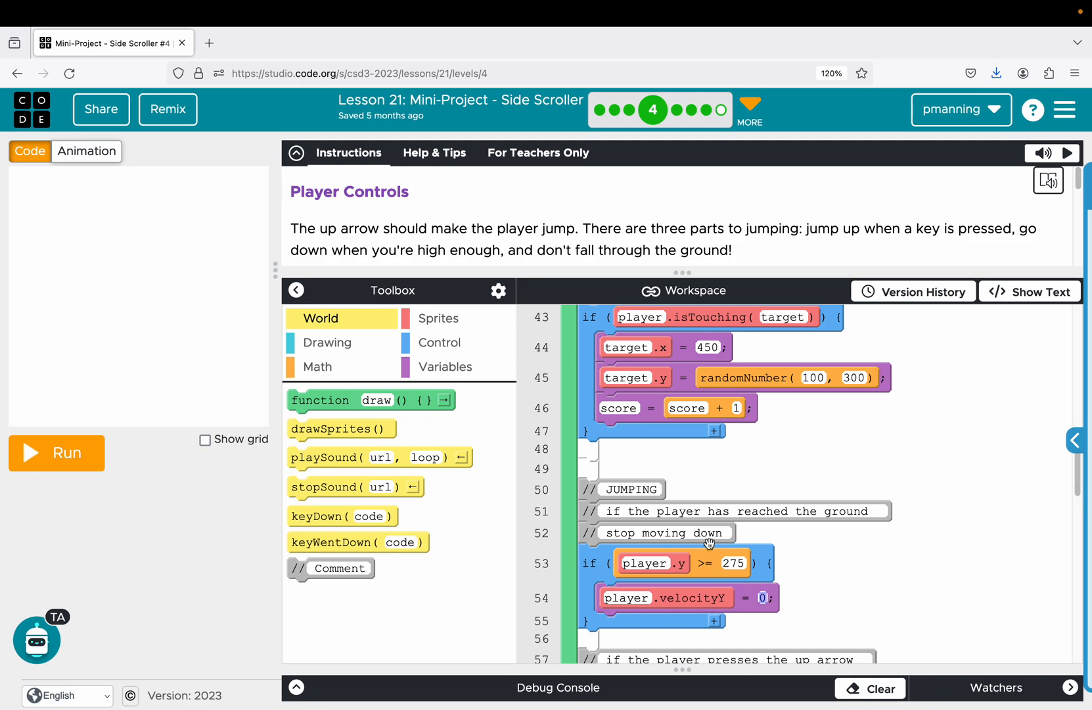
Show the coordinate grid, test-run level 4's game with the frog on the ground, then reset.
click(205, 440)
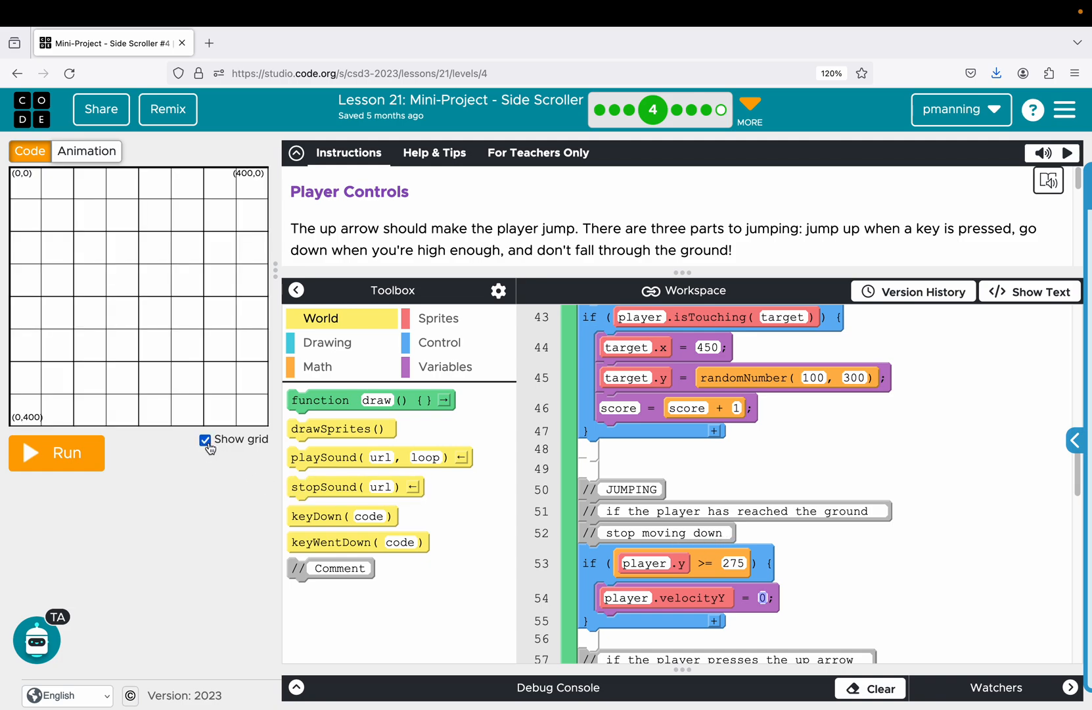
mouse_move(98, 464)
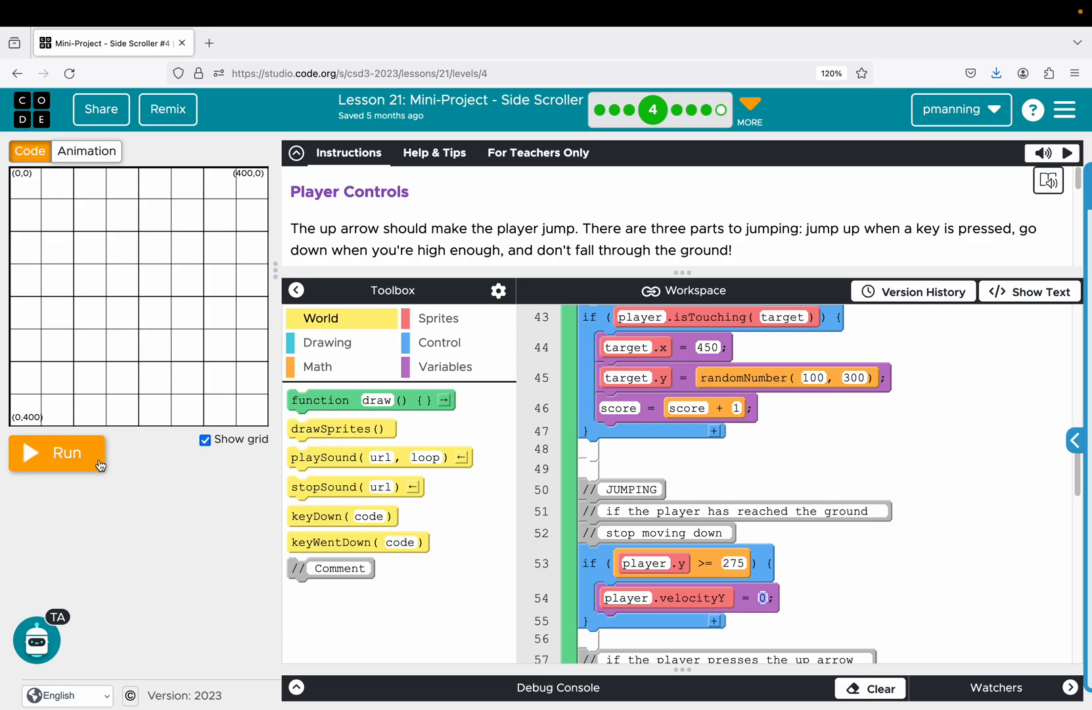
mouse_move(127, 359)
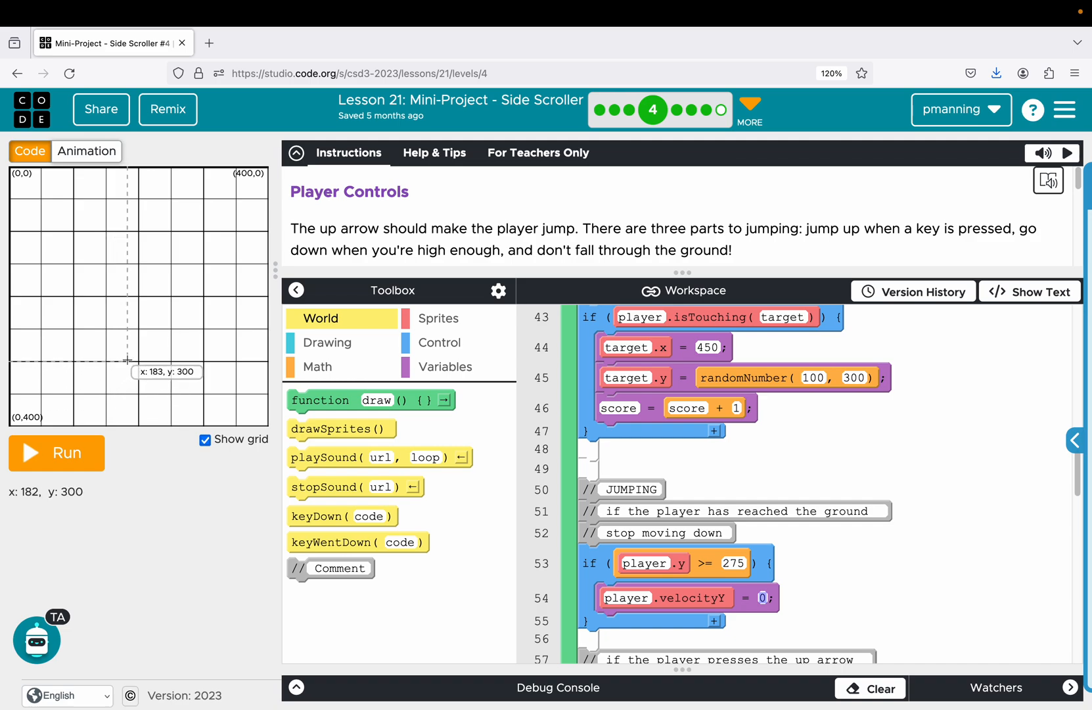
mouse_move(133, 333)
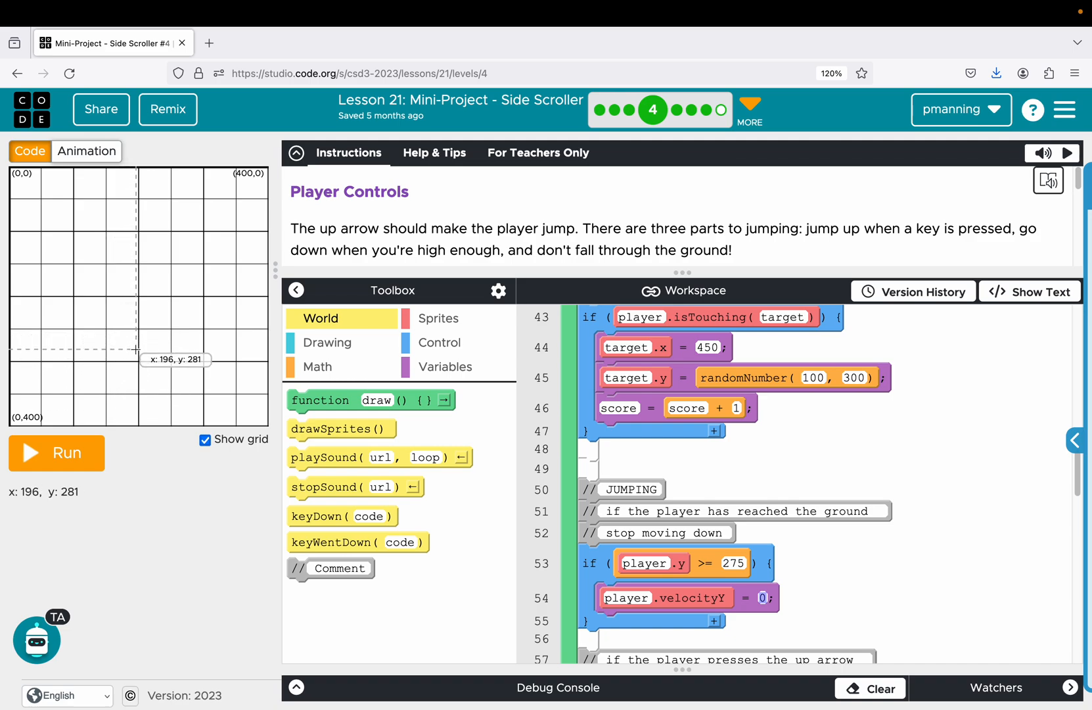
mouse_move(137, 347)
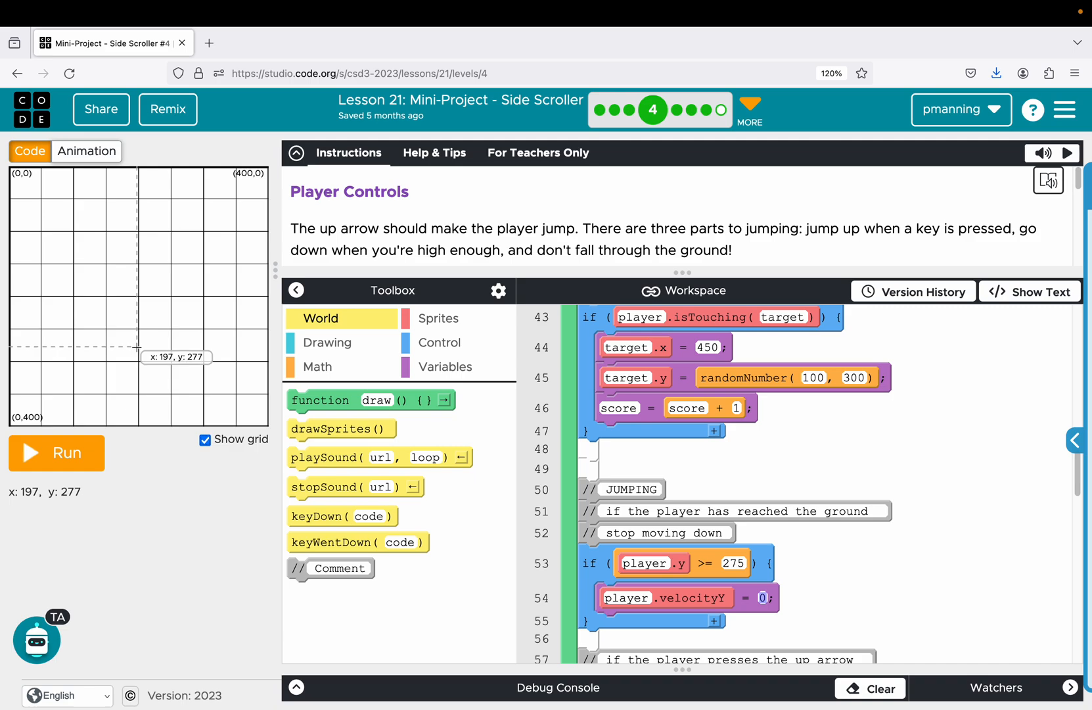
mouse_move(136, 349)
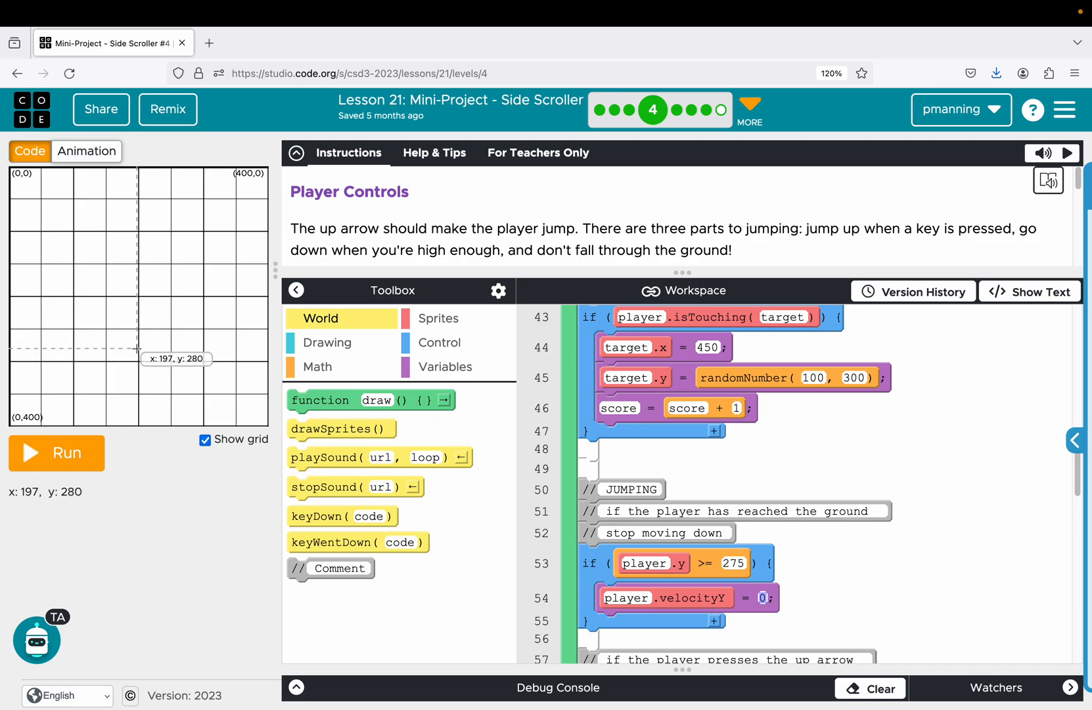
click(56, 453)
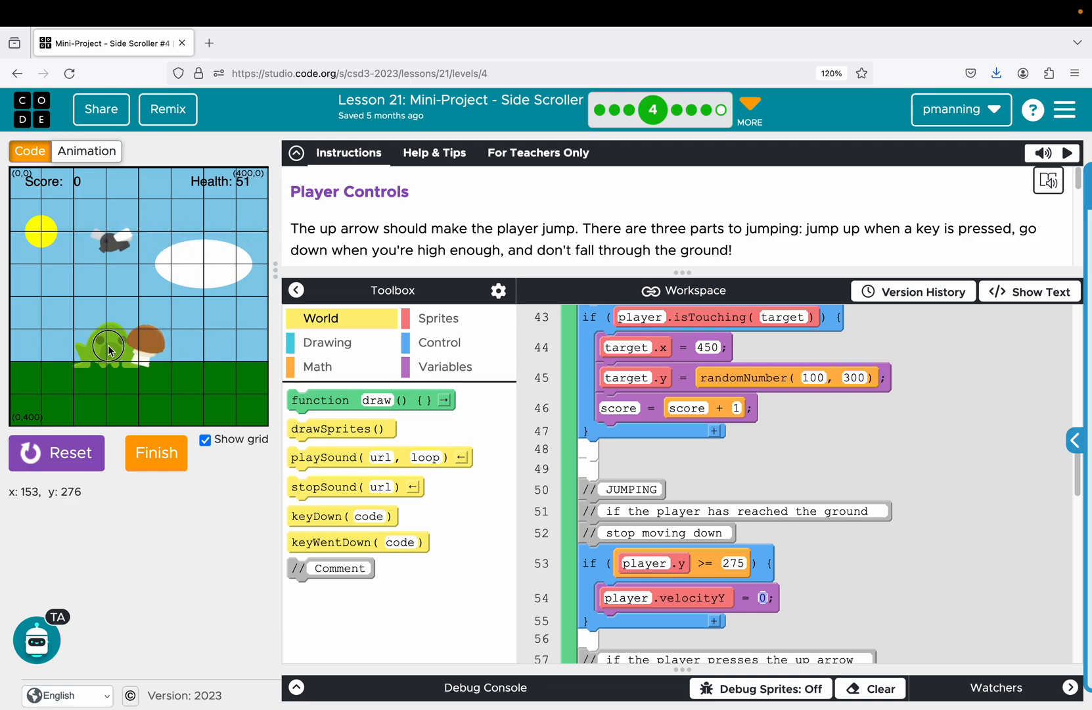
click(66, 453)
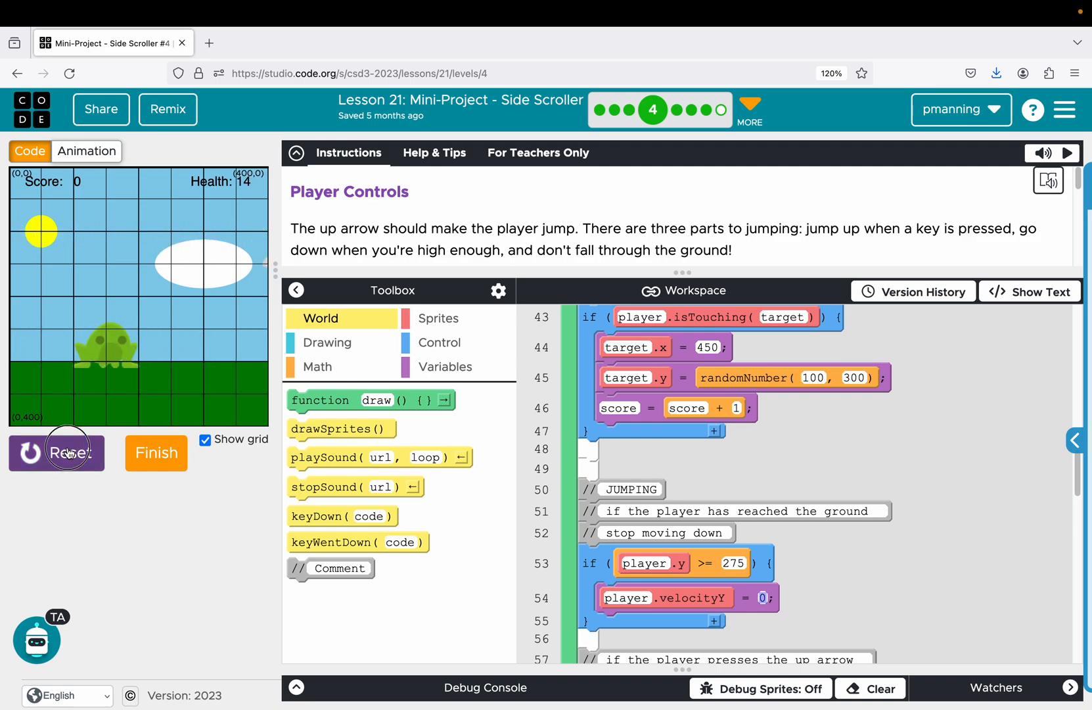
click(65, 453)
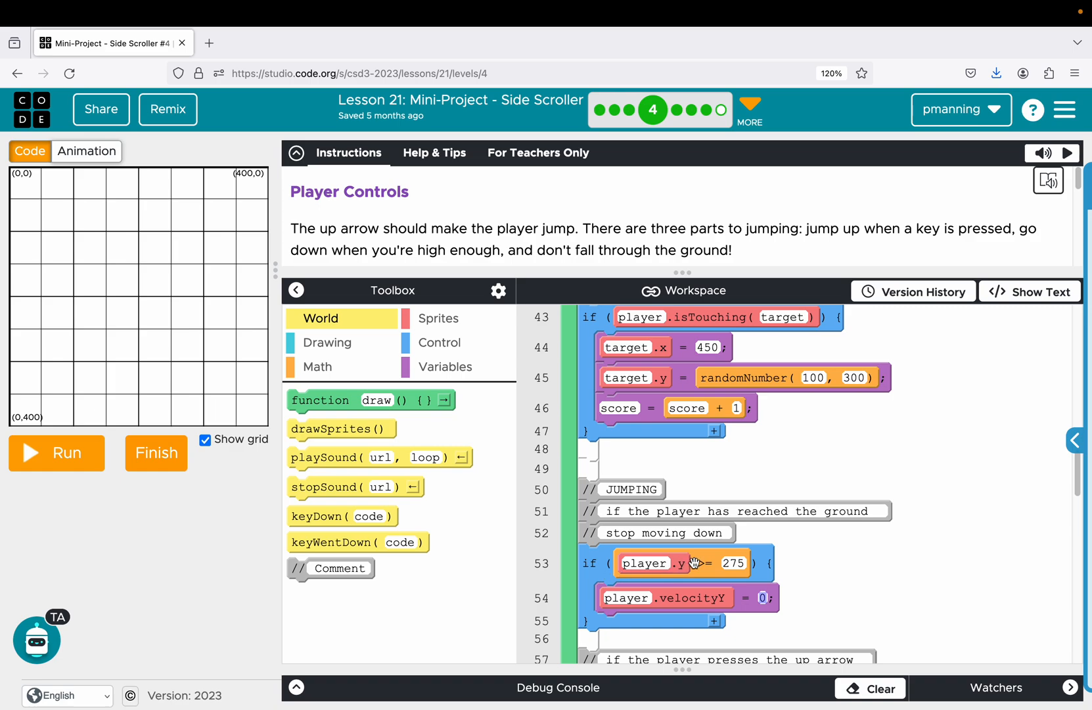
mouse_move(720, 572)
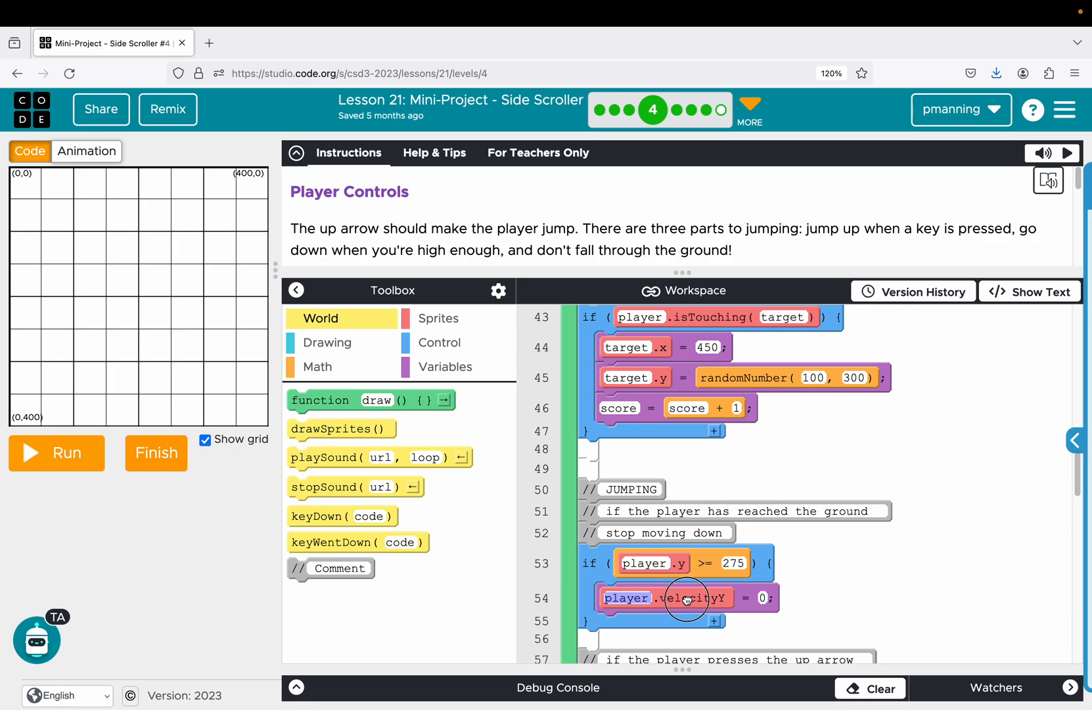
mouse_move(143, 360)
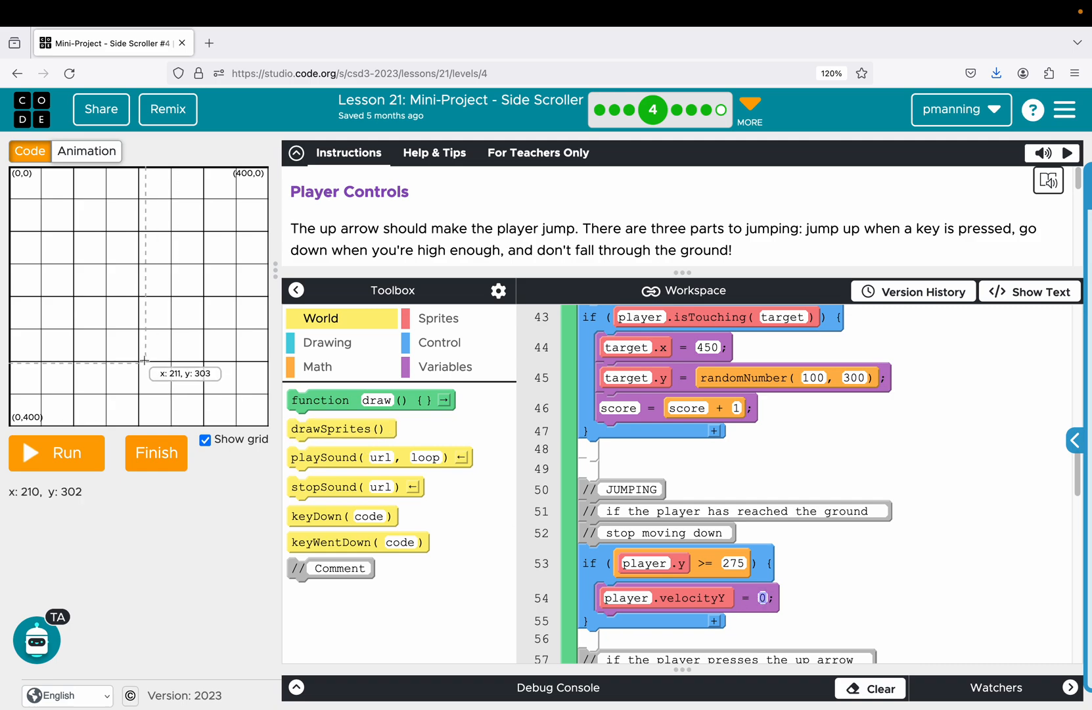
mouse_move(158, 367)
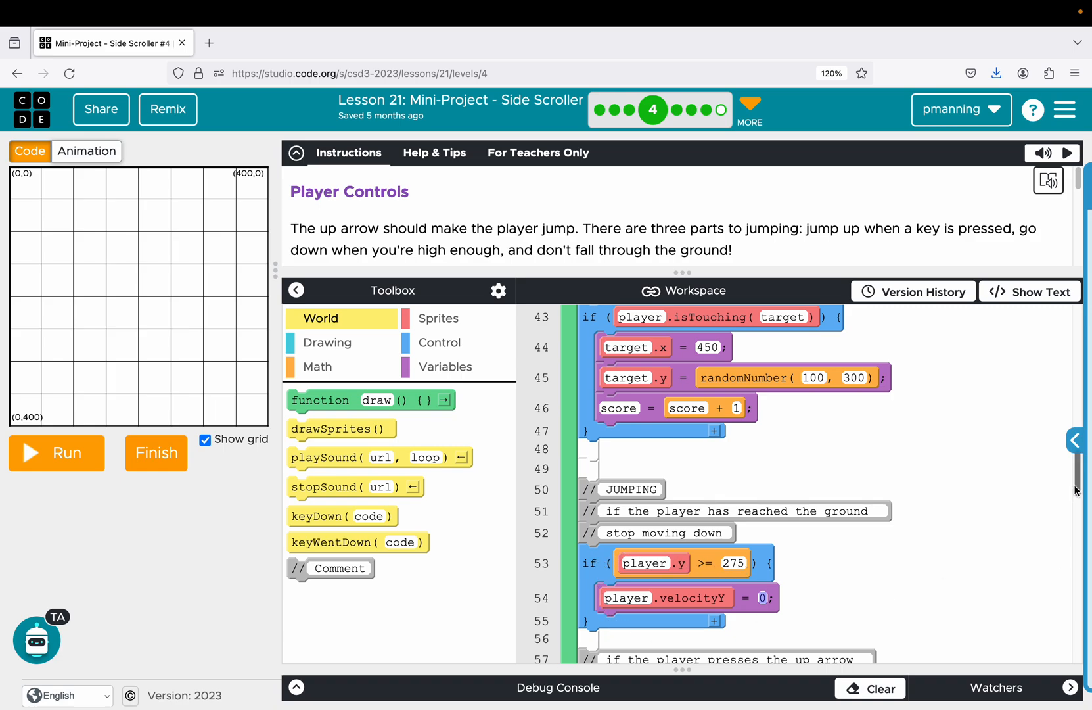
scroll(down, 3)
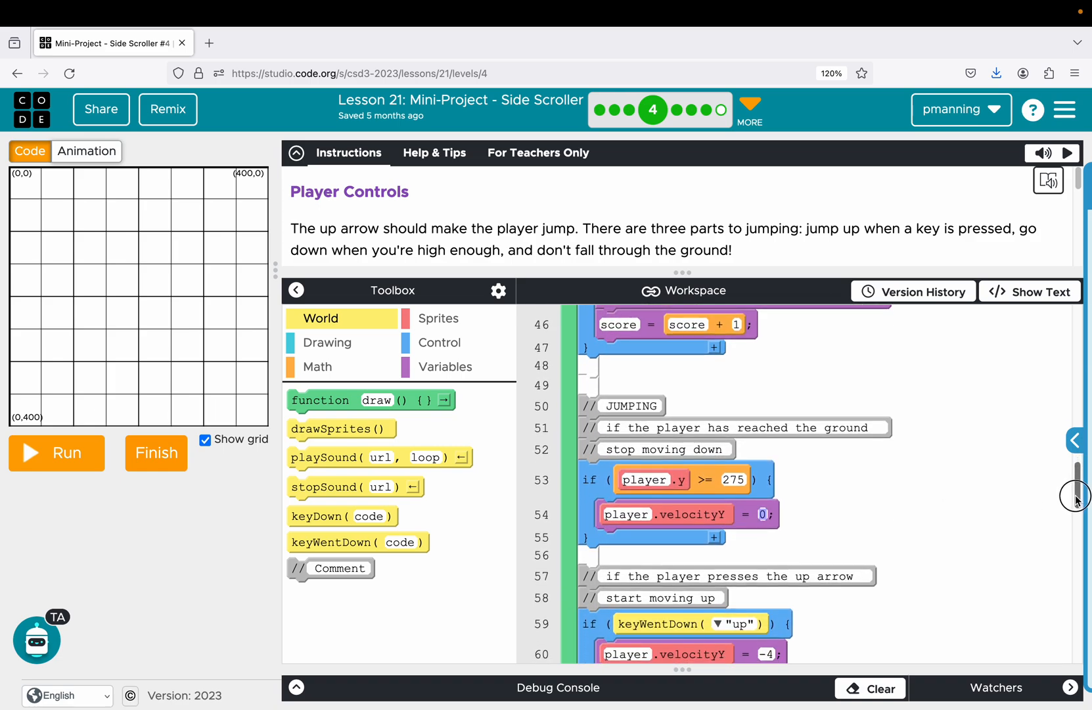
scroll(down, 3)
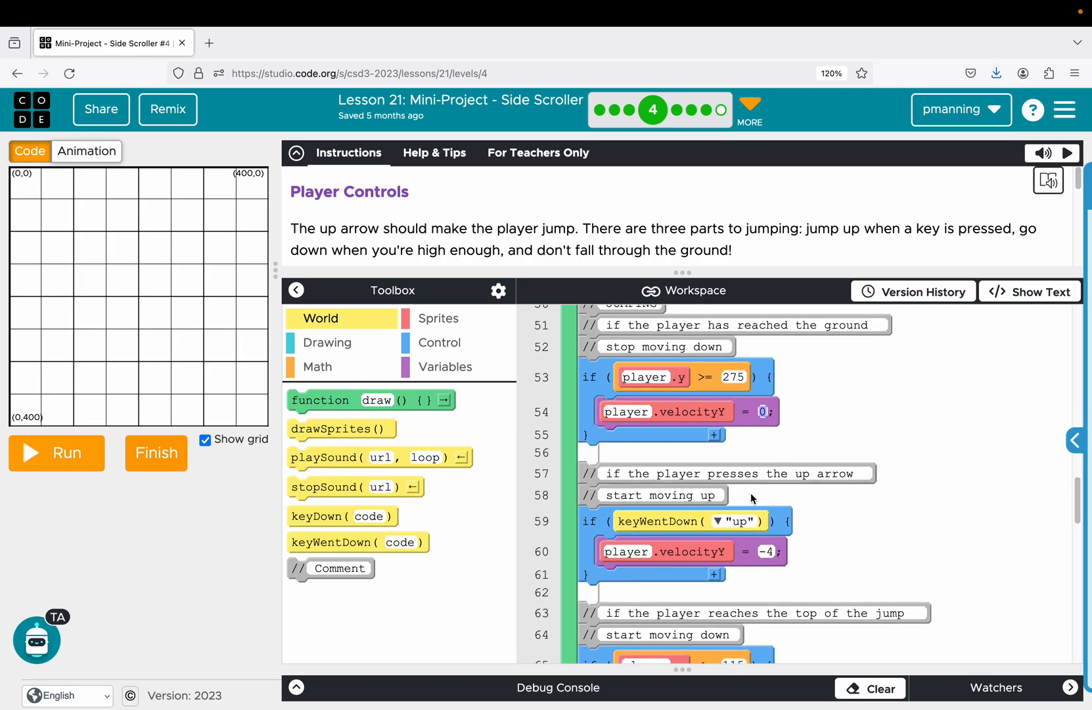
mouse_move(813, 495)
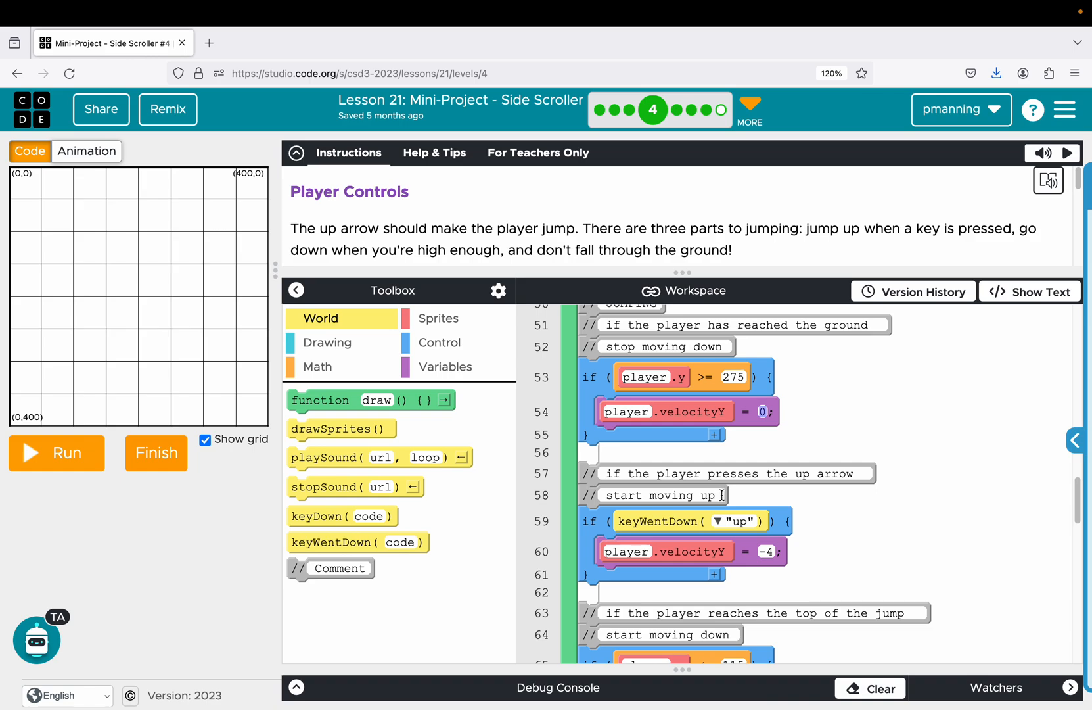
mouse_move(683, 519)
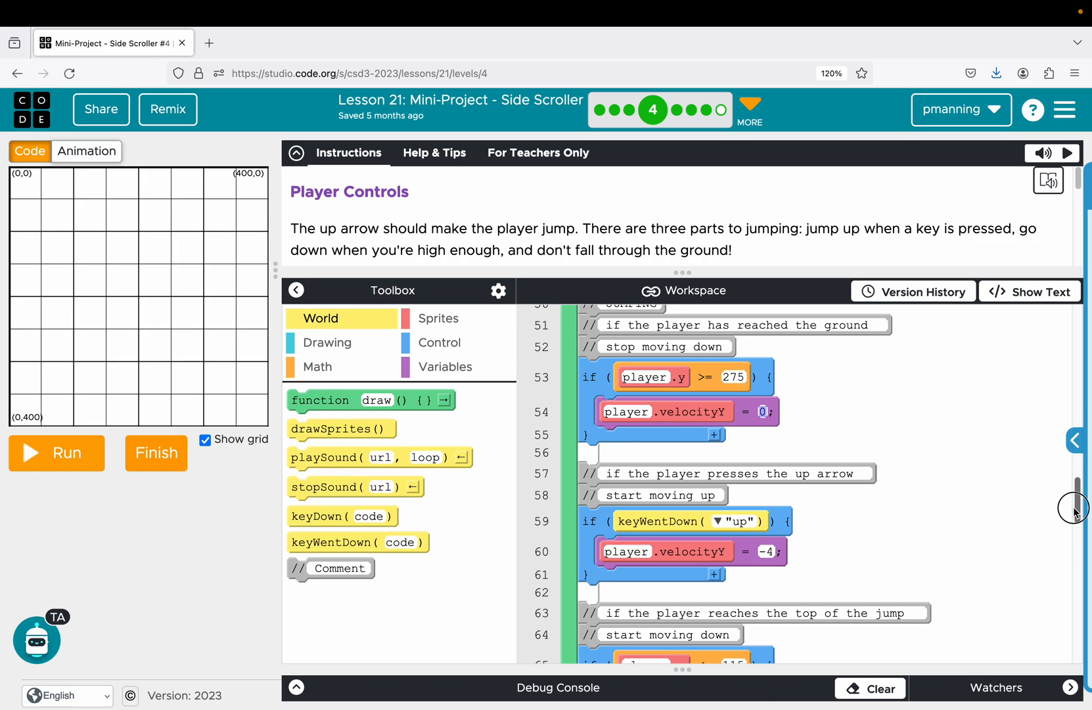
scroll(down, 3)
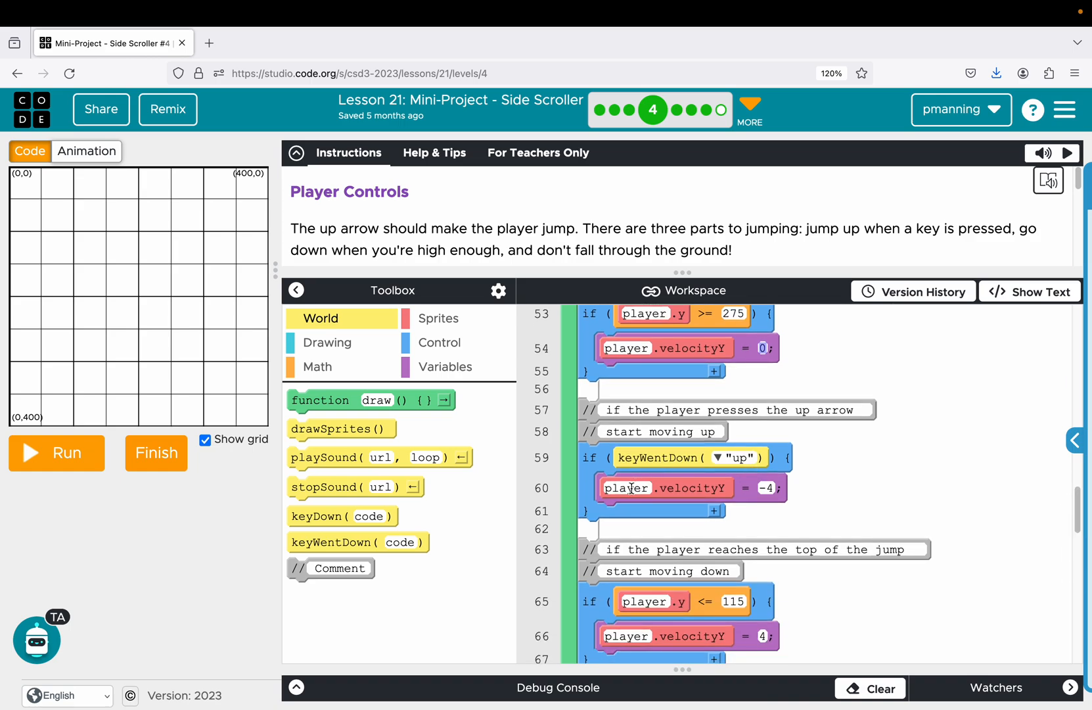
mouse_move(752, 496)
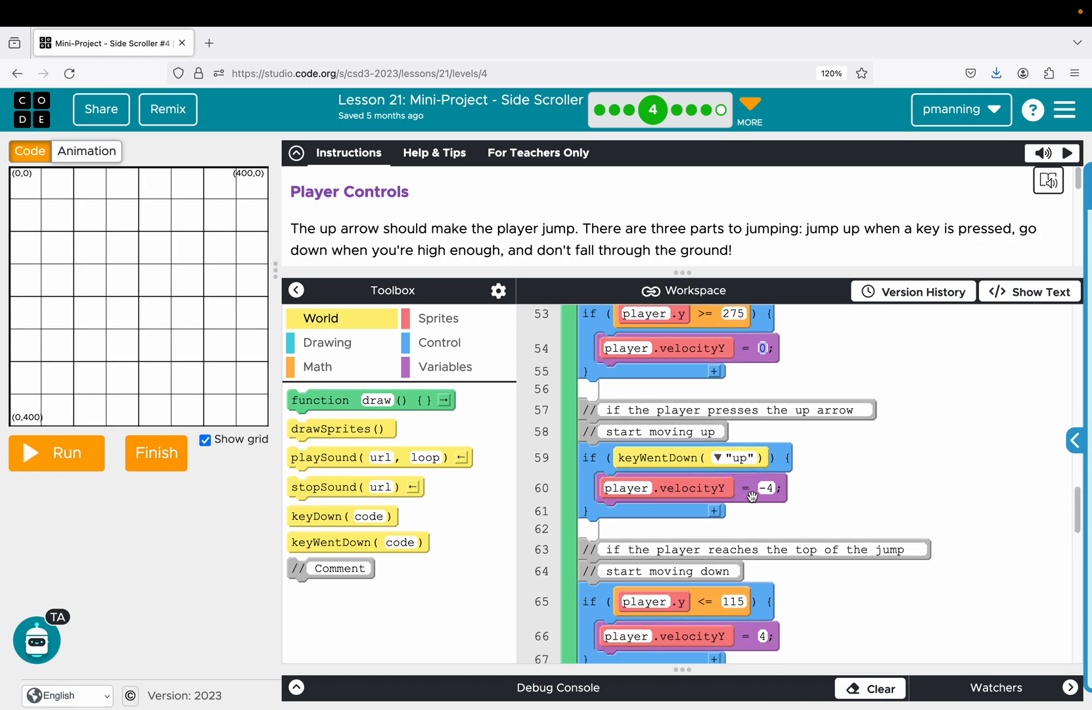
mouse_move(188, 358)
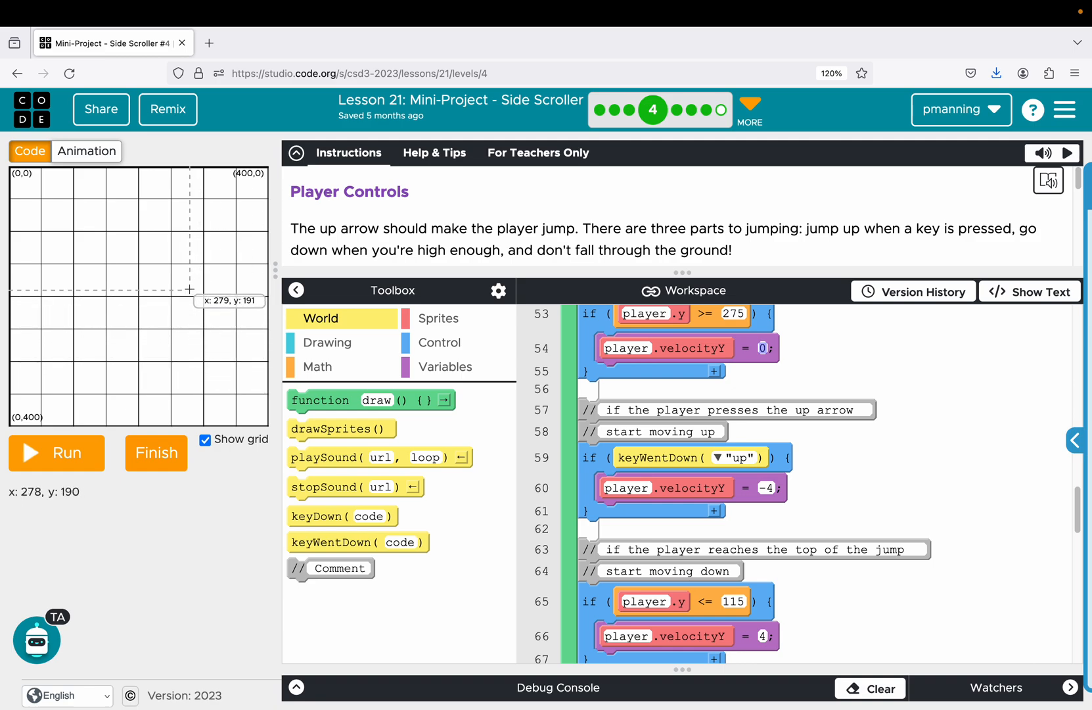
mouse_move(164, 359)
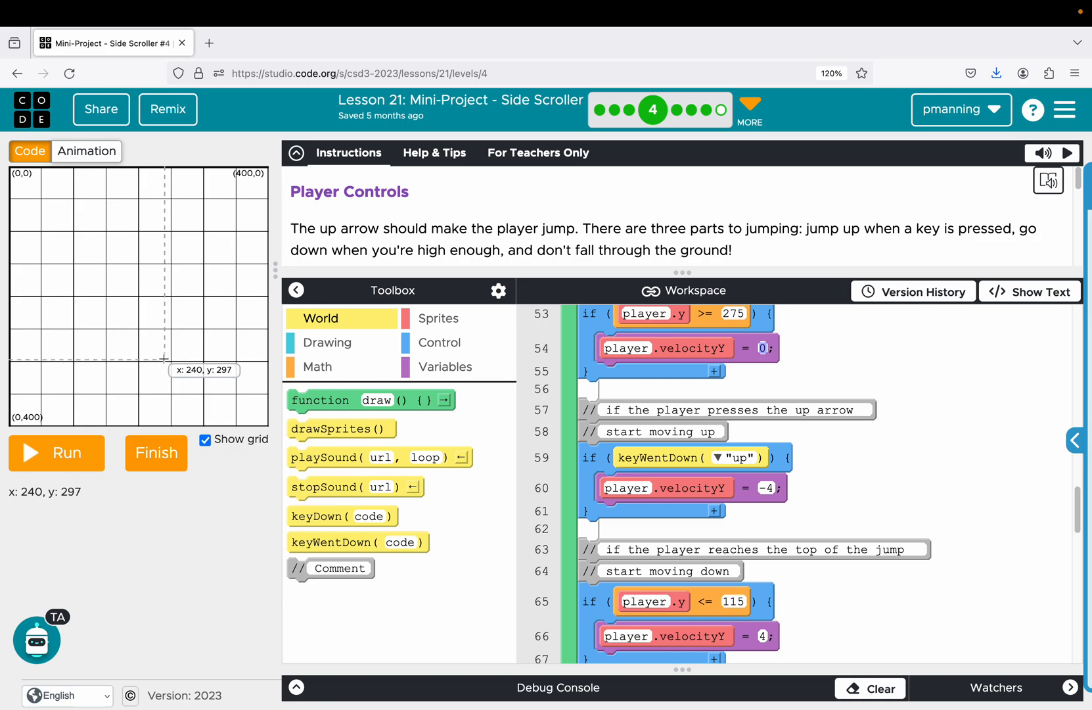
mouse_move(163, 296)
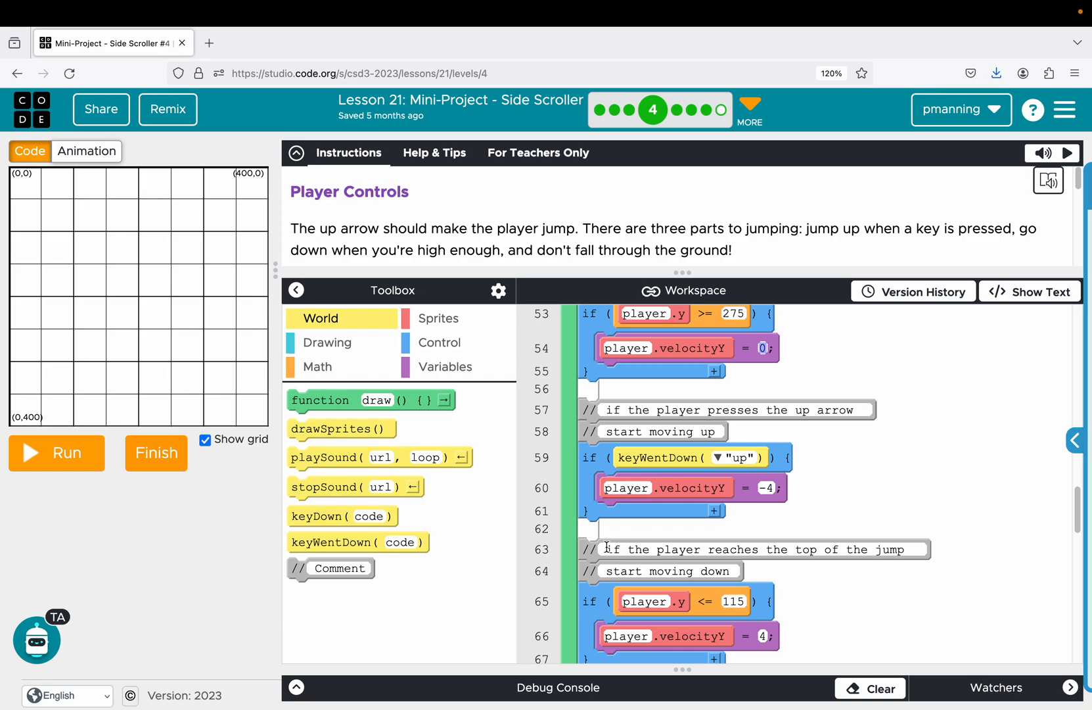
mouse_move(876, 572)
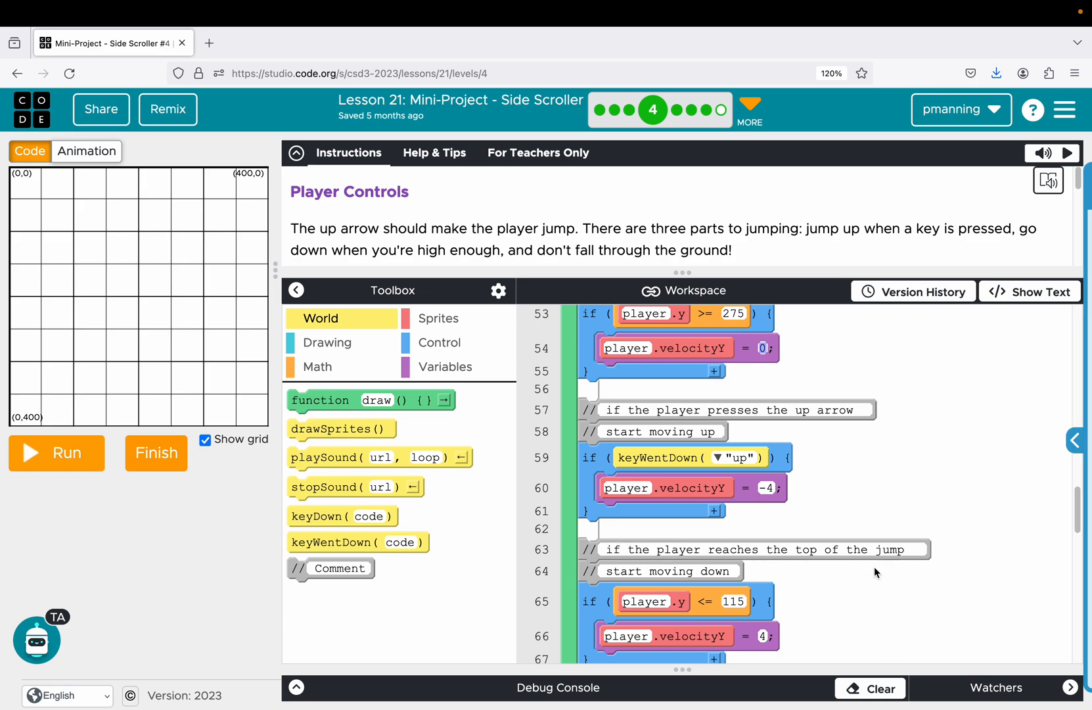
mouse_move(170, 307)
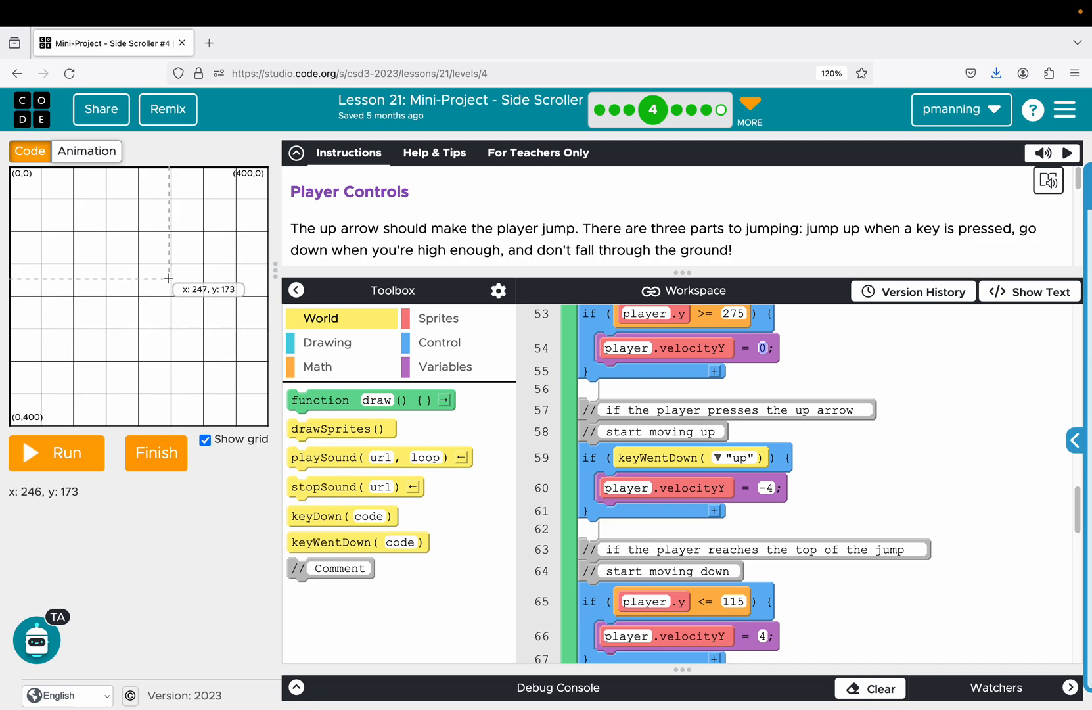
mouse_move(170, 257)
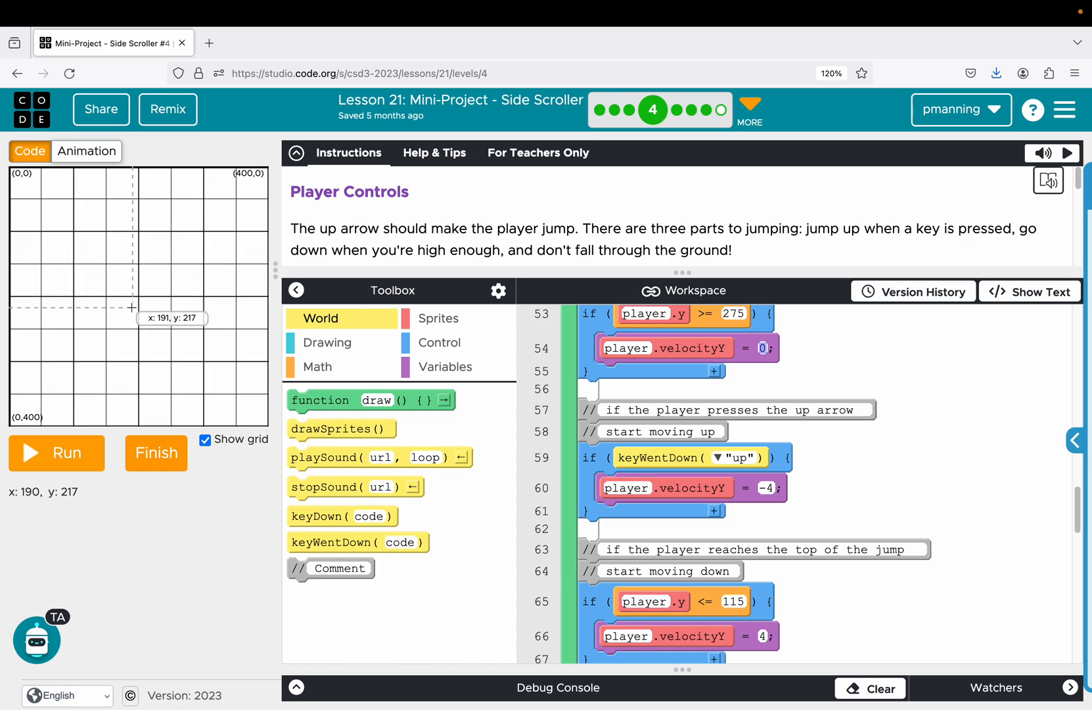
mouse_move(555, 554)
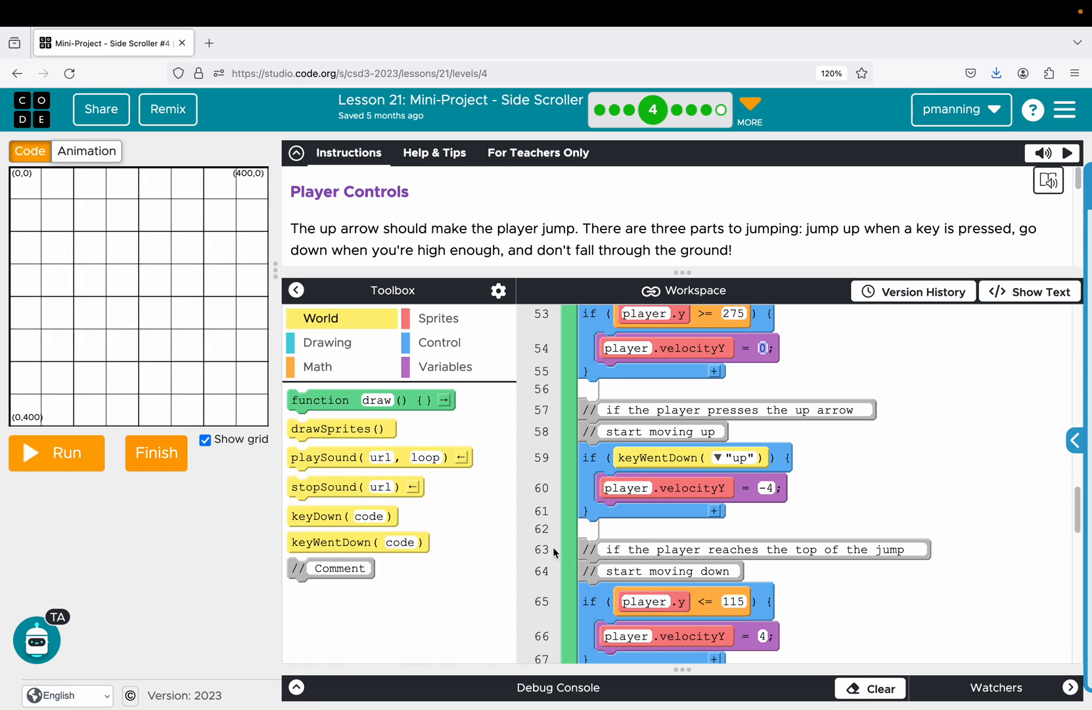
scroll(down, 3)
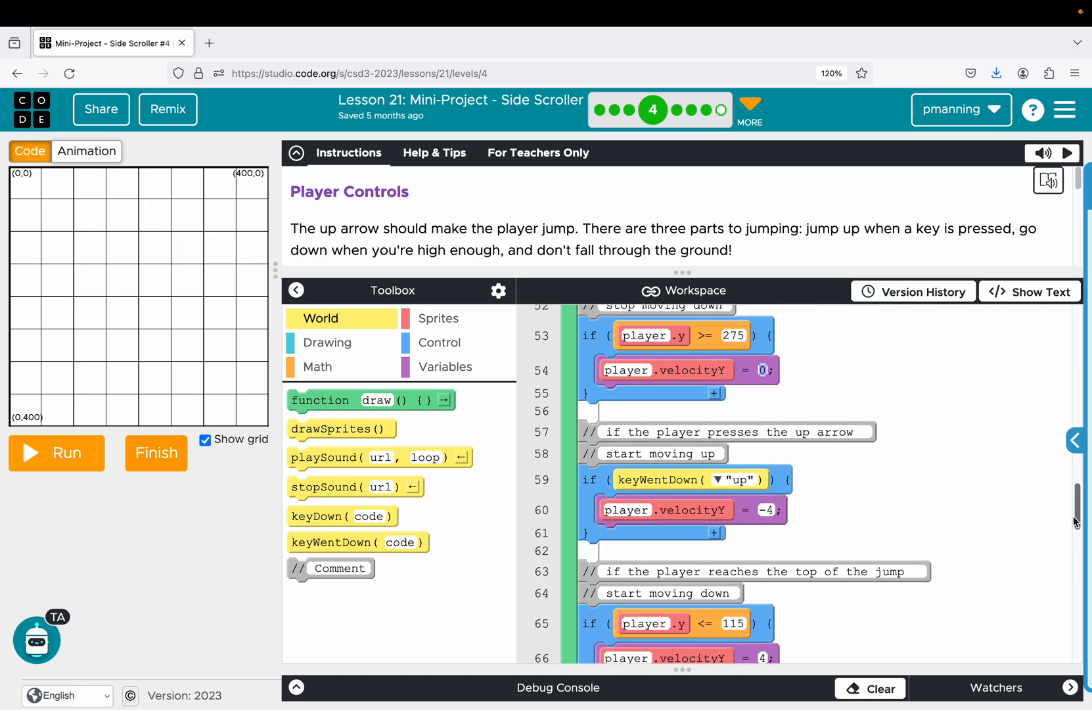
mouse_move(853, 349)
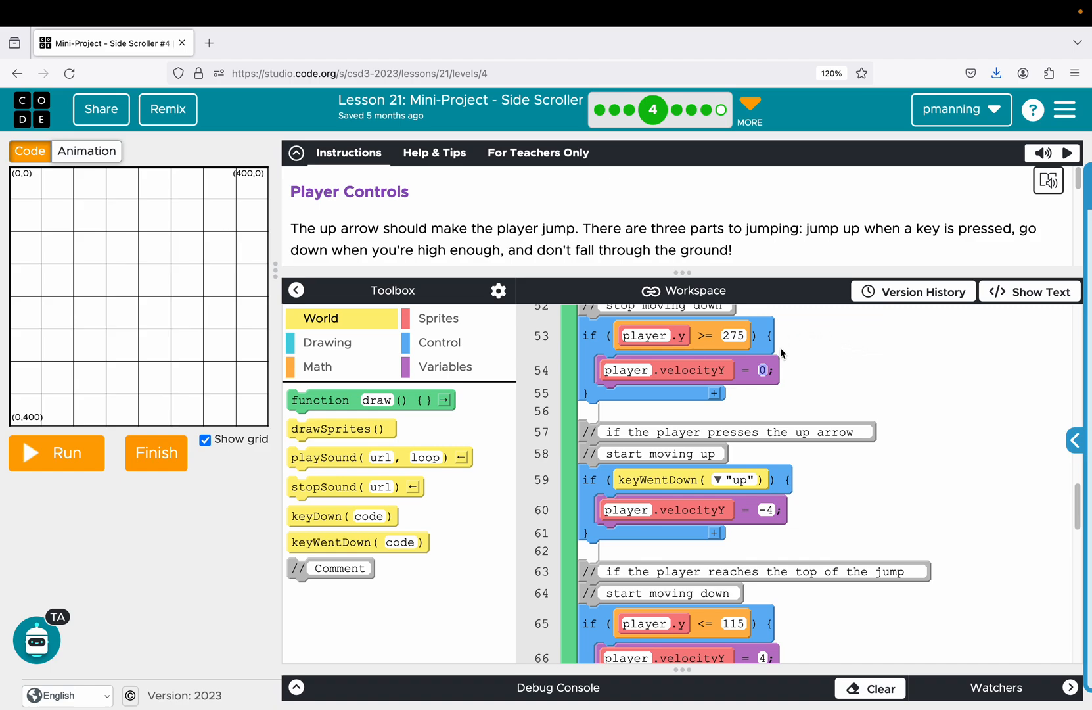
mouse_move(733, 502)
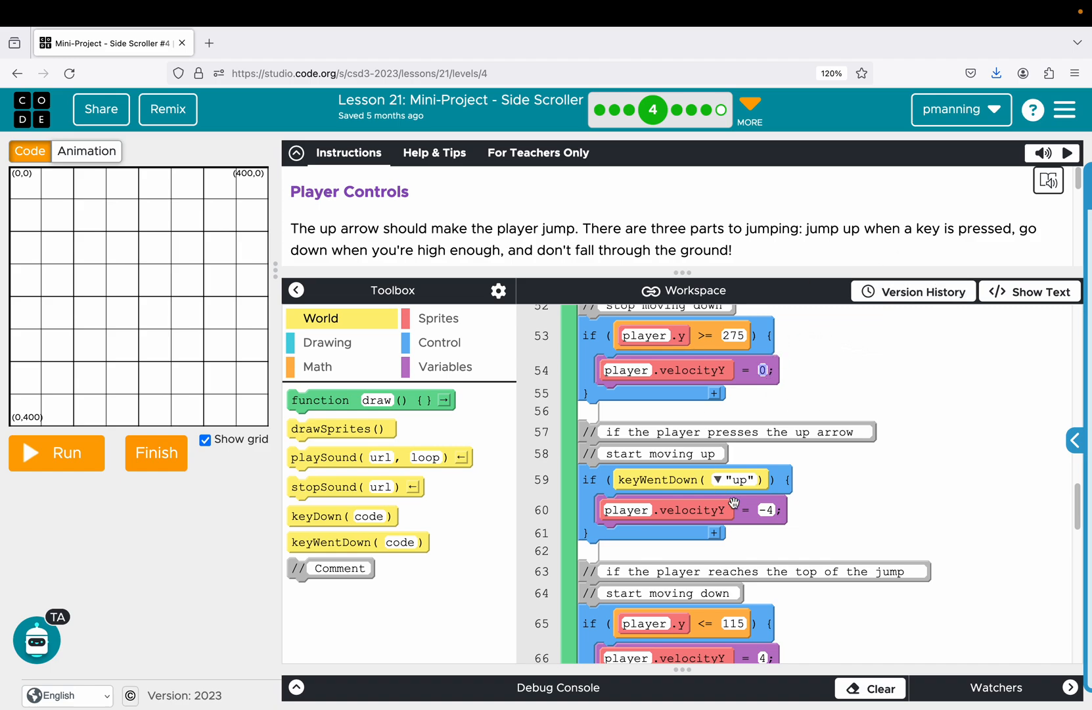
mouse_move(779, 336)
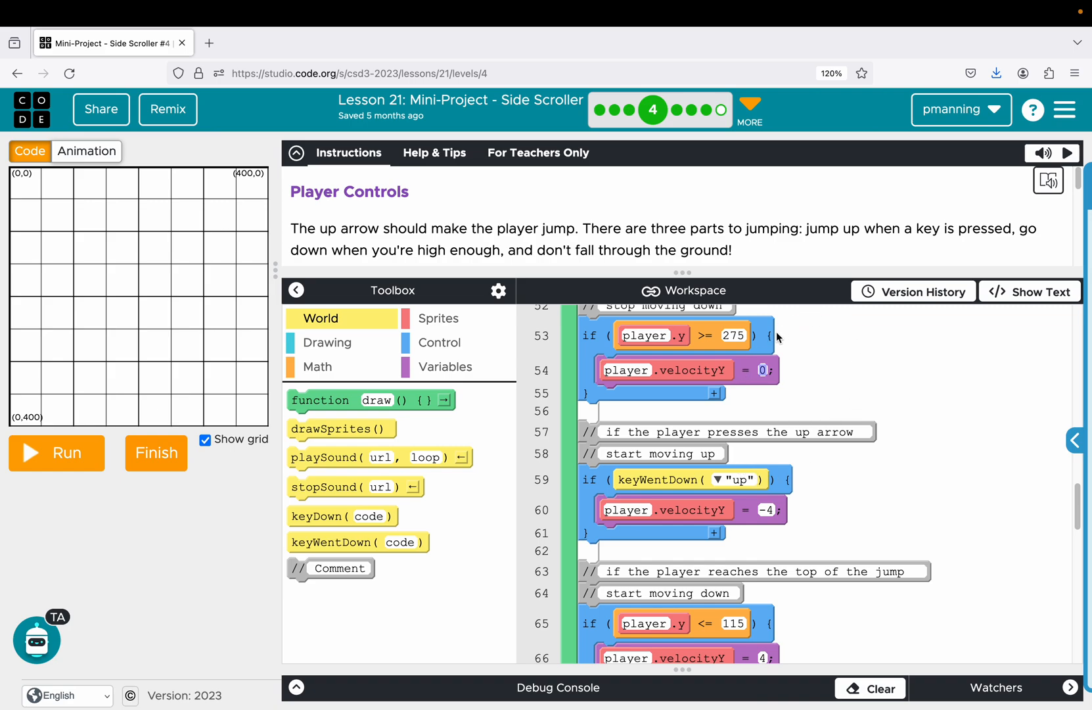
mouse_move(131, 378)
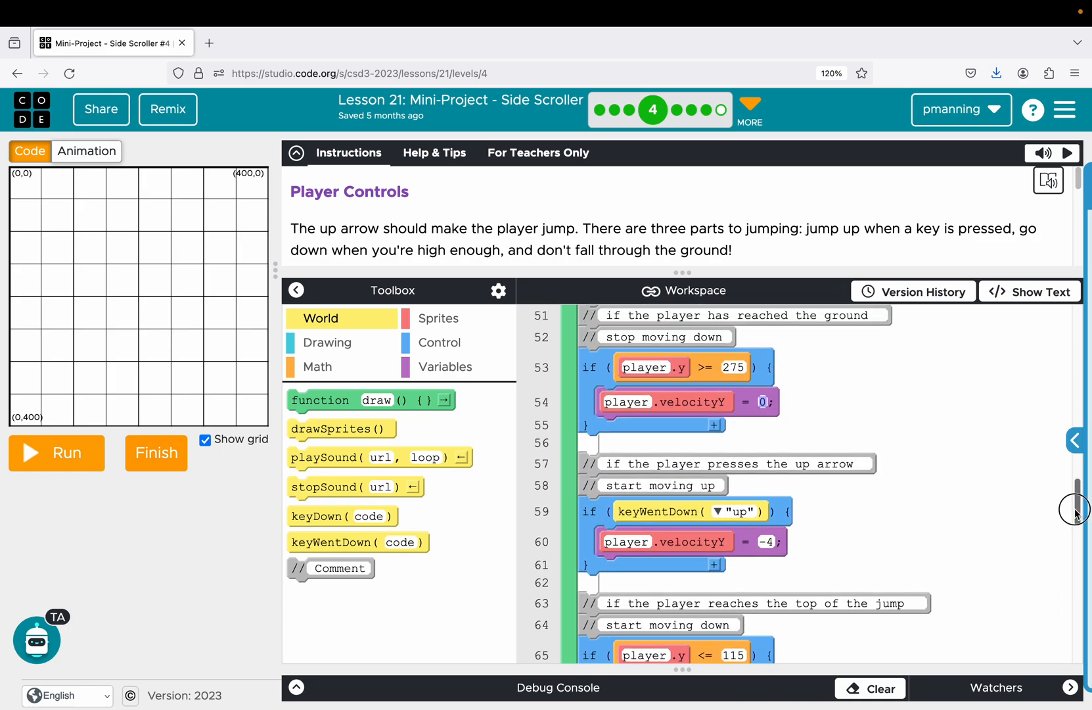
mouse_move(851, 270)
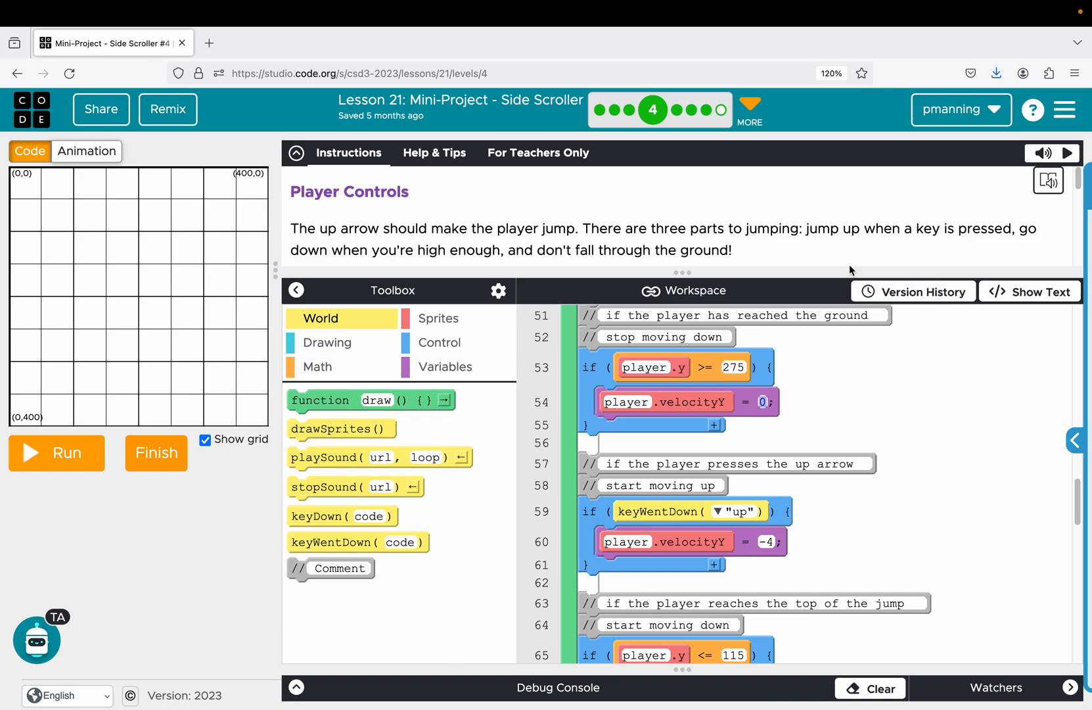
scroll(down, 3)
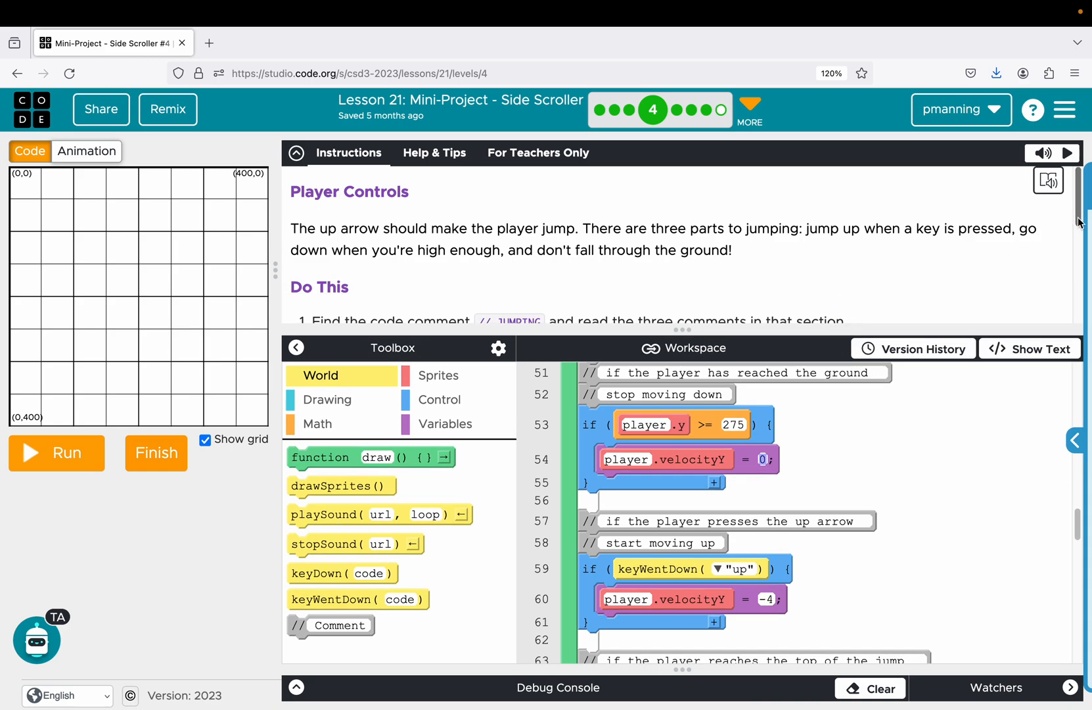
scroll(down, 3)
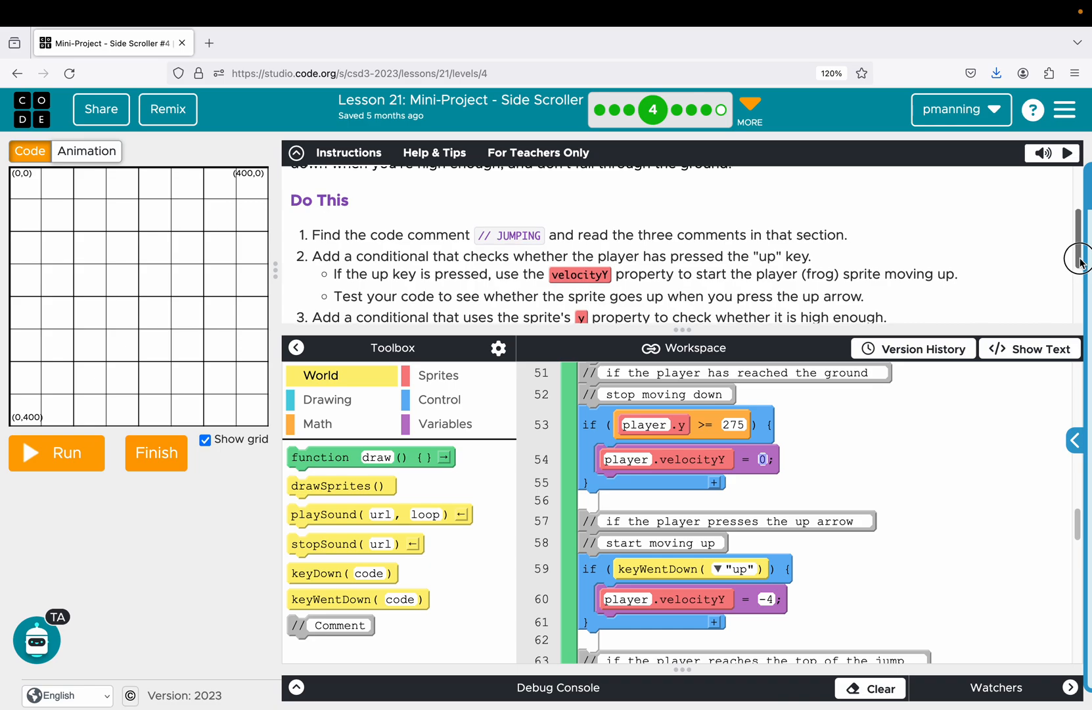
scroll(down, 3)
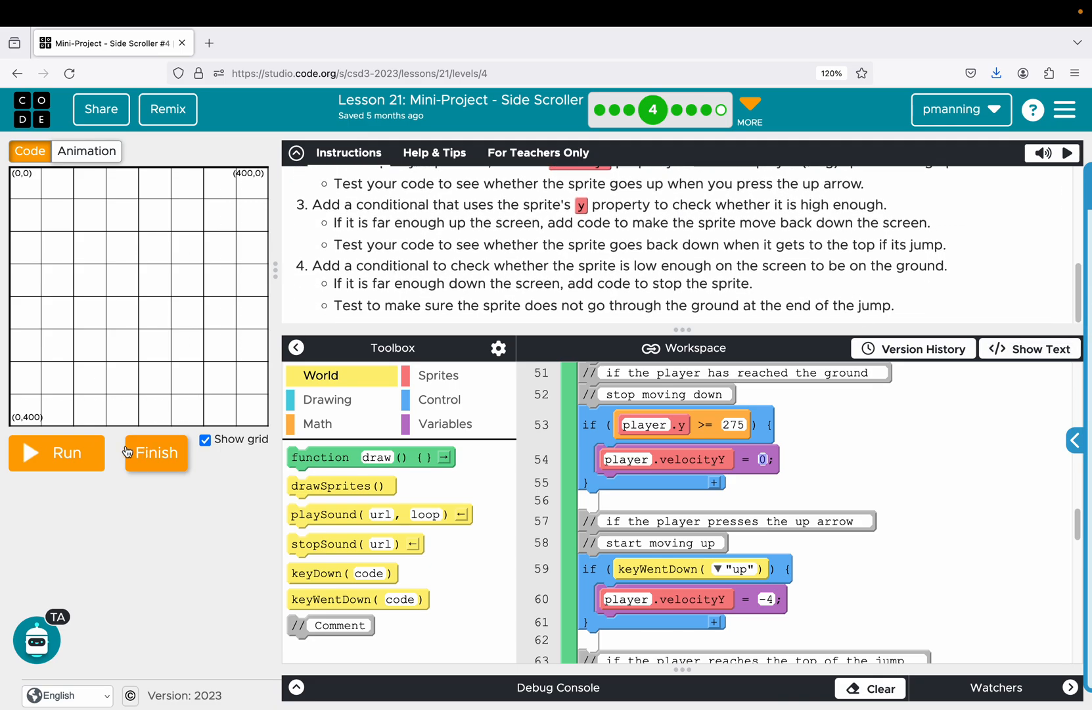
Play the game to Score 13 and Health 46, then go to level 5, Looping.
click(57, 453)
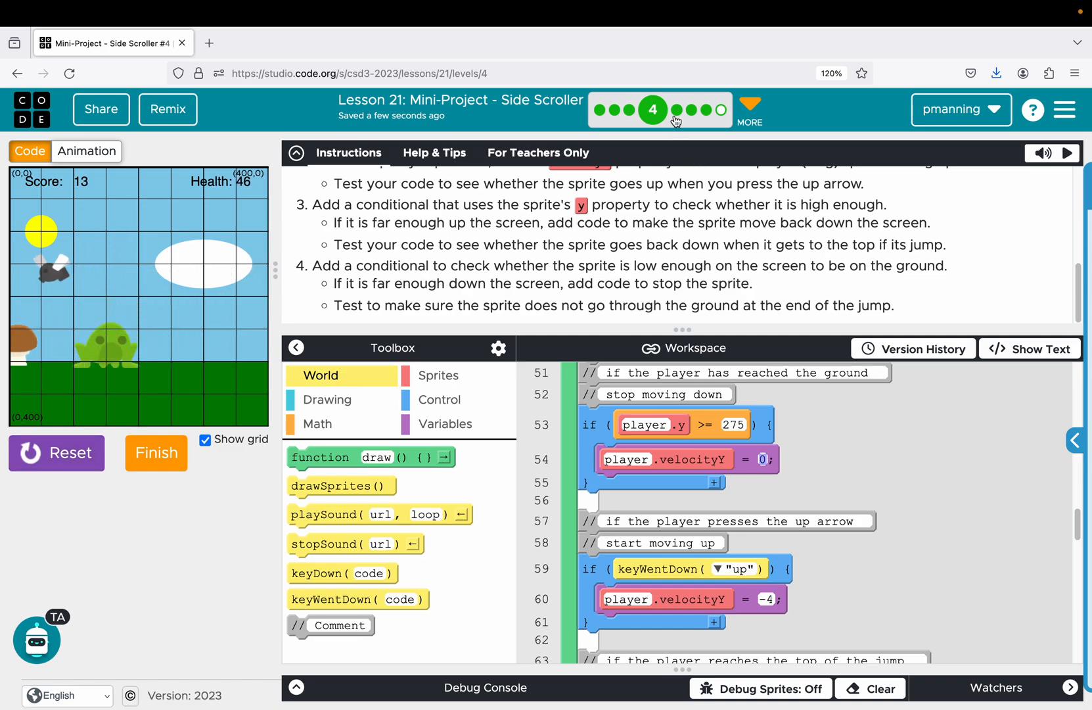
click(699, 109)
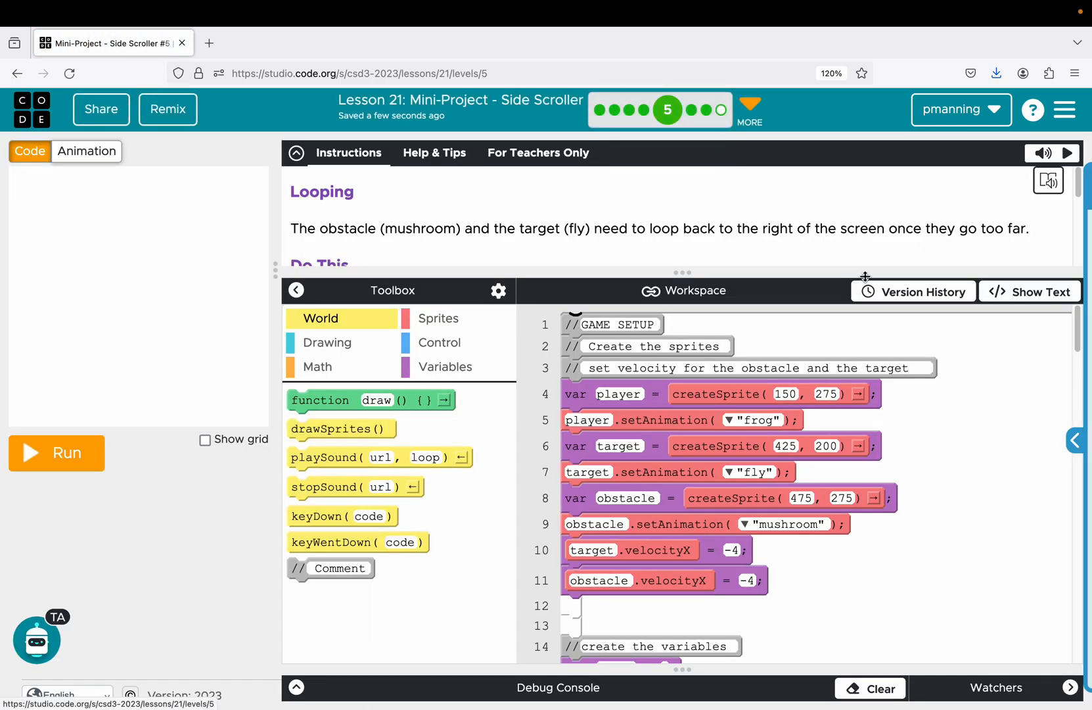
mouse_move(938, 340)
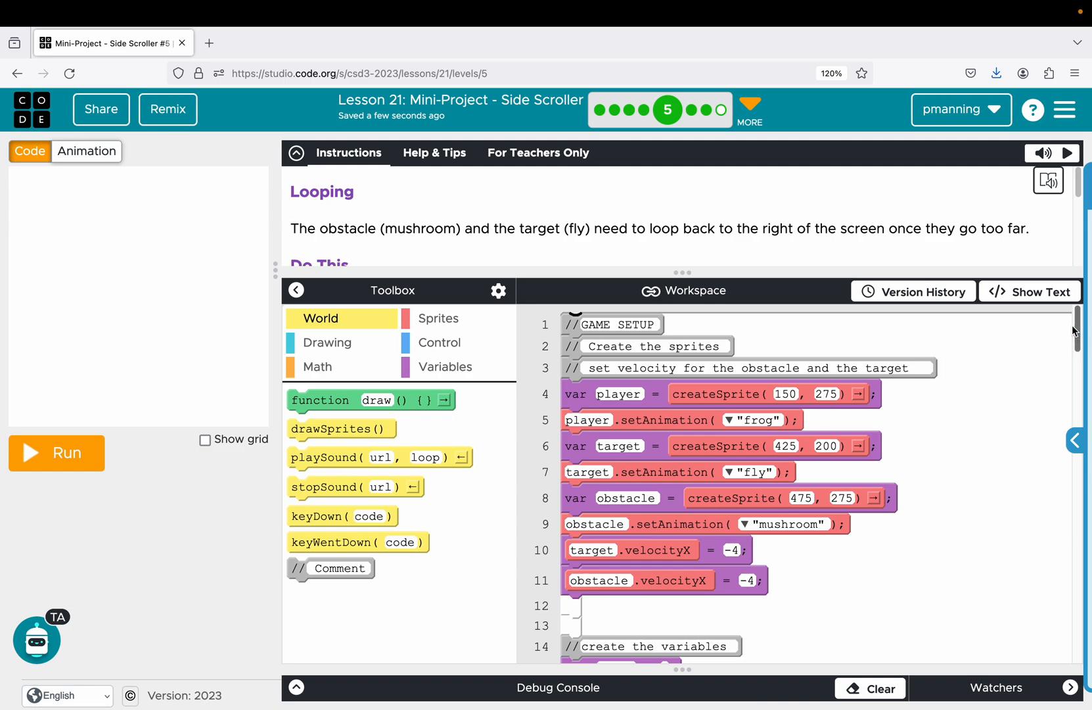
mouse_move(74, 453)
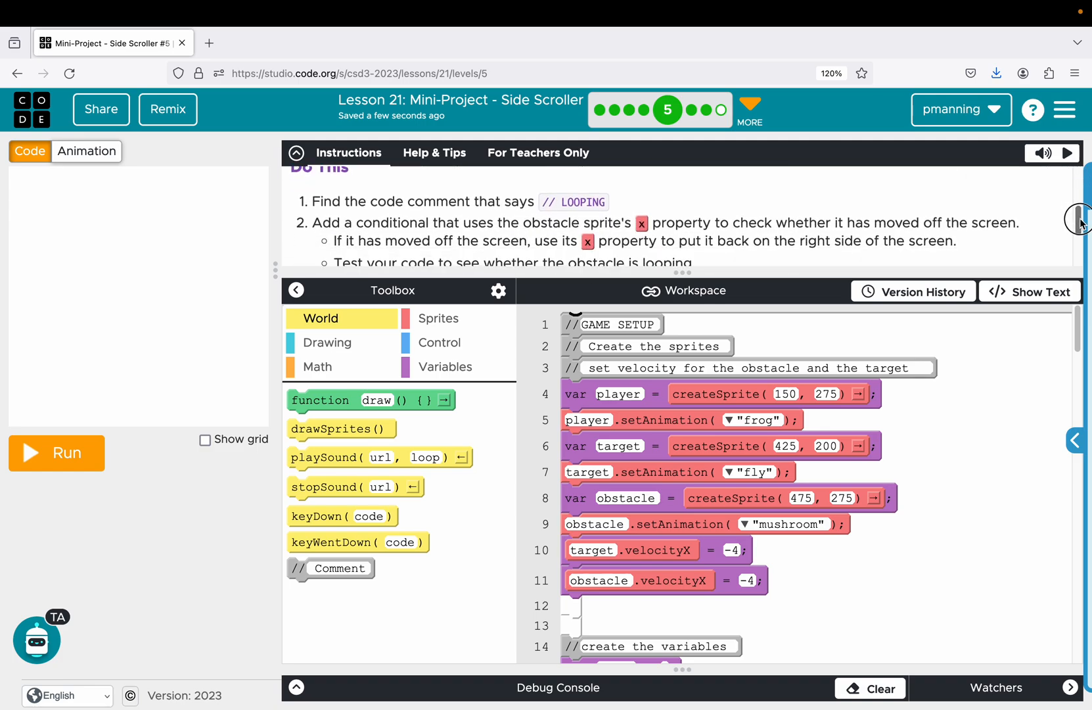
Review level 5's obstacle and target looping code, then move to level 6, Sprite Interactions.
scroll(down, 3)
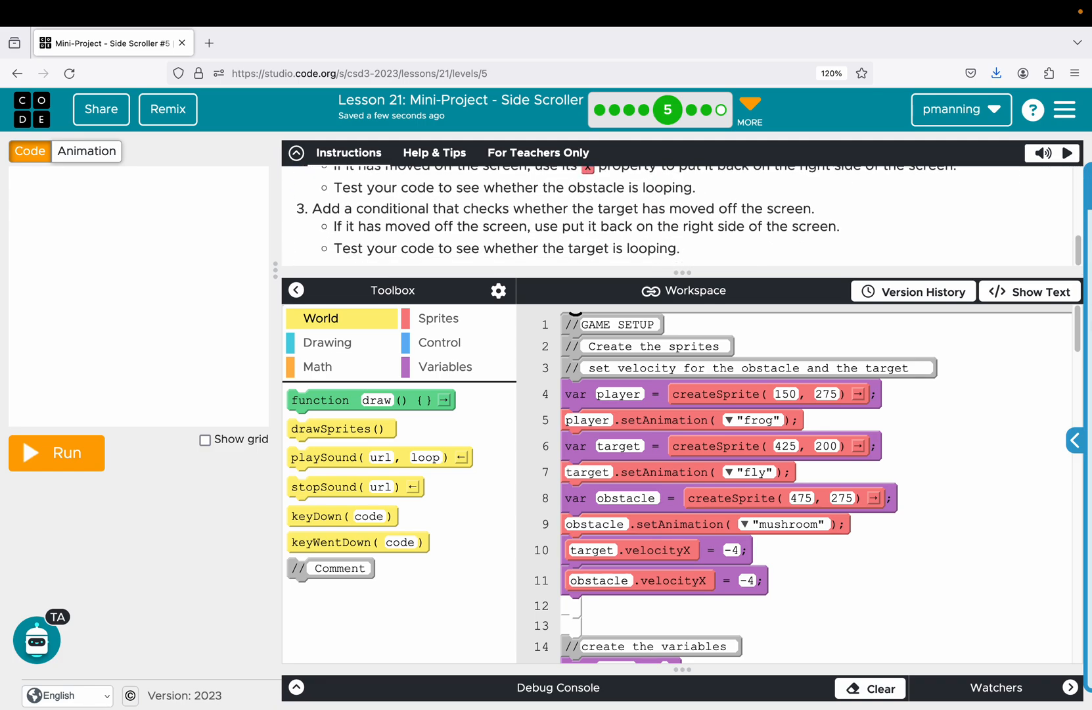
scroll(down, 3)
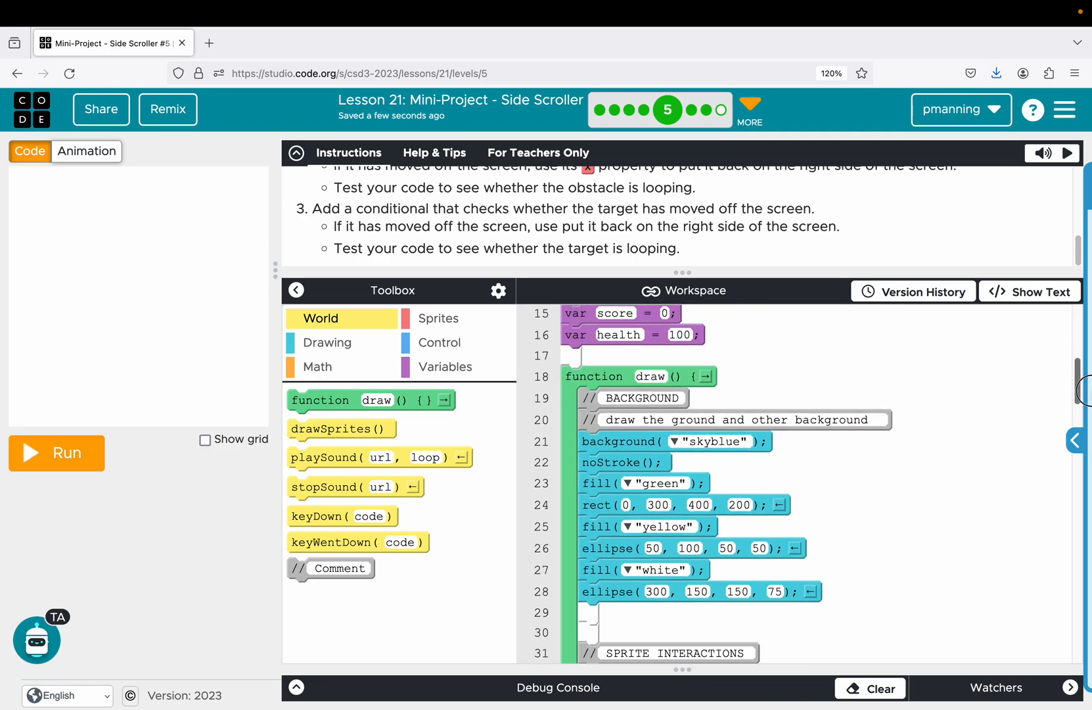
scroll(down, 3)
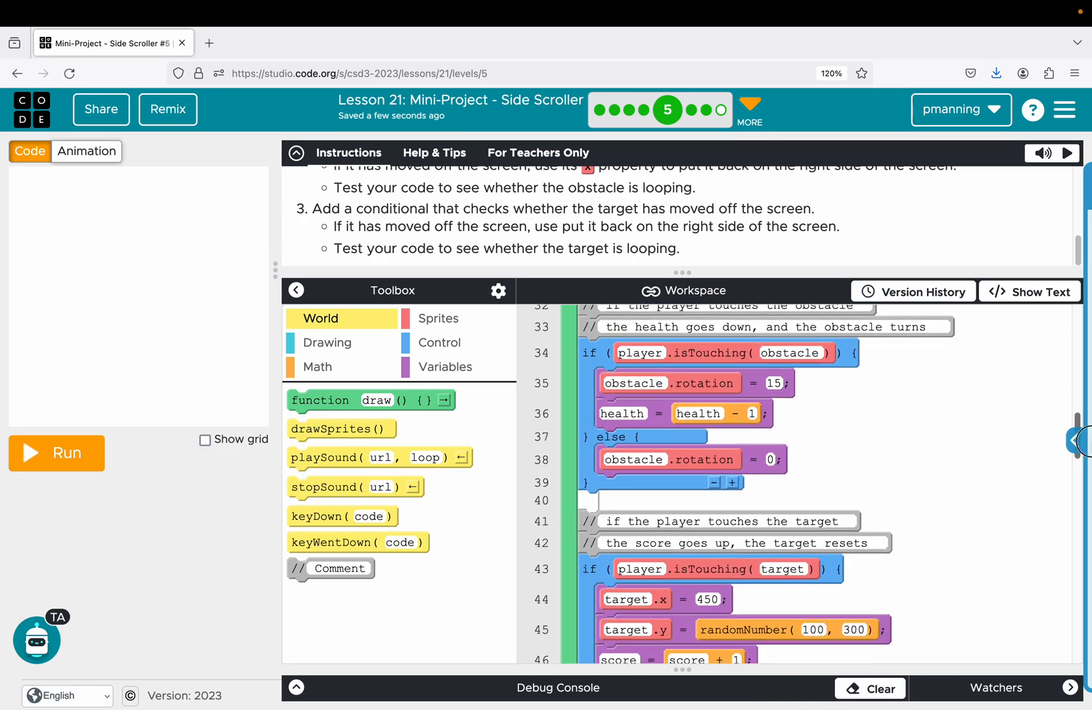
scroll(down, 3)
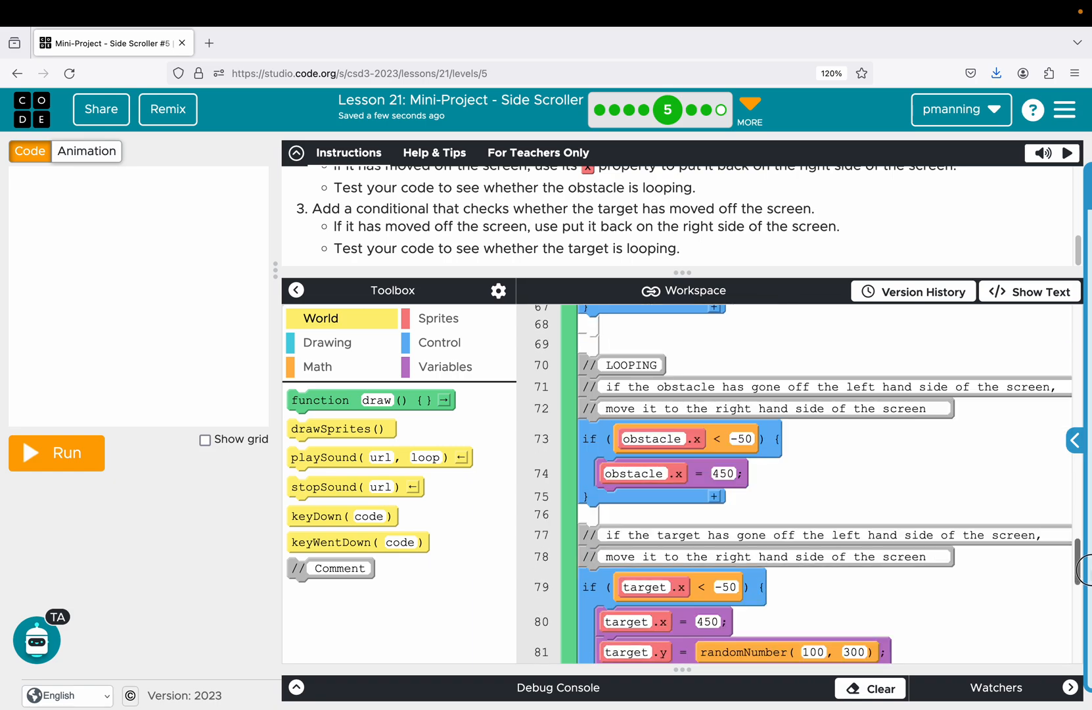
scroll(down, 3)
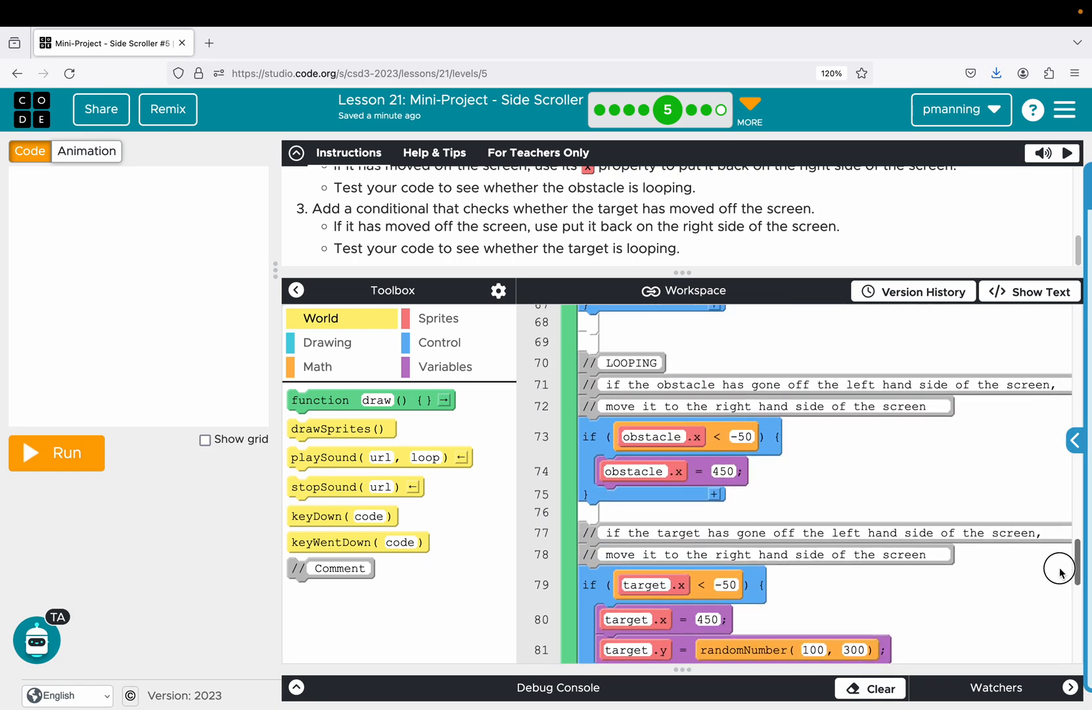
scroll(down, 3)
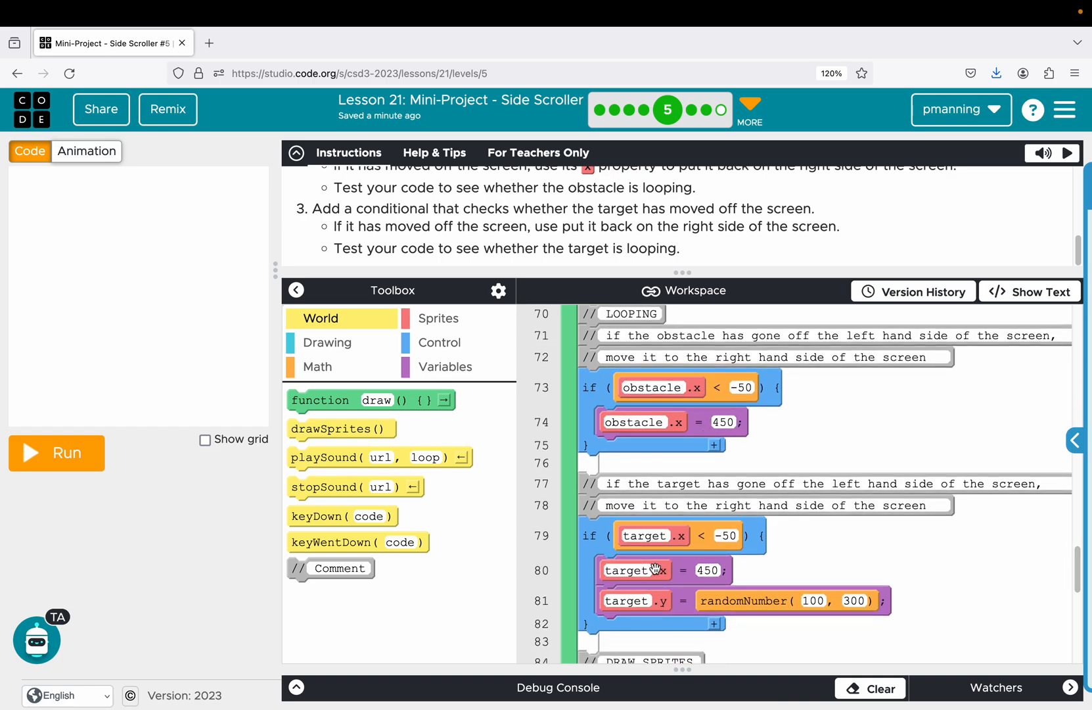
mouse_move(727, 393)
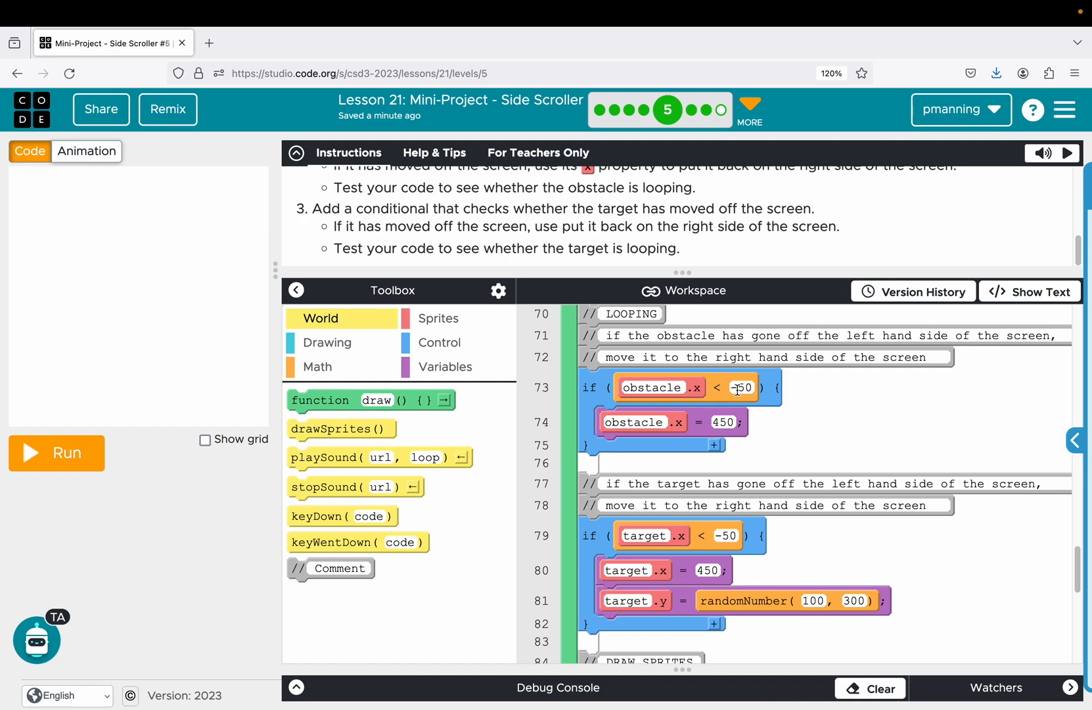
mouse_move(39, 396)
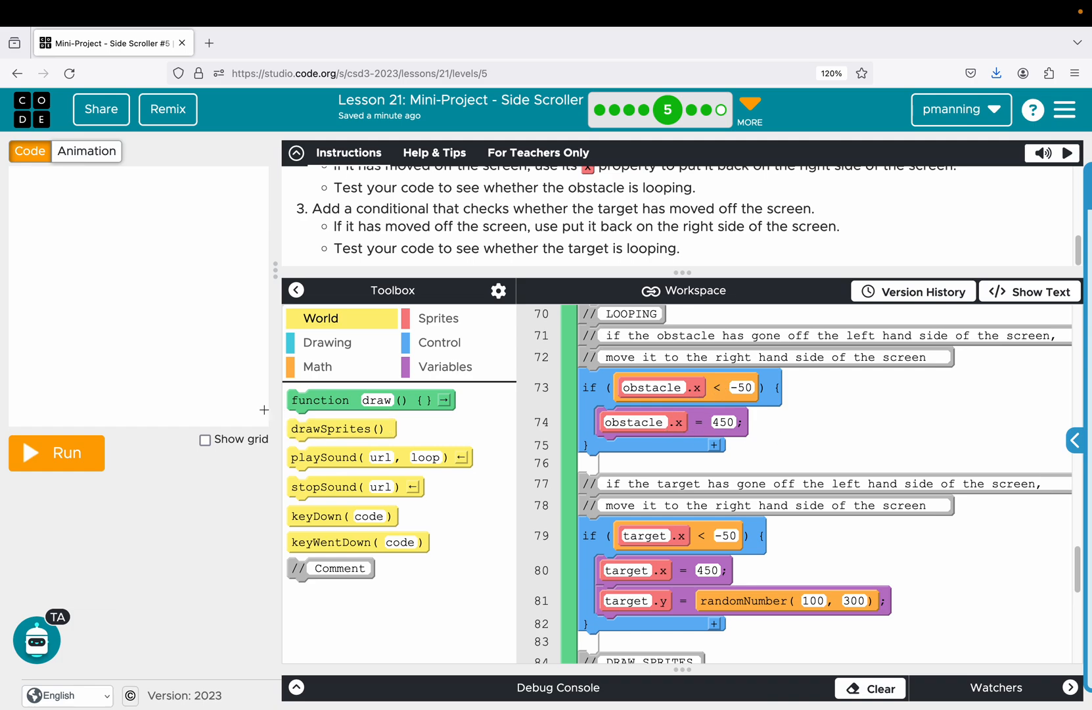
mouse_move(4, 414)
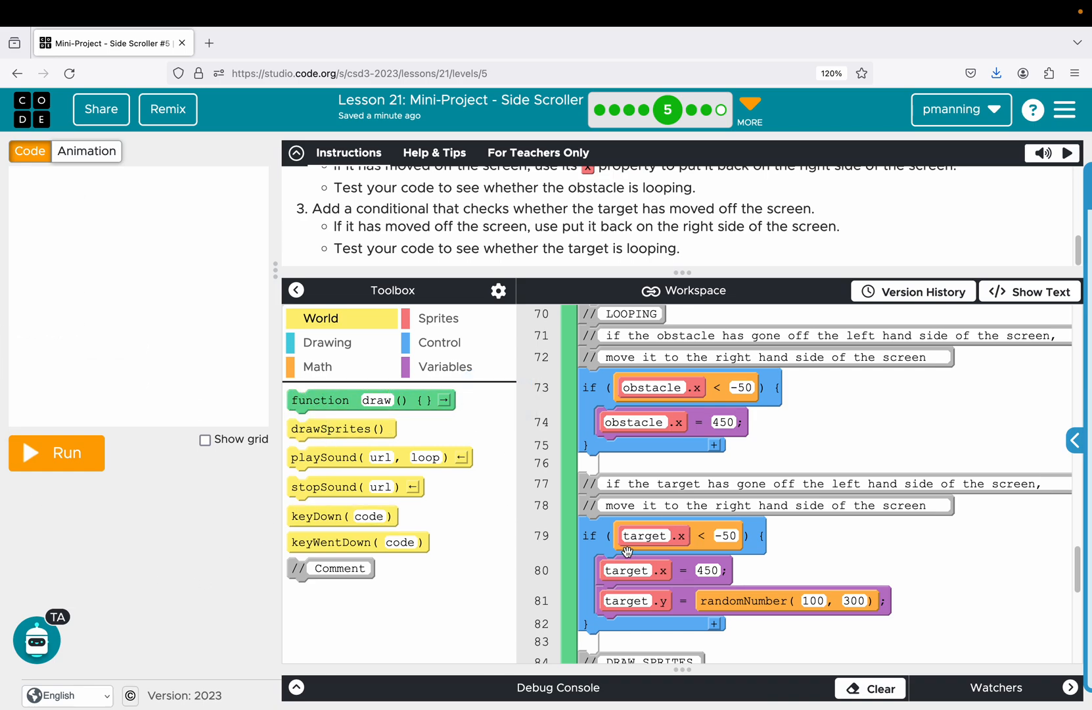
mouse_move(675, 609)
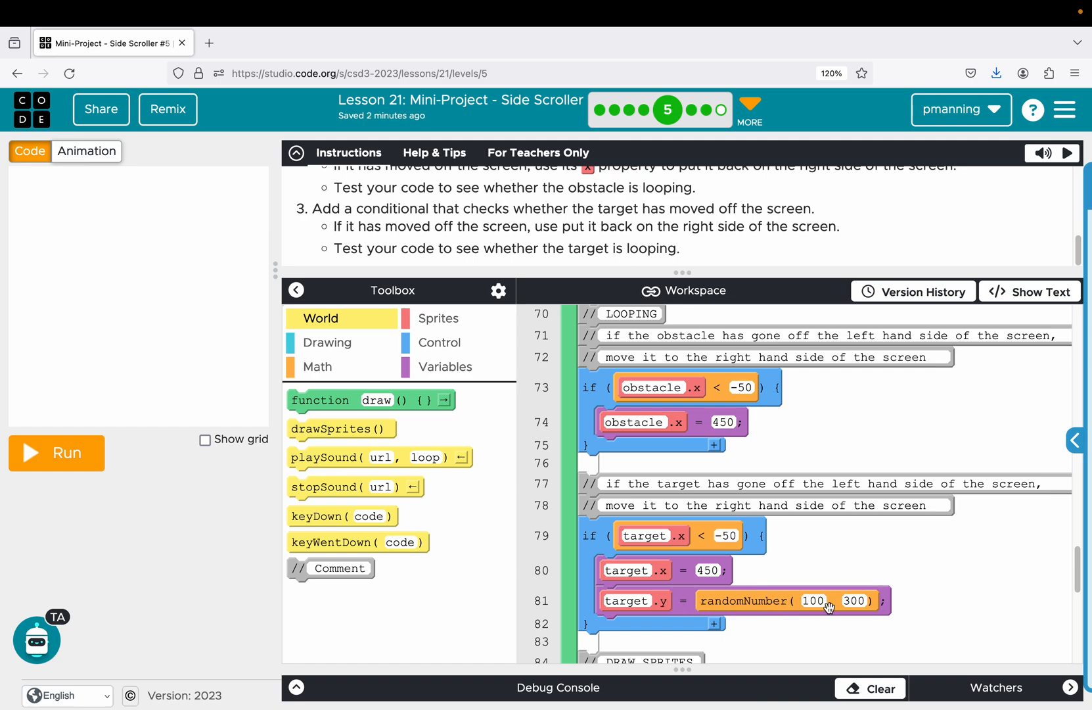
mouse_move(202, 343)
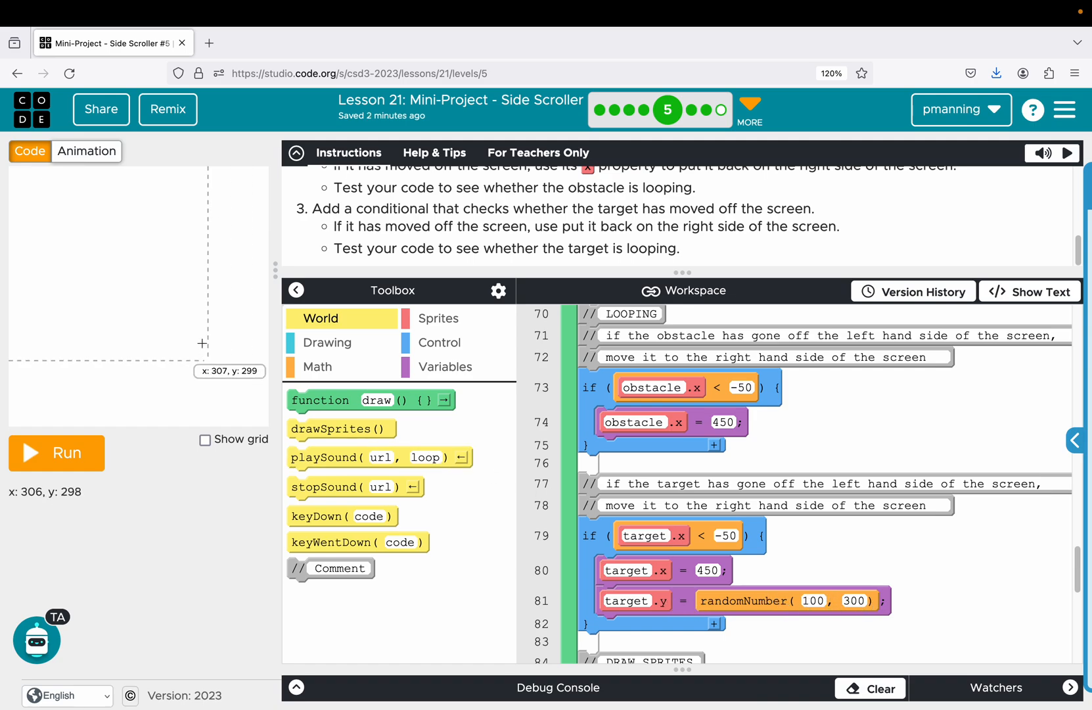
mouse_move(230, 351)
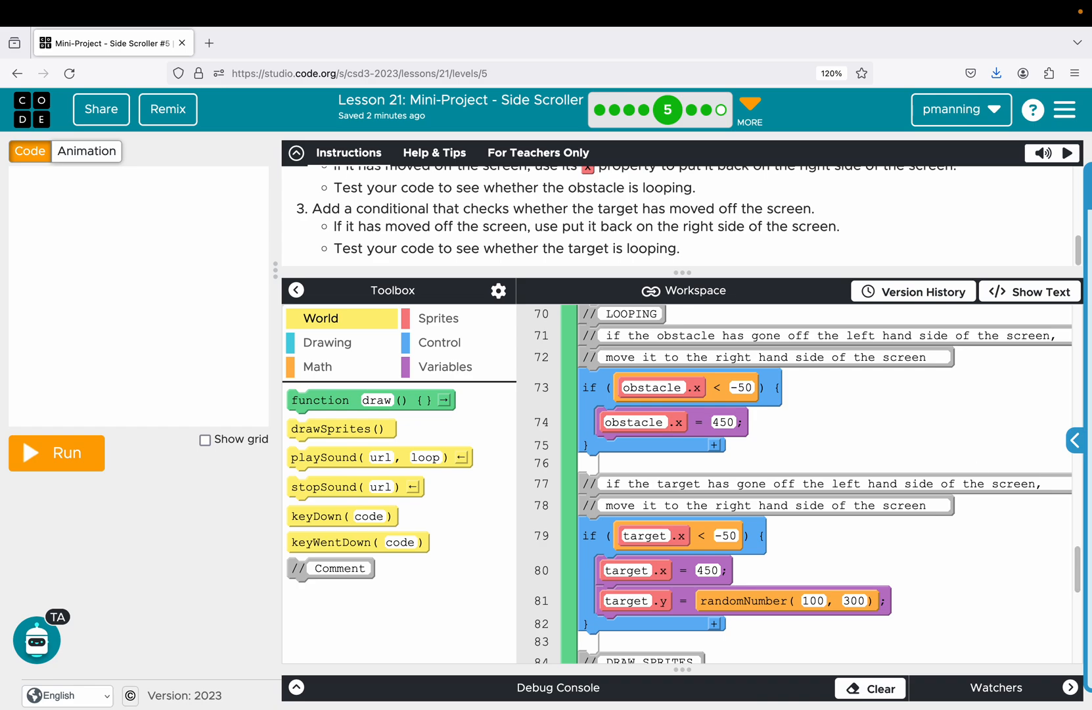
mouse_move(644, 152)
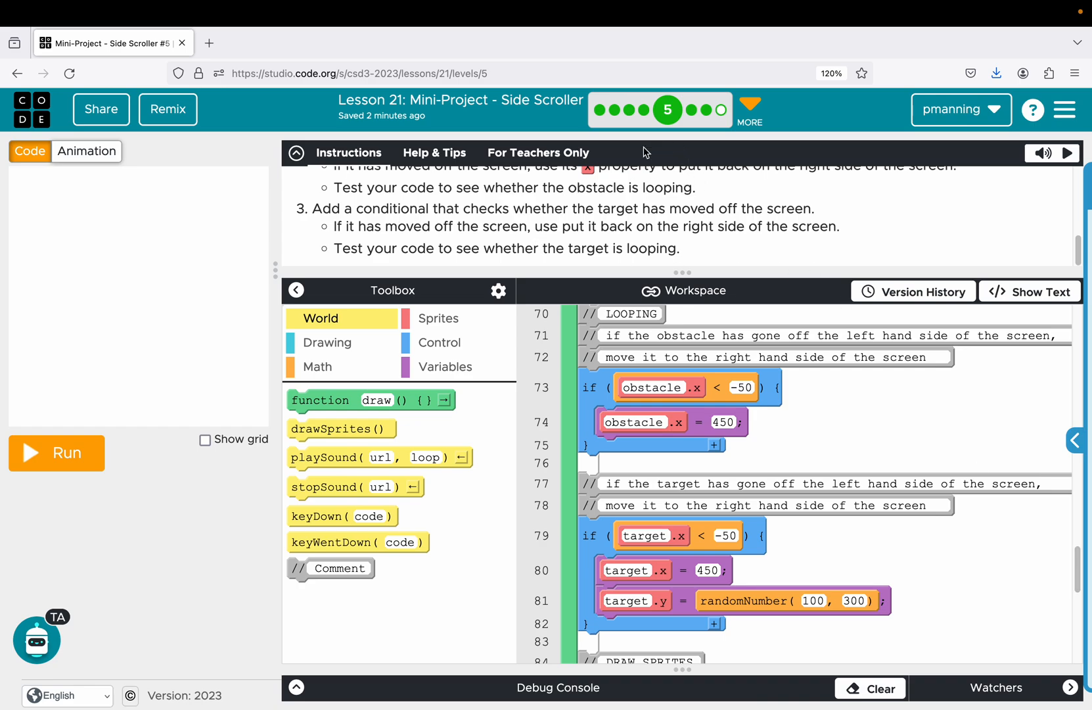
click(56, 453)
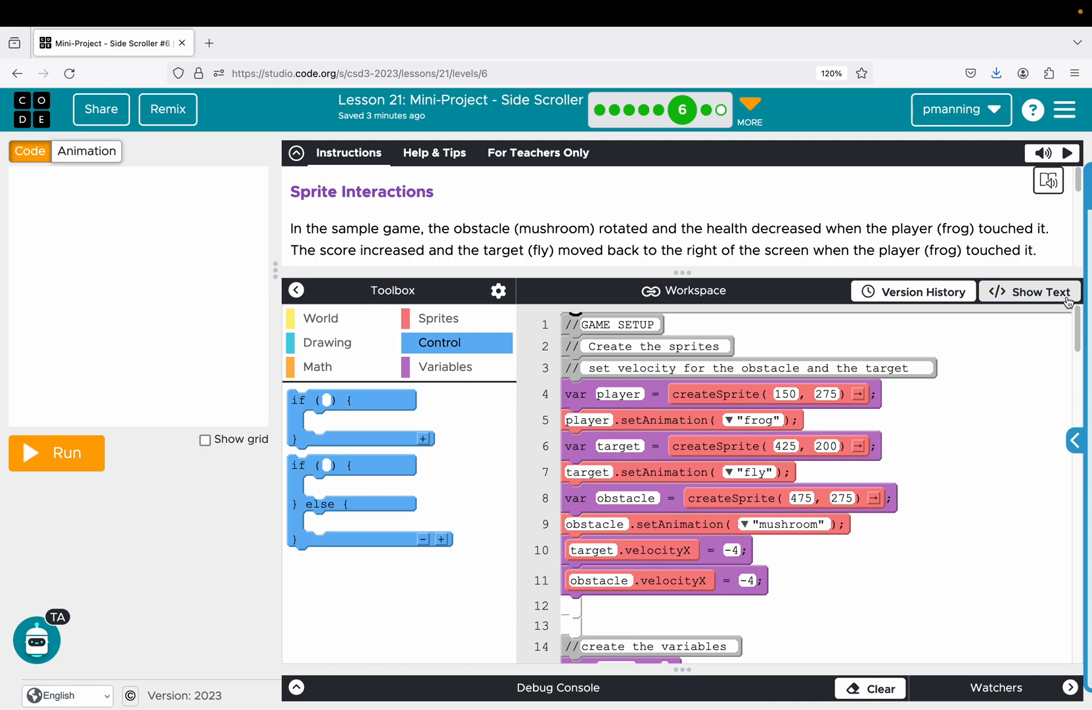
mouse_move(1084, 191)
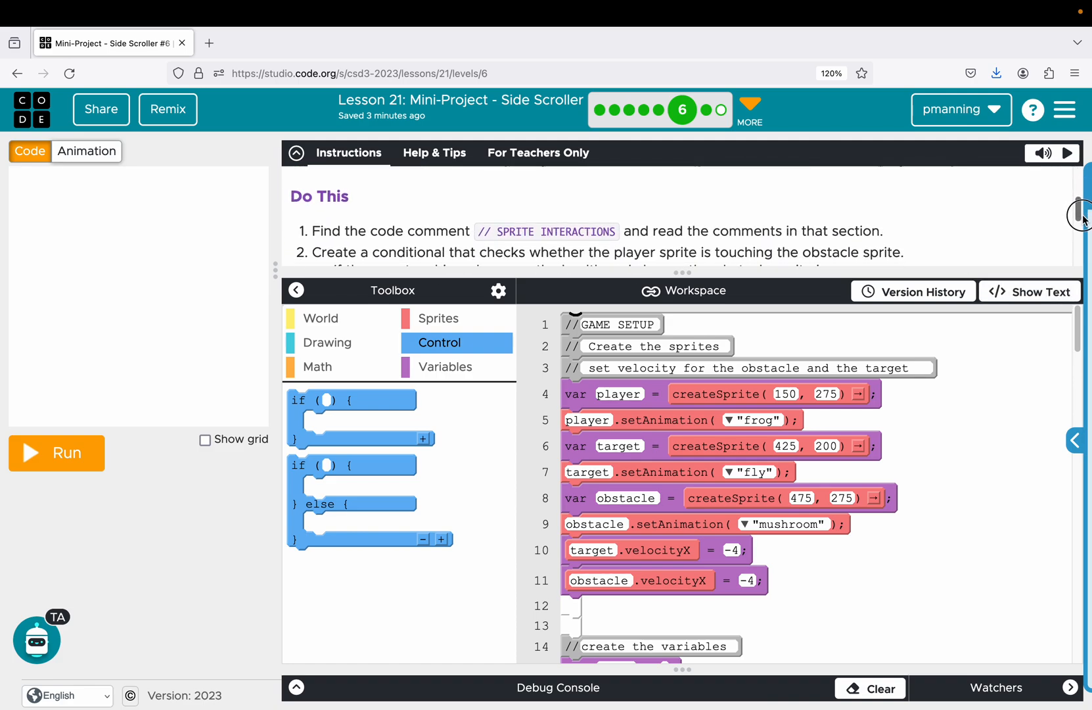
scroll(down, 3)
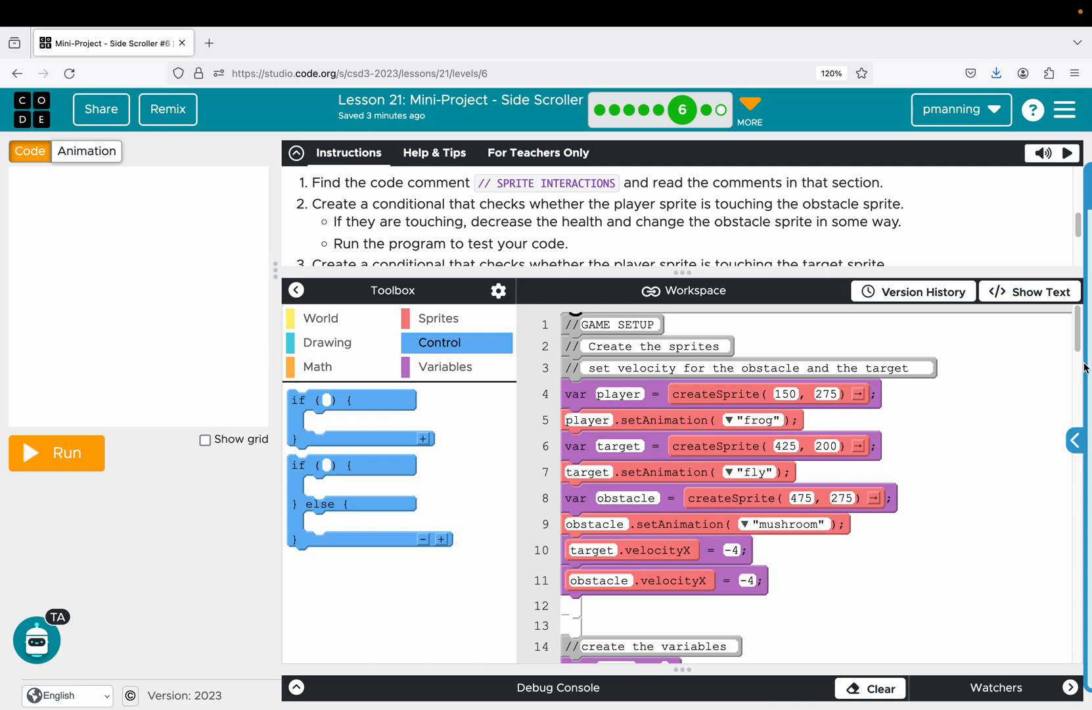
scroll(down, 3)
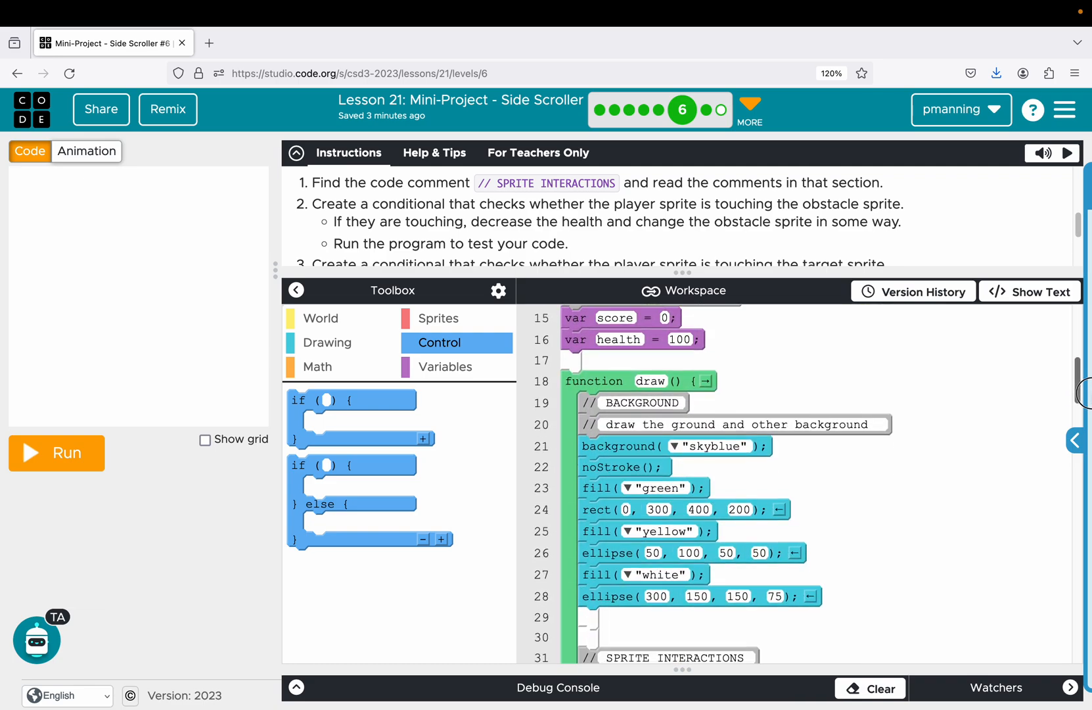
scroll(down, 3)
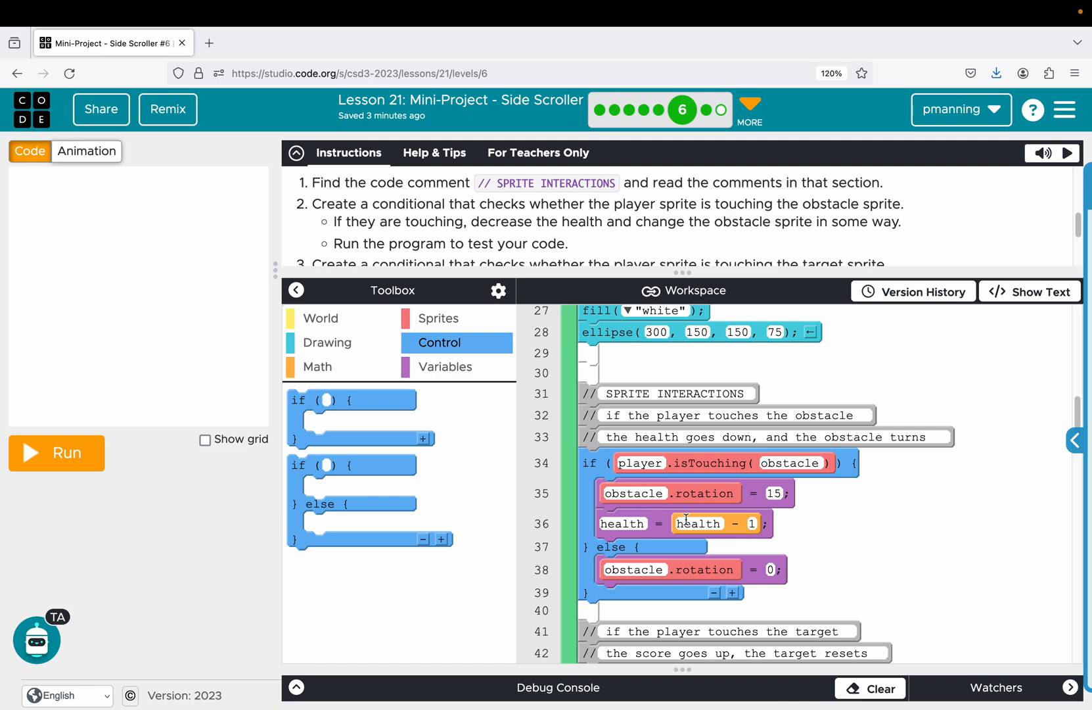
mouse_move(654, 499)
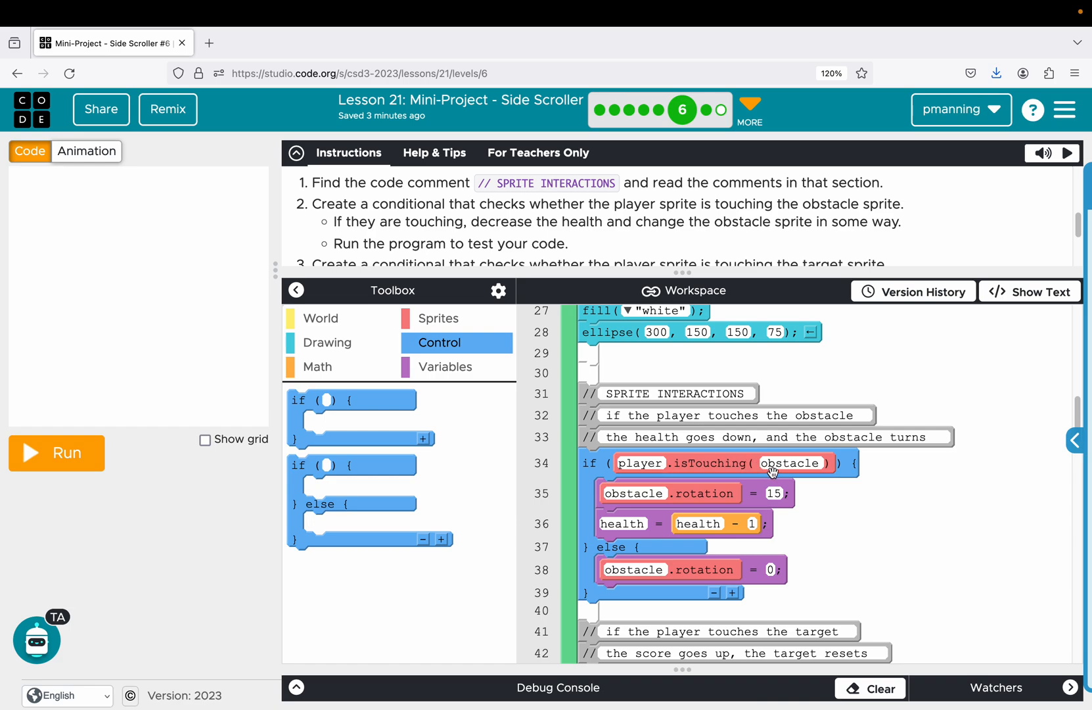
mouse_move(622, 487)
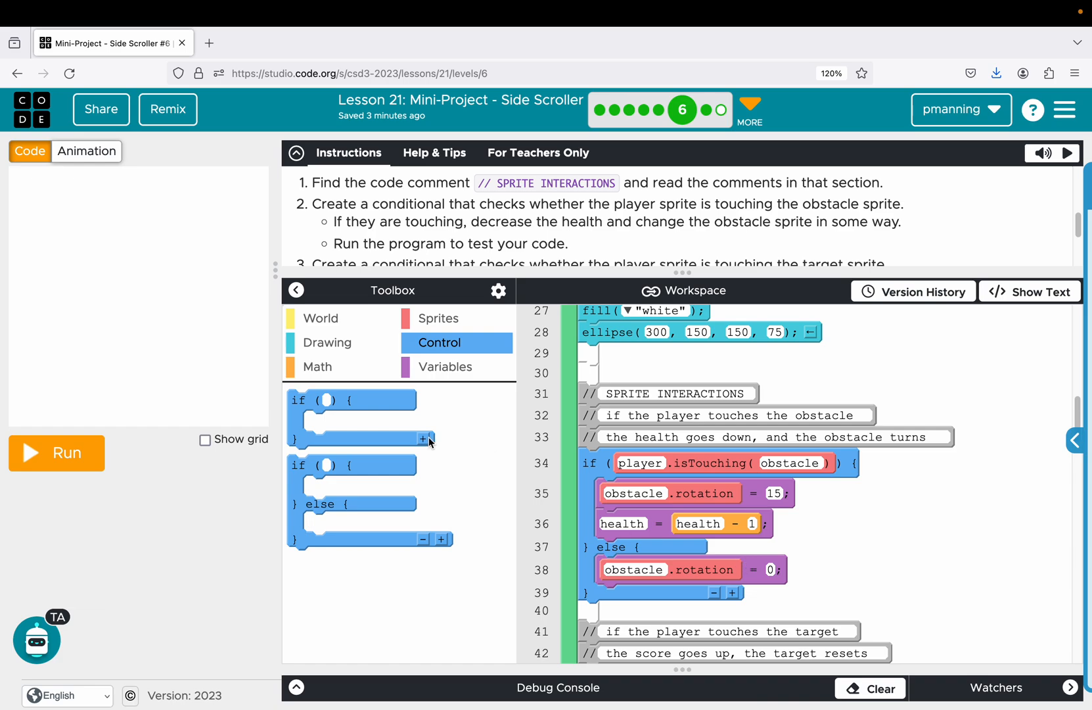
click(56, 452)
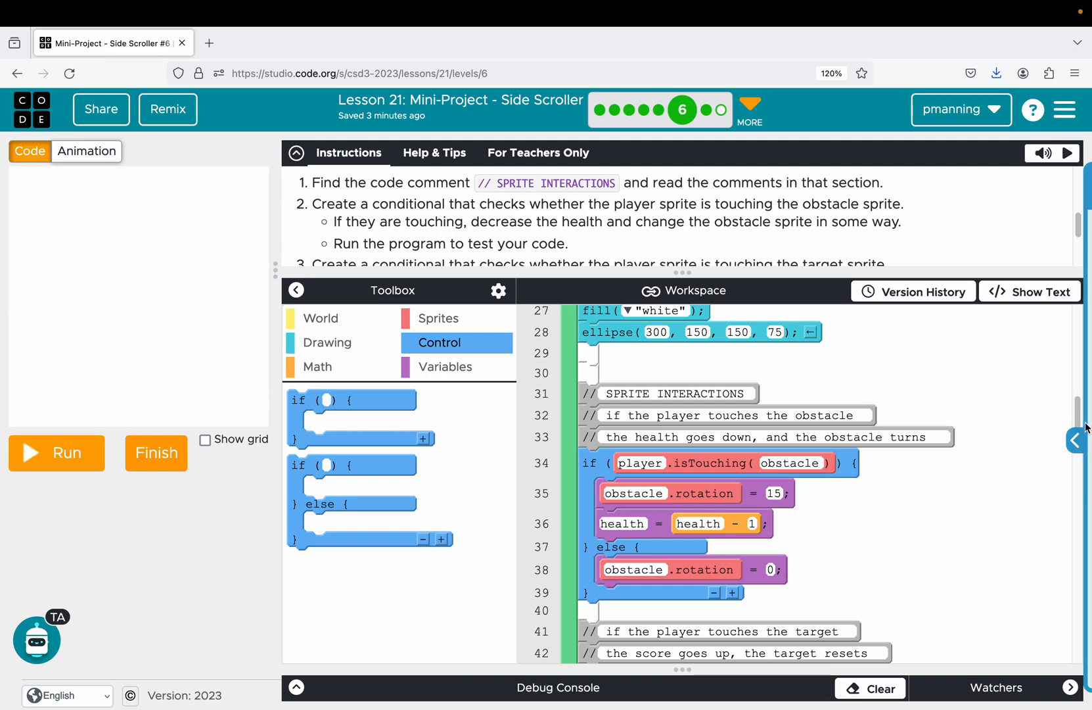
scroll(down, 3)
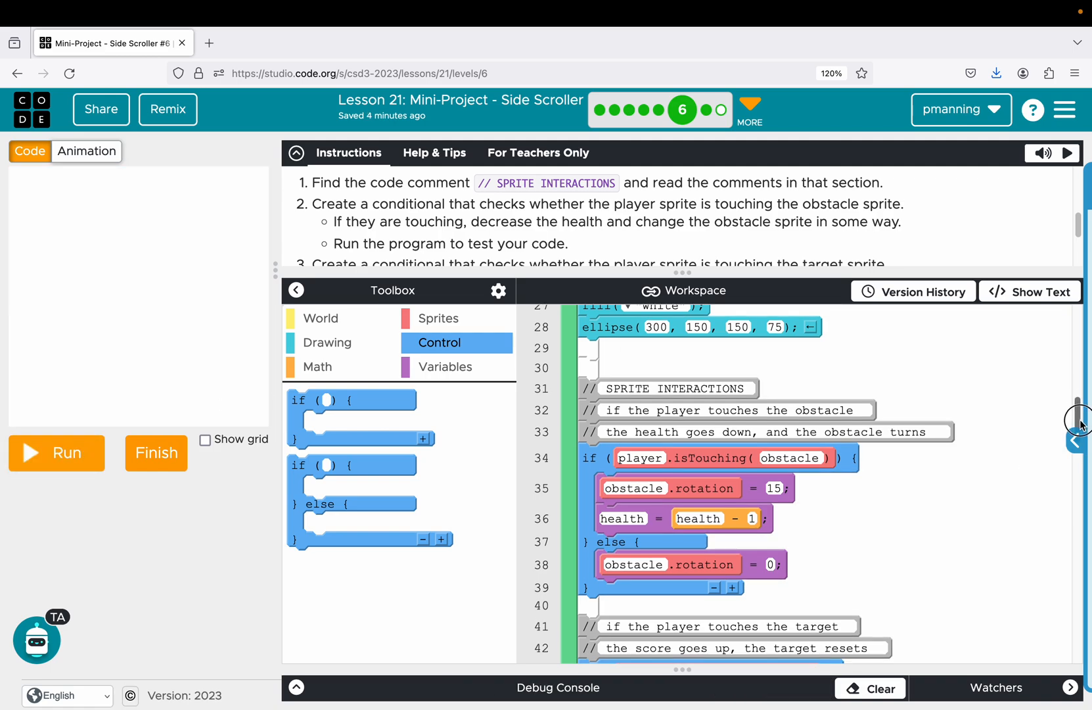
scroll(down, 3)
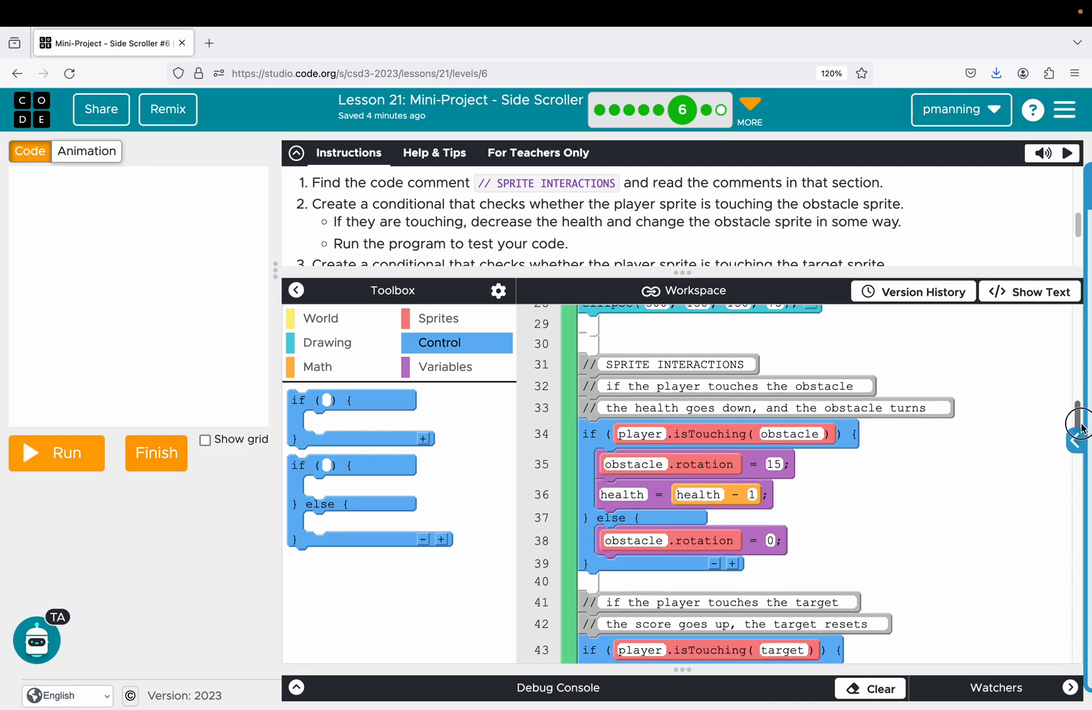
scroll(down, 3)
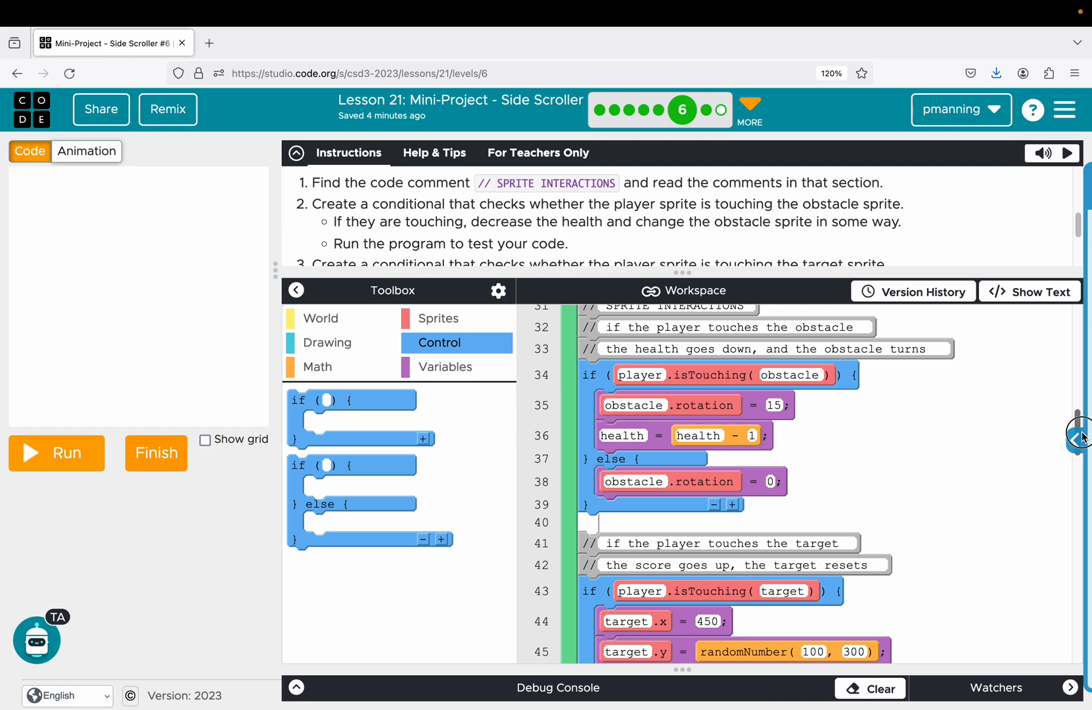
scroll(down, 3)
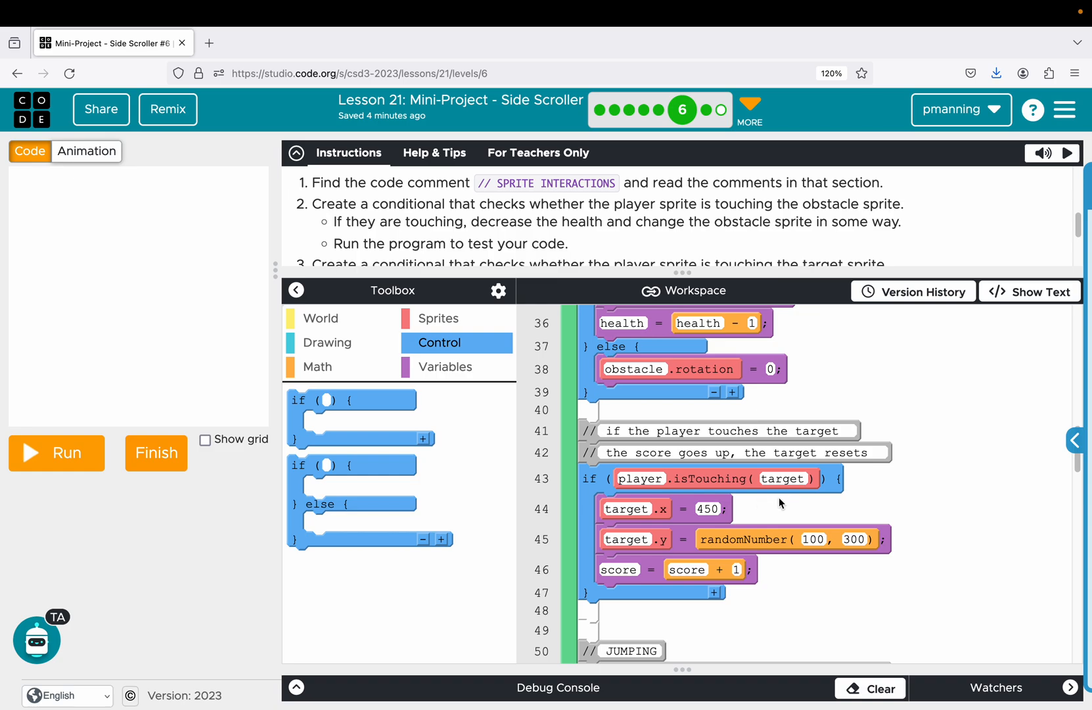
mouse_move(790, 504)
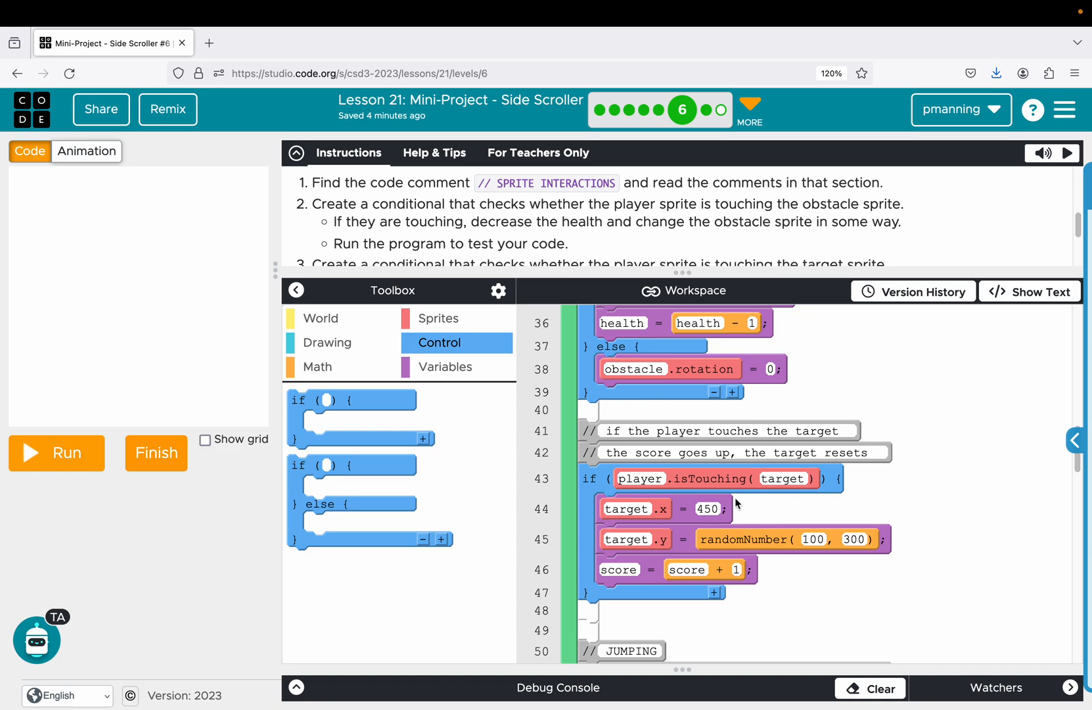
mouse_move(625, 483)
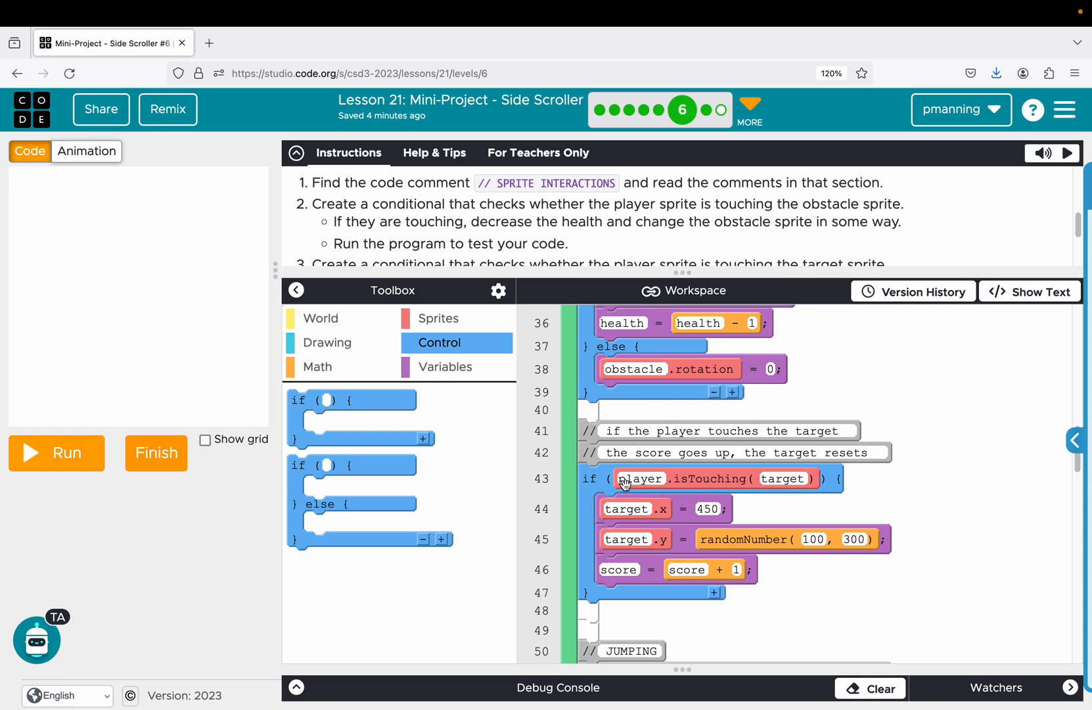
mouse_move(758, 492)
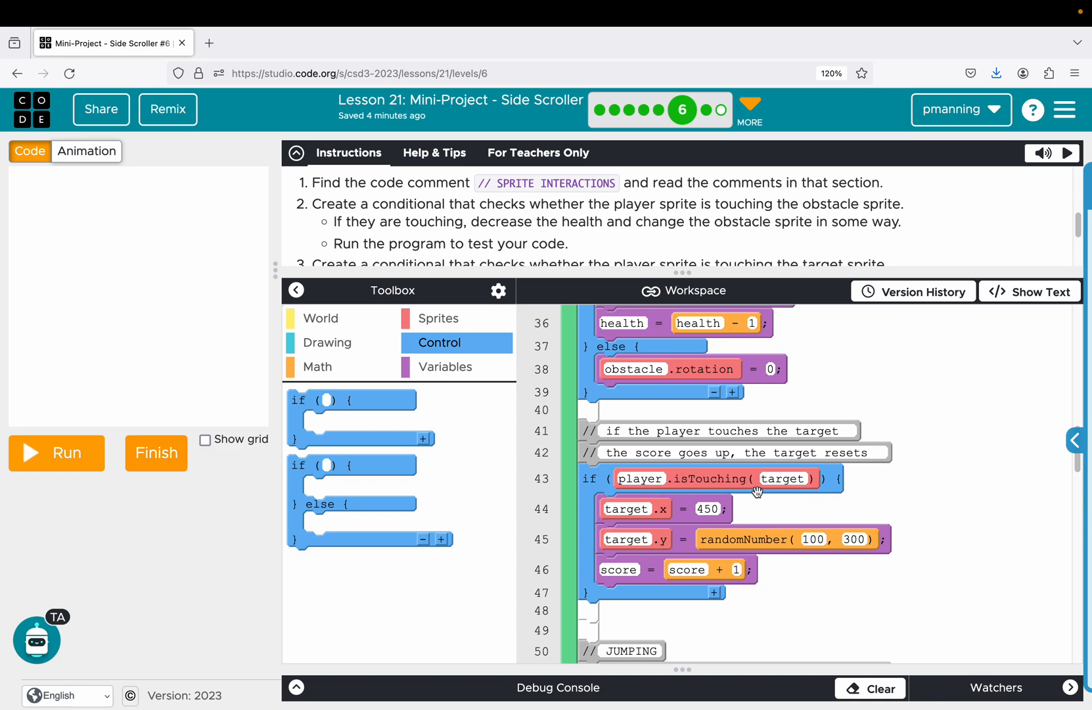
mouse_move(661, 509)
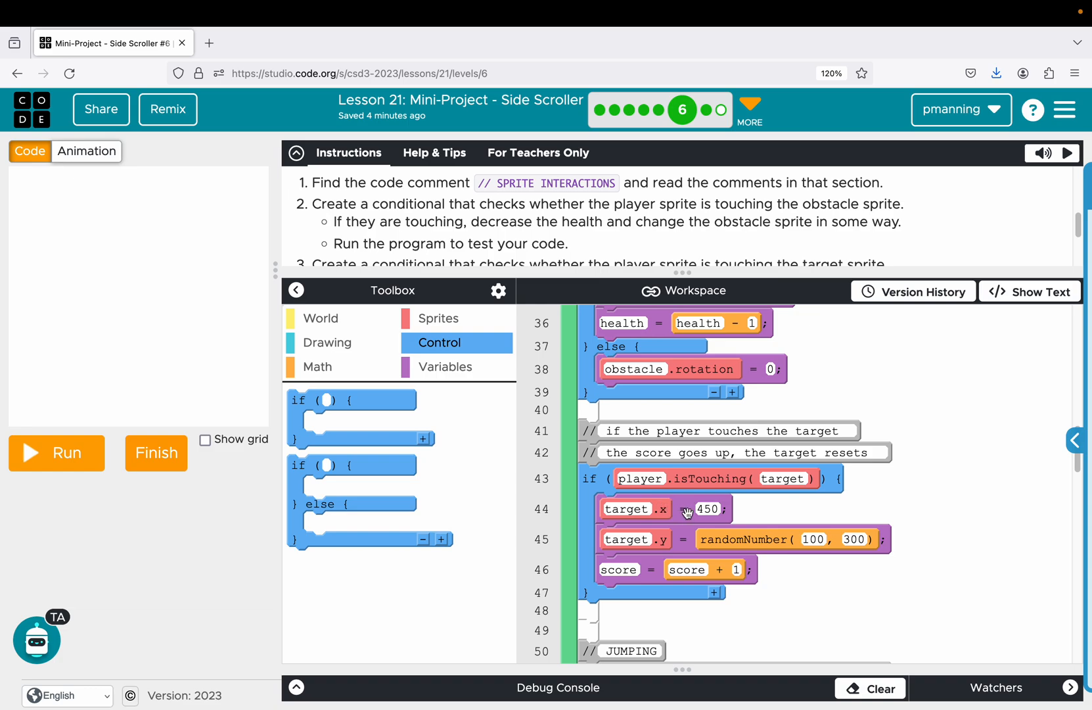
mouse_move(818, 552)
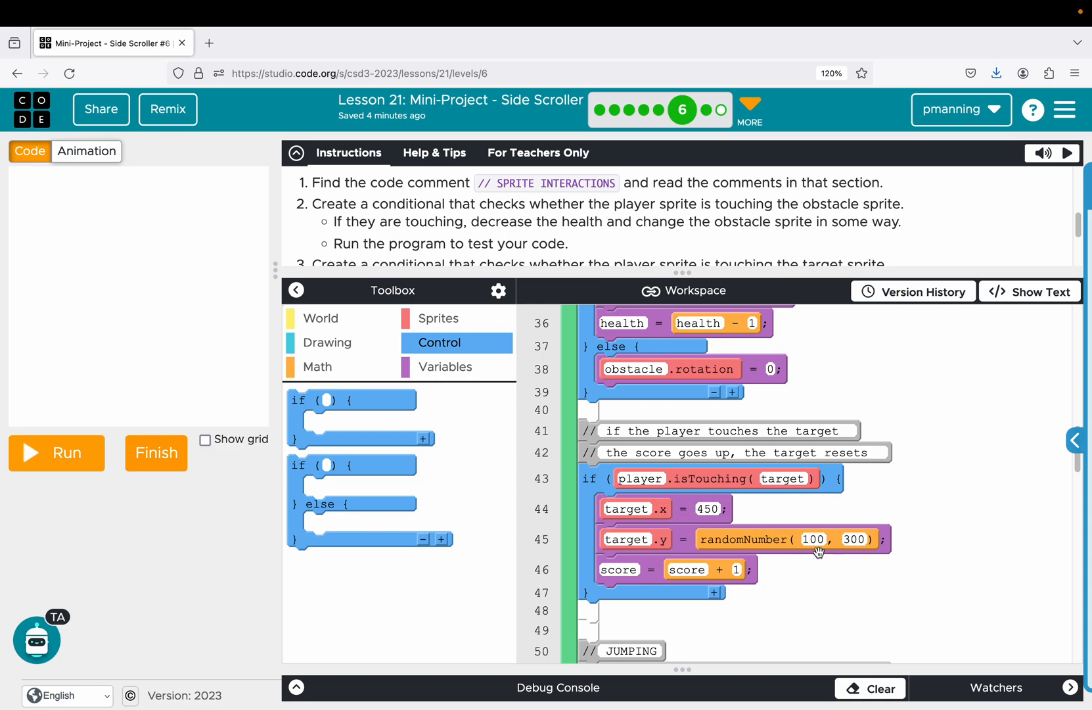
mouse_move(819, 550)
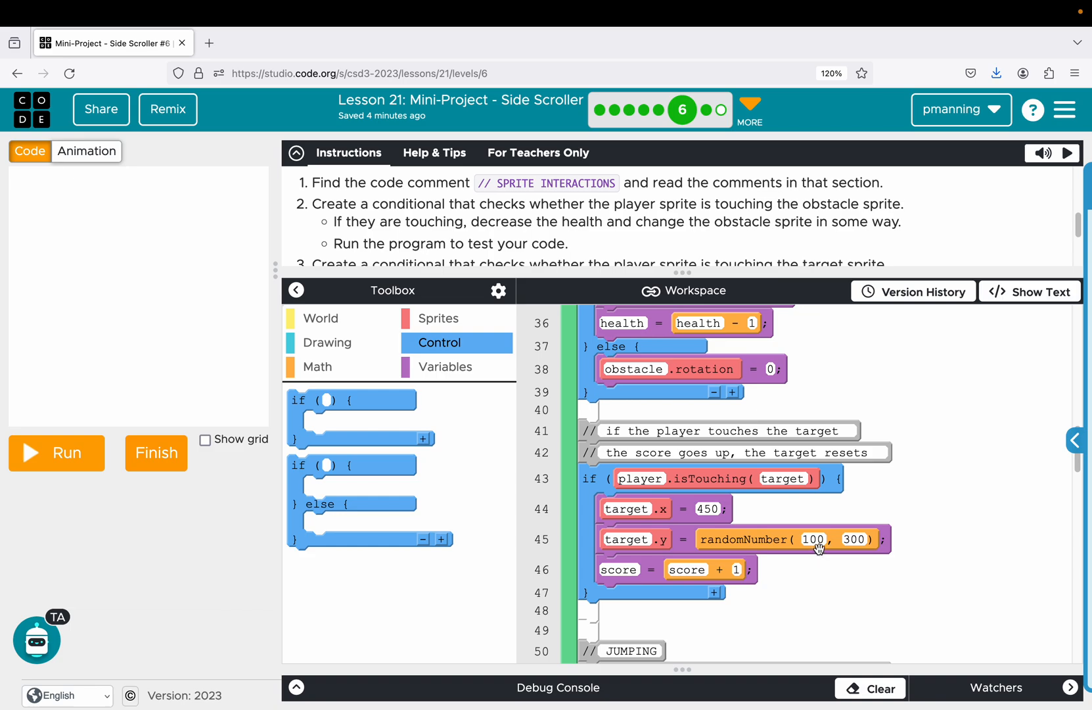
mouse_move(815, 577)
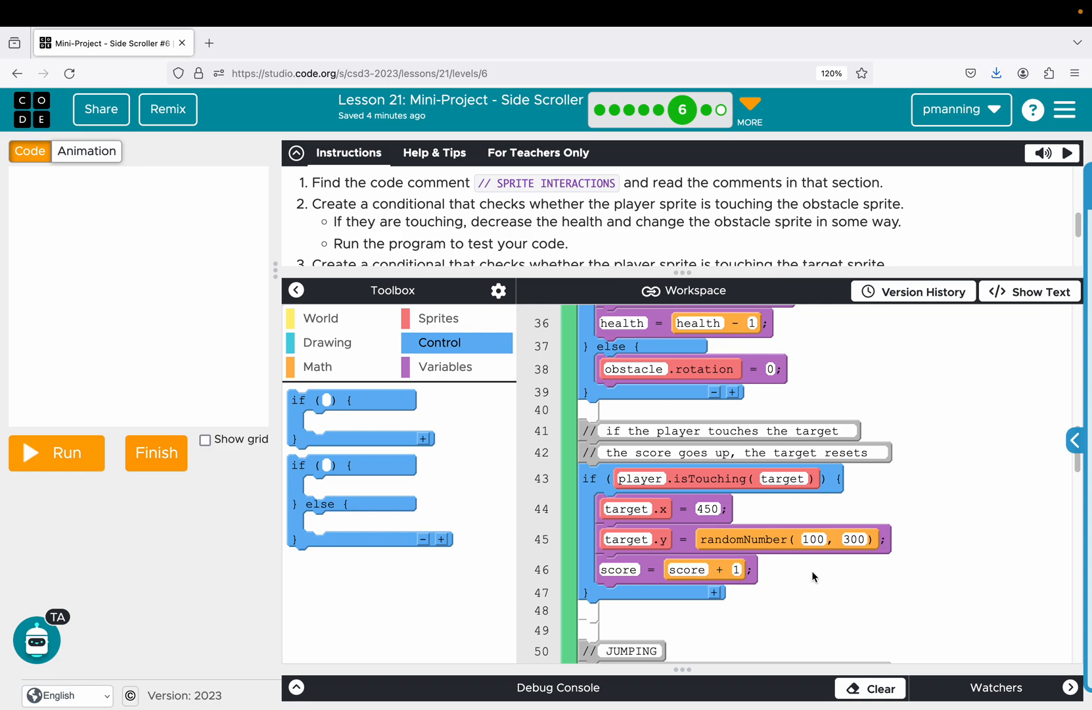
mouse_move(647, 552)
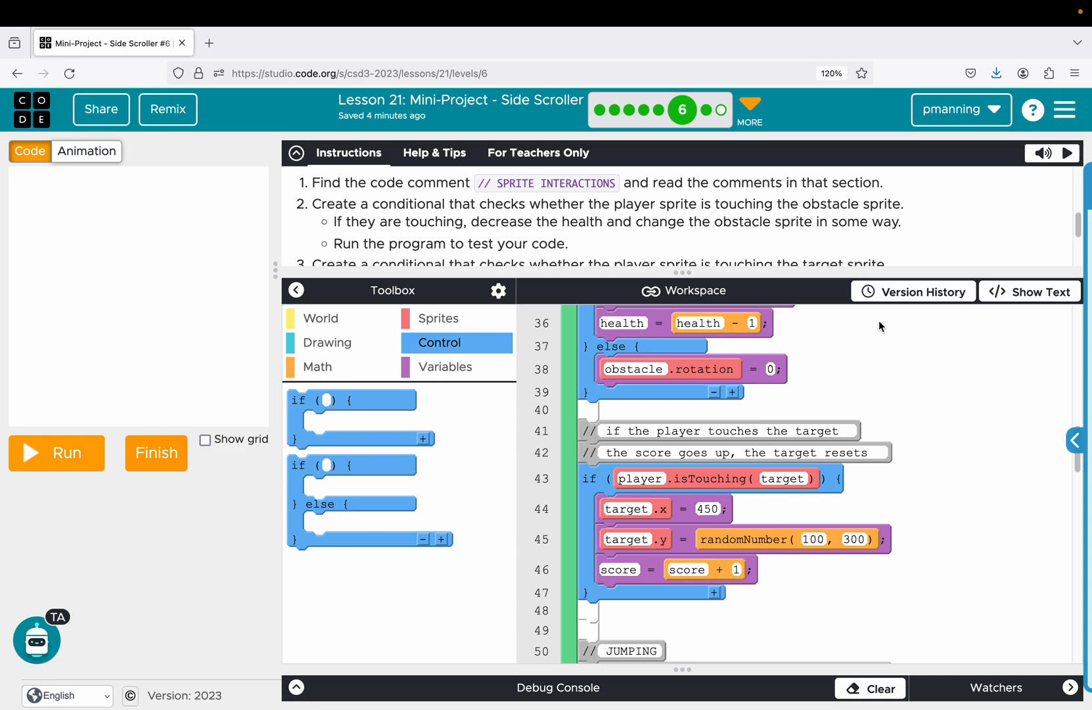
Go to level 7, Scoring & Scoreboard, from the level progress bar.
scroll(down, 3)
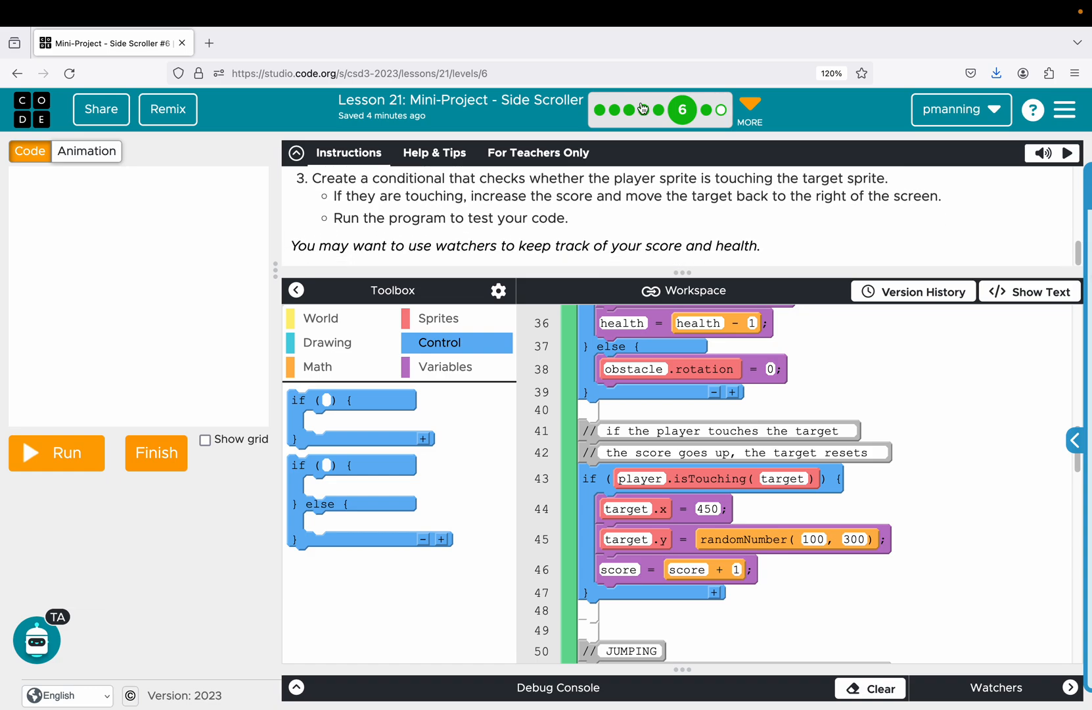
mouse_move(683, 110)
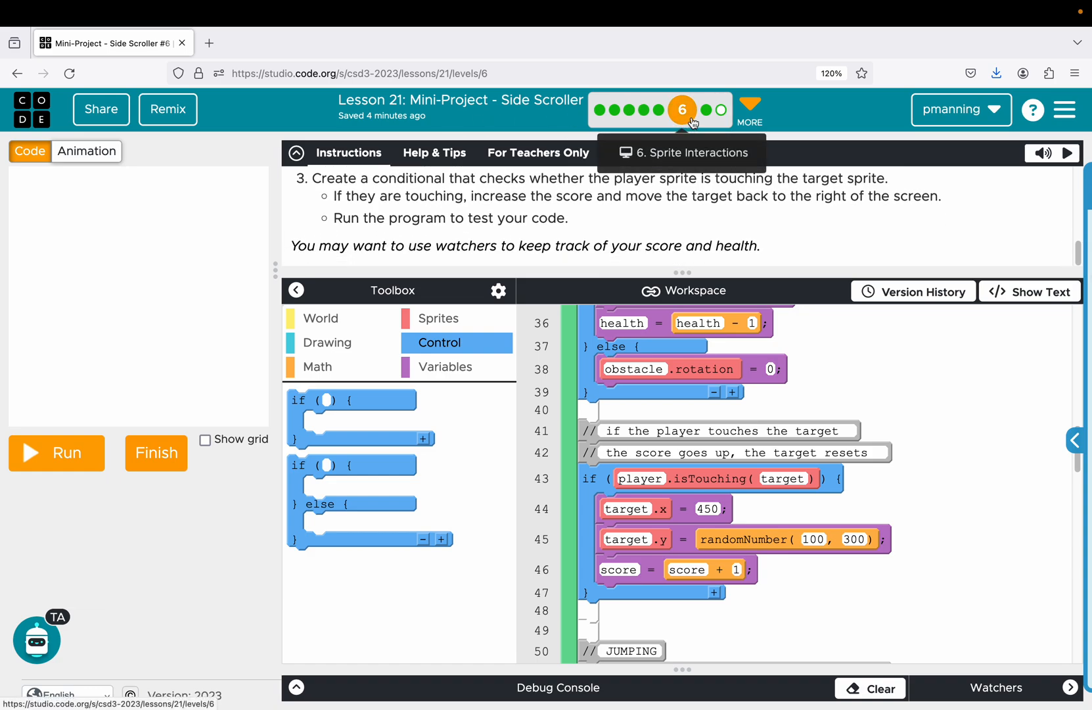
mouse_move(706, 111)
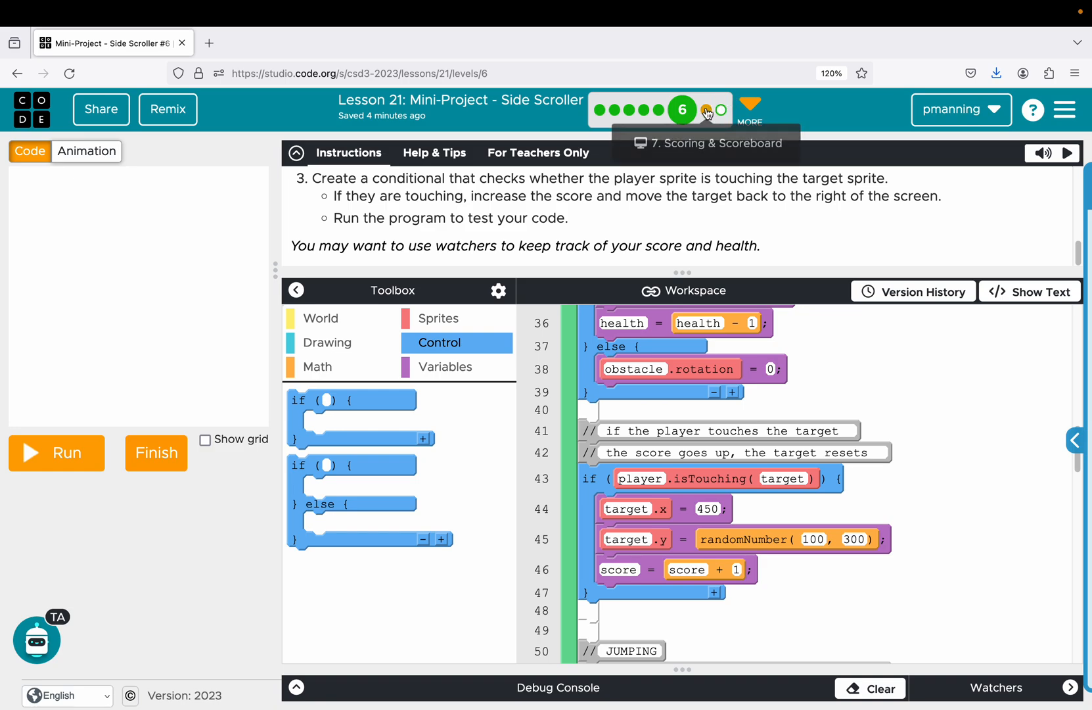
click(708, 109)
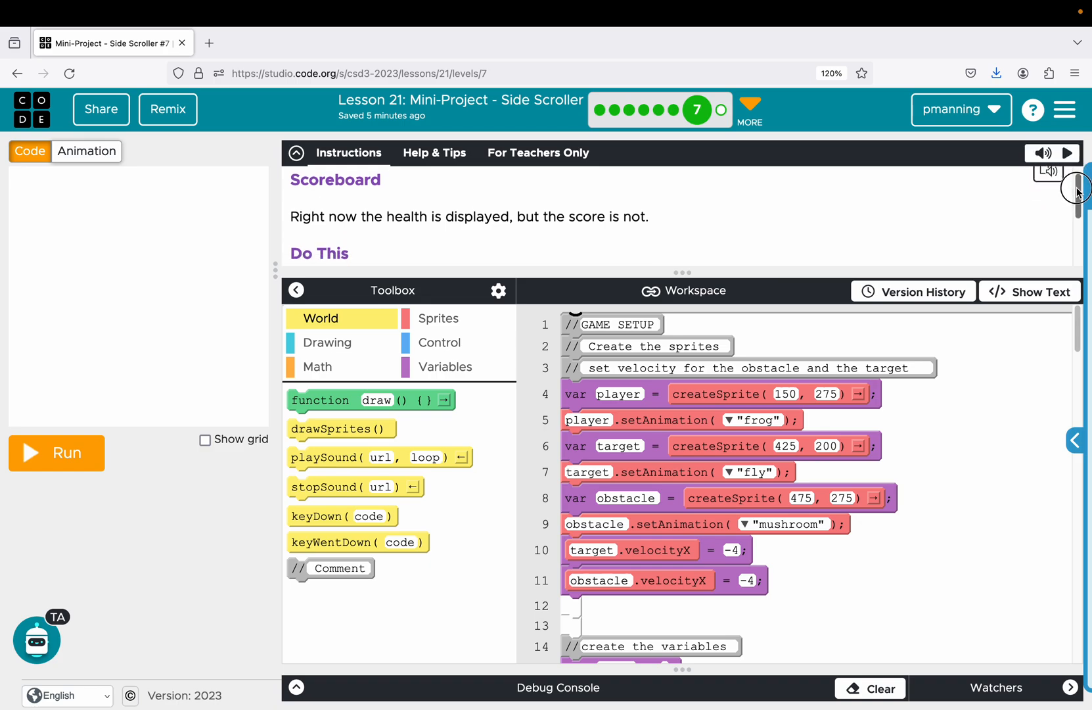
scroll(down, 3)
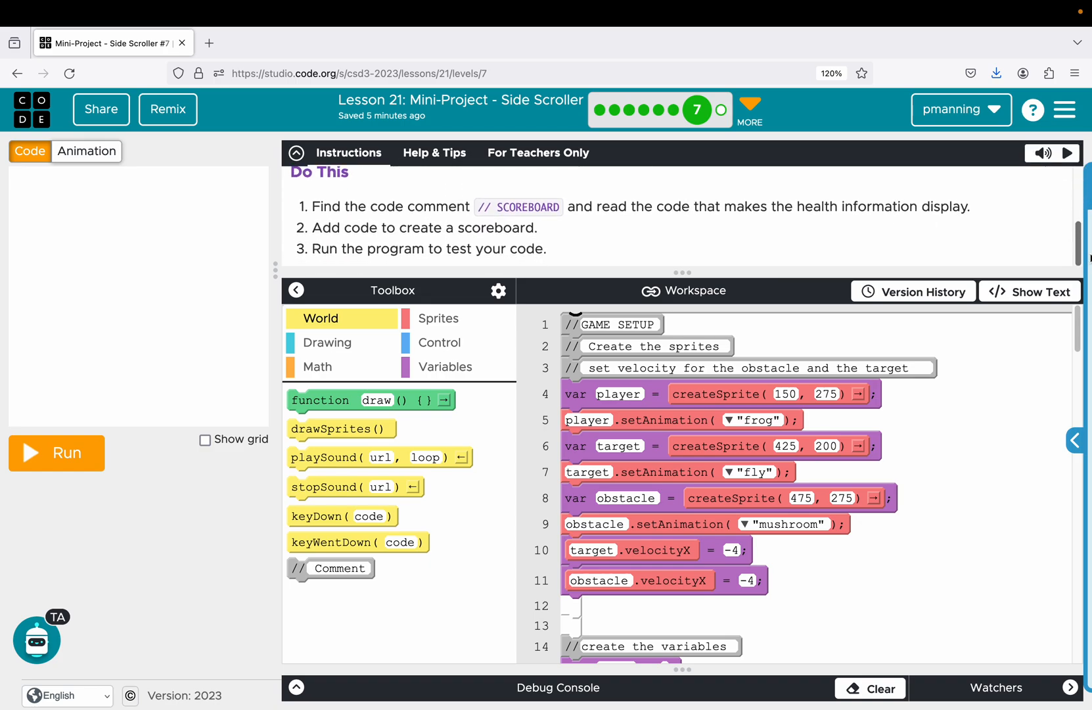
scroll(down, 3)
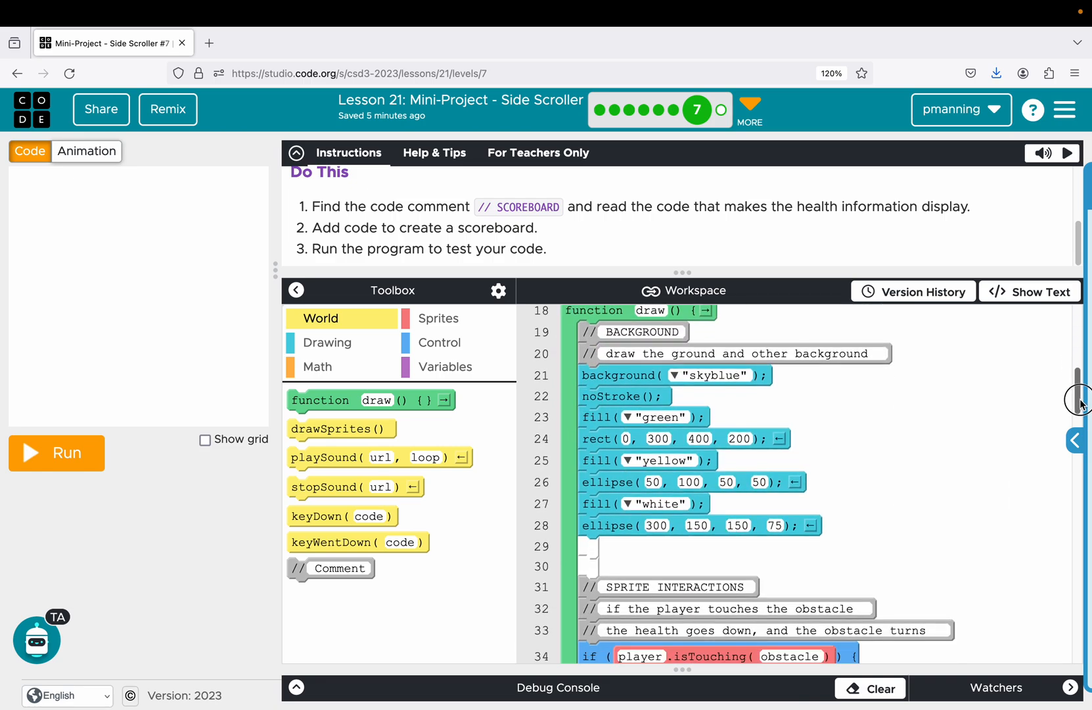
scroll(down, 3)
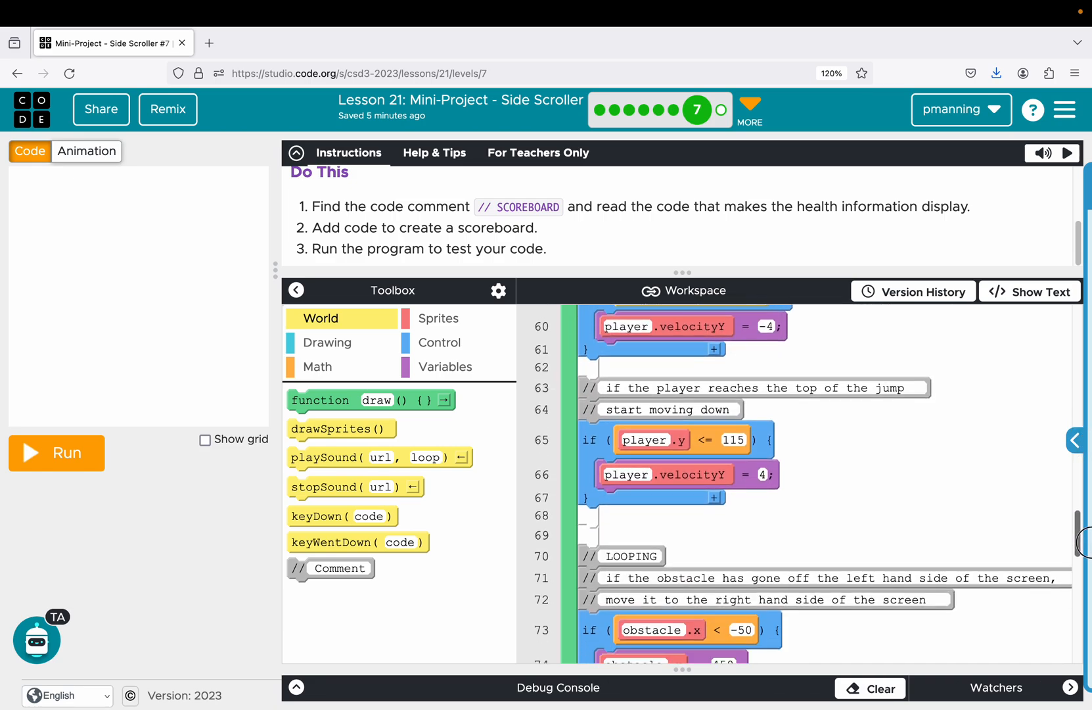
scroll(down, 3)
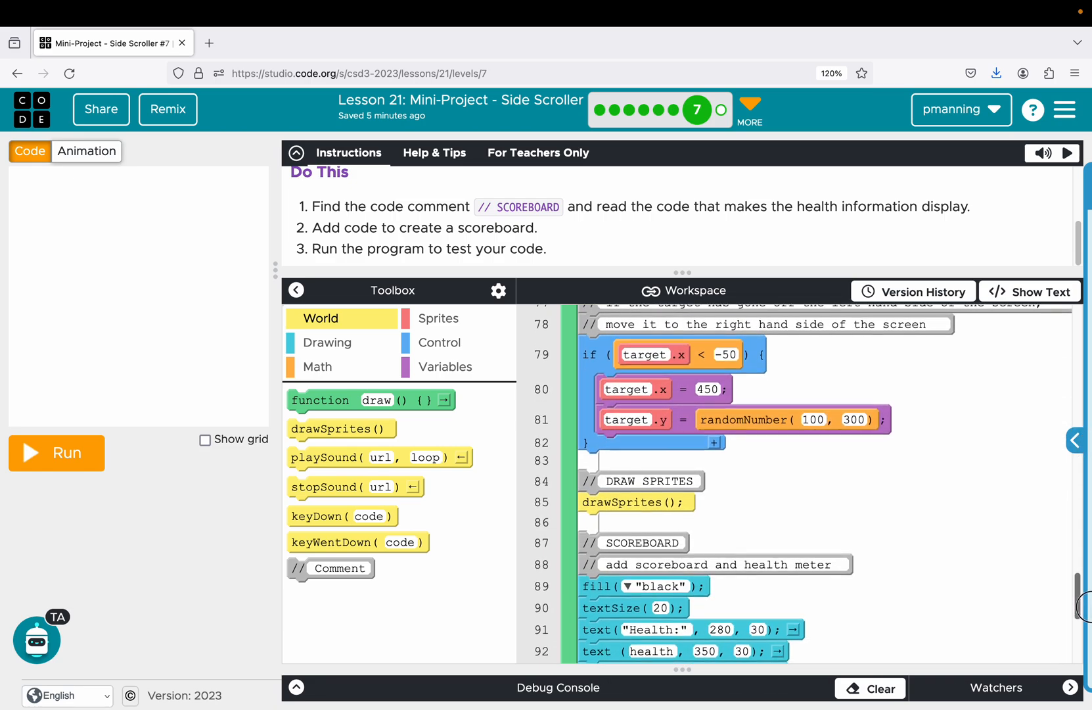
scroll(down, 3)
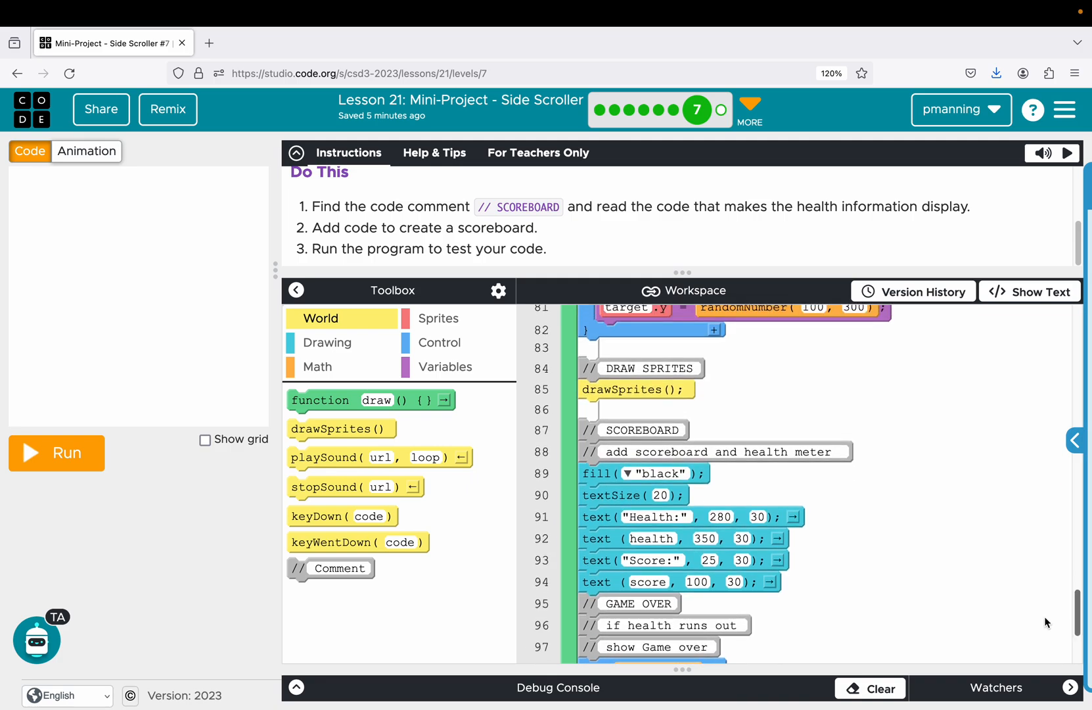
mouse_move(9, 191)
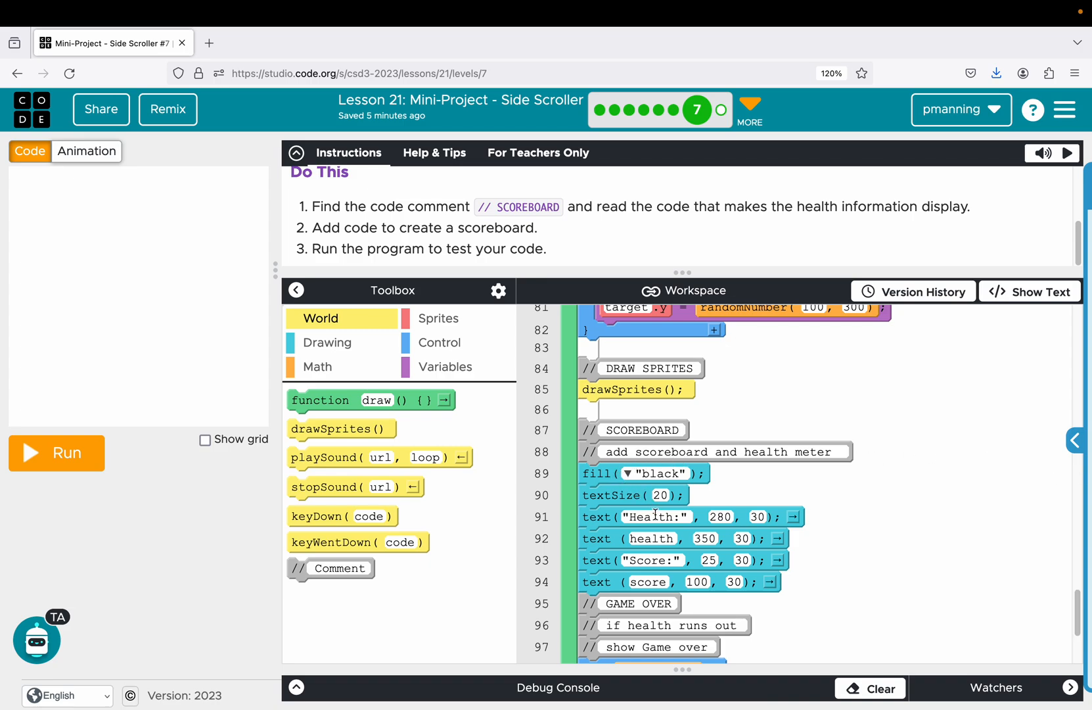
mouse_move(660, 531)
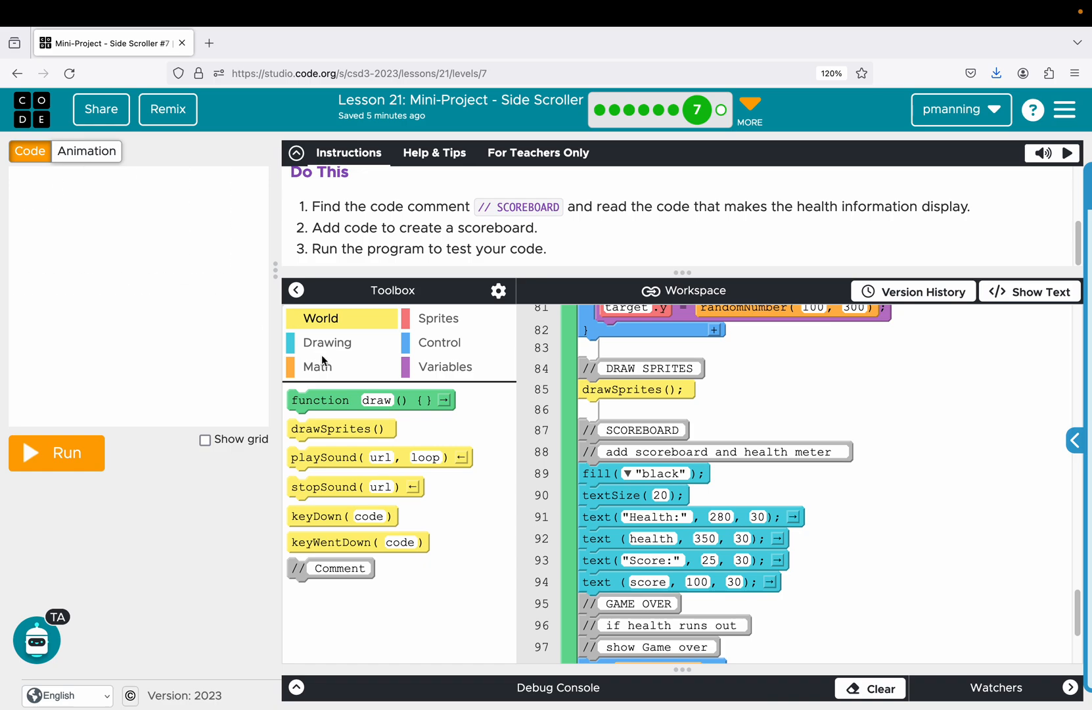
mouse_move(687, 517)
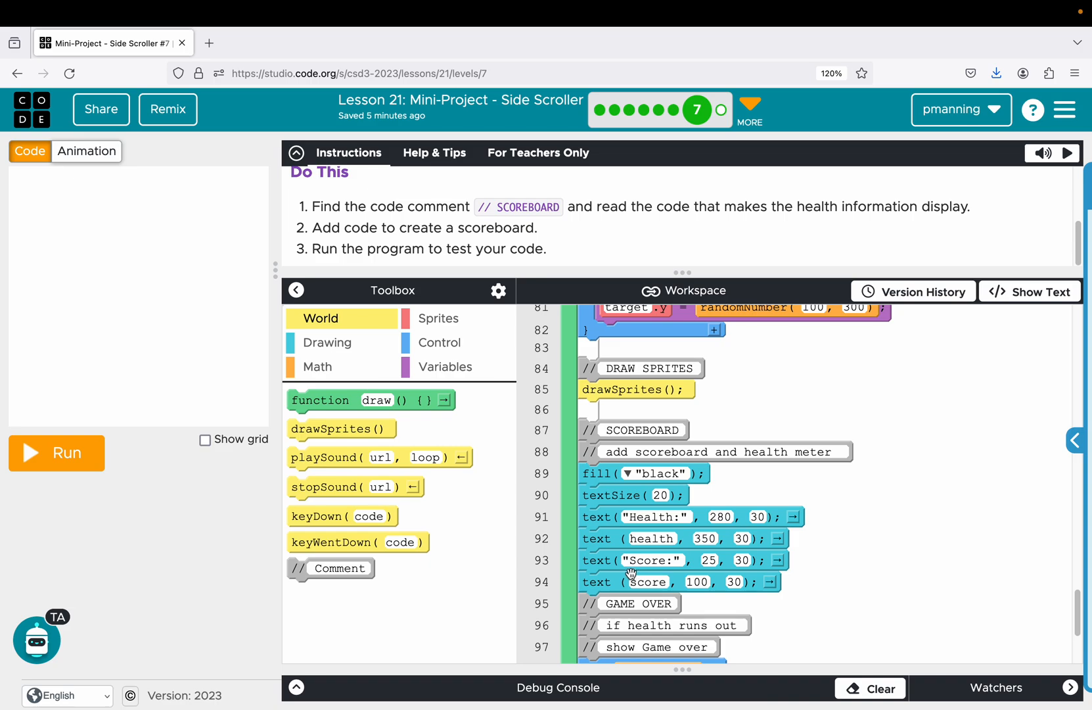
mouse_move(746, 572)
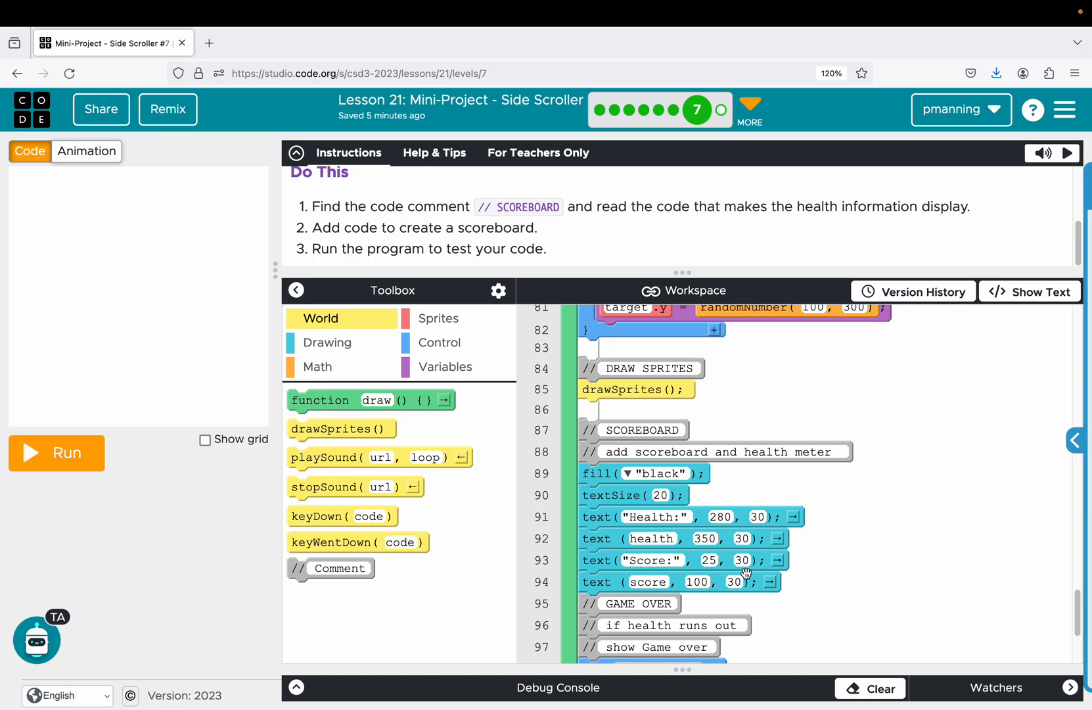
mouse_move(766, 517)
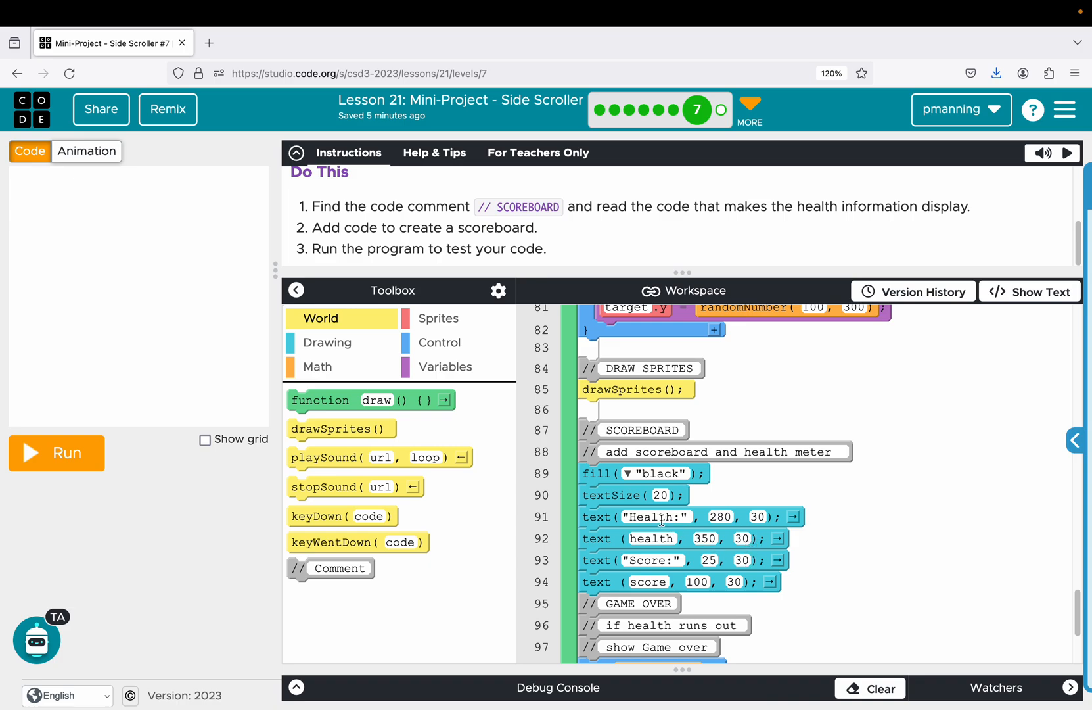
double_click(652, 538)
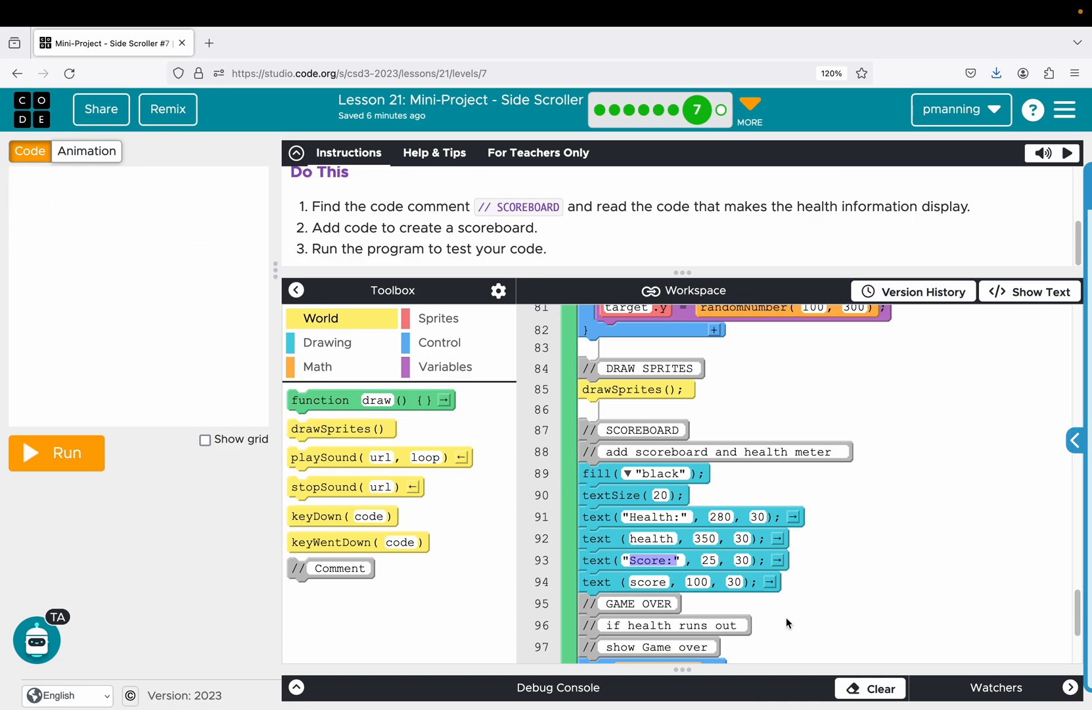
click(649, 582)
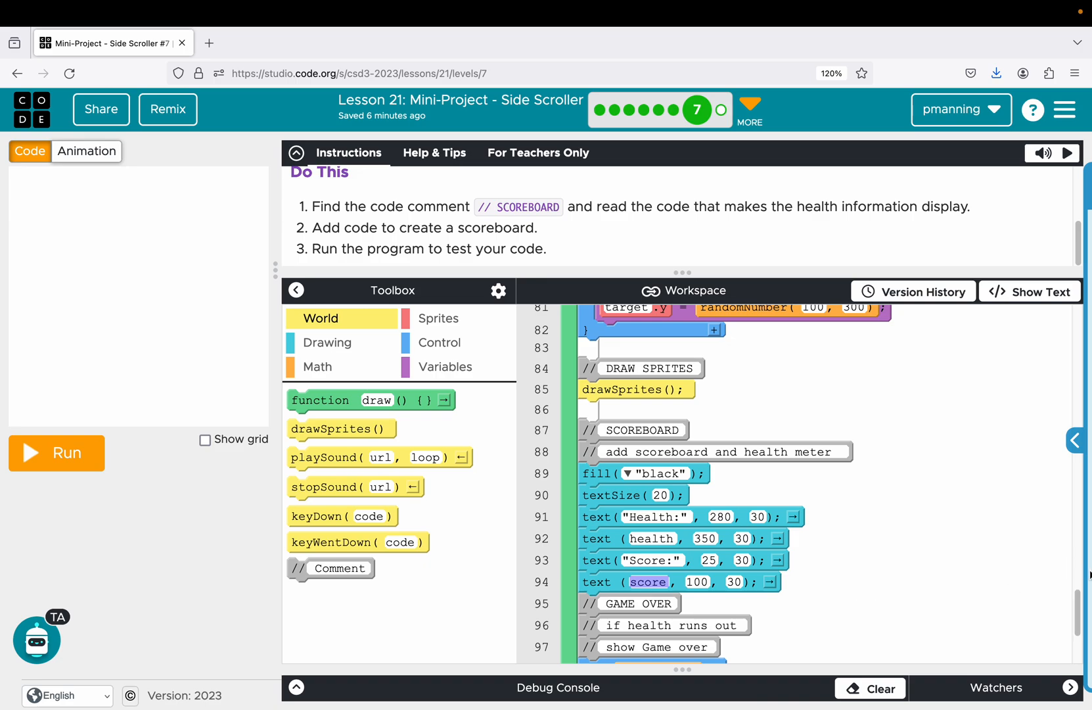
scroll(down, 3)
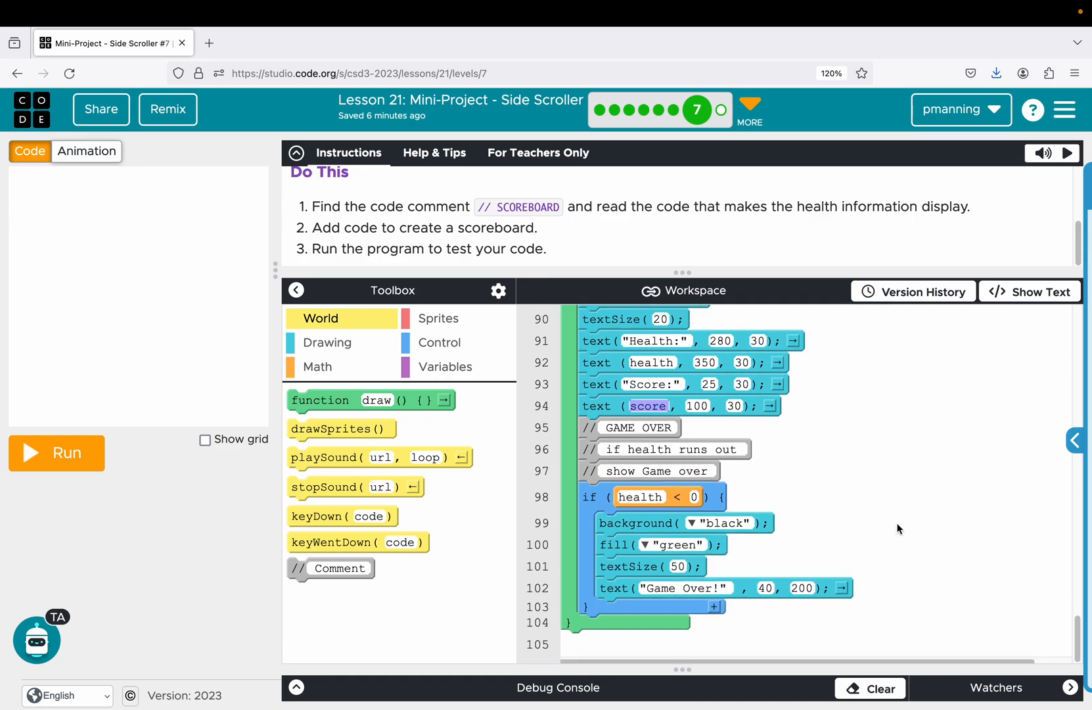
mouse_move(833, 432)
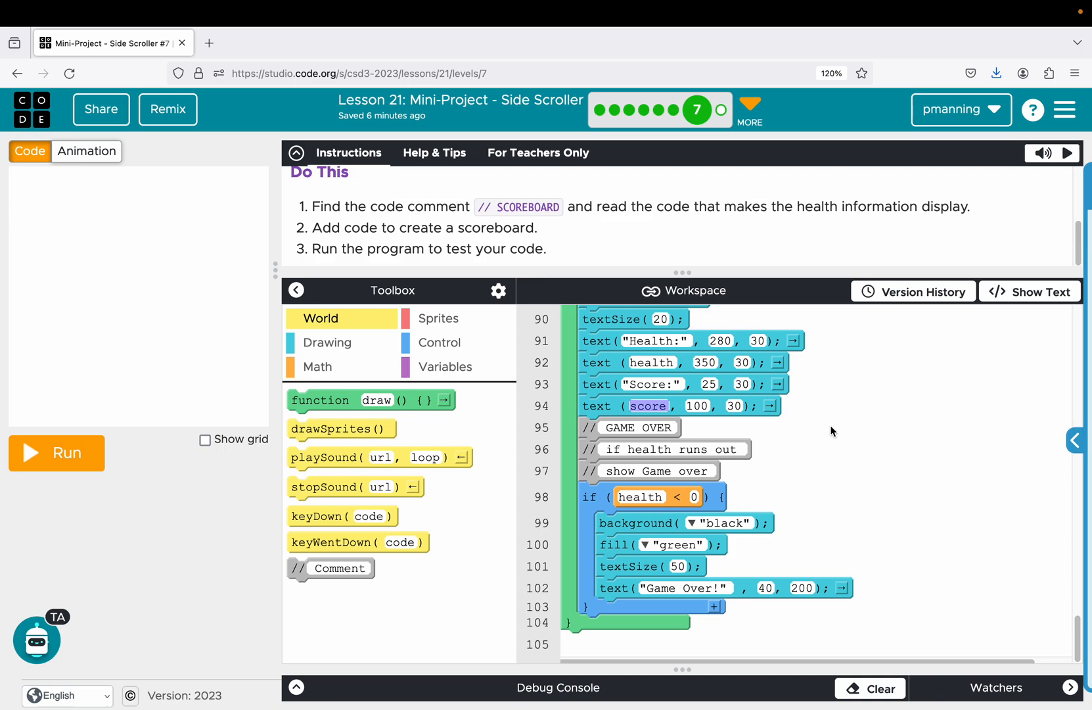
mouse_move(659, 533)
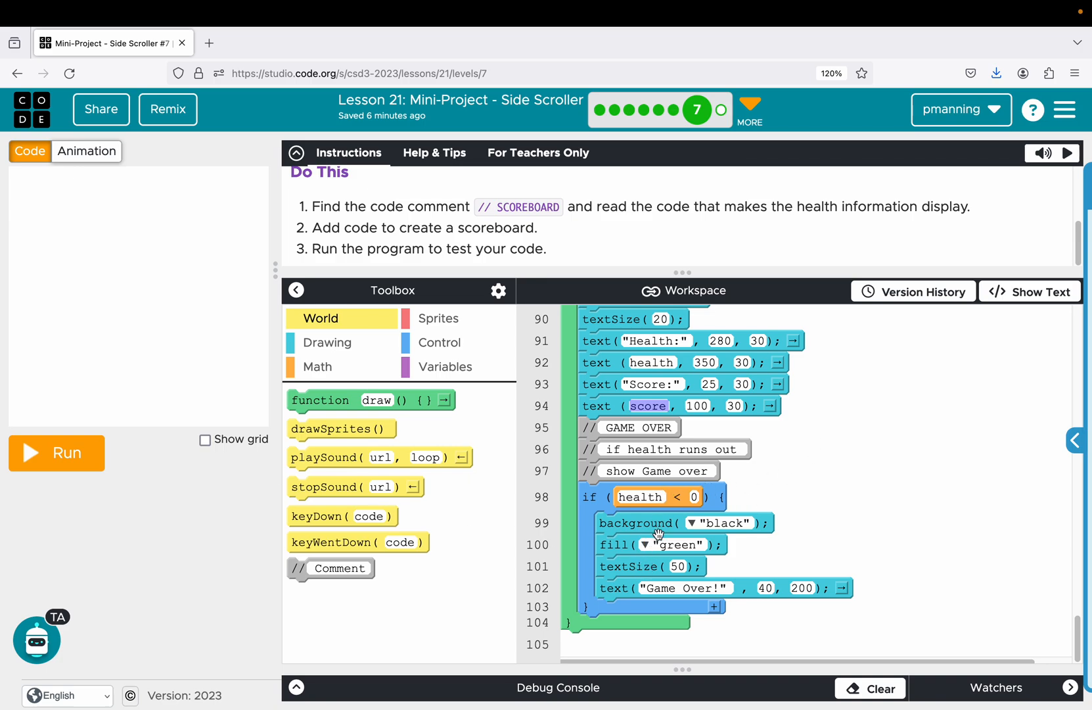
mouse_move(677, 497)
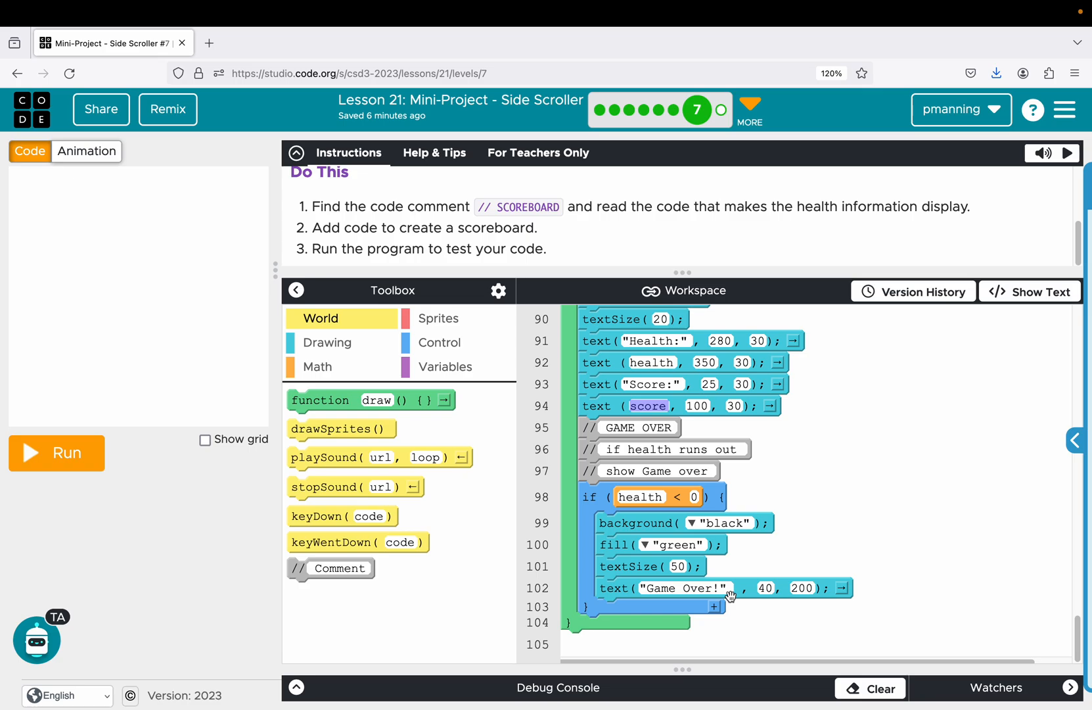
mouse_move(1077, 632)
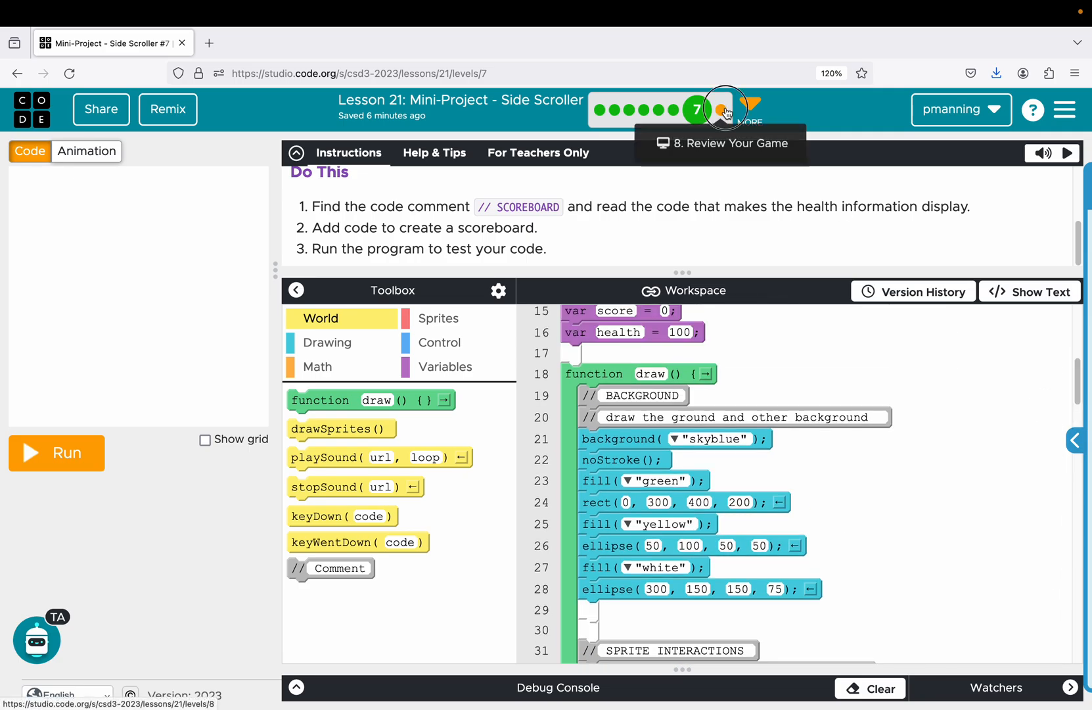
Go to level 8, Review Your Game, and read through its instructions.
click(721, 110)
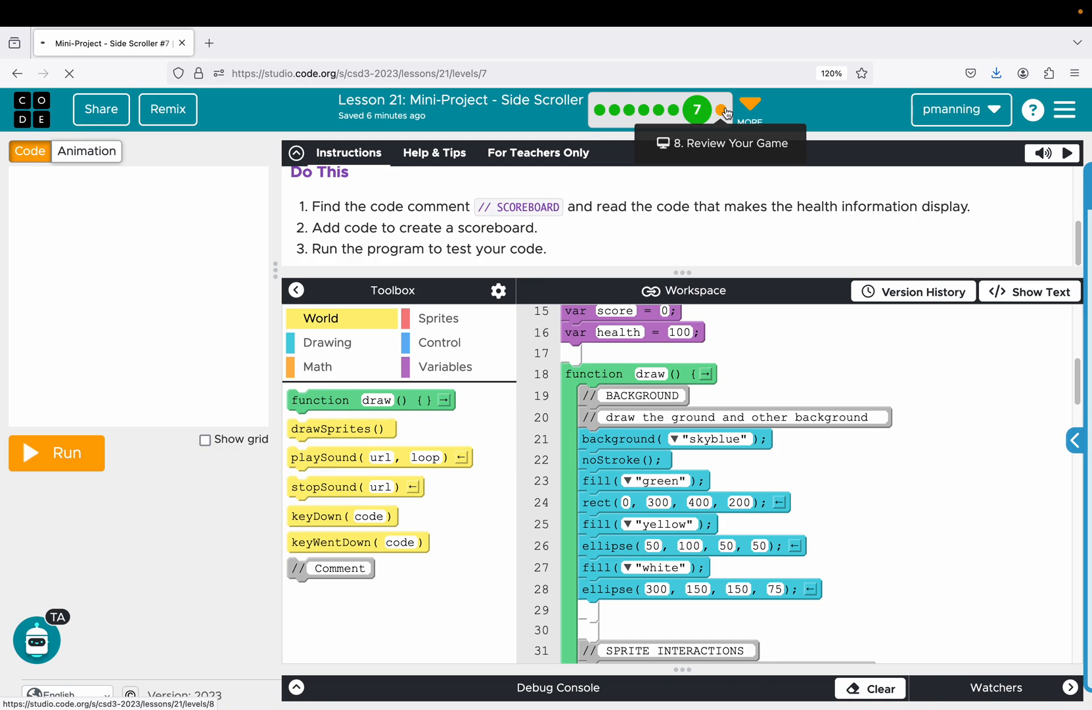
click(722, 110)
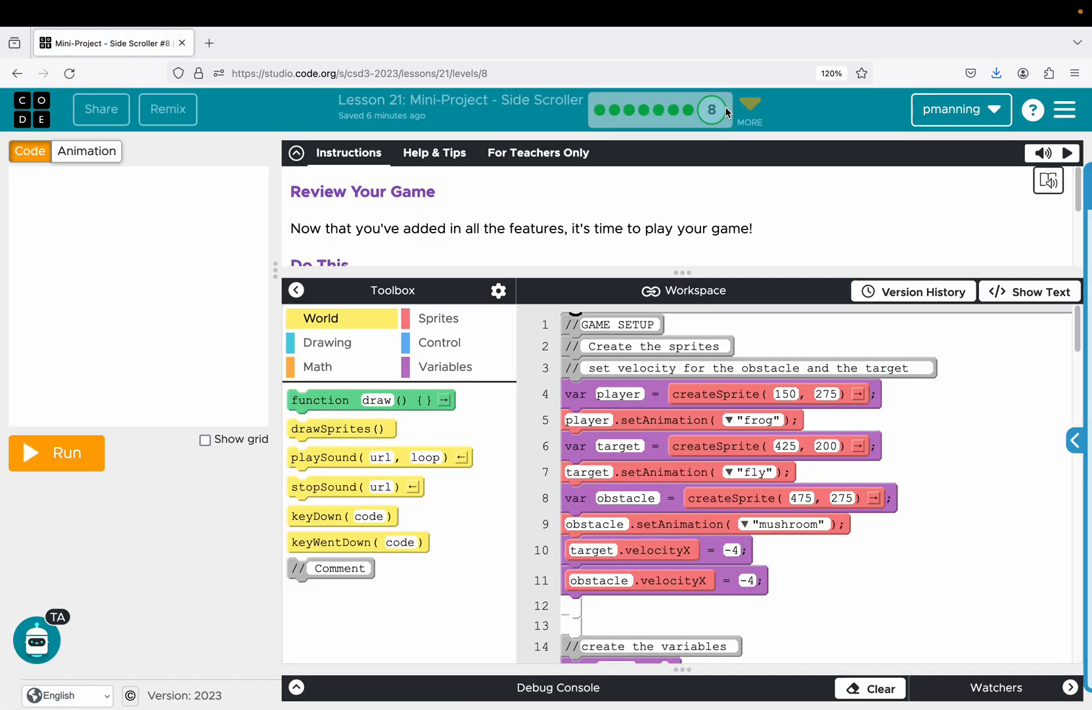
scroll(down, 3)
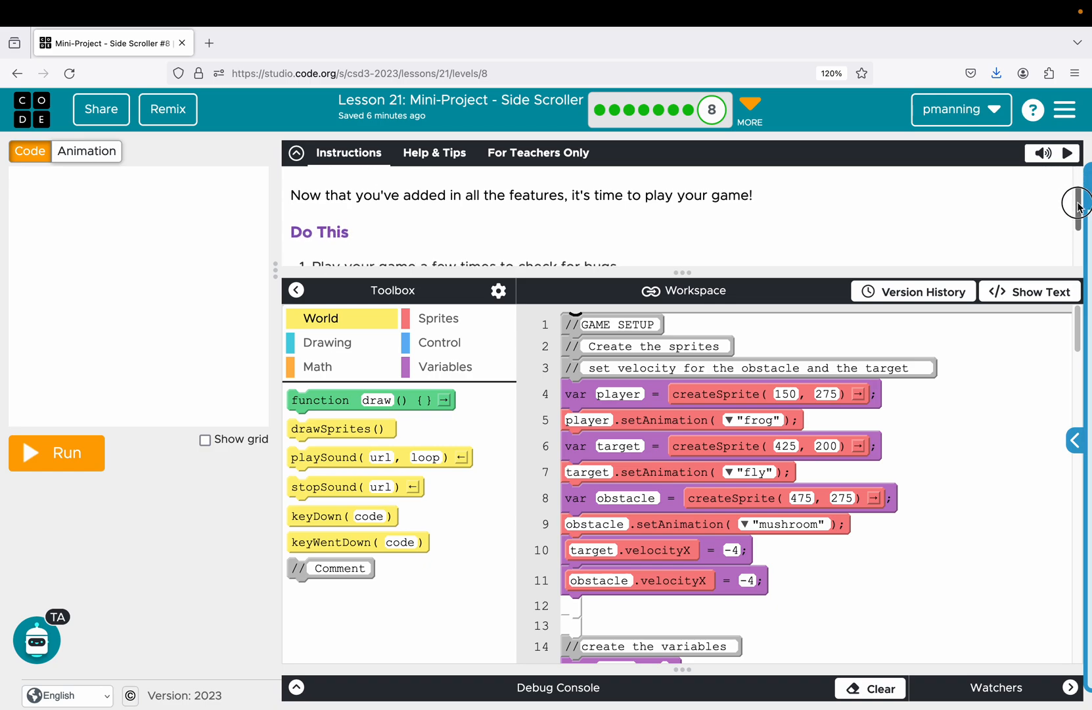
scroll(down, 3)
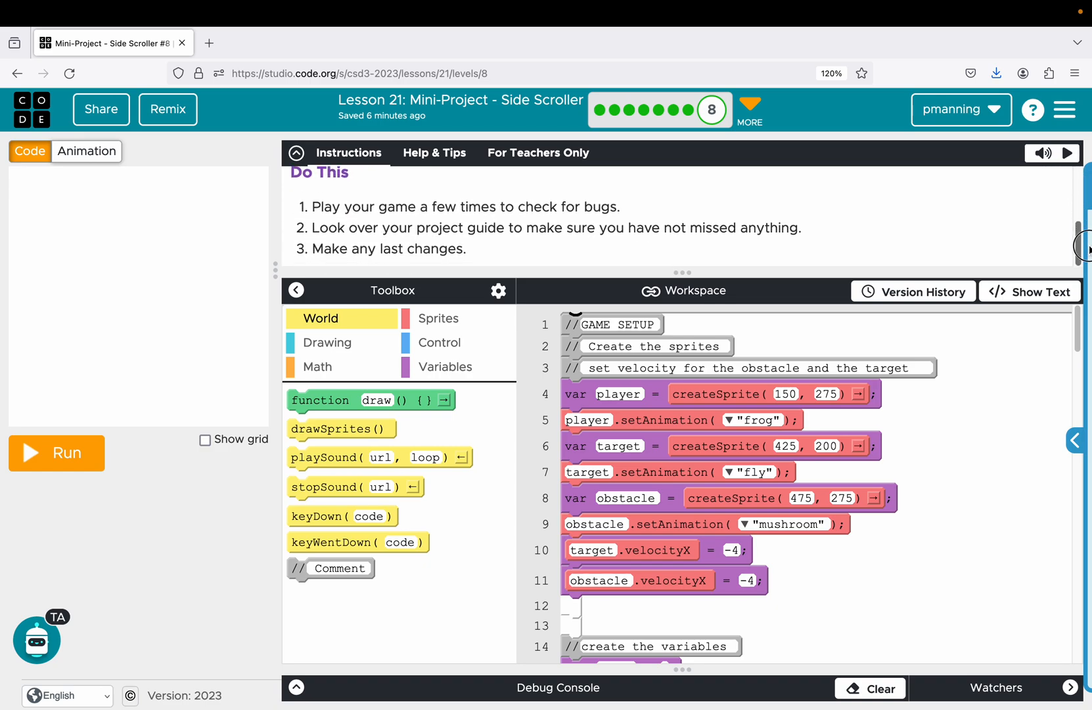
Play-test the game to Score 5 and Health 94, then reset the stage.
click(59, 450)
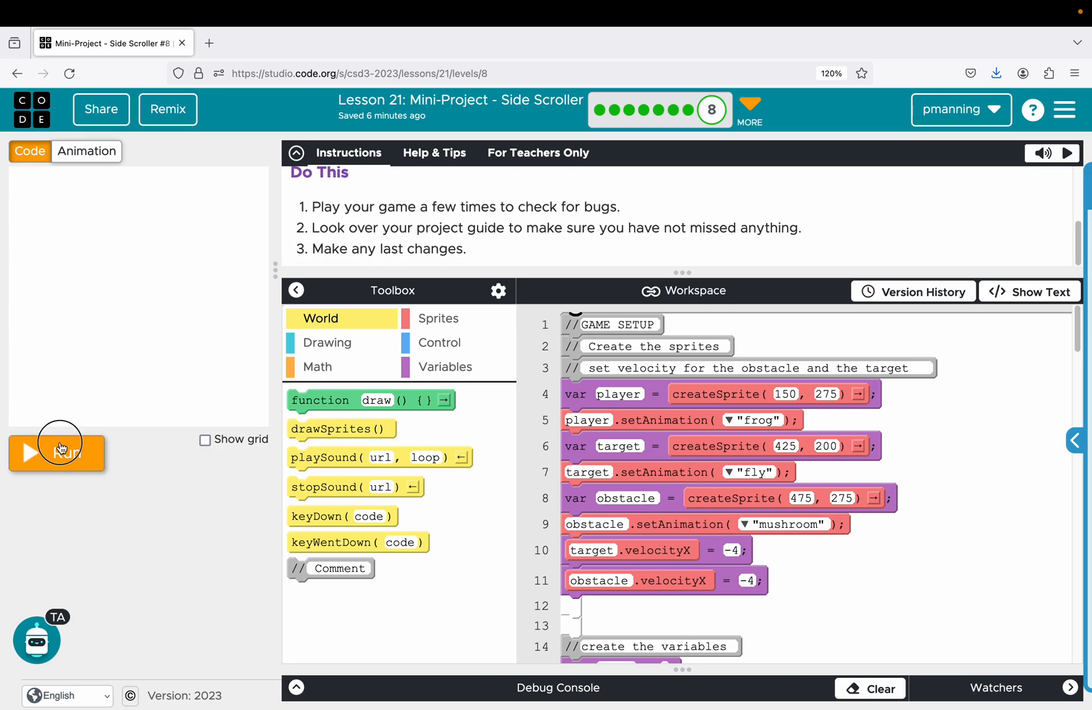
click(59, 452)
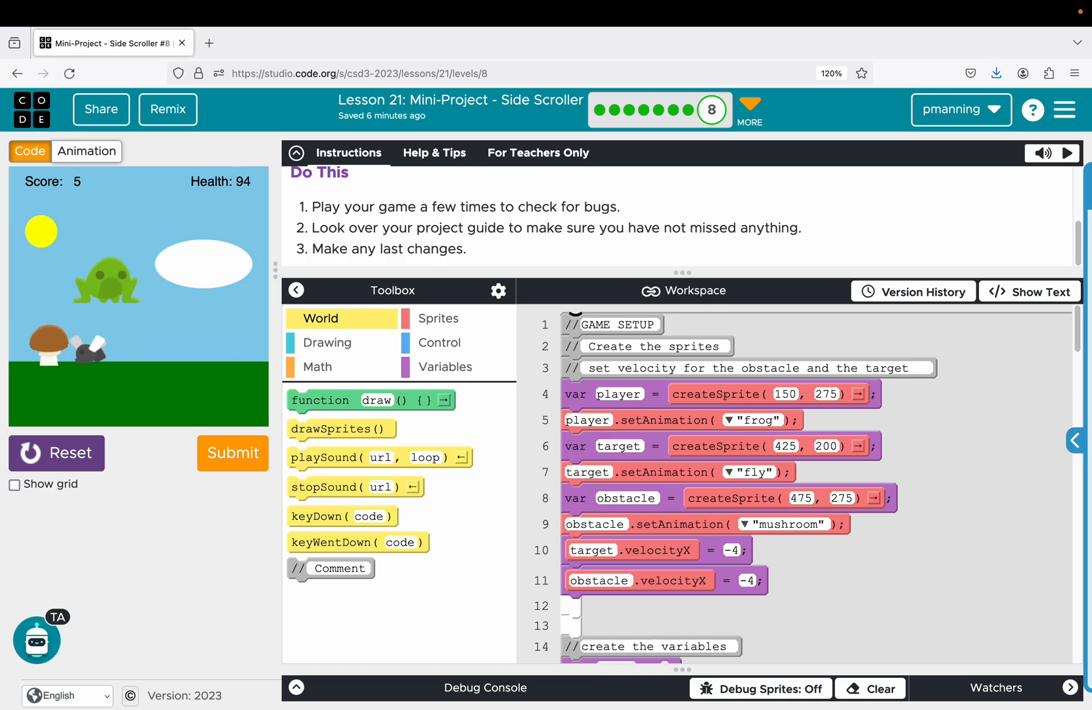
click(318, 367)
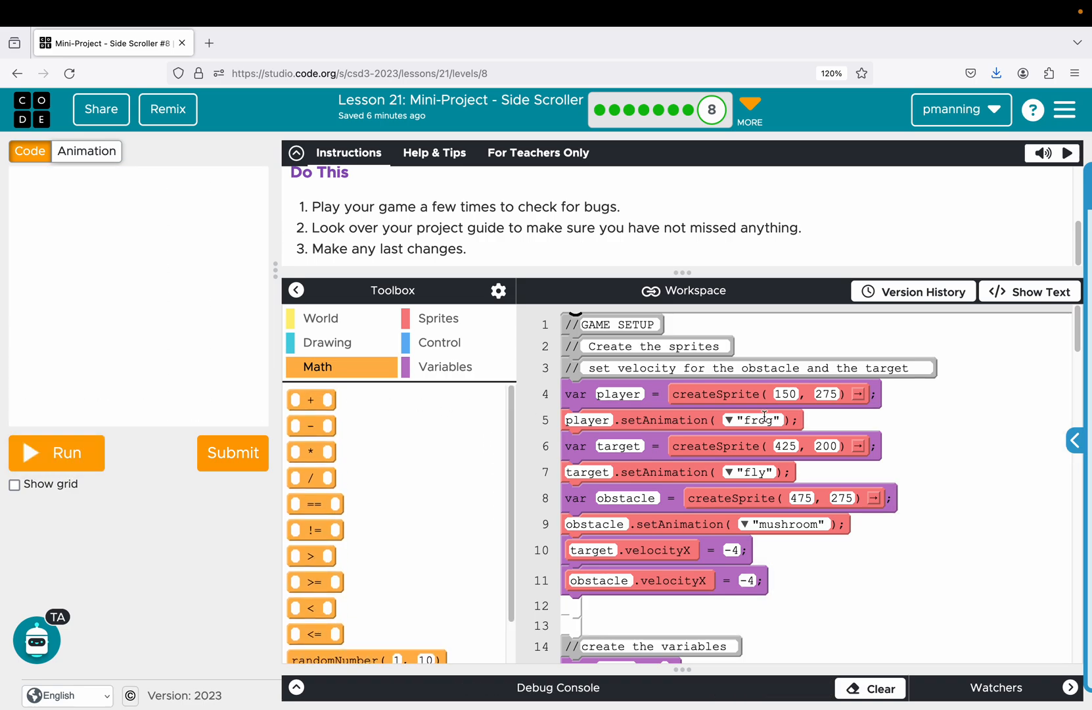
In text mode, extend line 59's keyWentDown("up") condition with && player.y>260.
scroll(down, 3)
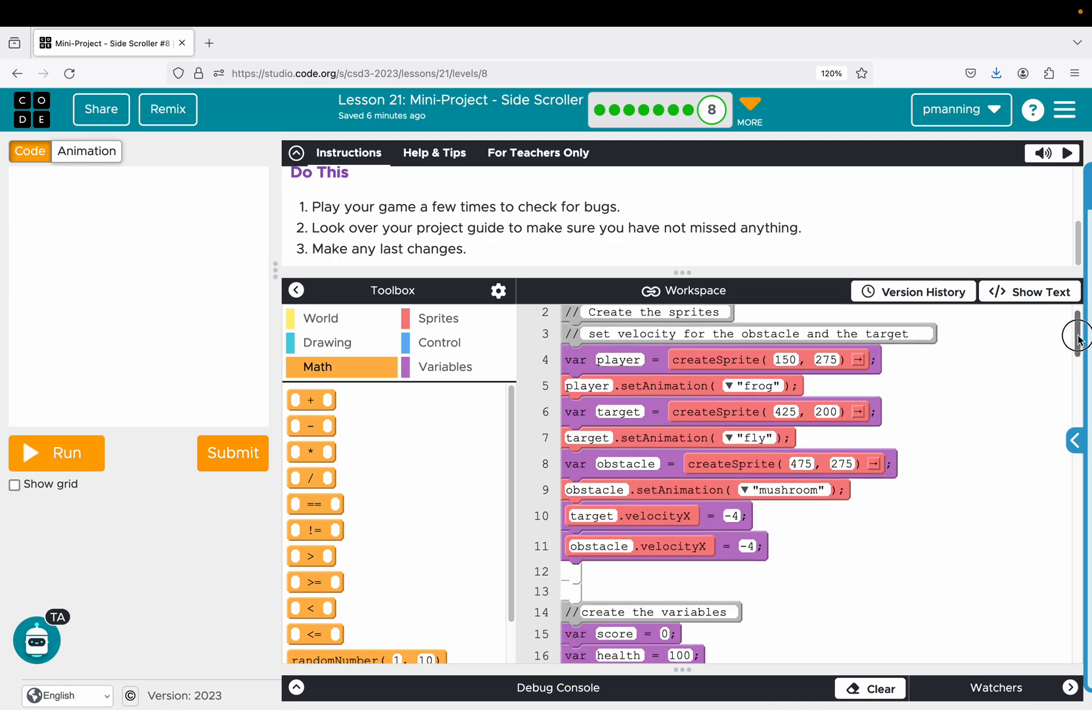
scroll(down, 3)
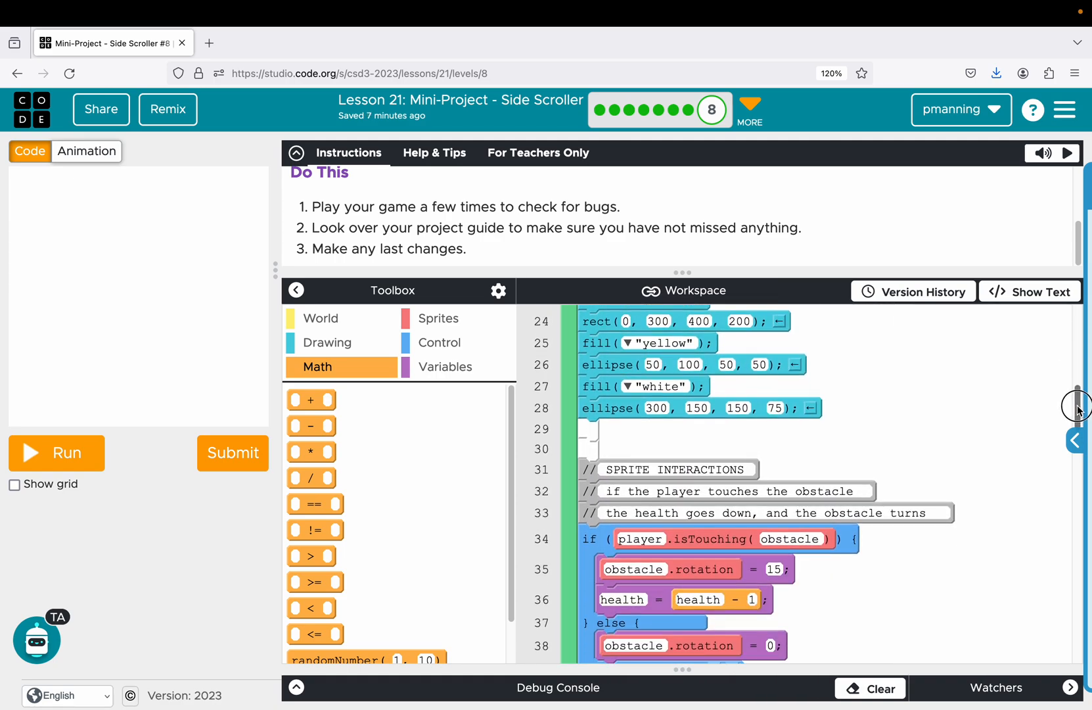
scroll(down, 3)
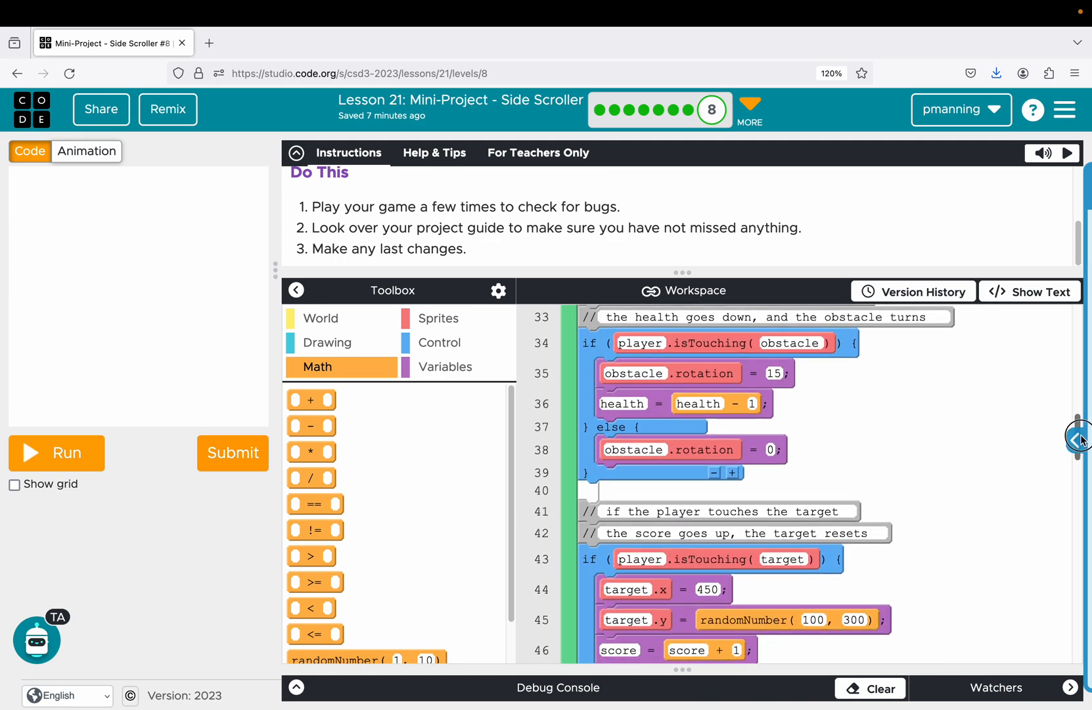
scroll(down, 3)
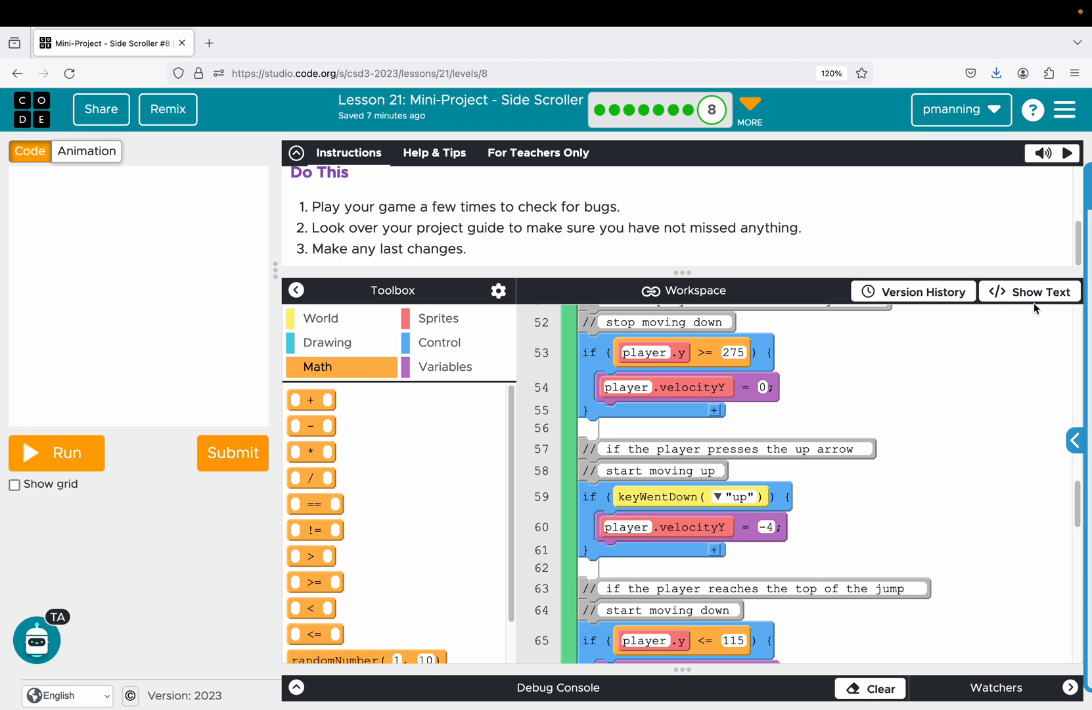
click(1030, 291)
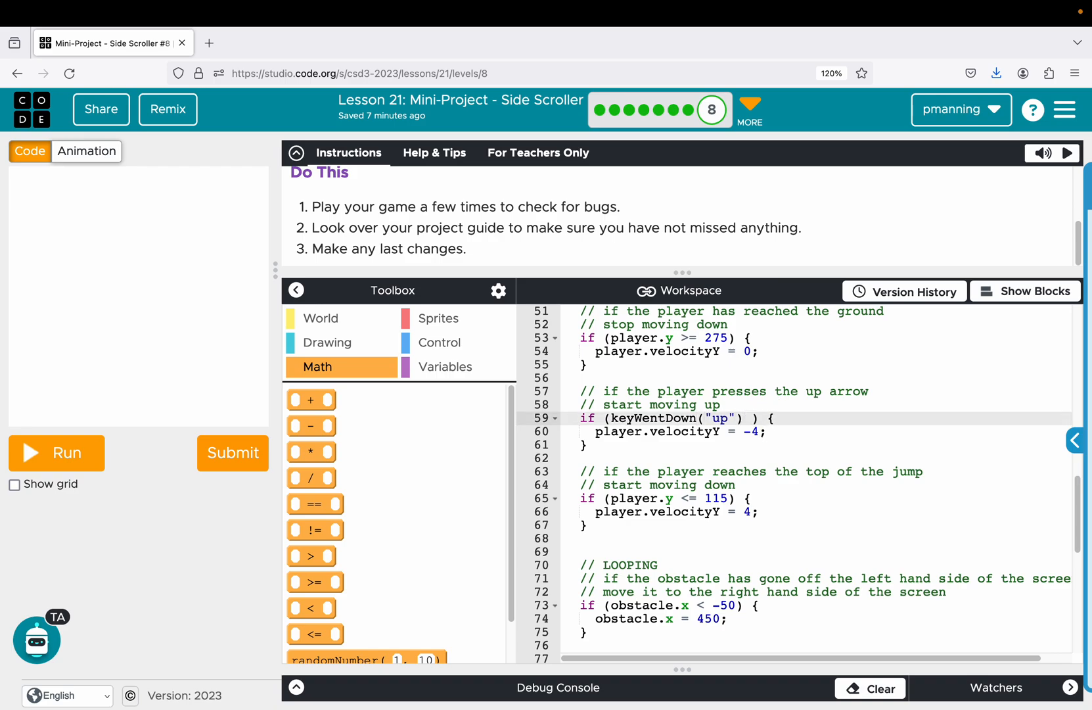
text(&&)
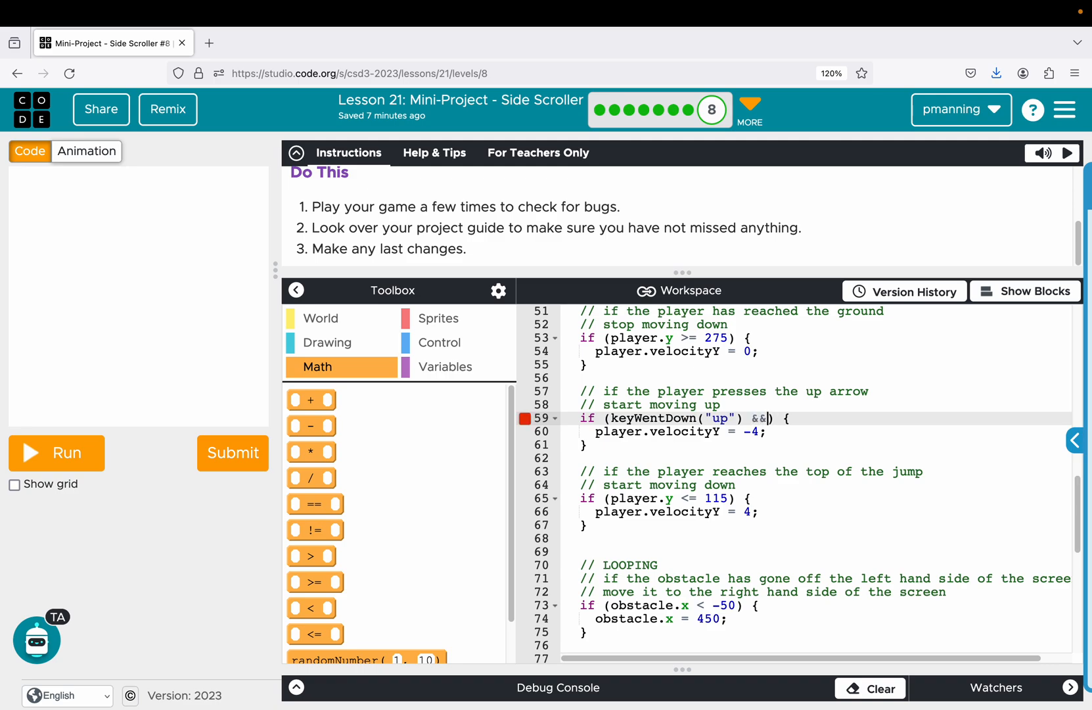
text(play)
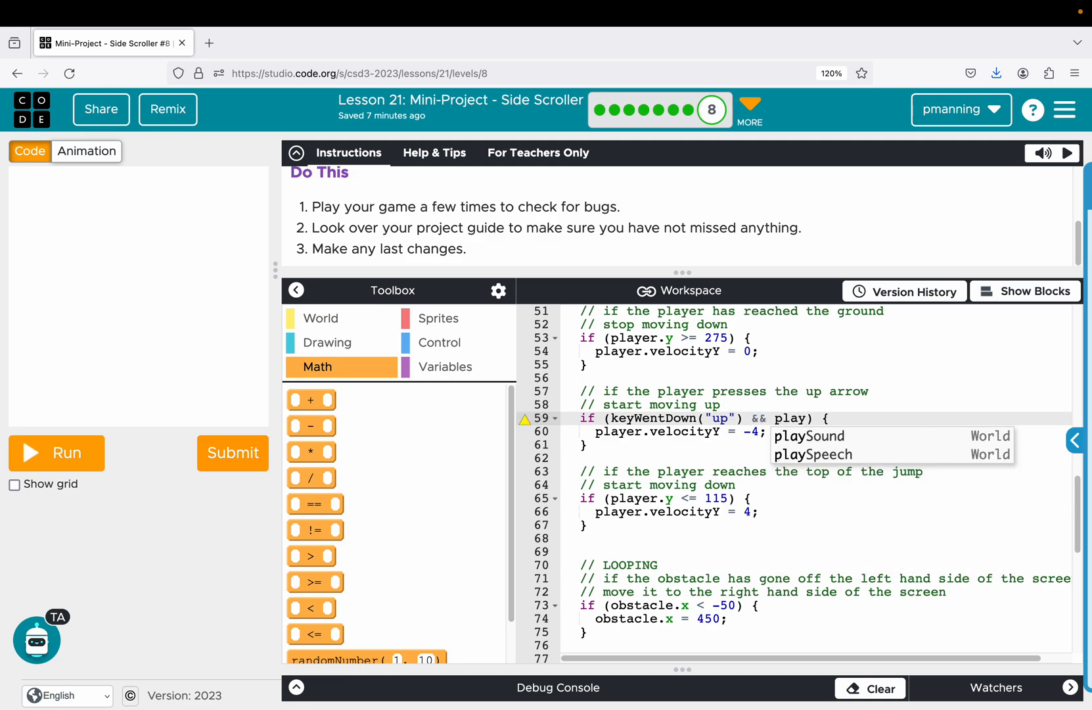
text(player.y)
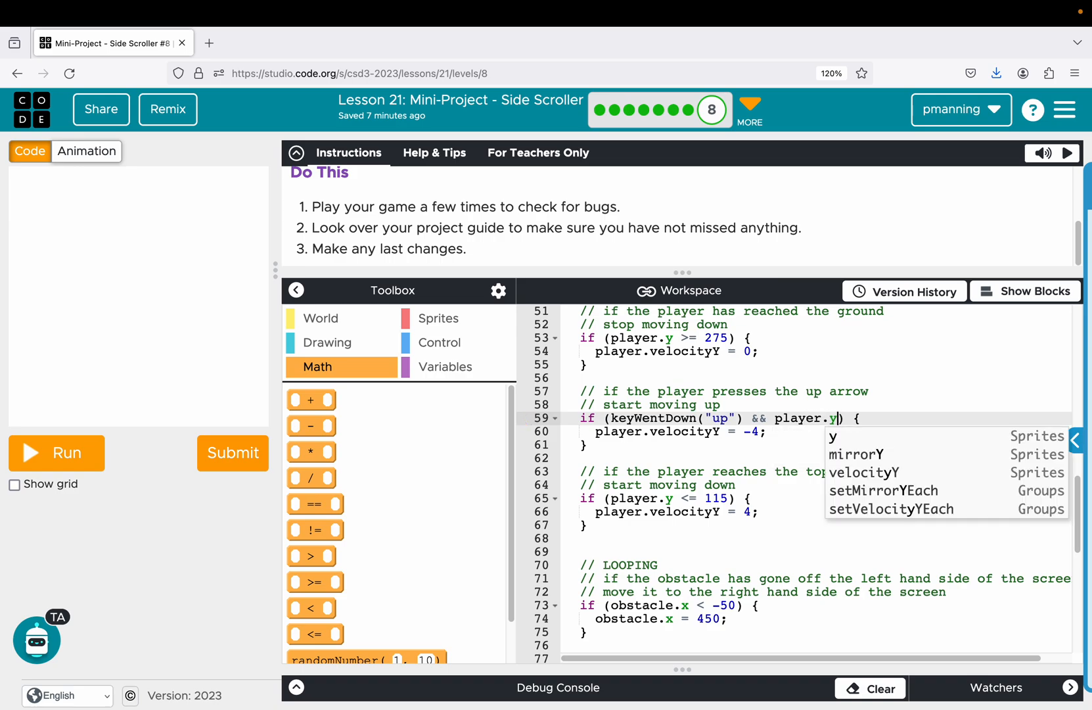
text(>)
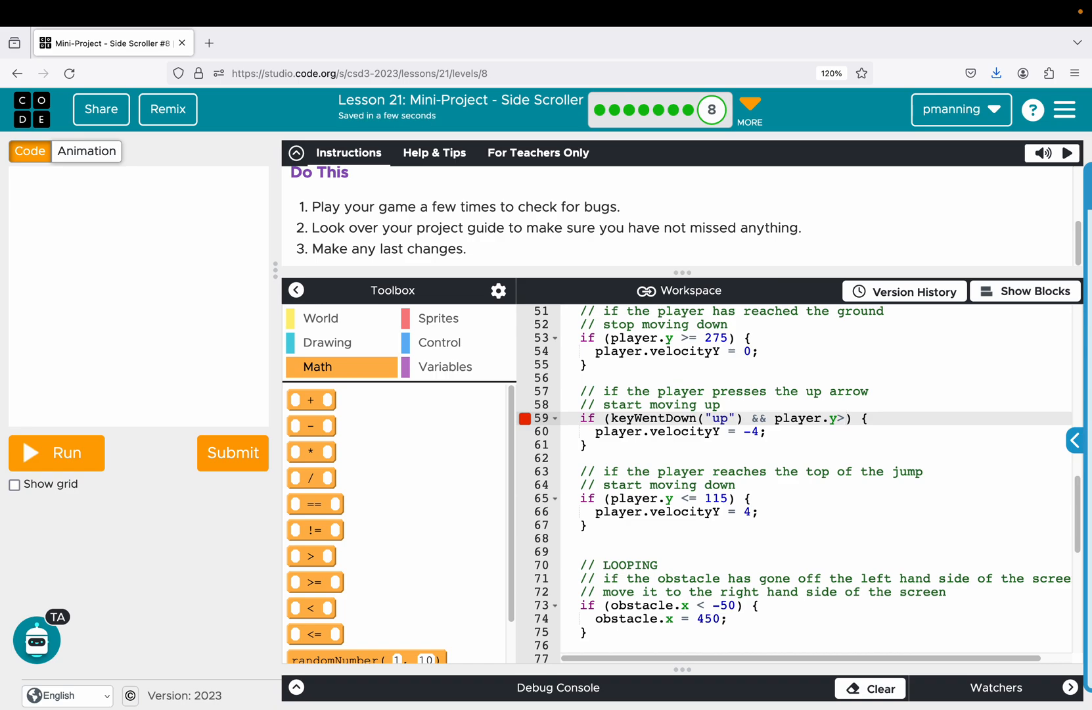
text(2)
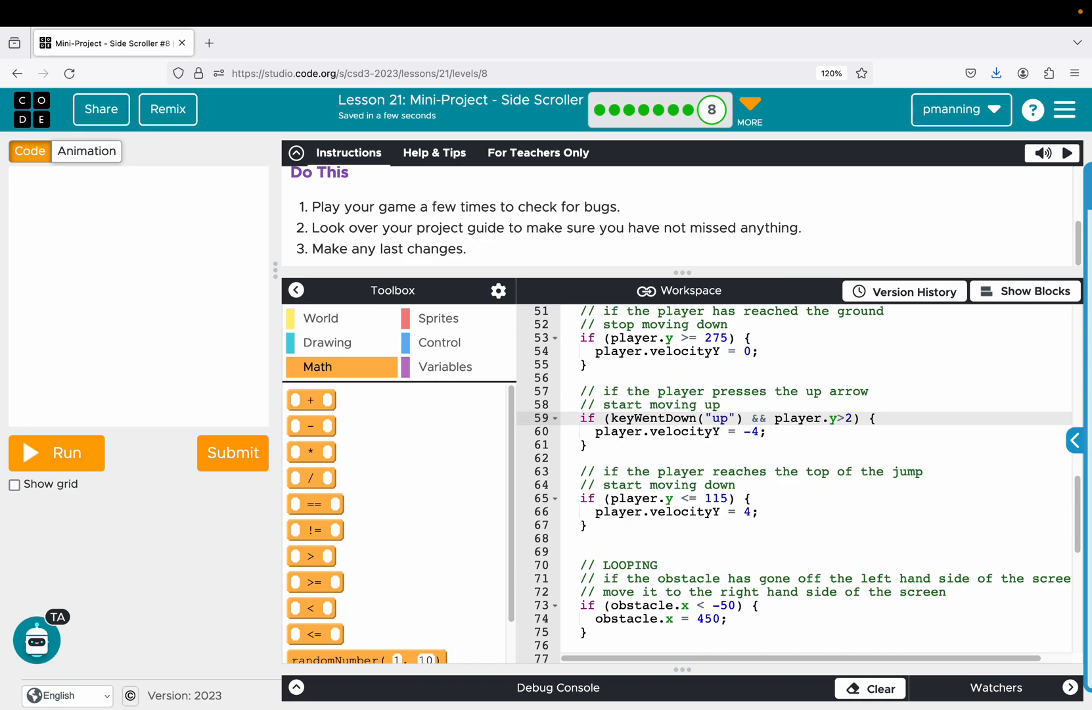
text(60)
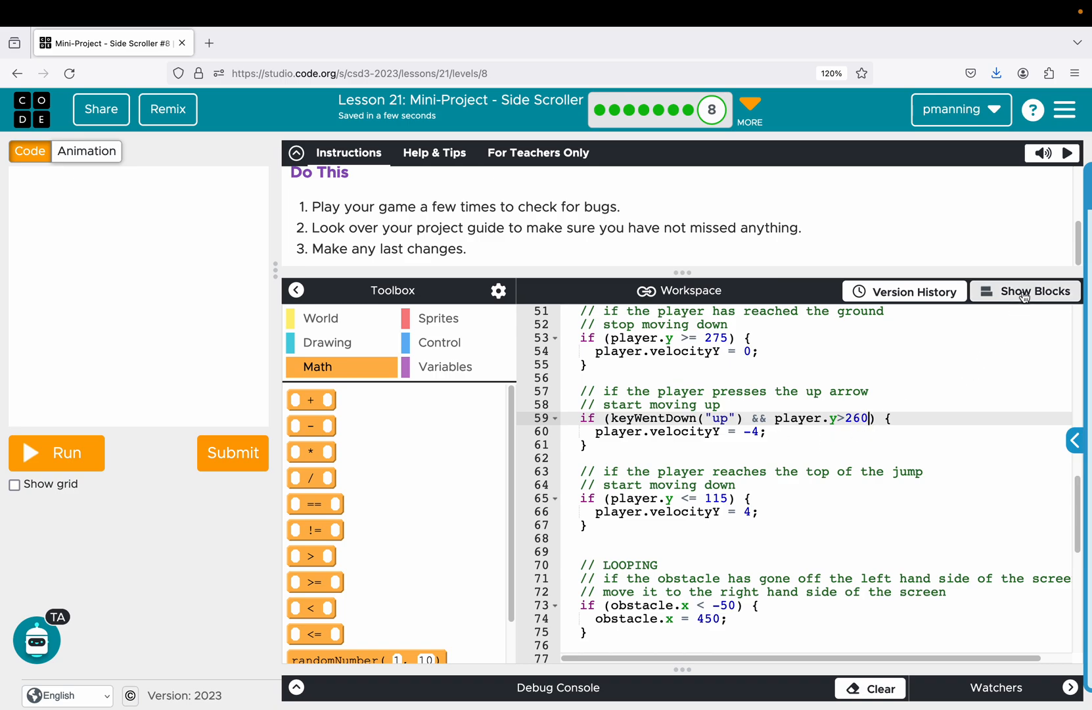
Switch back to blocks and run the game to test the restricted jump.
click(1039, 291)
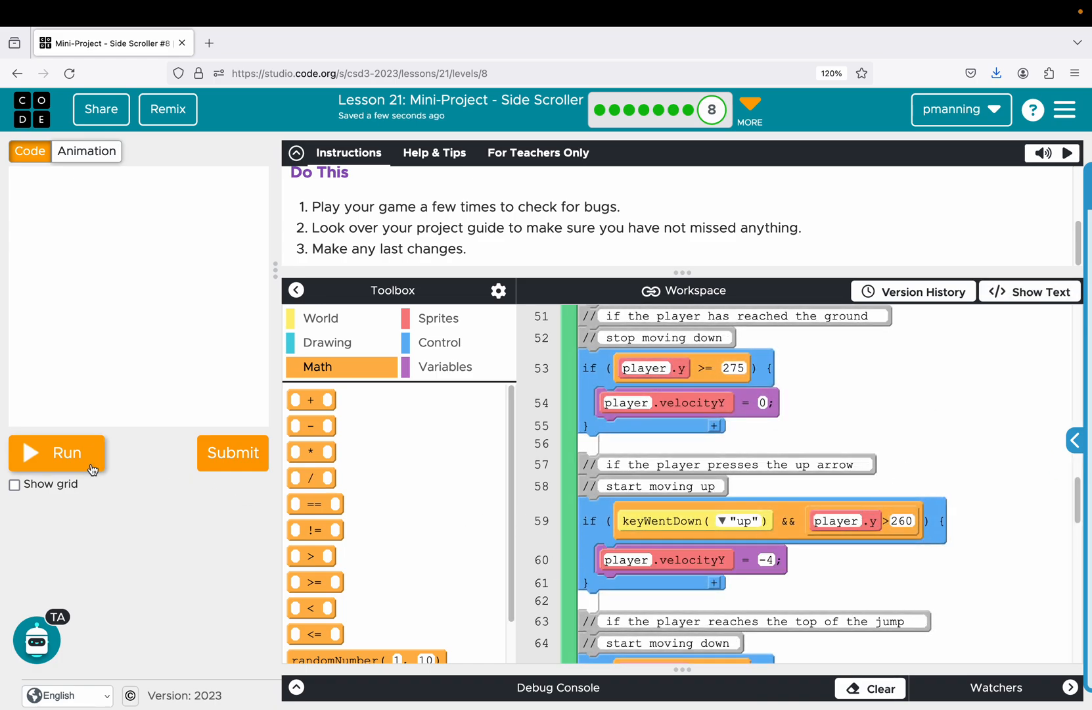
click(56, 453)
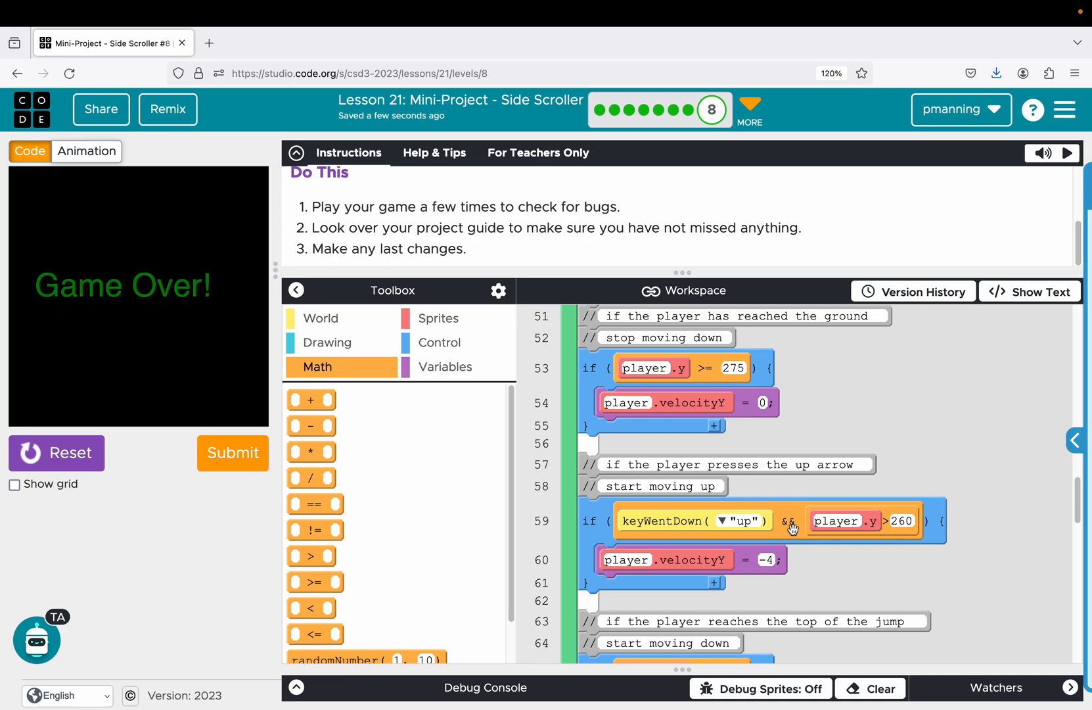
mouse_move(676, 428)
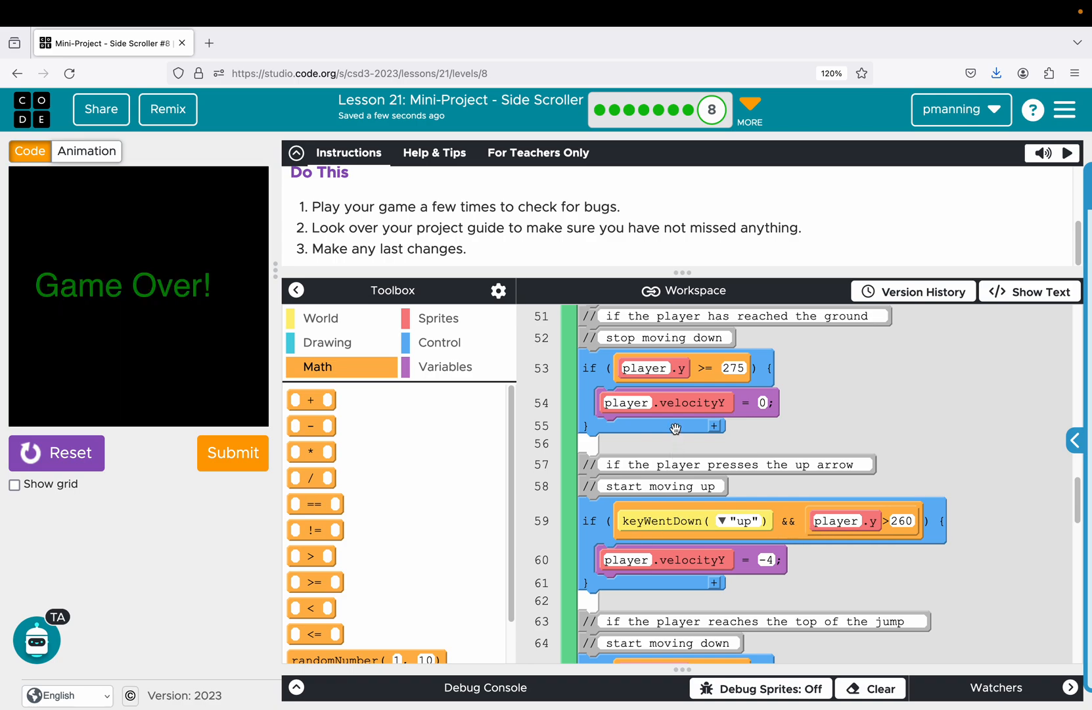
mouse_move(676, 531)
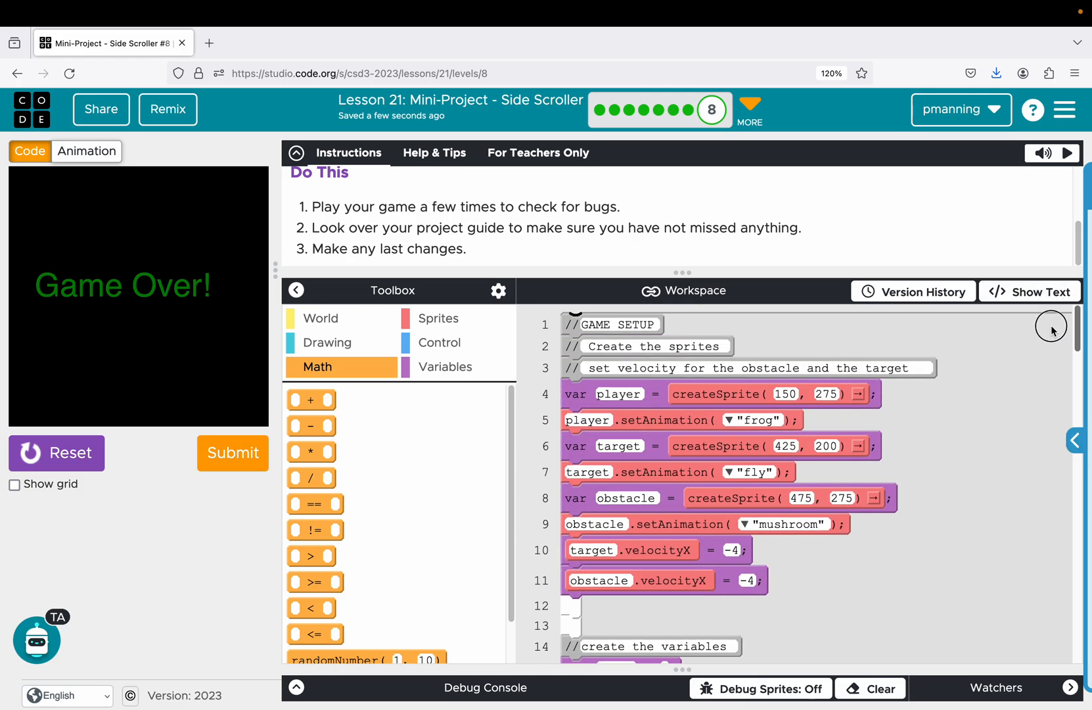
scroll(down, 3)
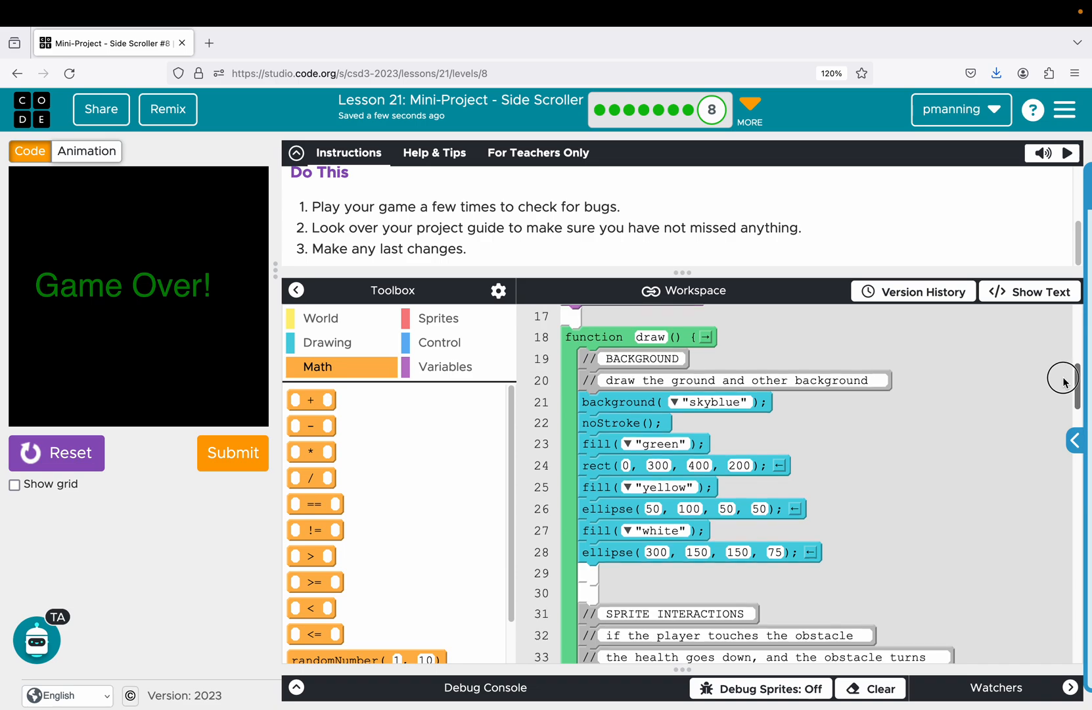
click(653, 509)
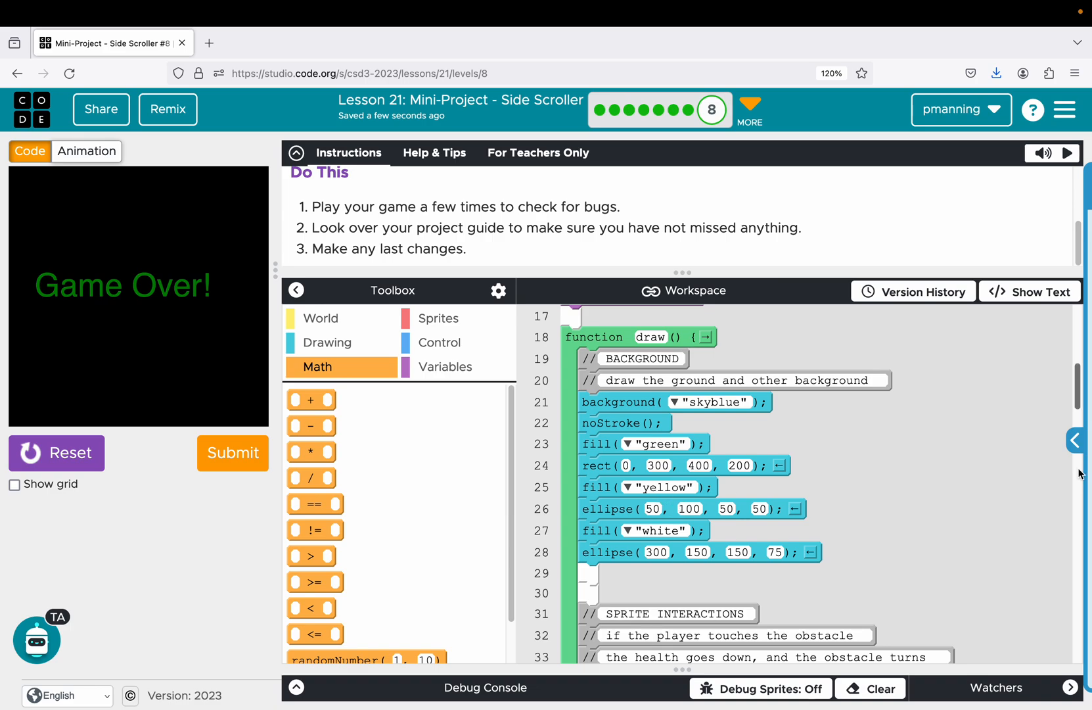
mouse_move(638, 509)
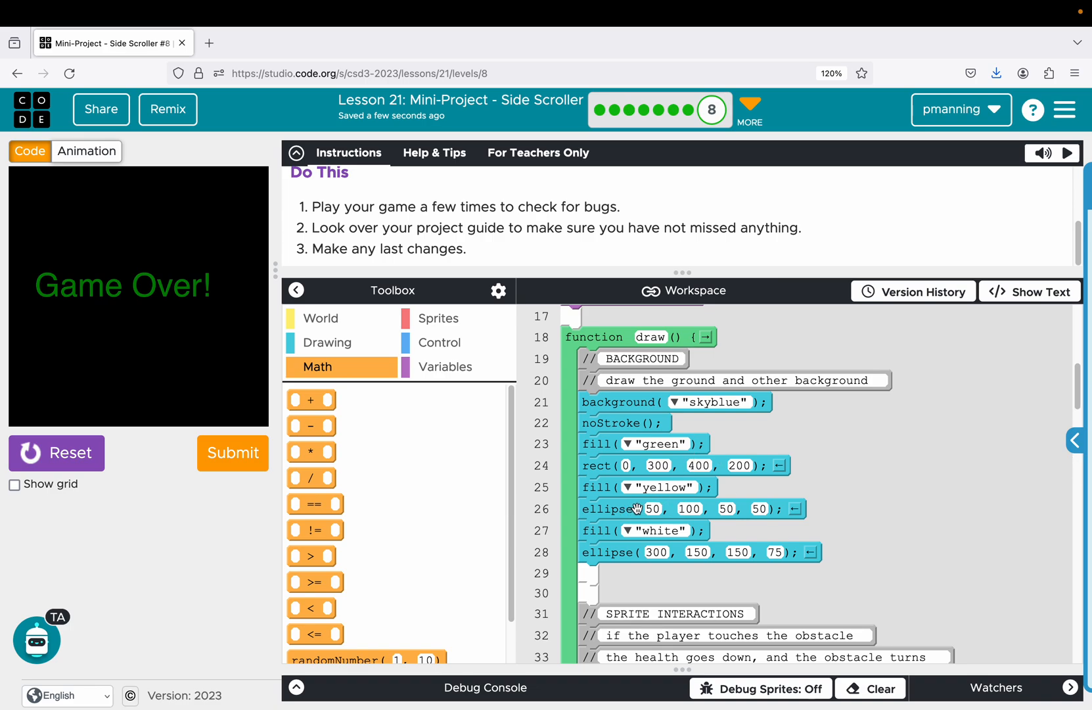
mouse_move(638, 512)
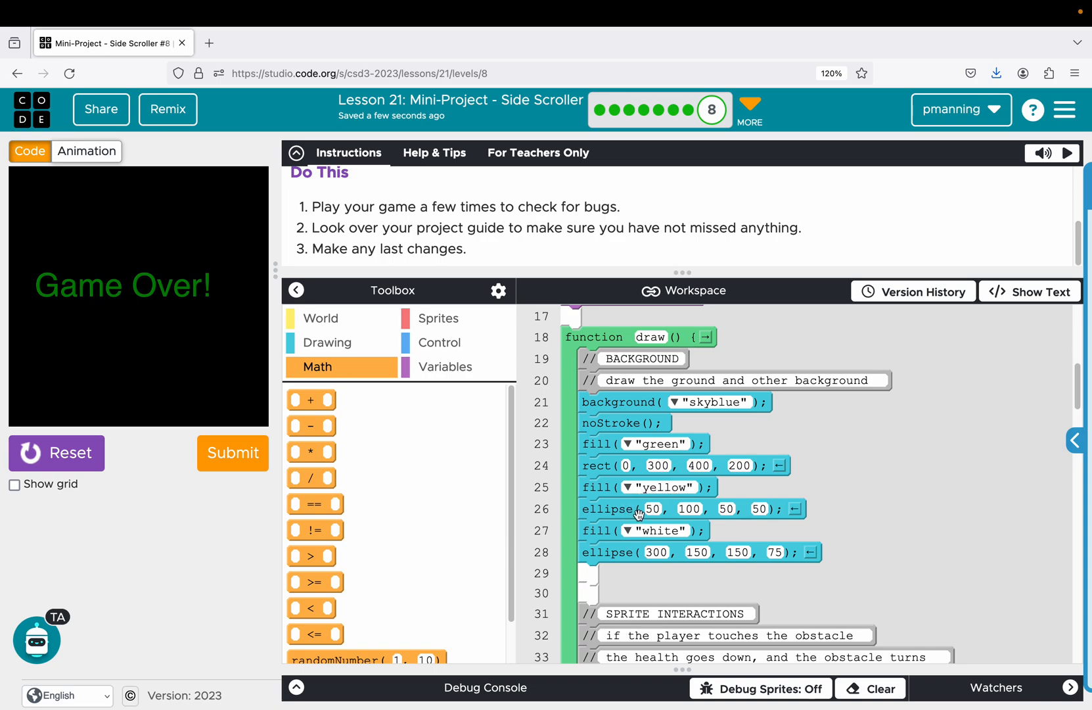
mouse_move(35, 253)
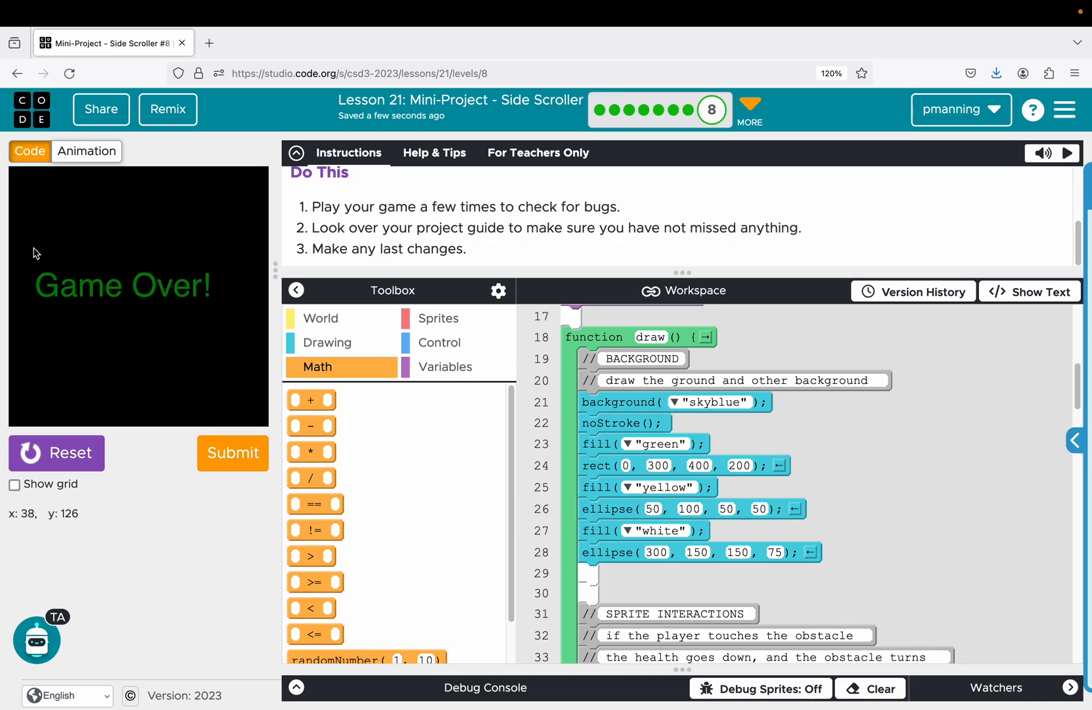
mouse_move(159, 235)
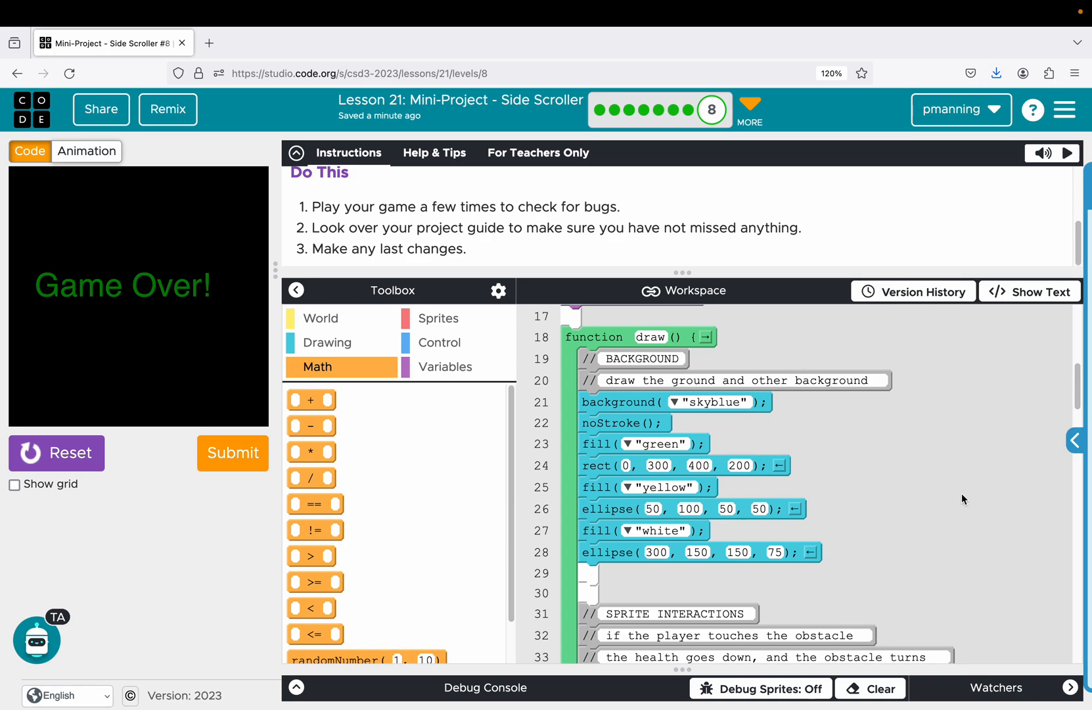
mouse_move(369, 428)
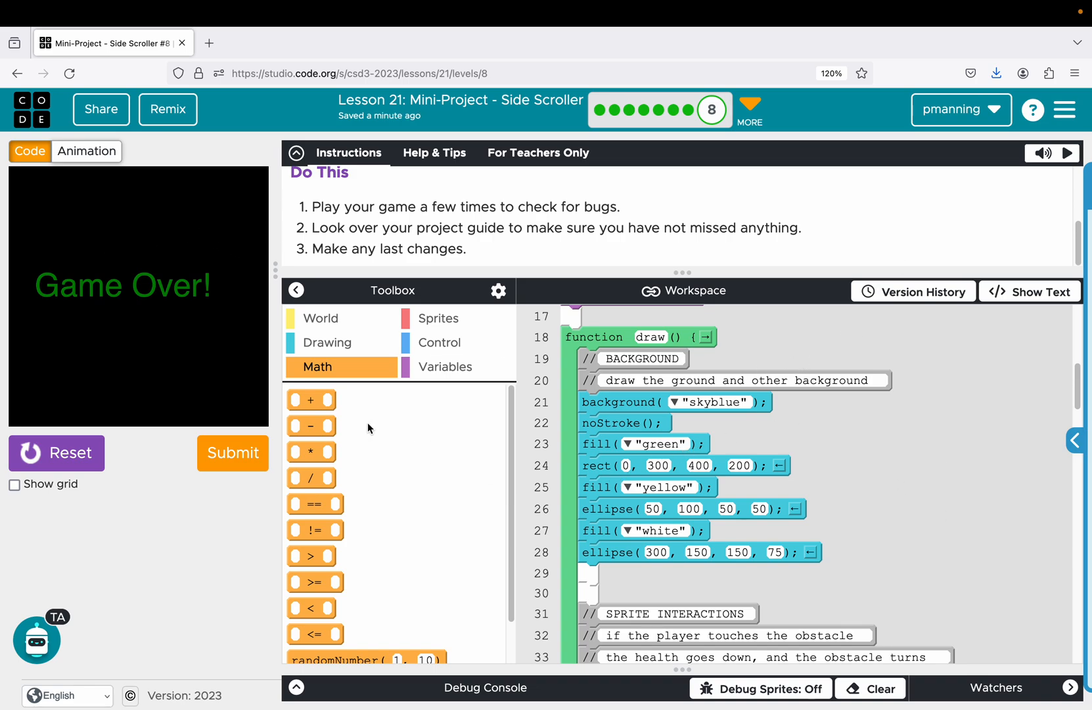
mouse_move(192, 305)
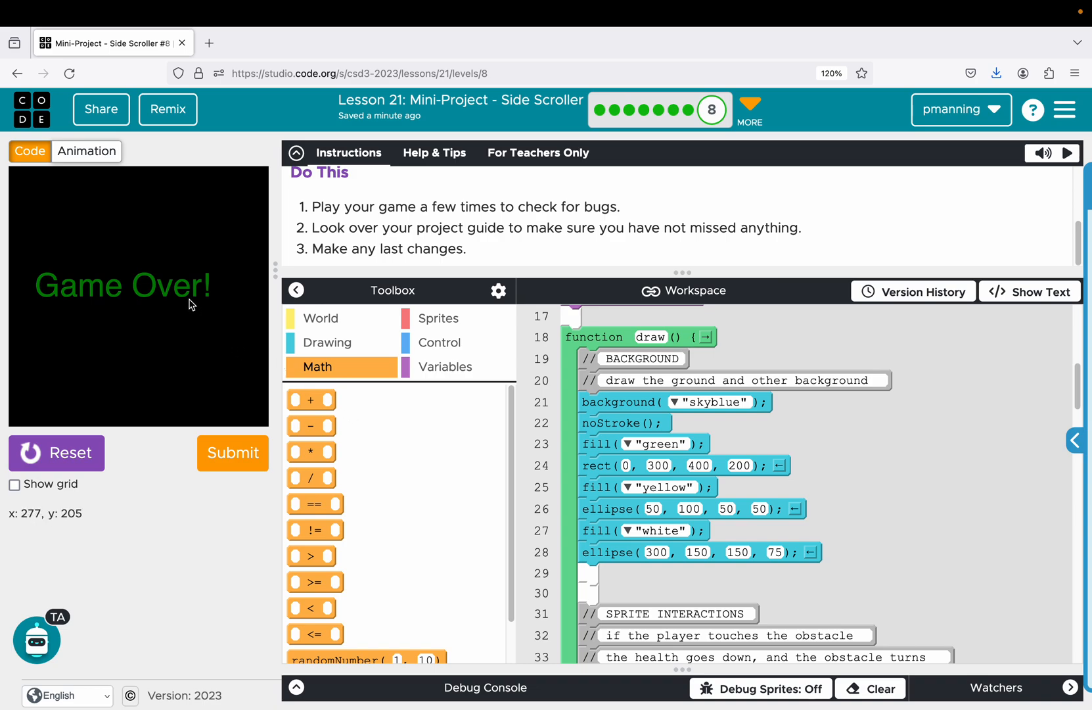
mouse_move(186, 384)
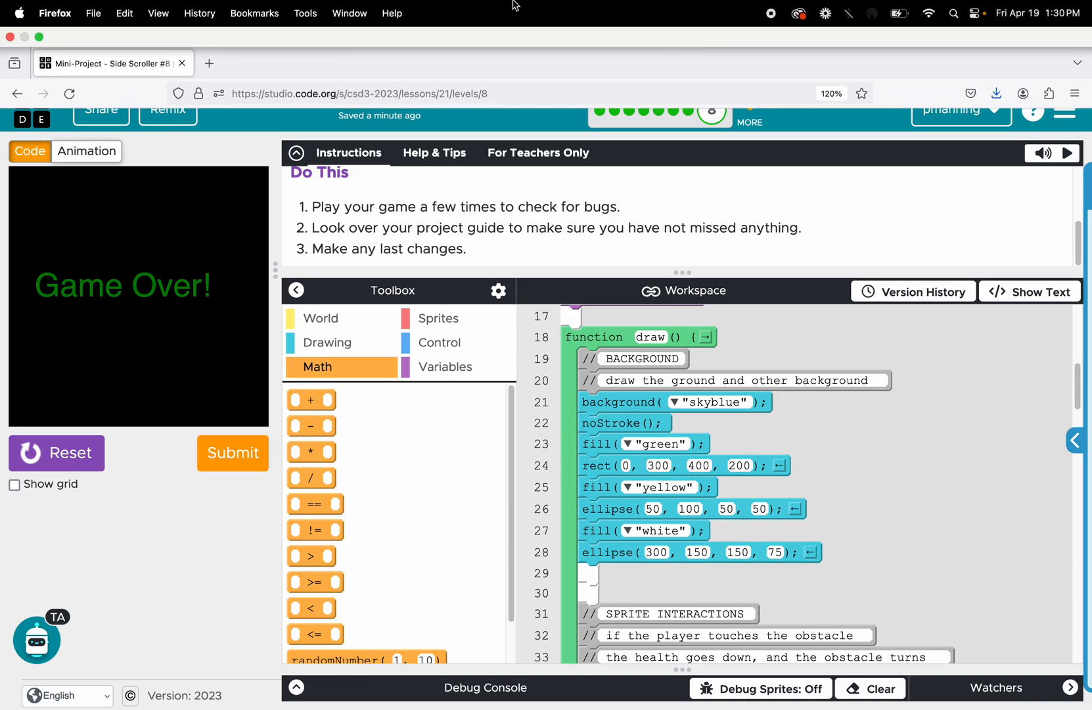
mouse_move(209, 244)
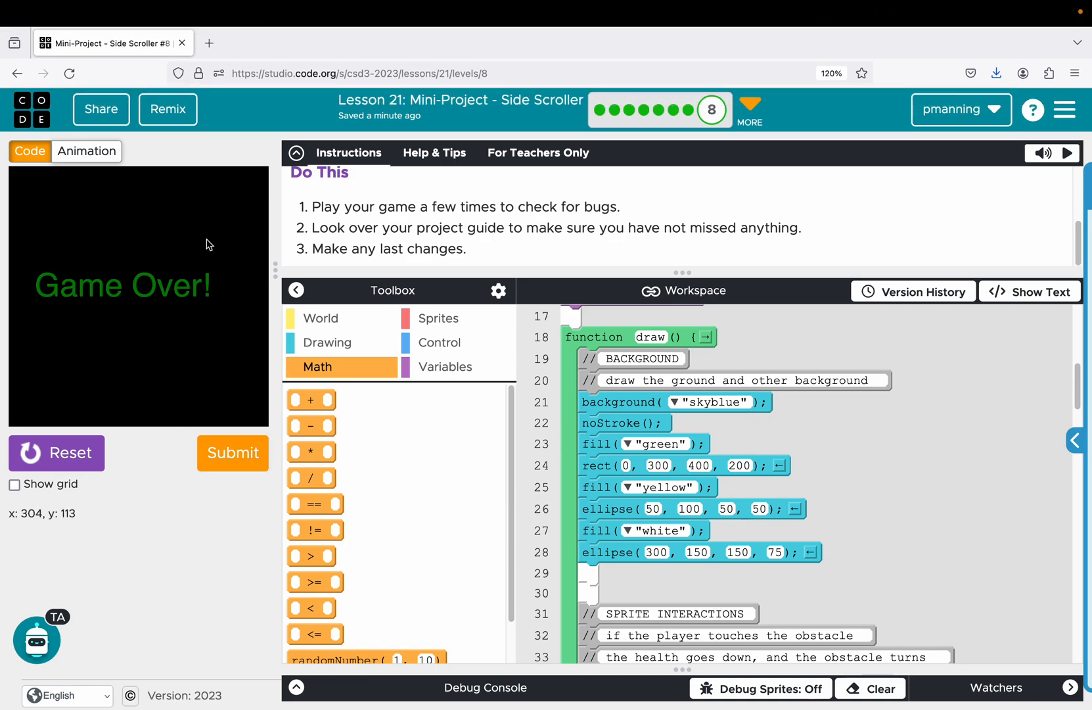